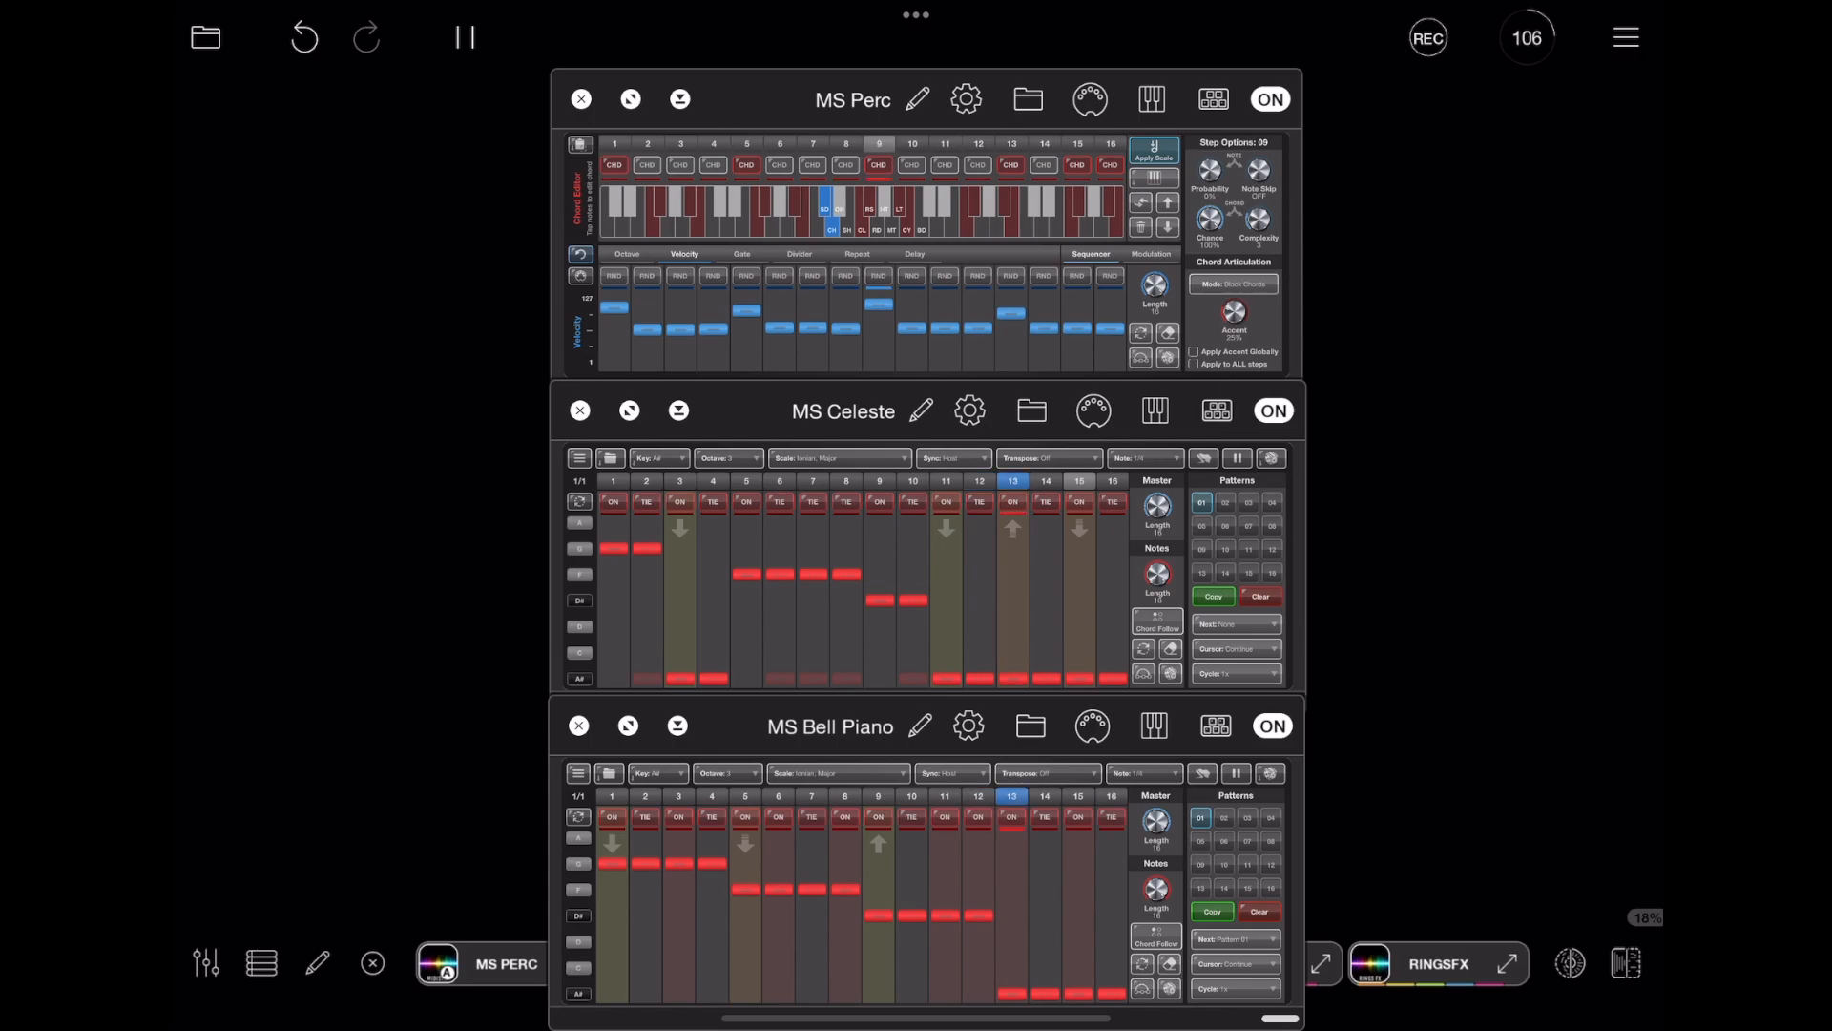
Trigger the B Section, A Section and End widgets to switch all three instances' patterns.
click(464, 37)
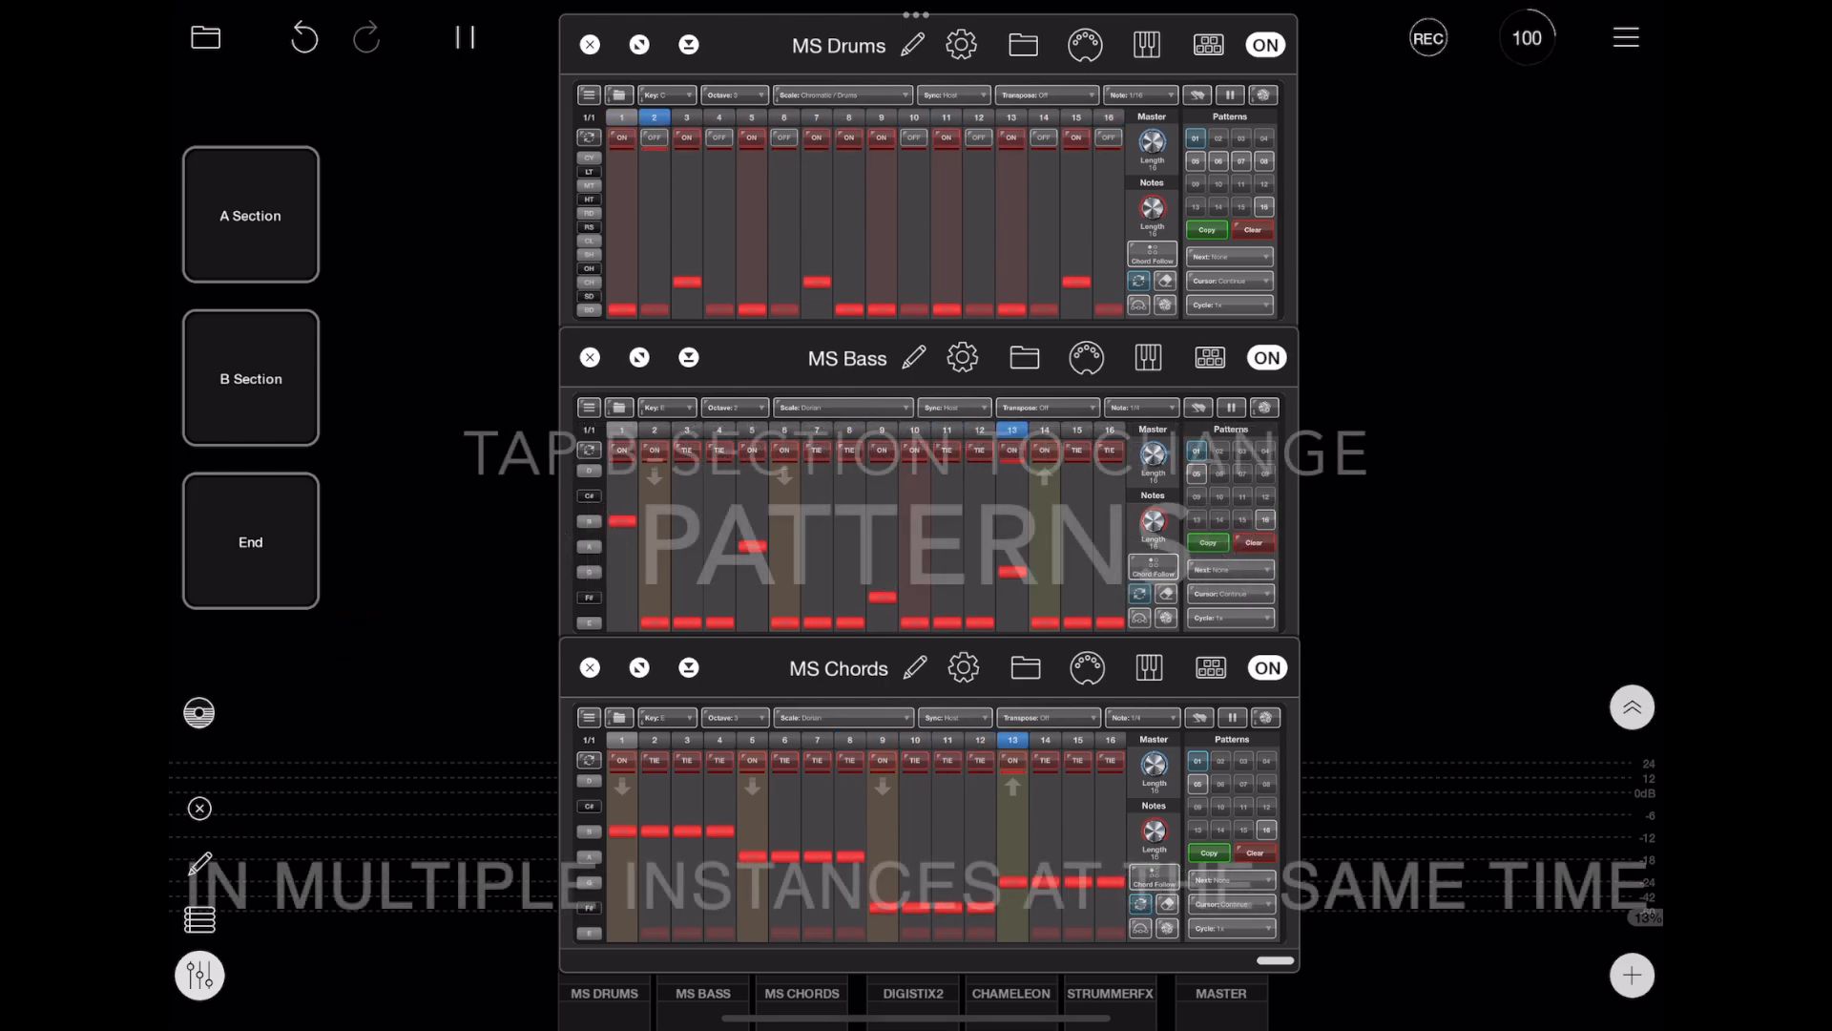
click(250, 378)
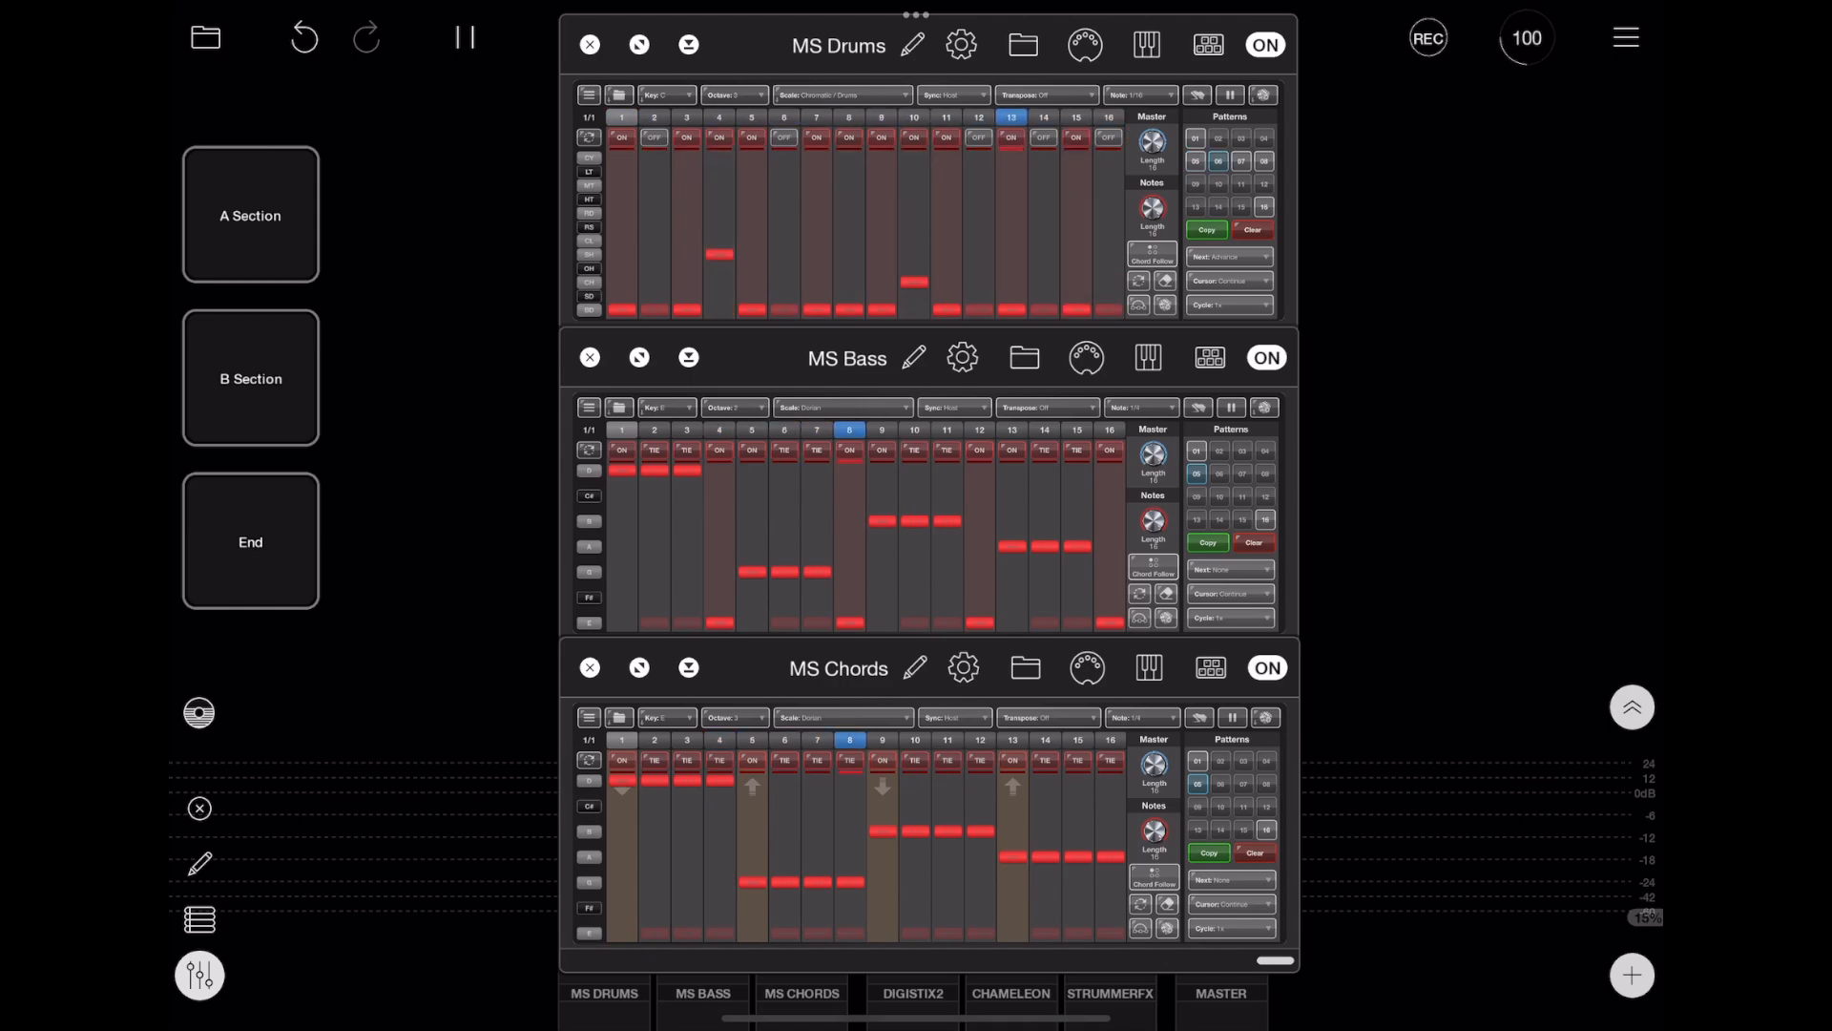
click(250, 378)
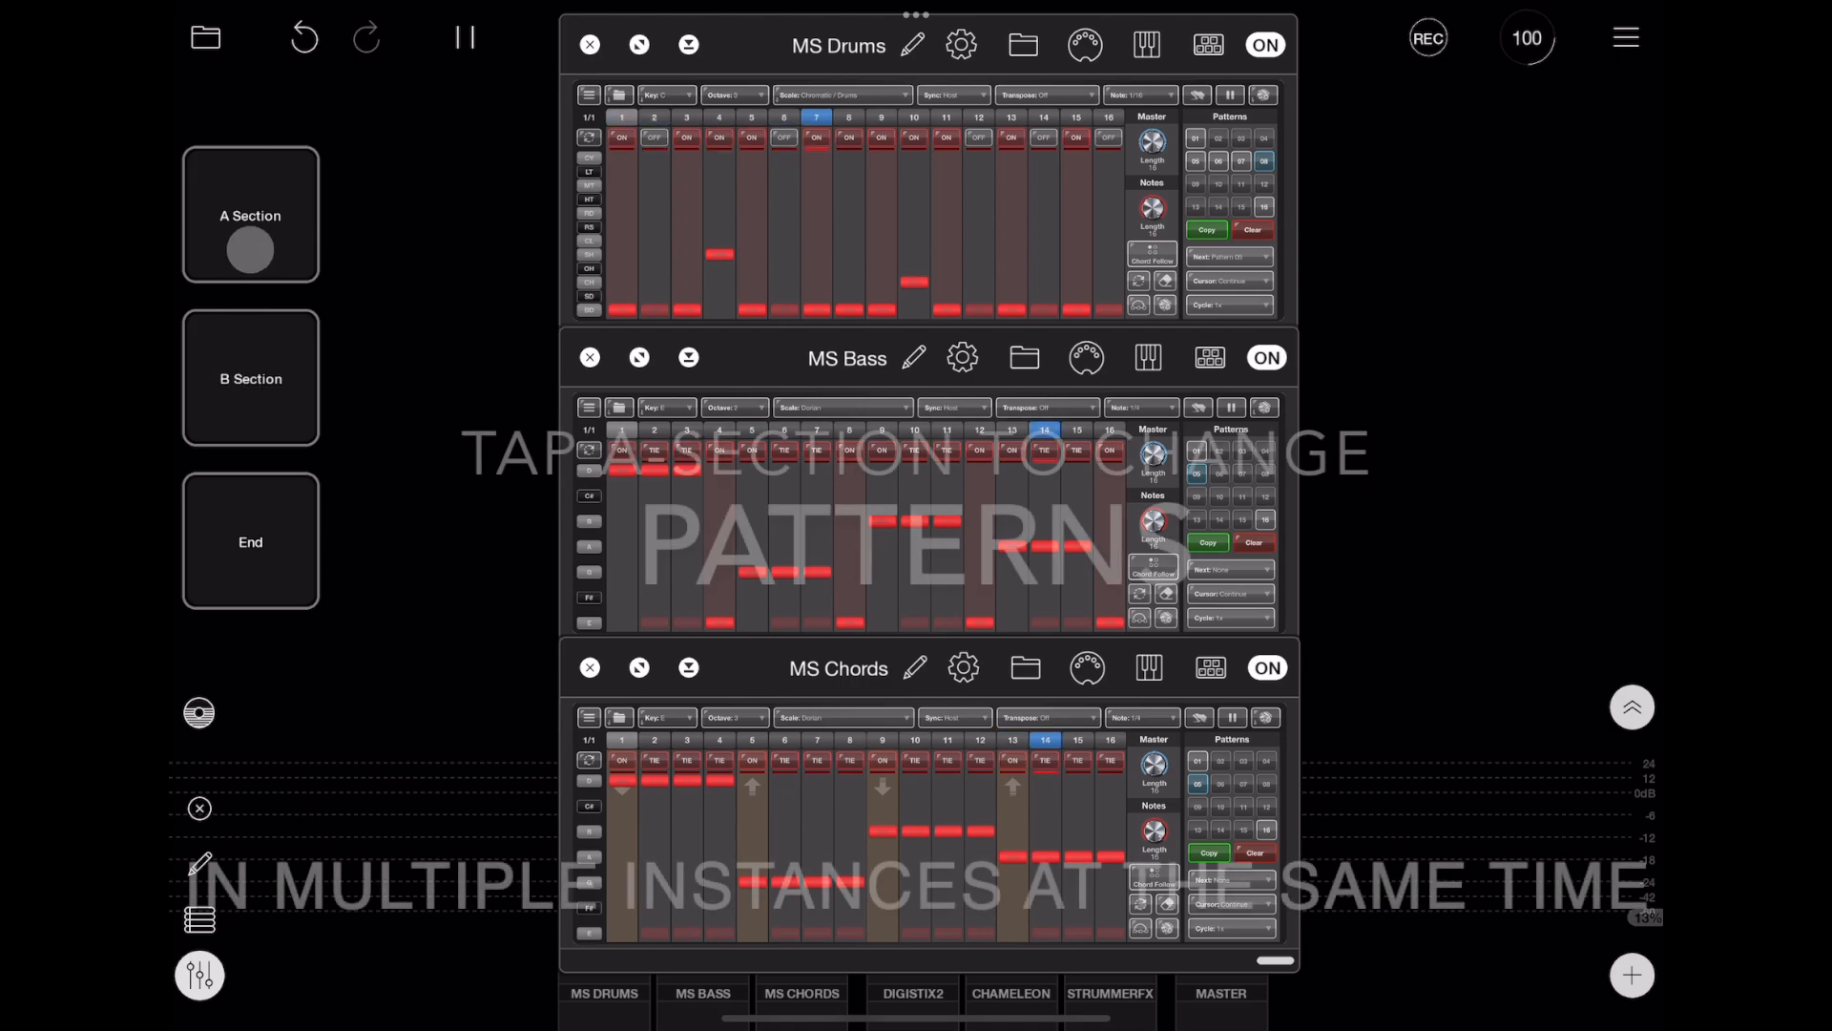
click(250, 214)
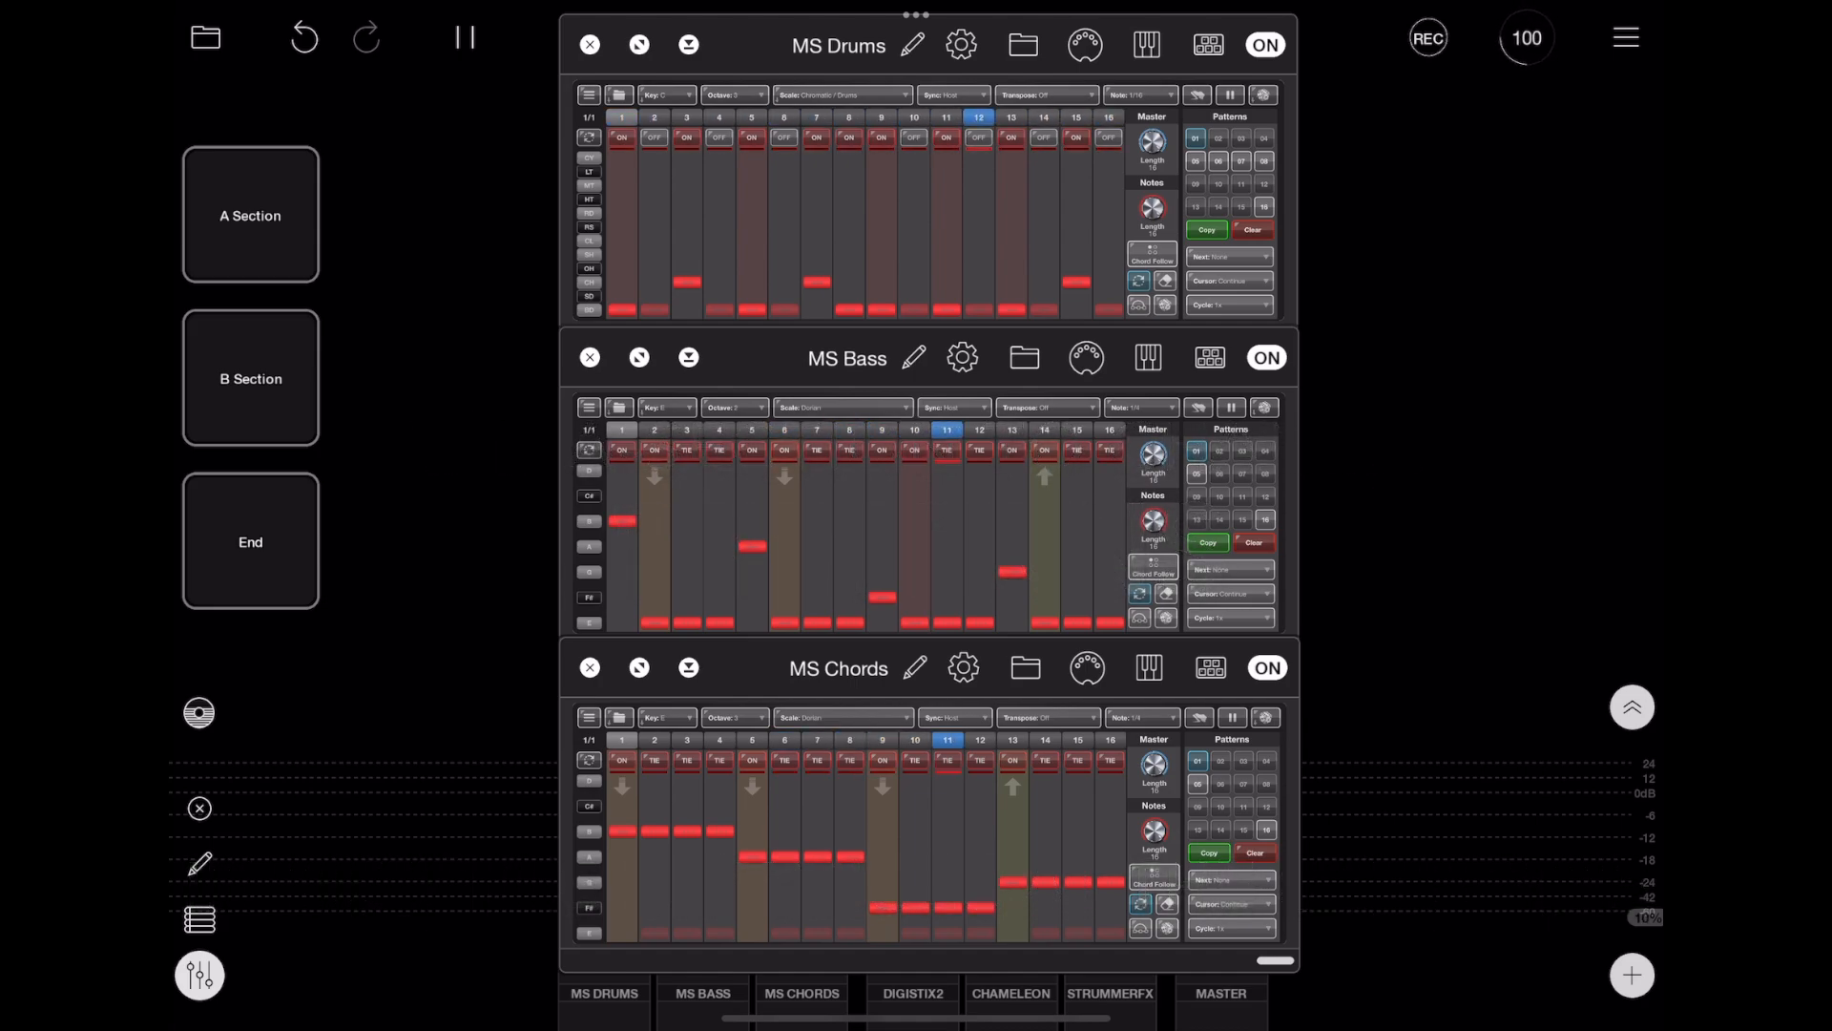
click(250, 540)
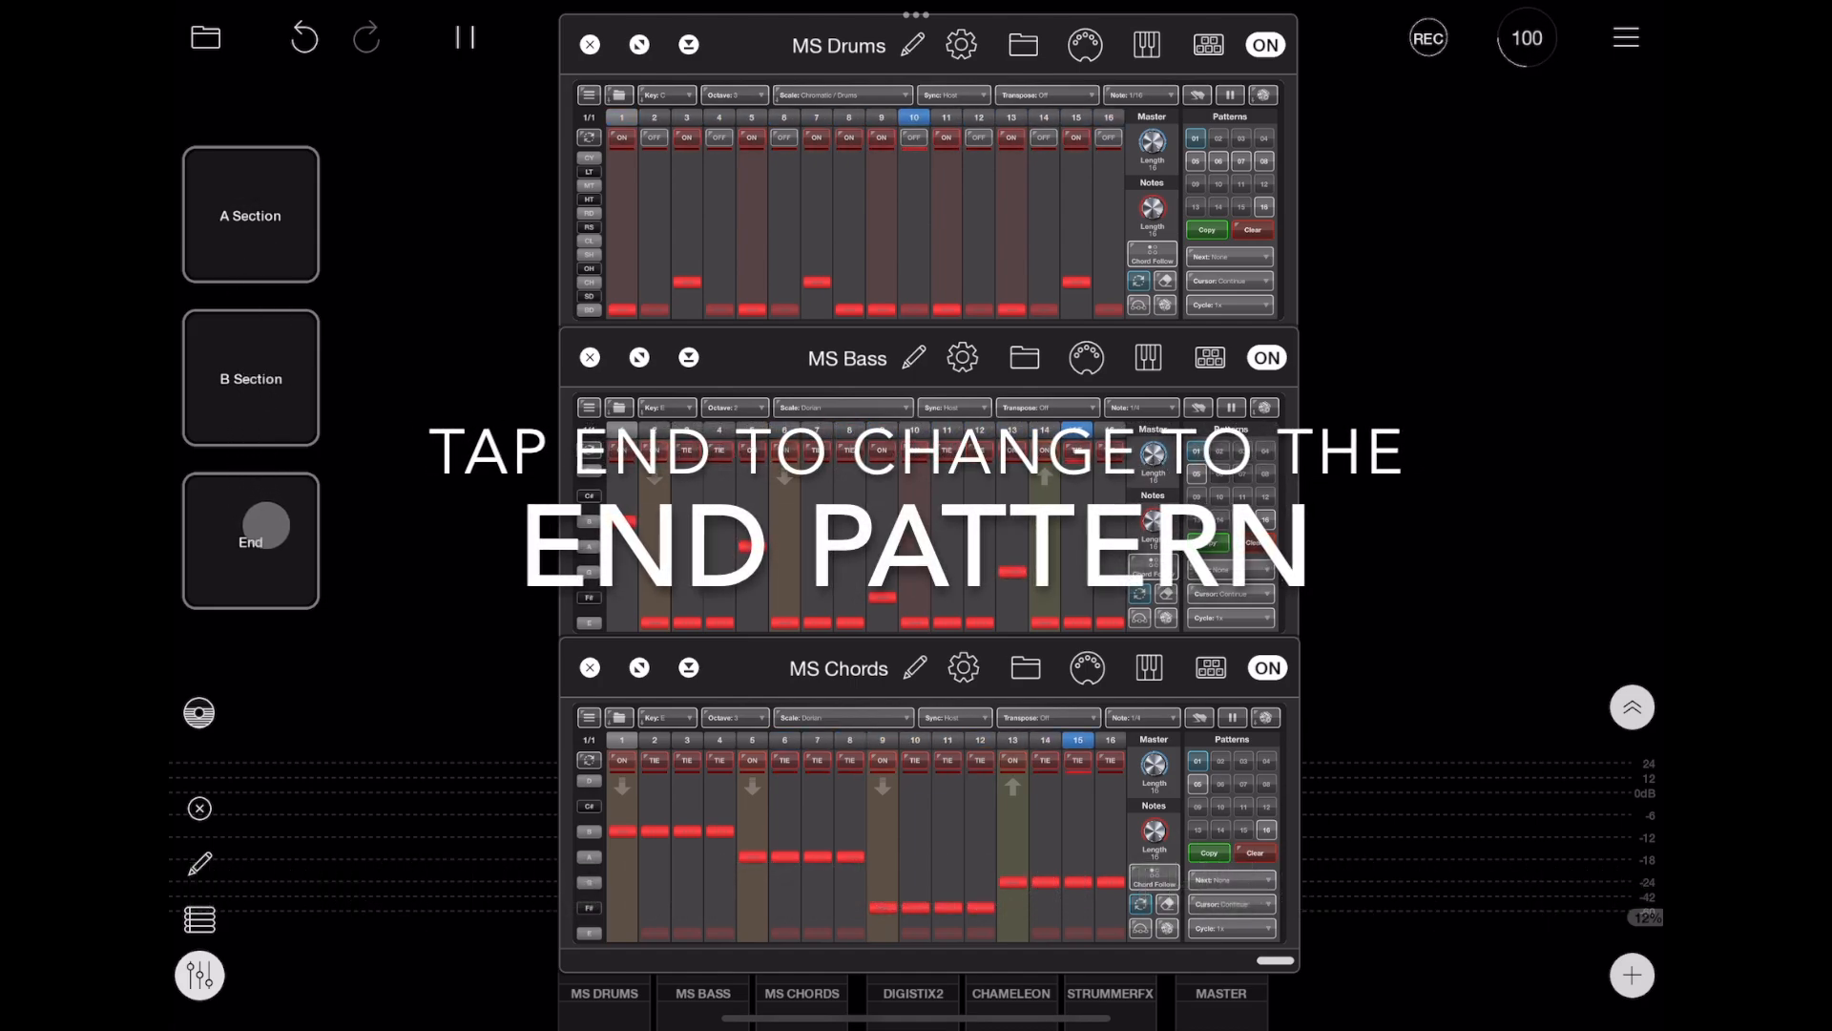
click(250, 542)
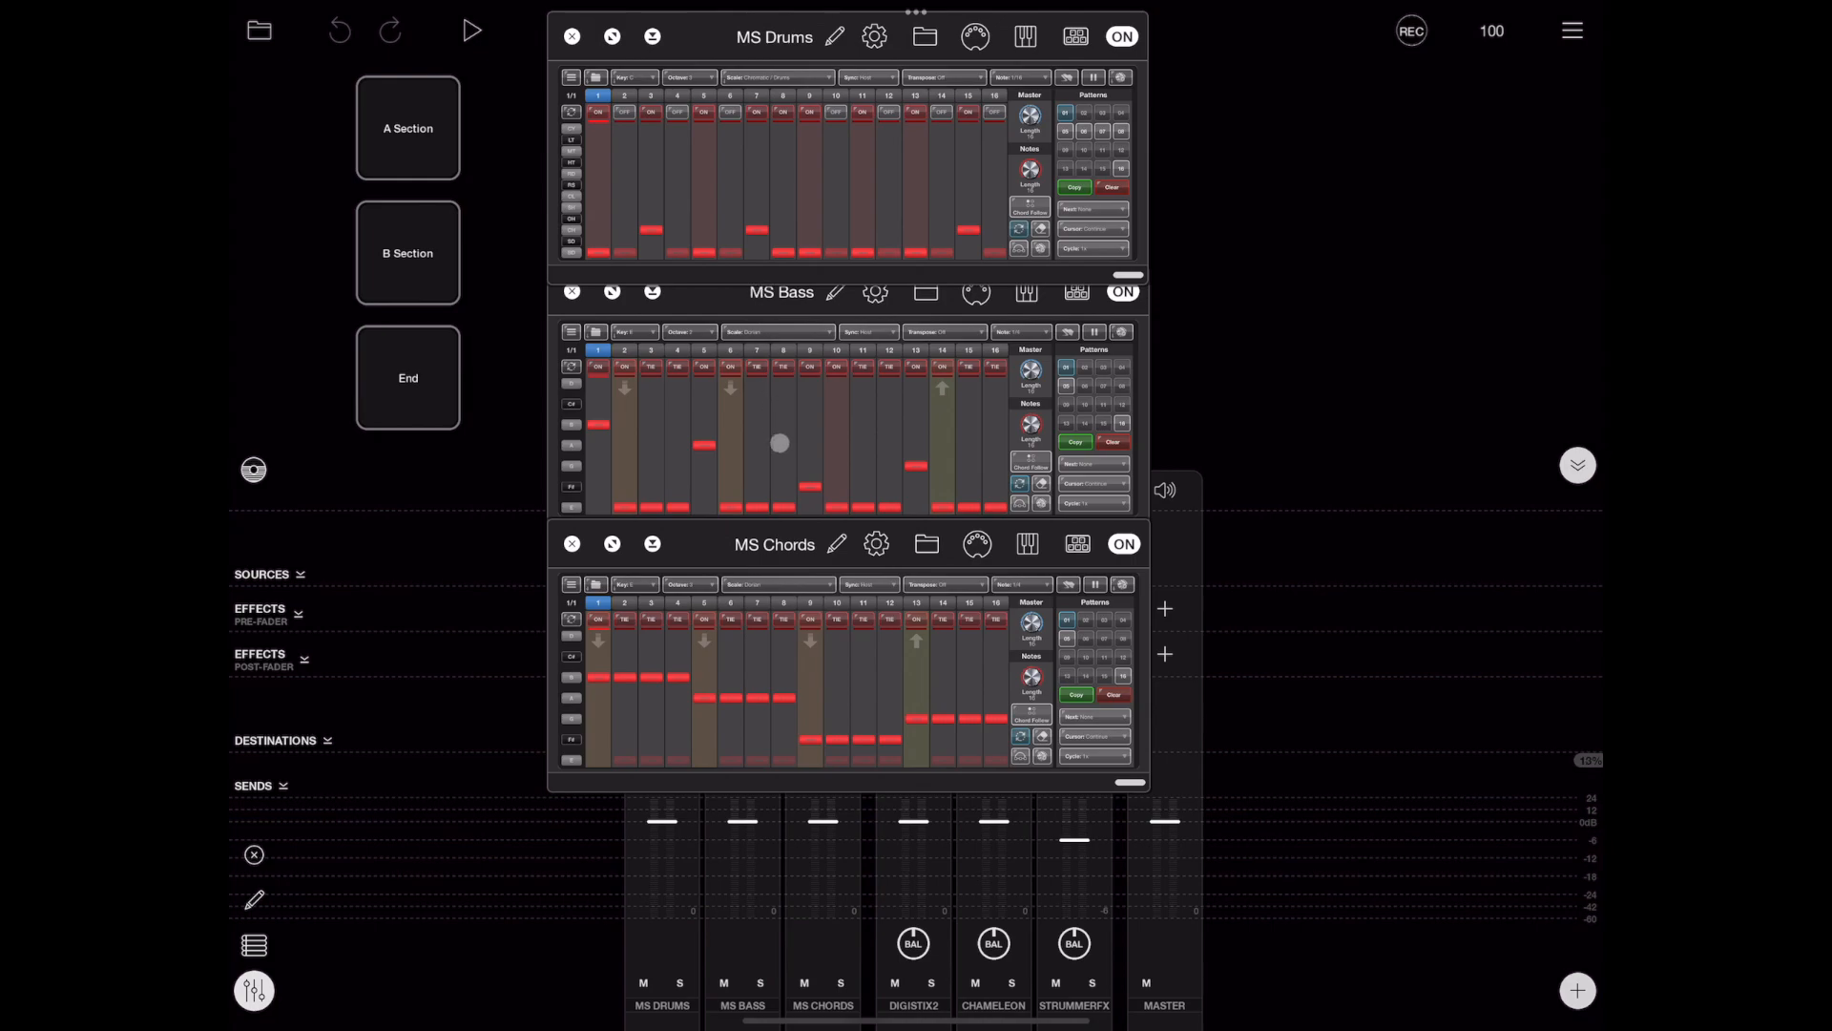
mouse_move(793, 549)
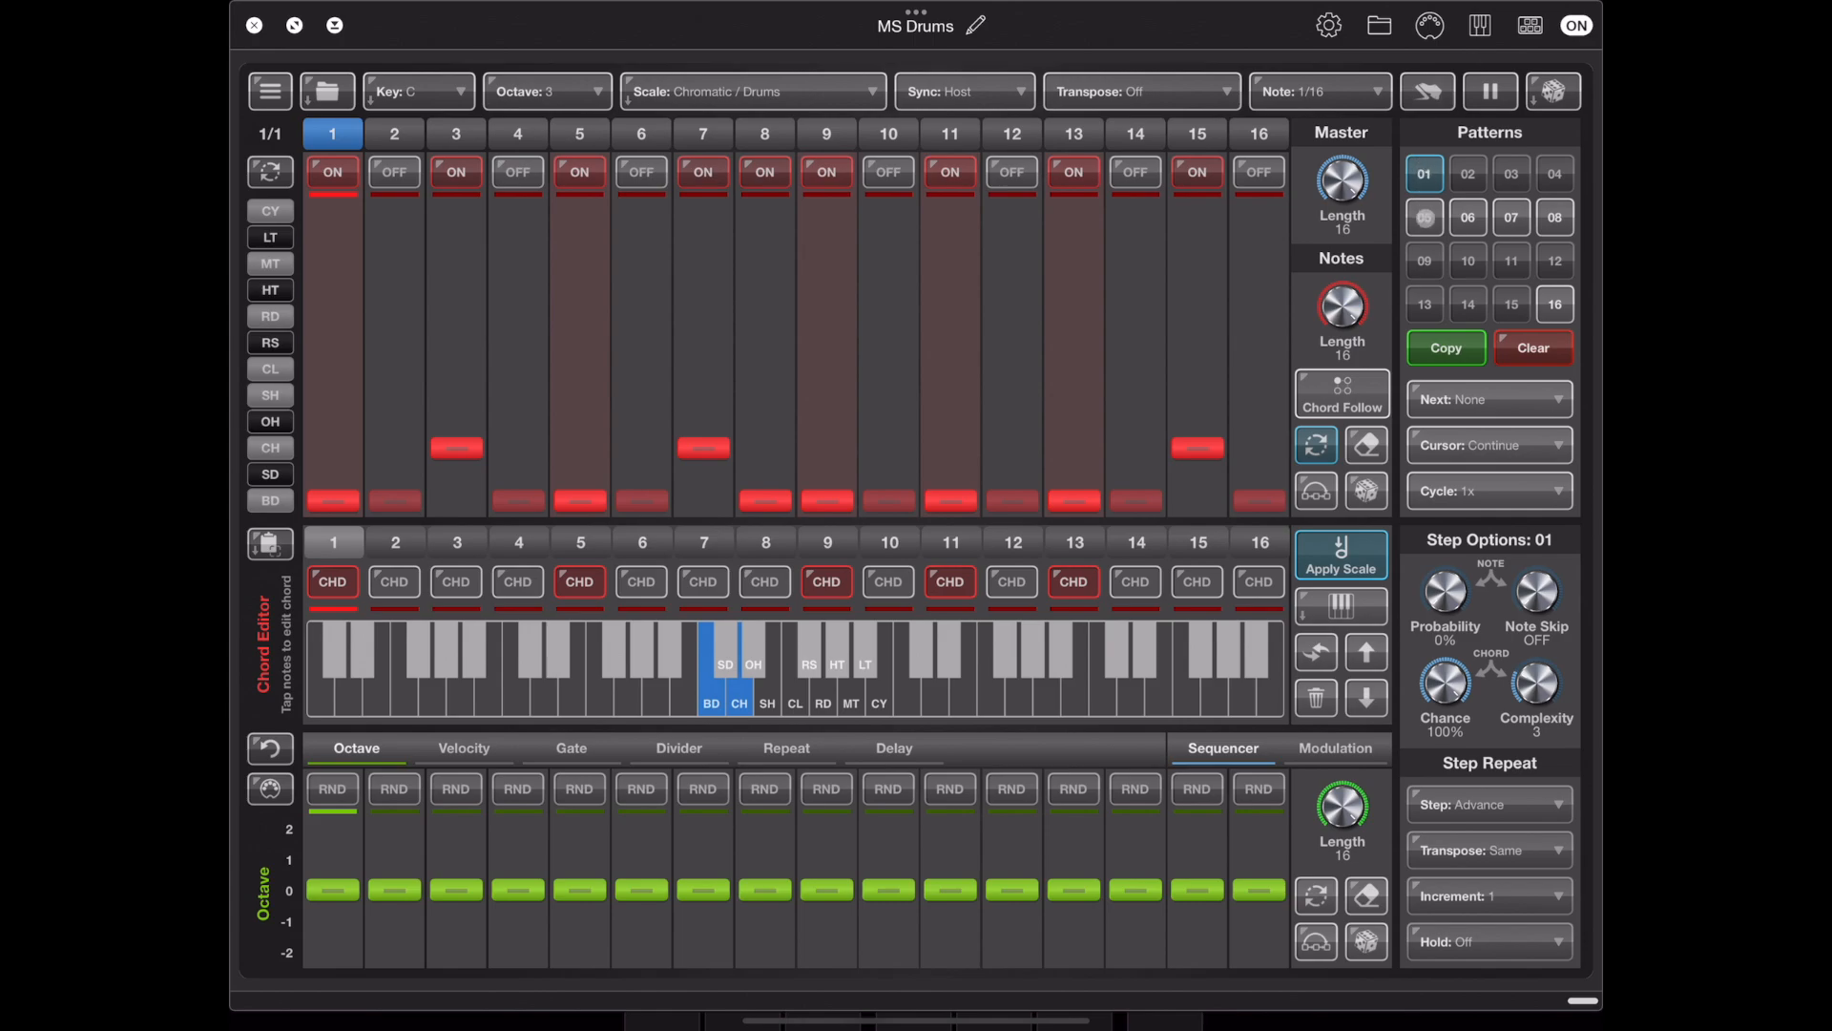
Select MS Drums pattern 16, a one-hit stop pattern, and open Hive Mind settings.
click(1423, 218)
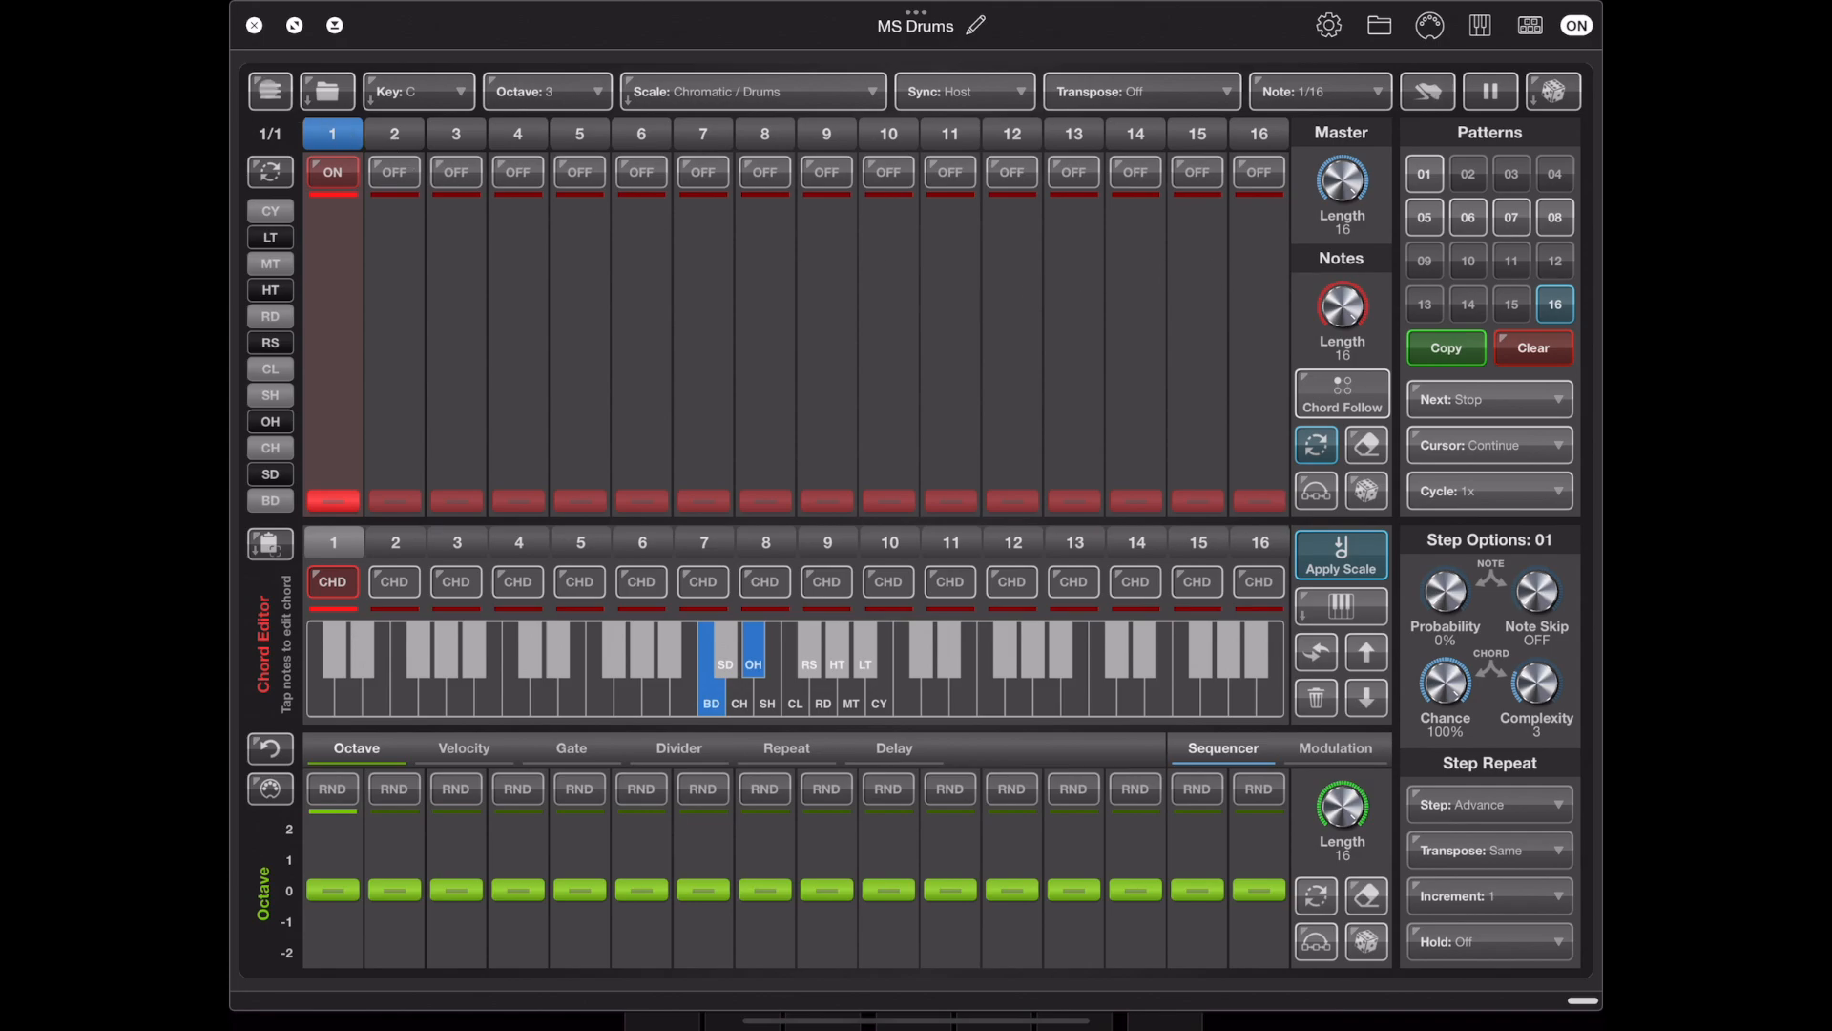
click(269, 92)
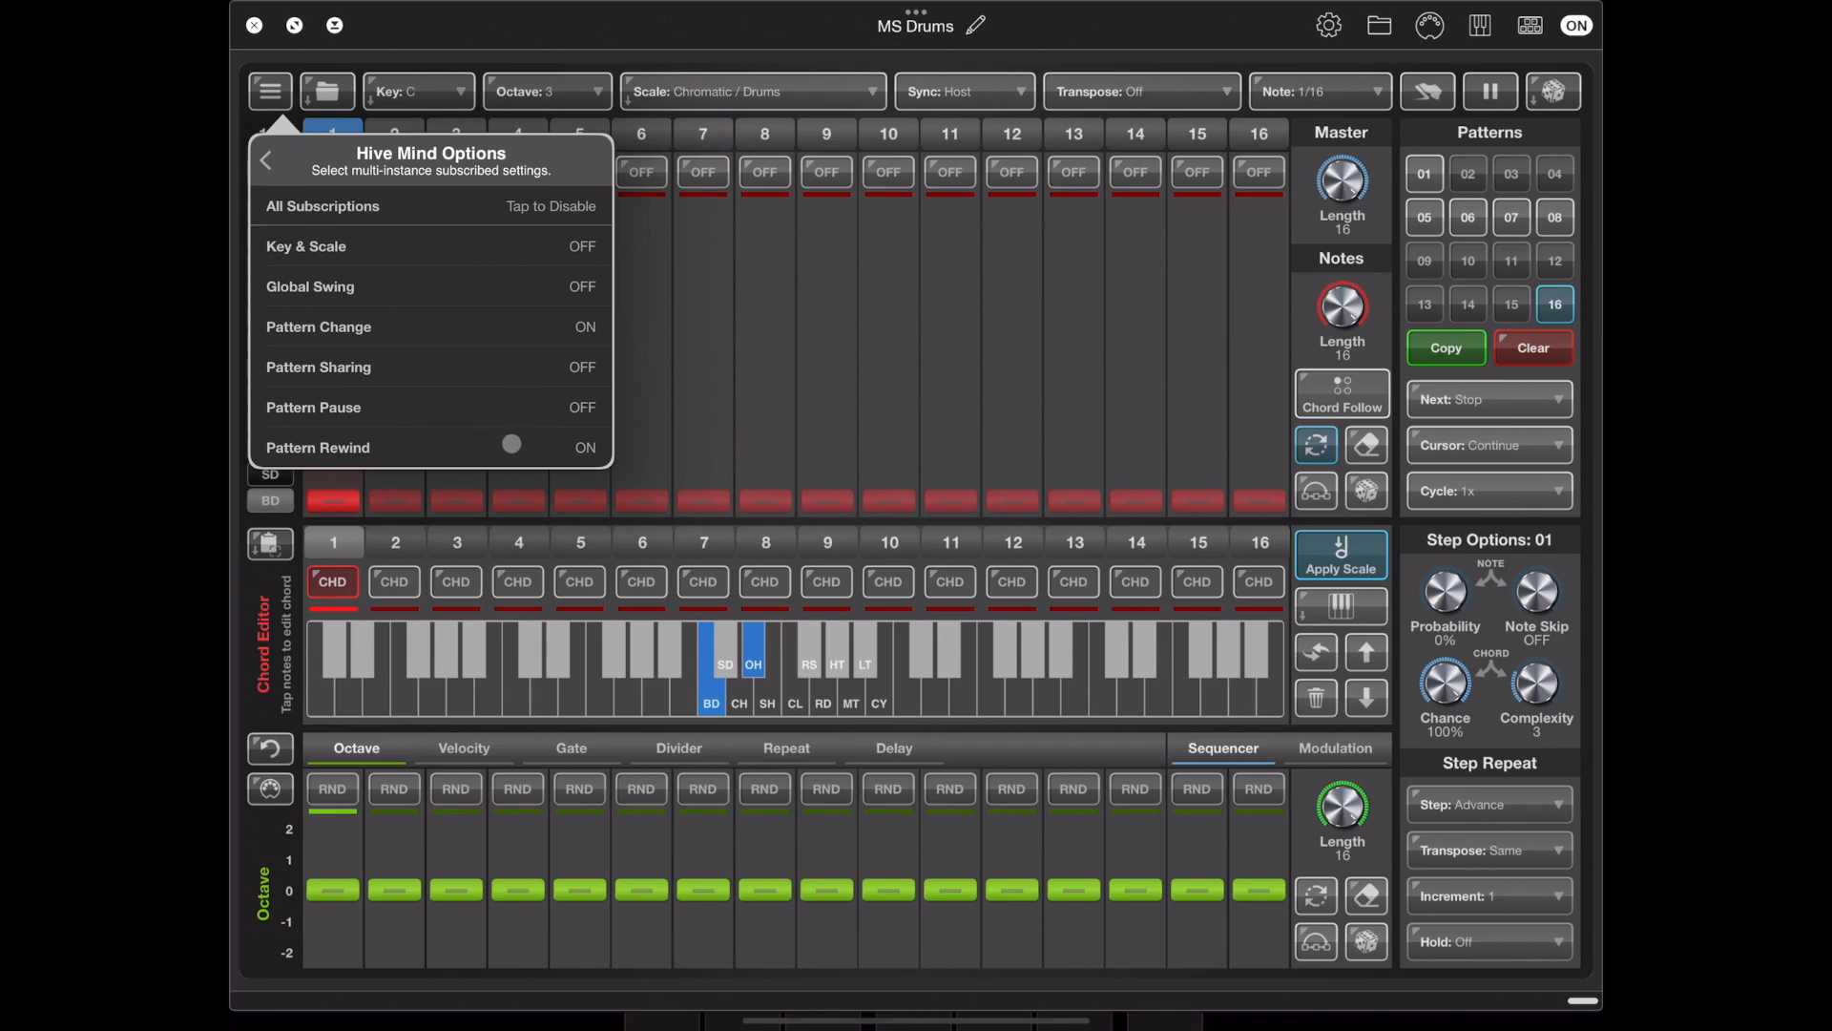
Switch all Hive Mind subscriptions for MS Drums to OFF and close the popover.
click(511, 447)
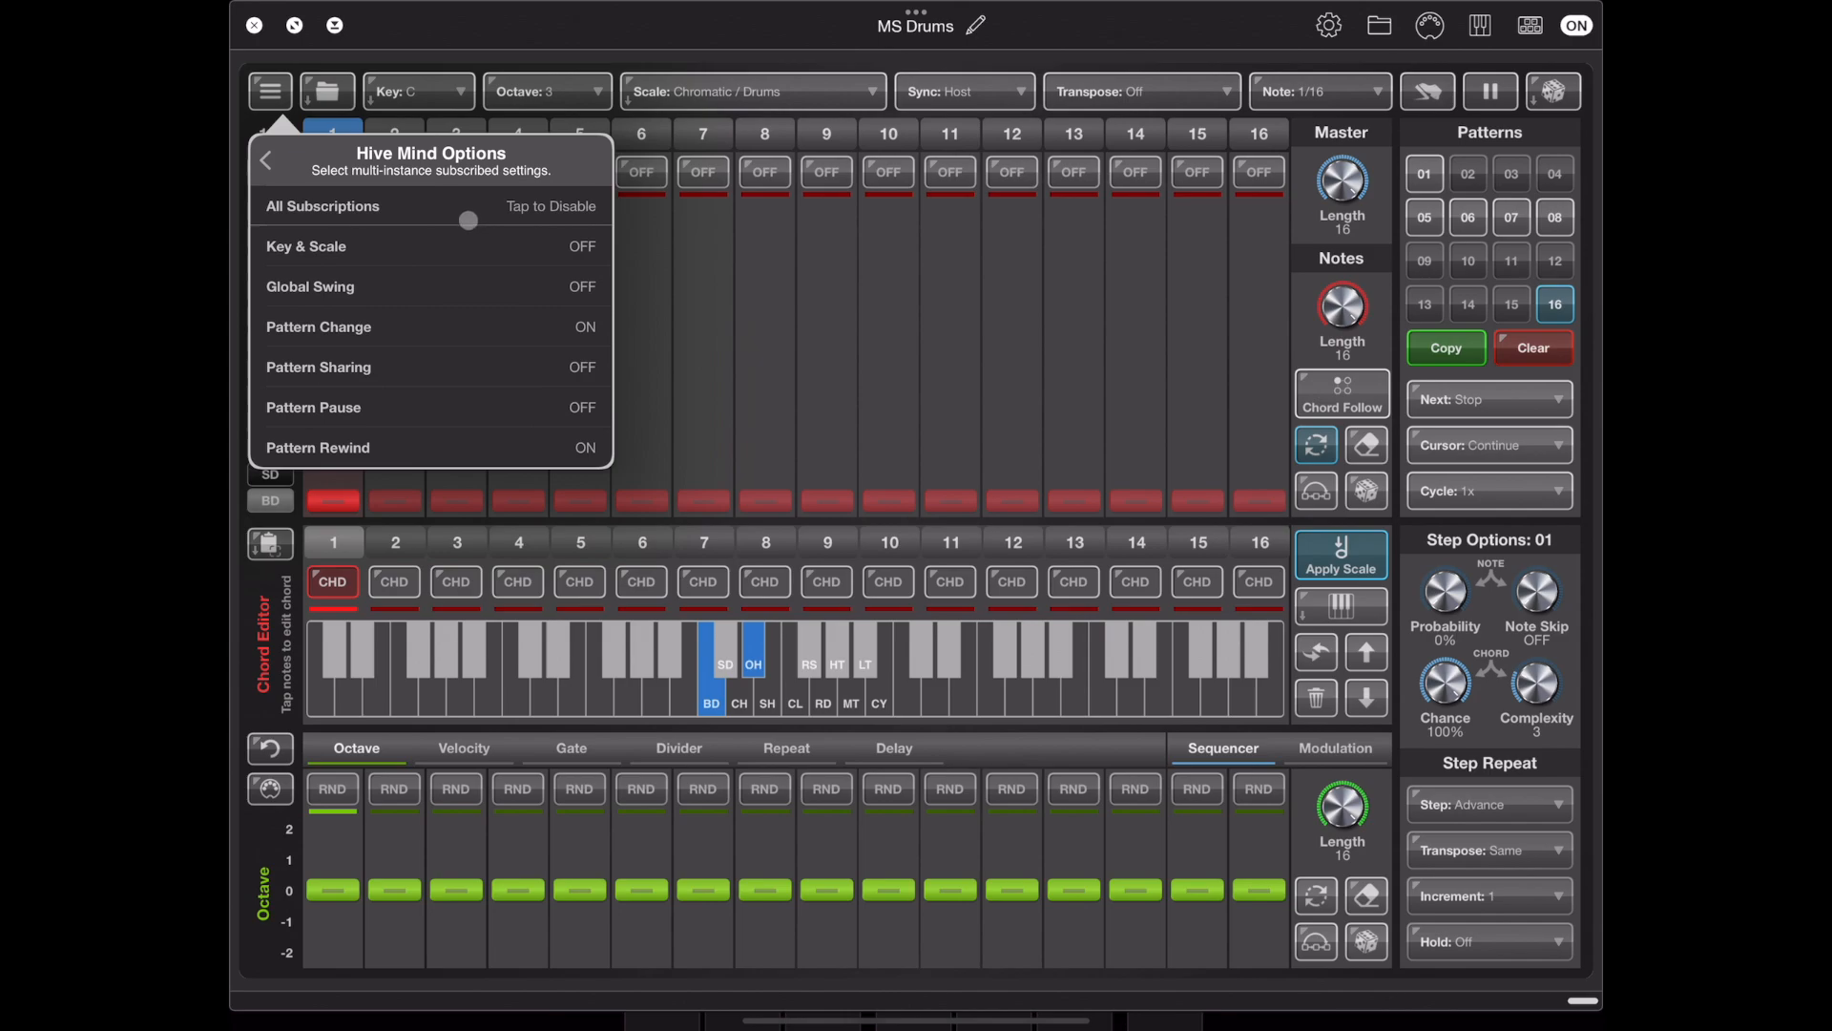
click(470, 220)
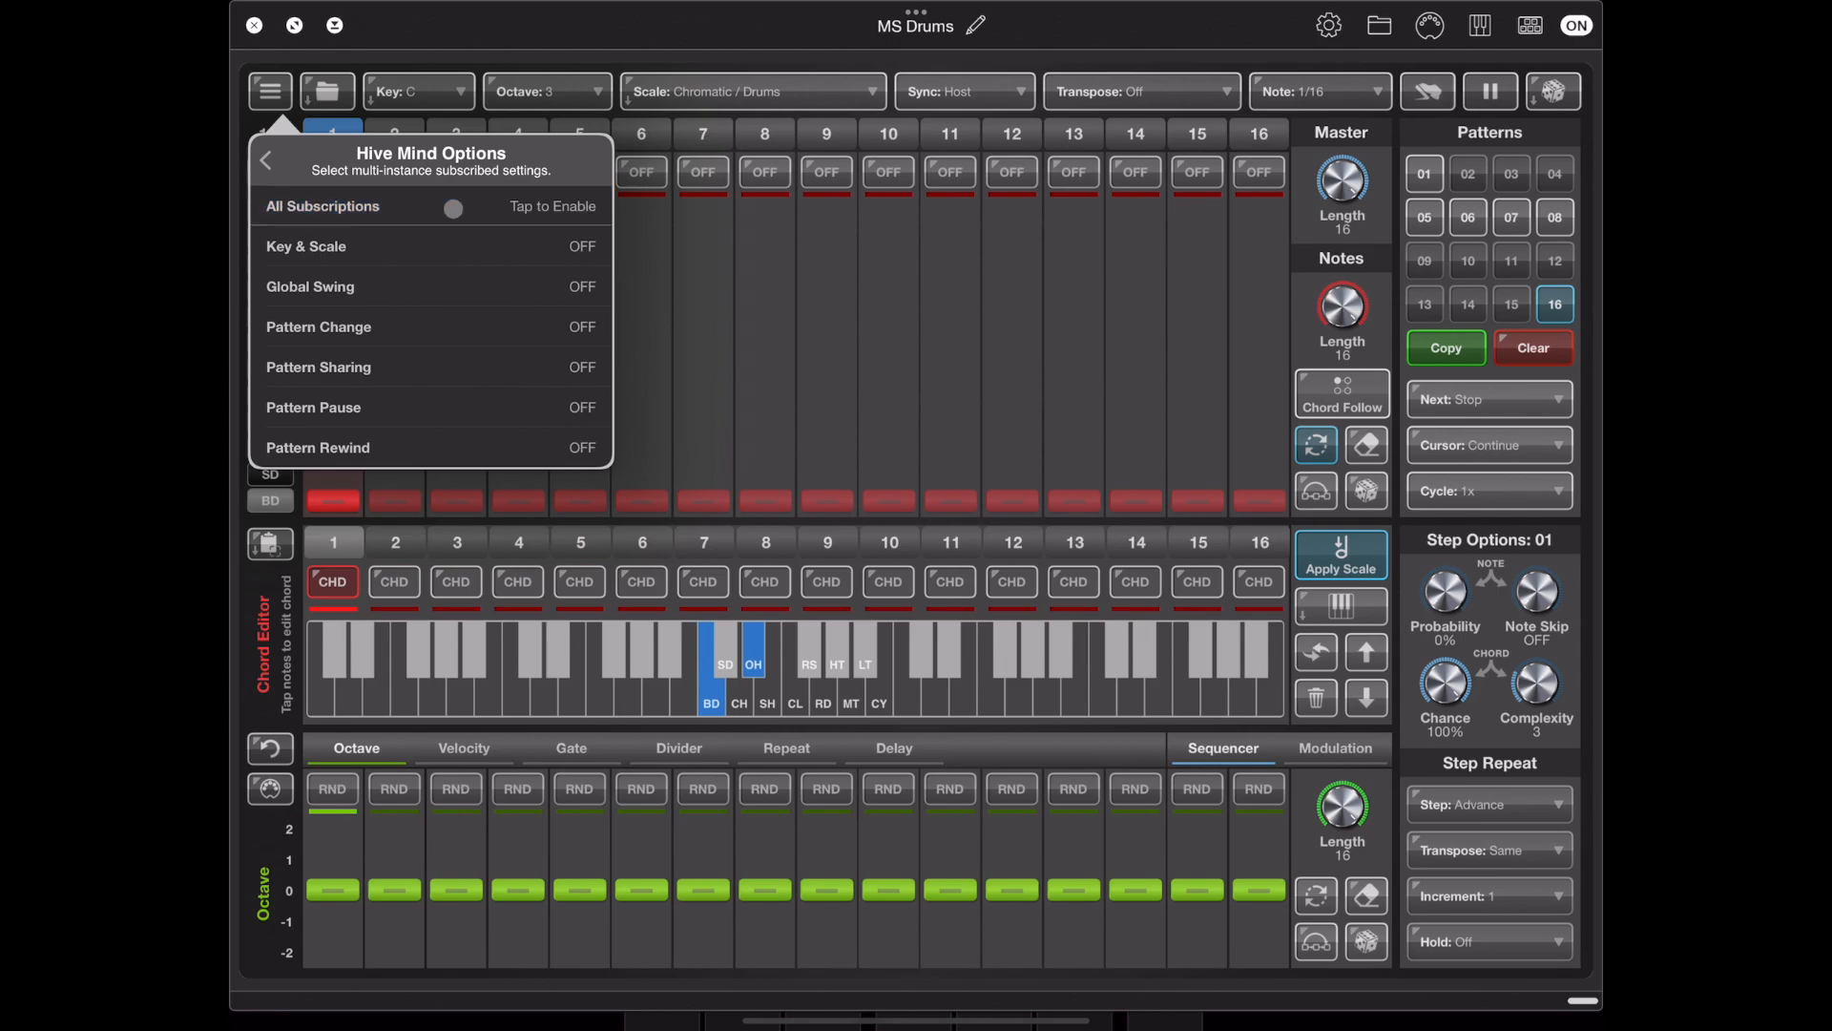
click(447, 207)
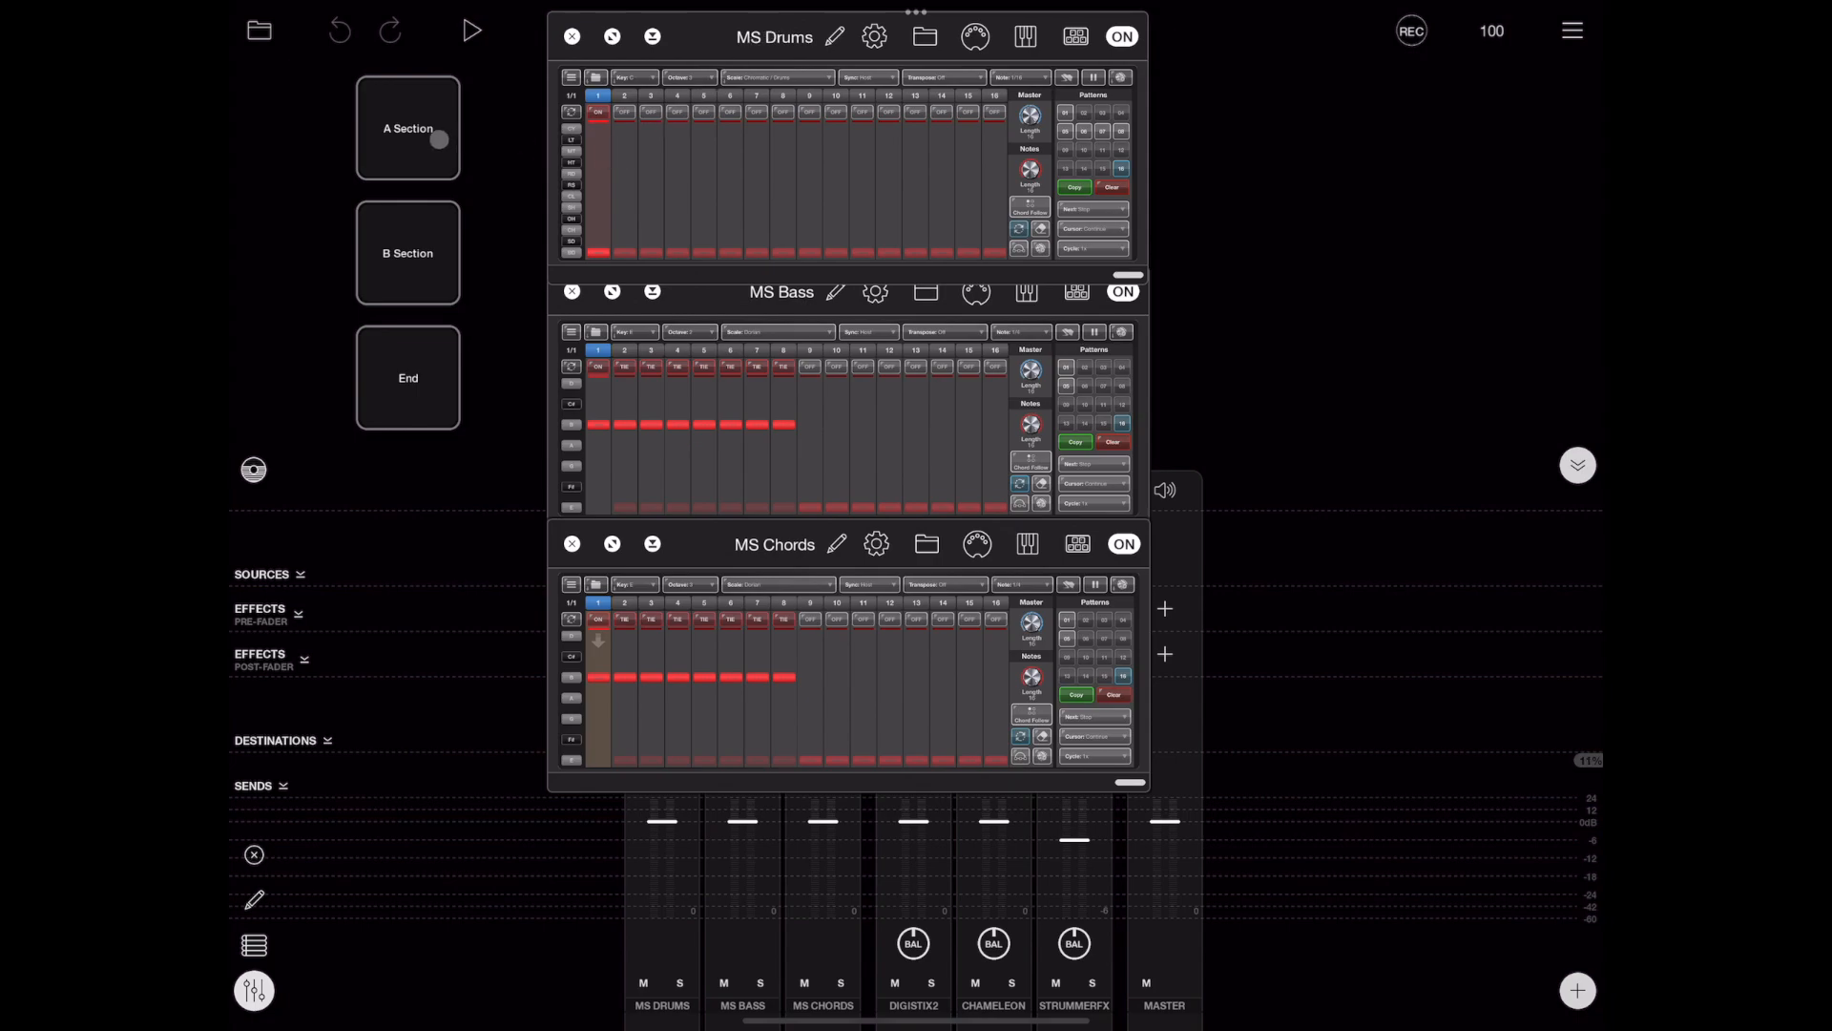
Trigger the A Section widget and watch whether MS Drums changes pattern.
click(406, 252)
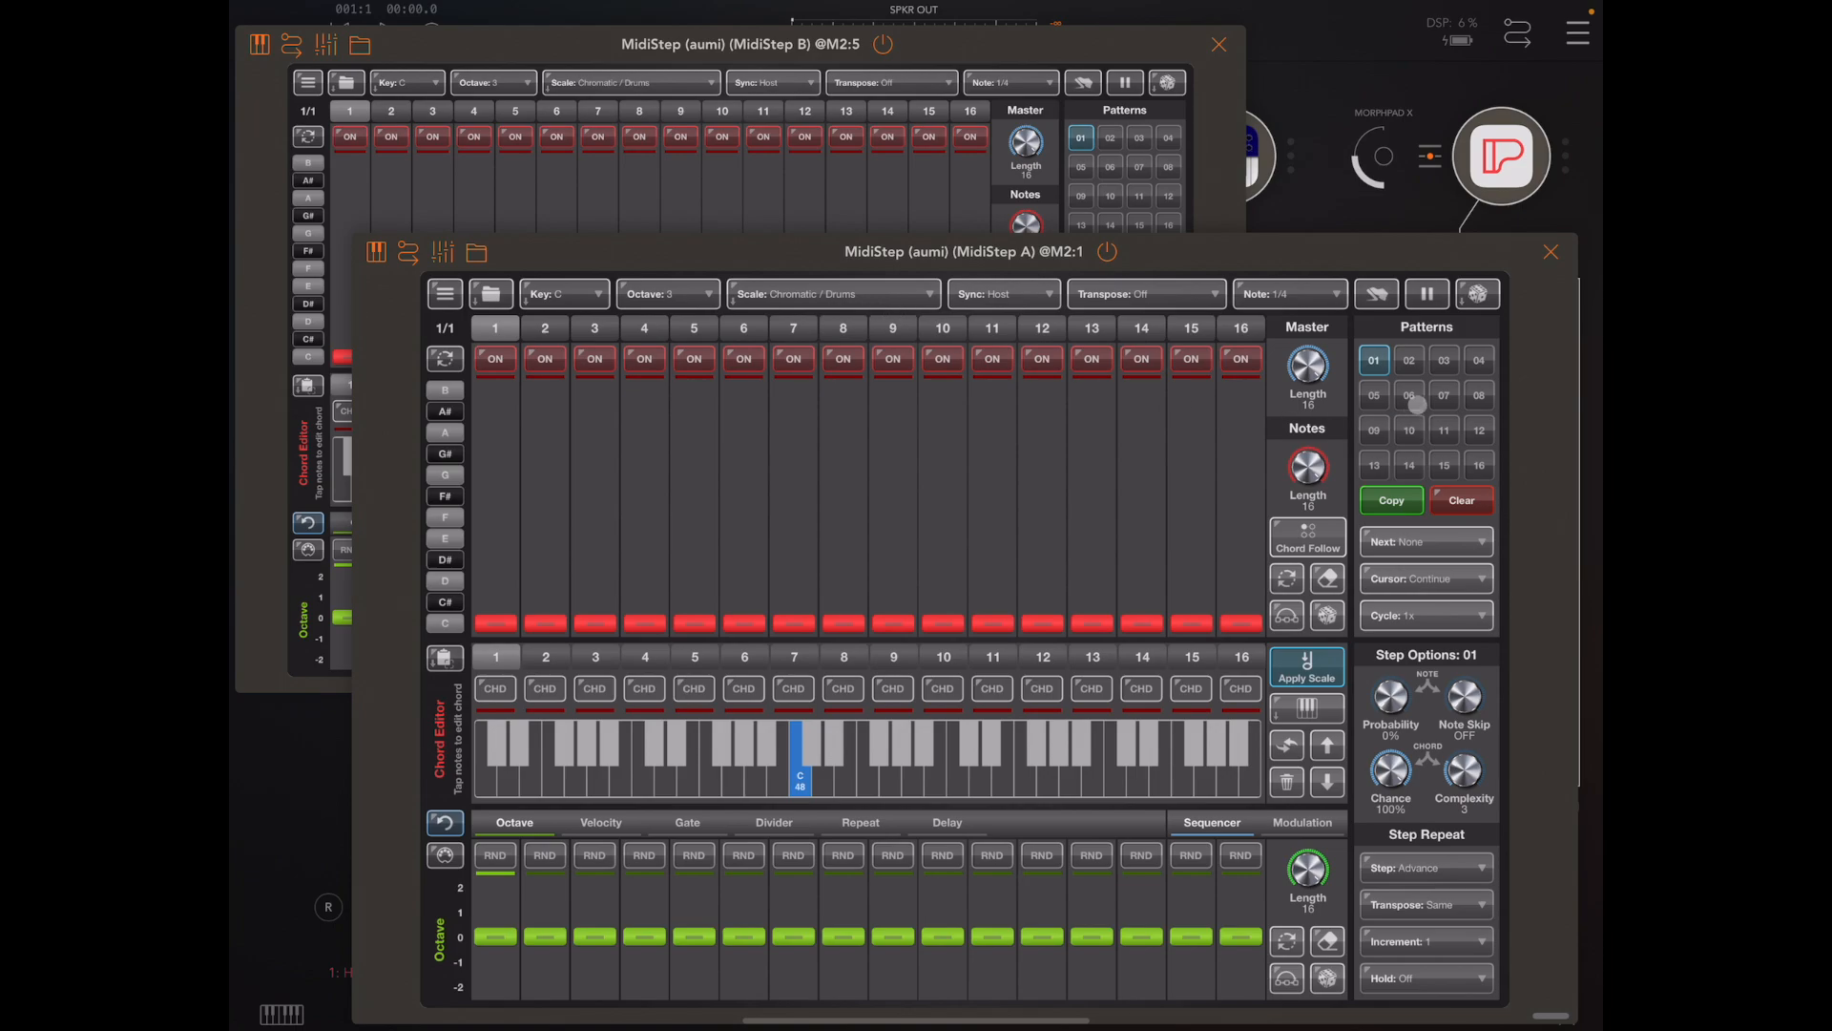
Switch MidiStep A to pattern 02 and back to 01, then open its main menu.
click(1409, 360)
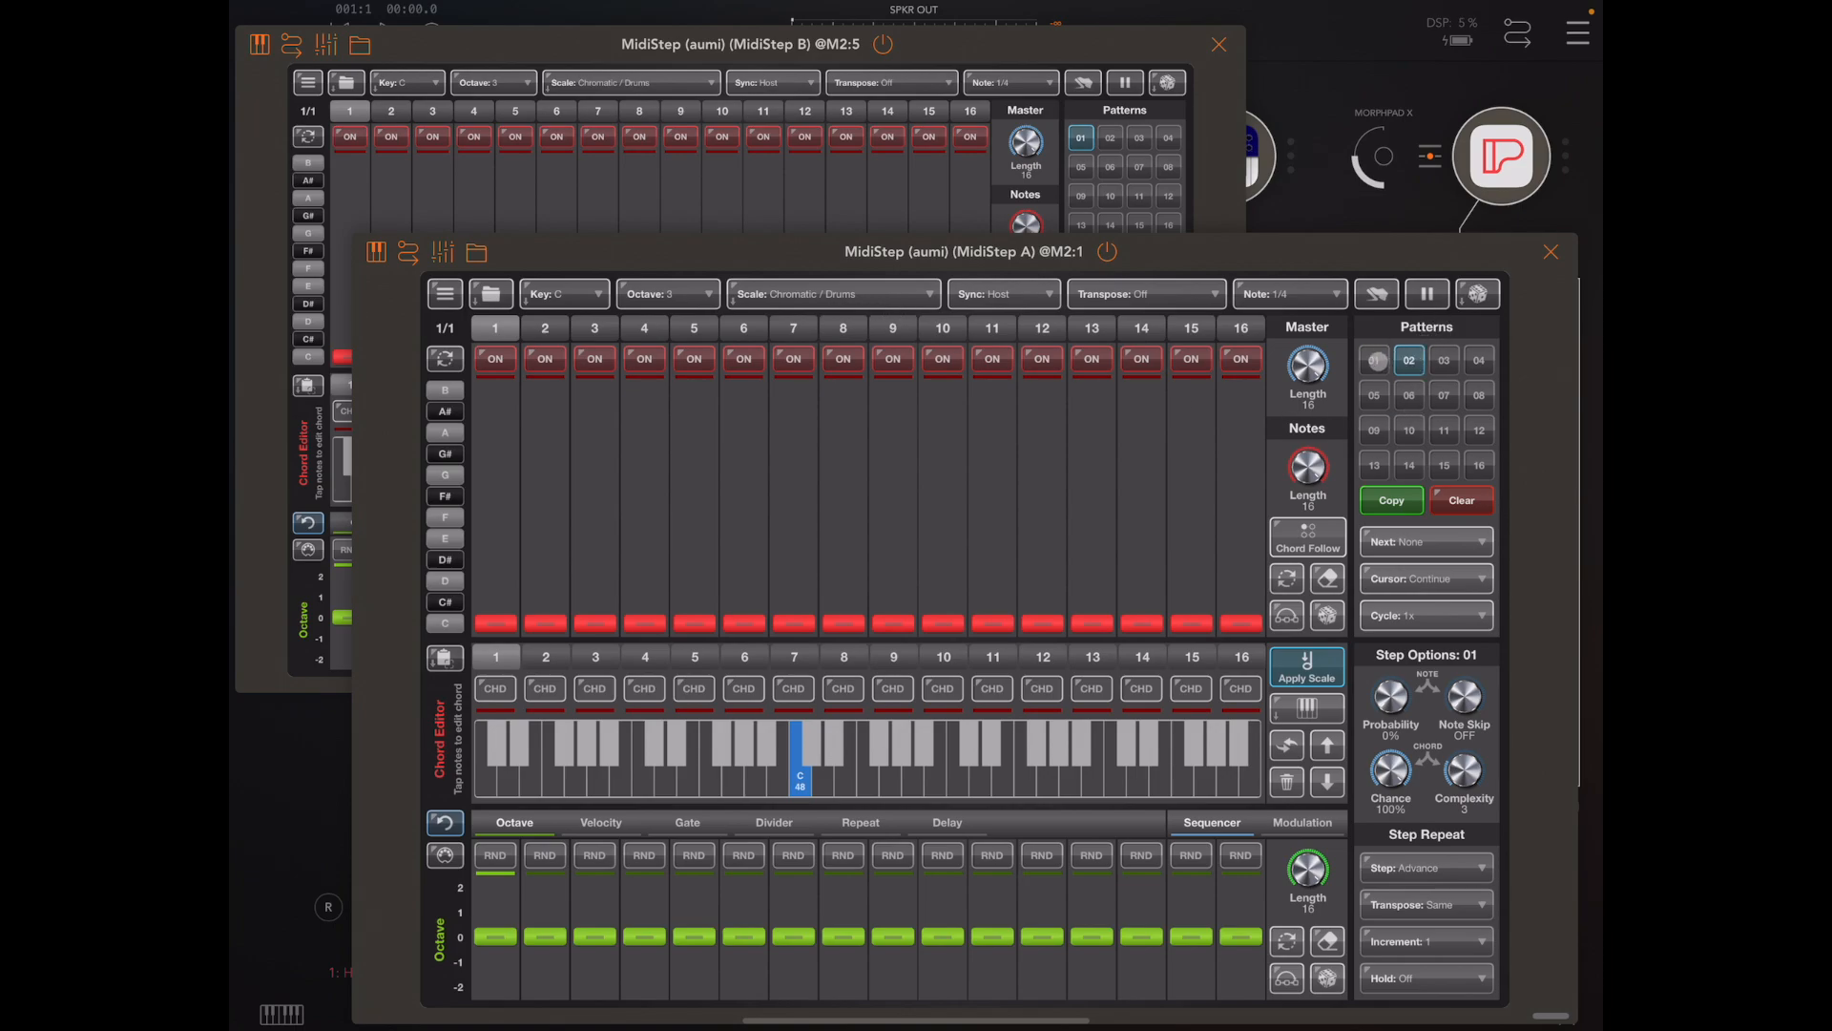
click(1374, 360)
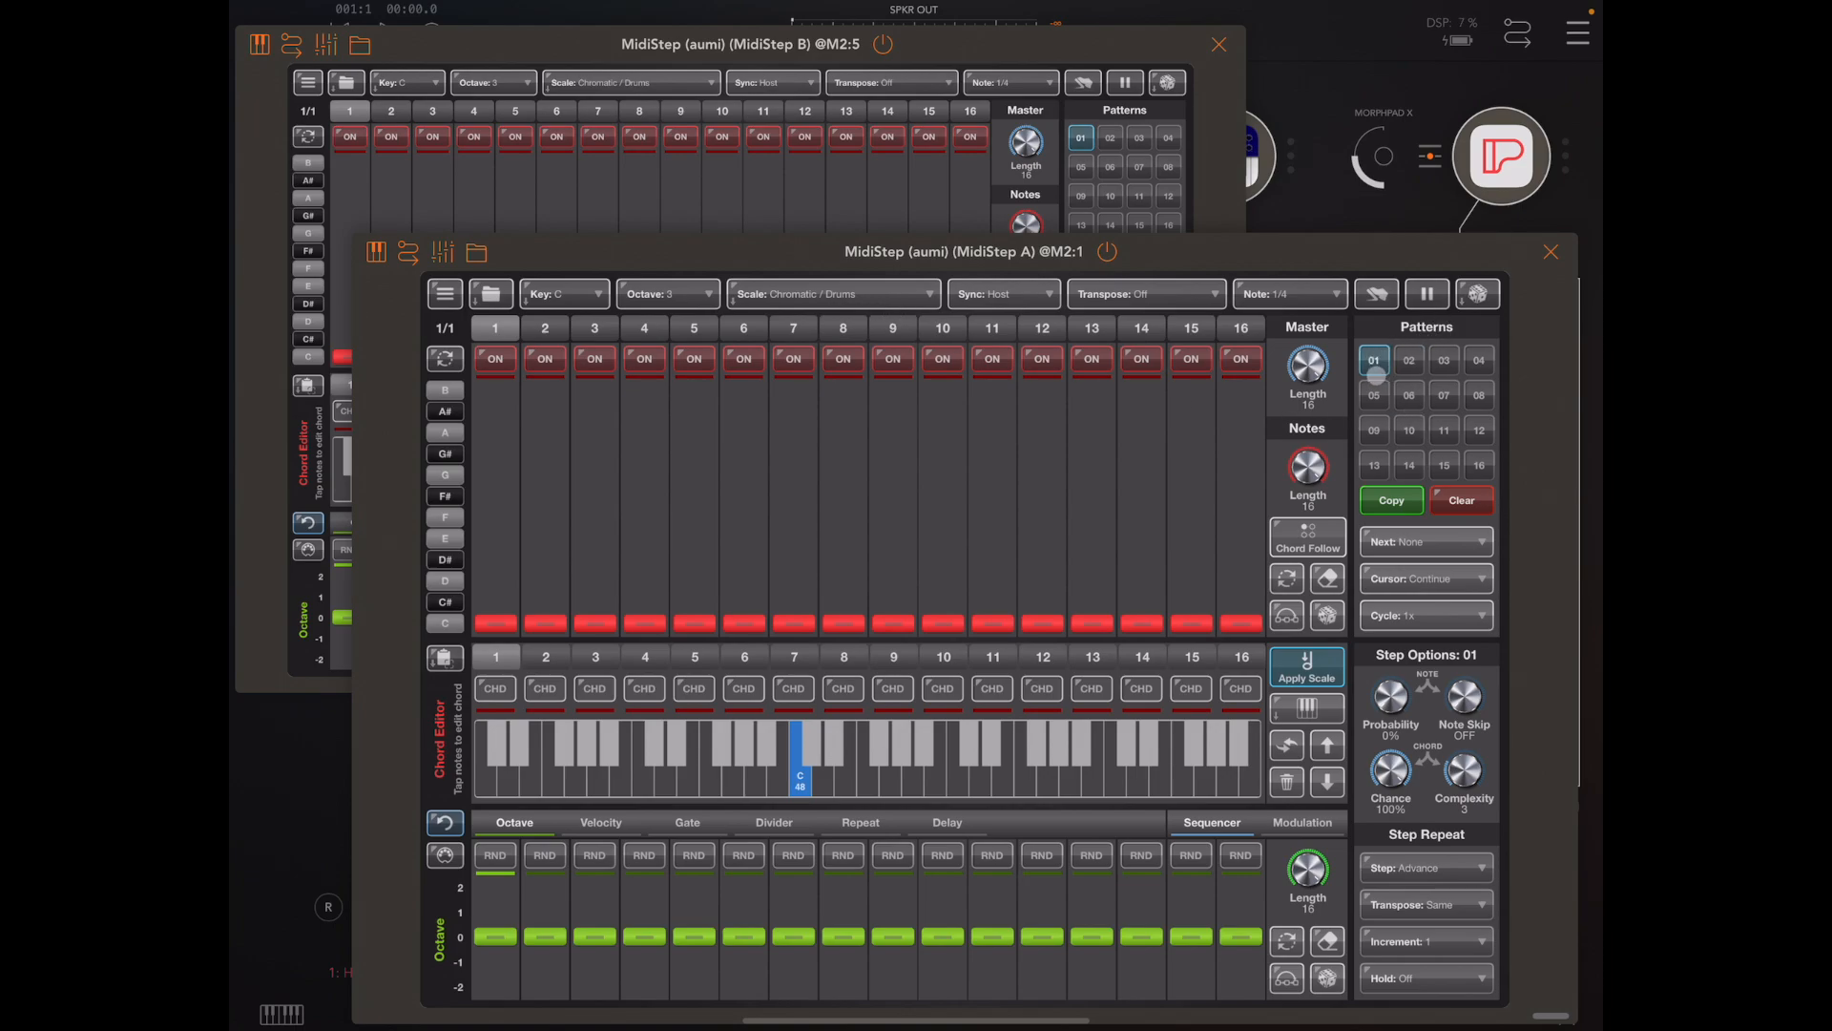
click(1427, 293)
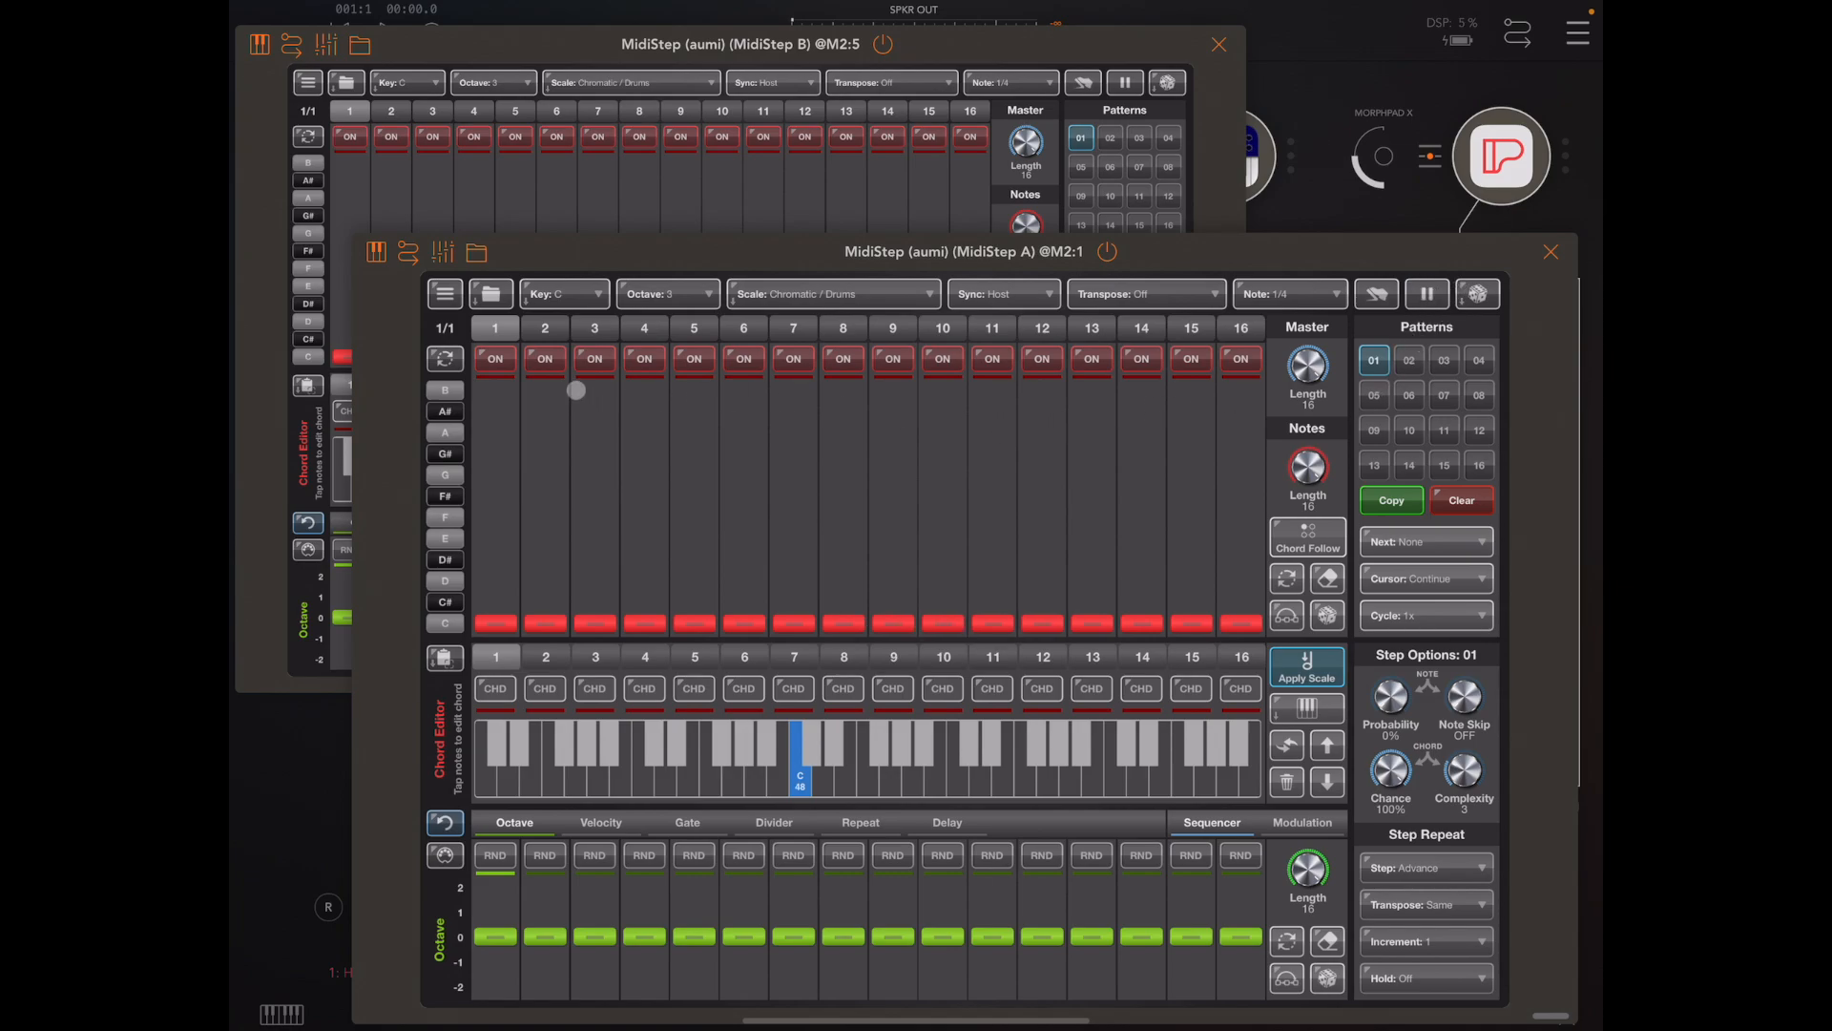
click(444, 293)
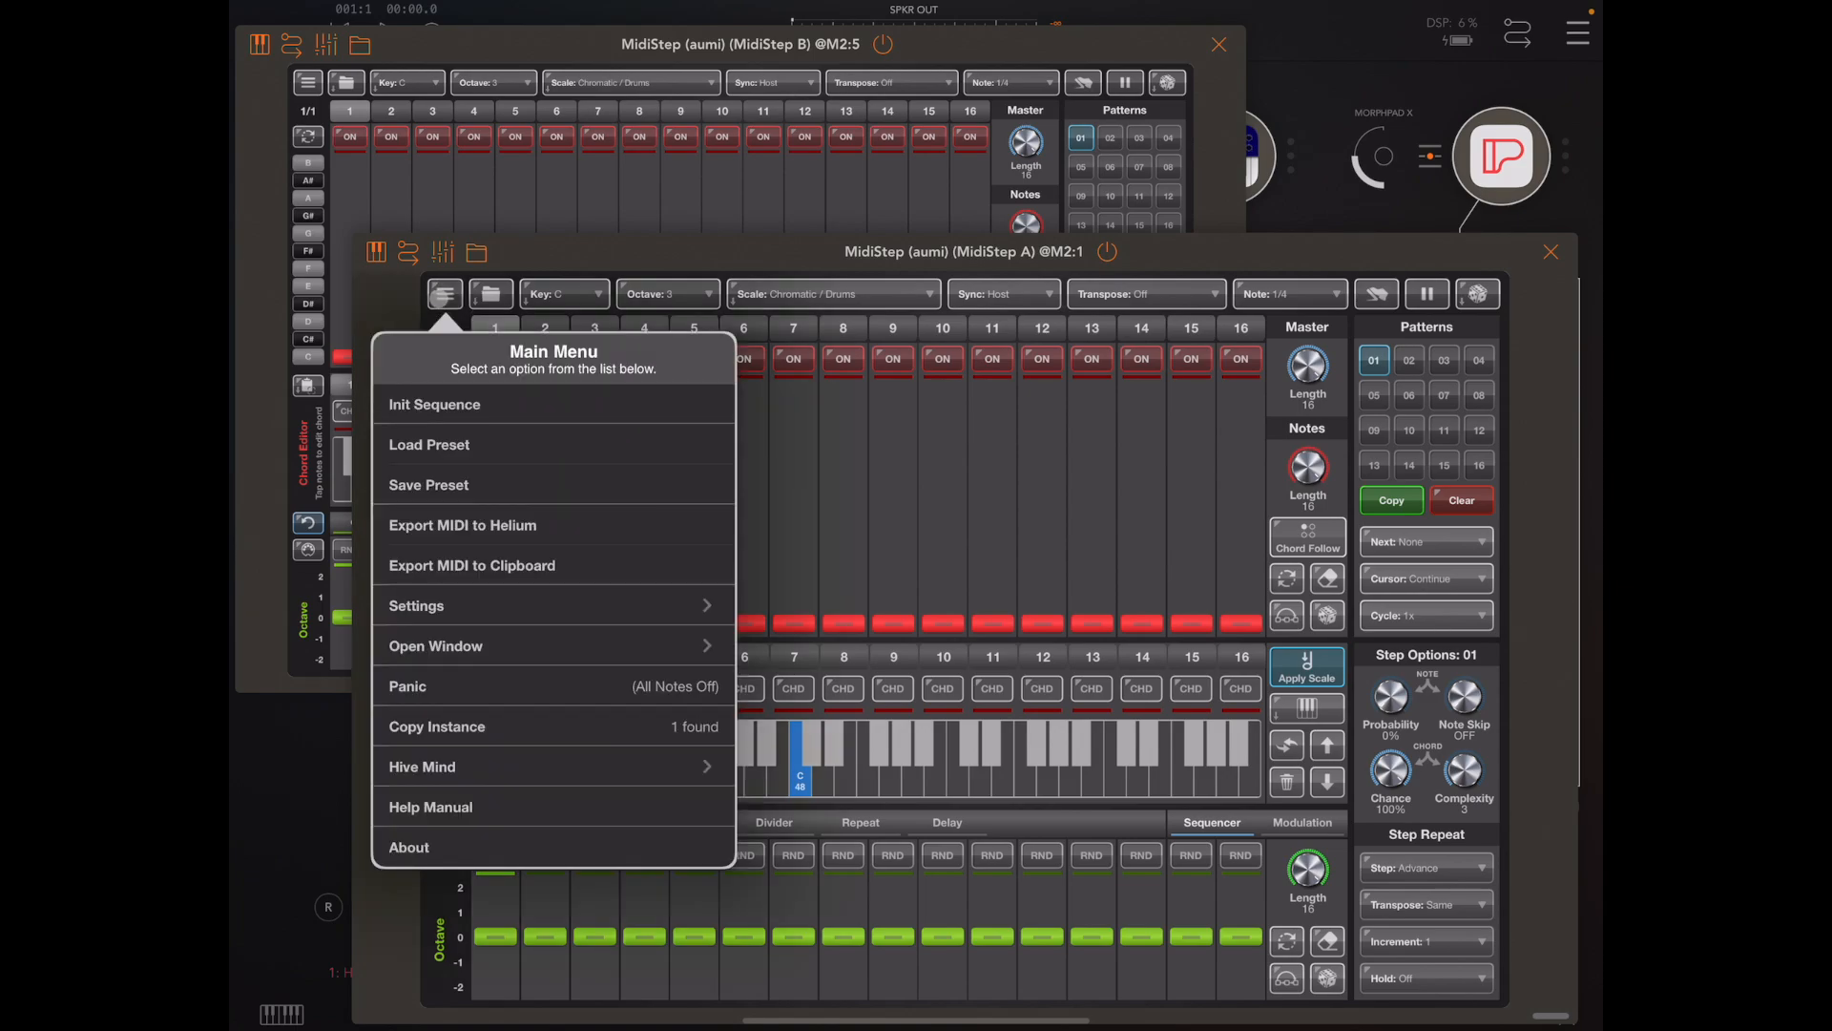
Enable all Hive Mind subscriptions on MidiStep A.
click(422, 766)
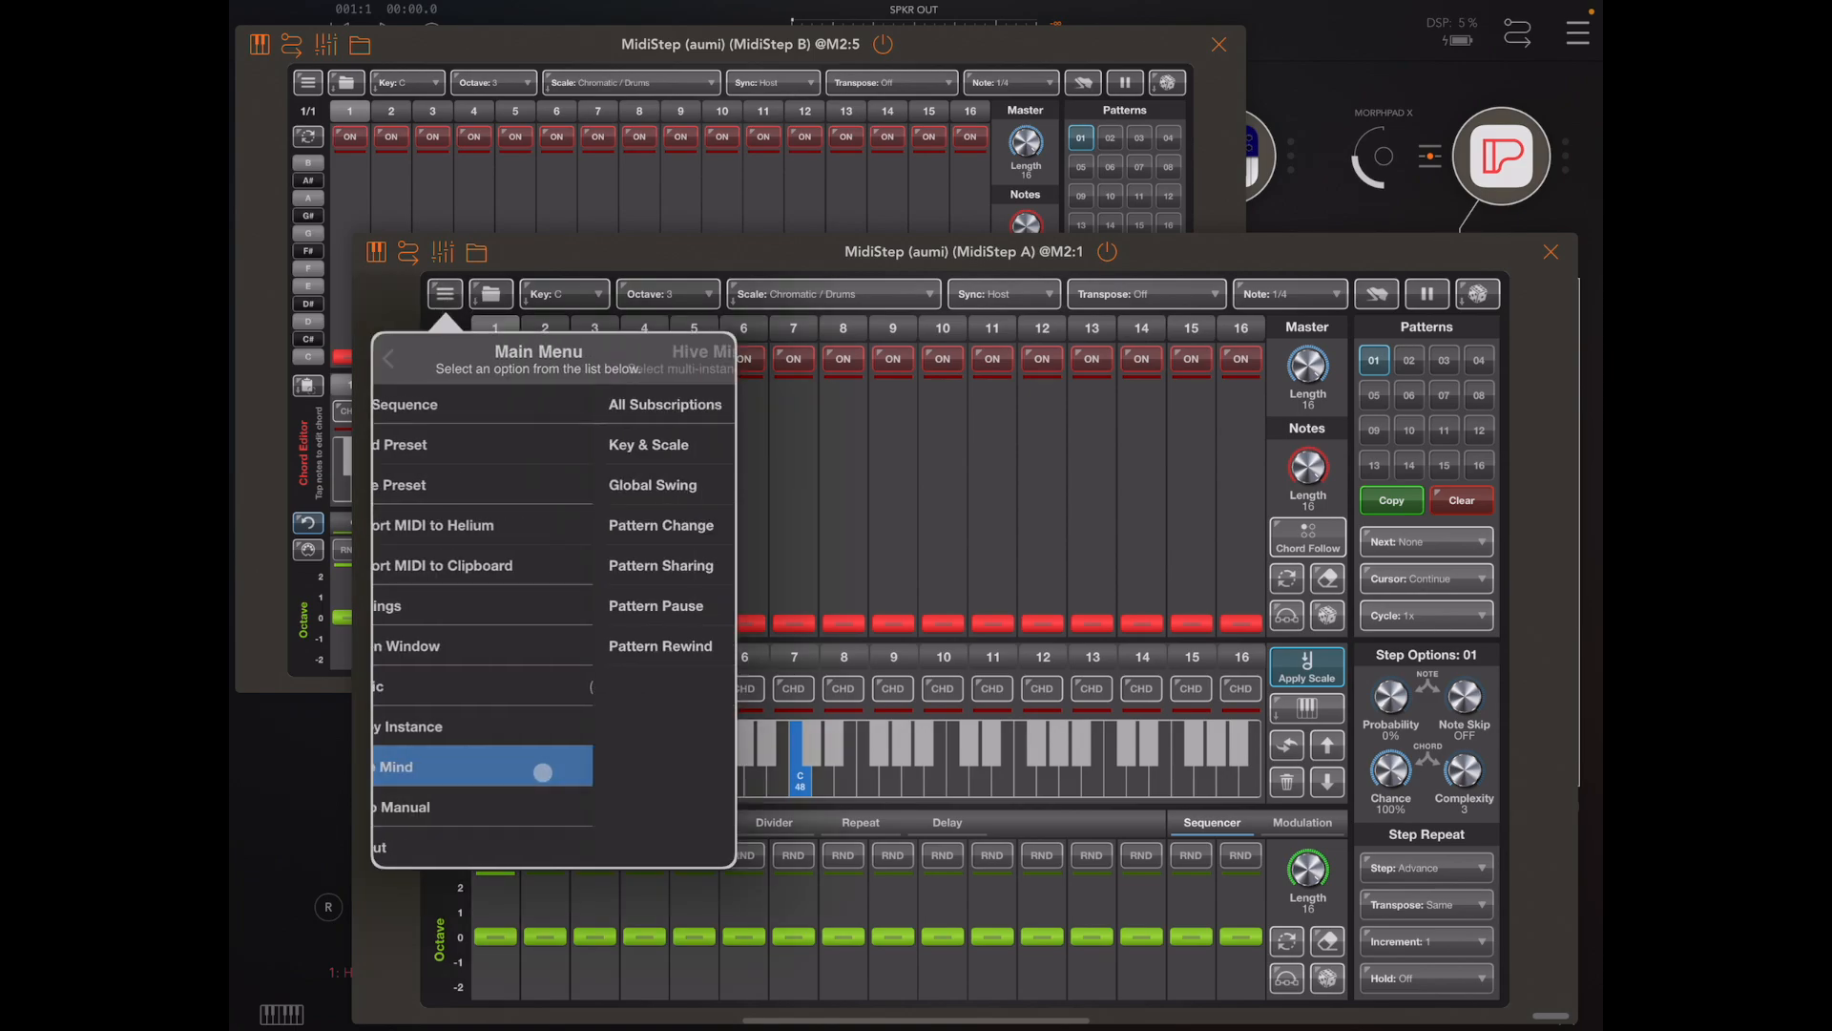
click(394, 765)
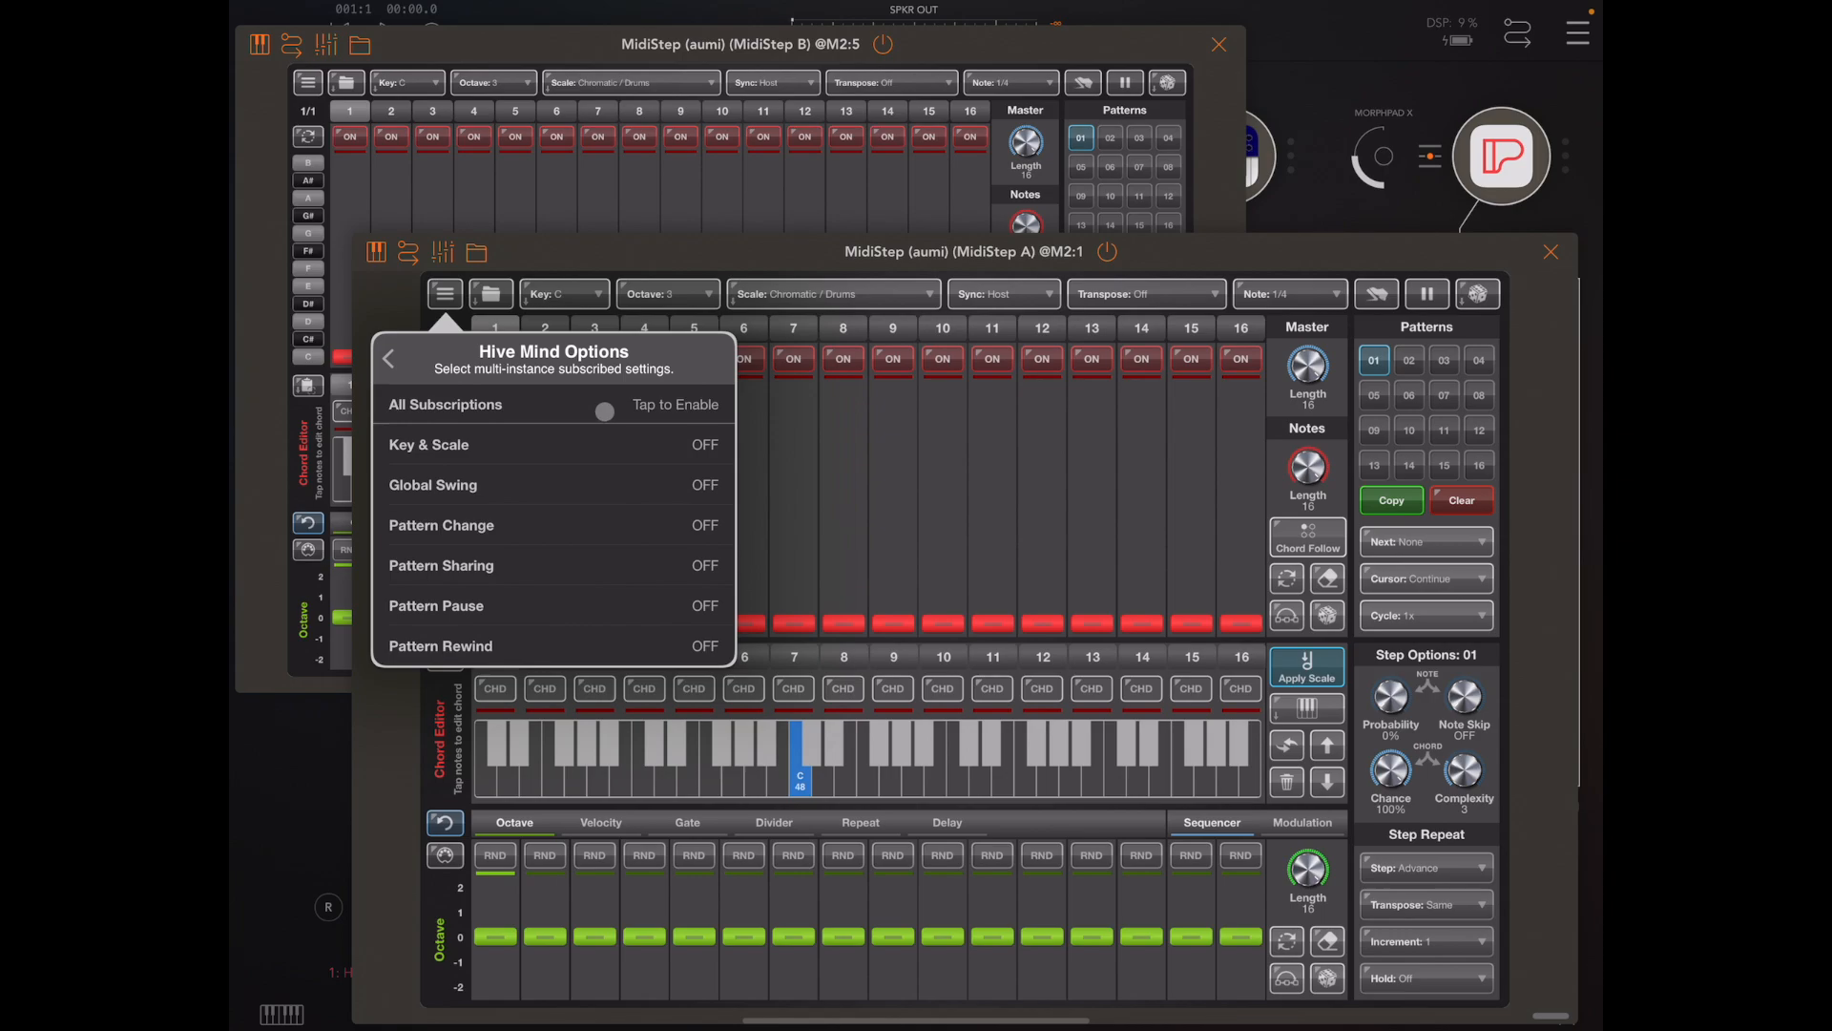
click(604, 411)
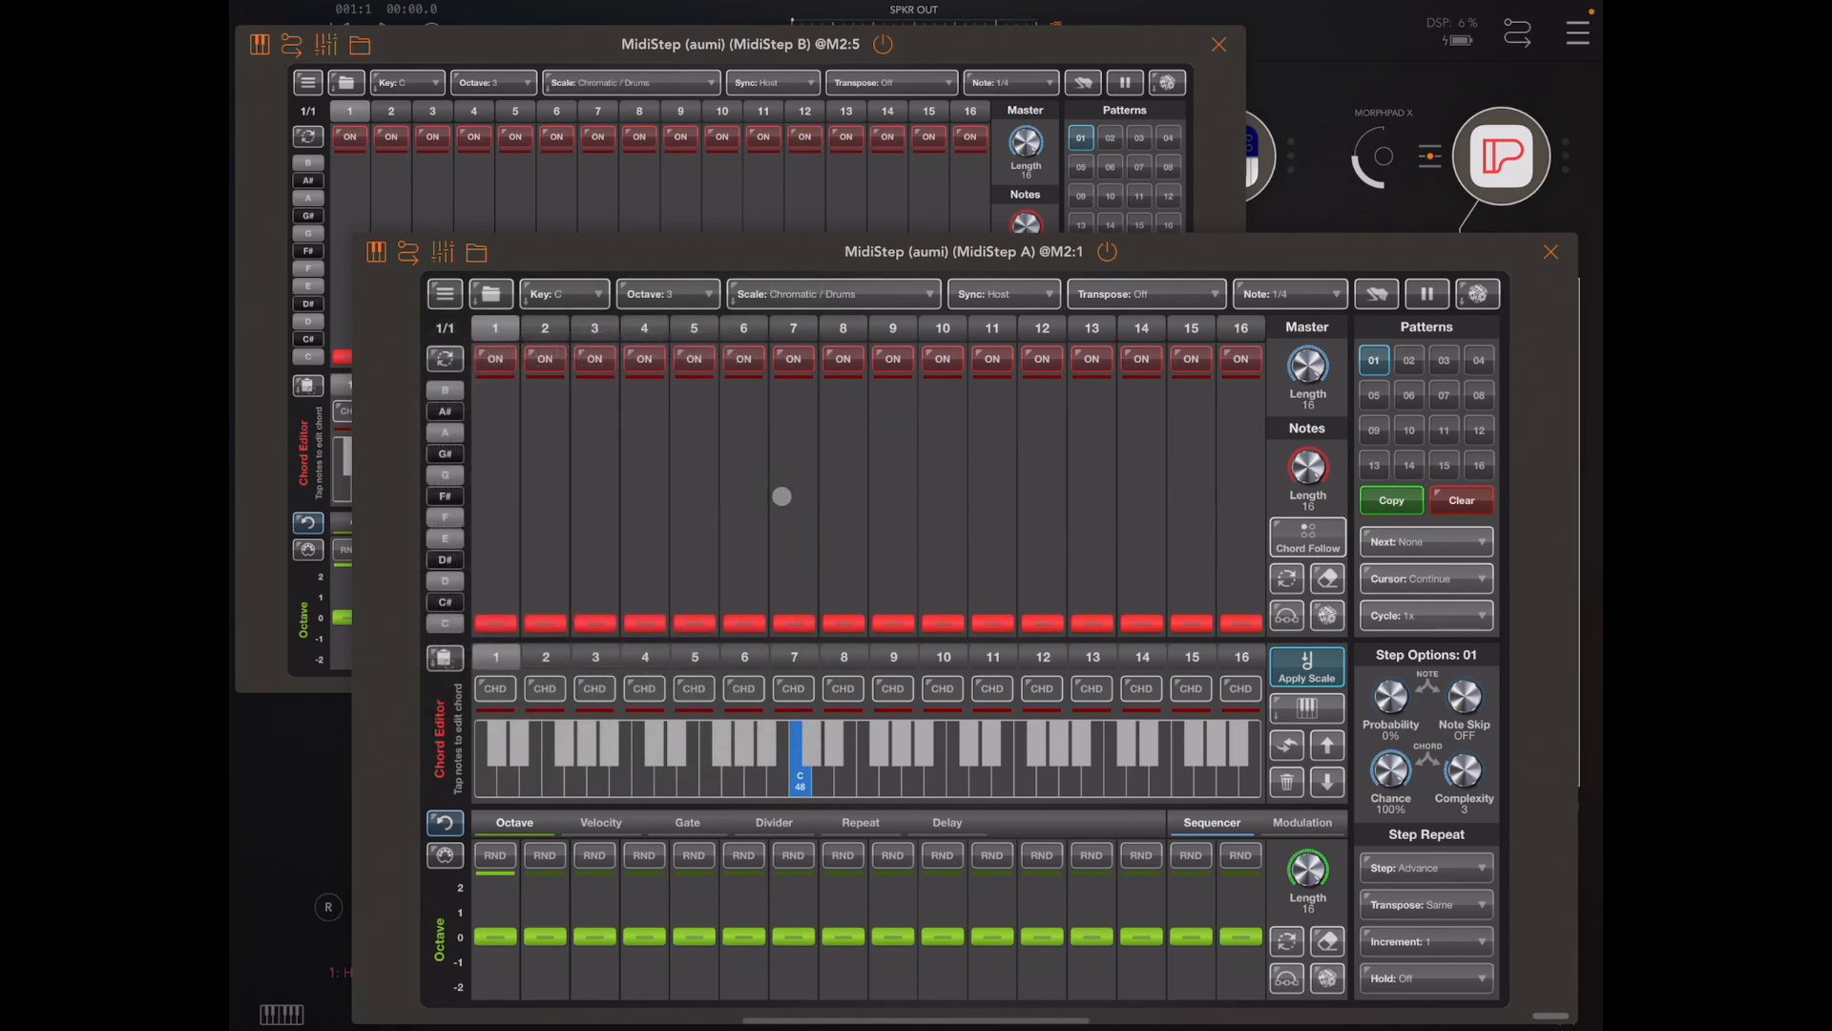
Try switching MidiStep A's pattern, then enable all subscriptions on MidiStep B.
click(1408, 359)
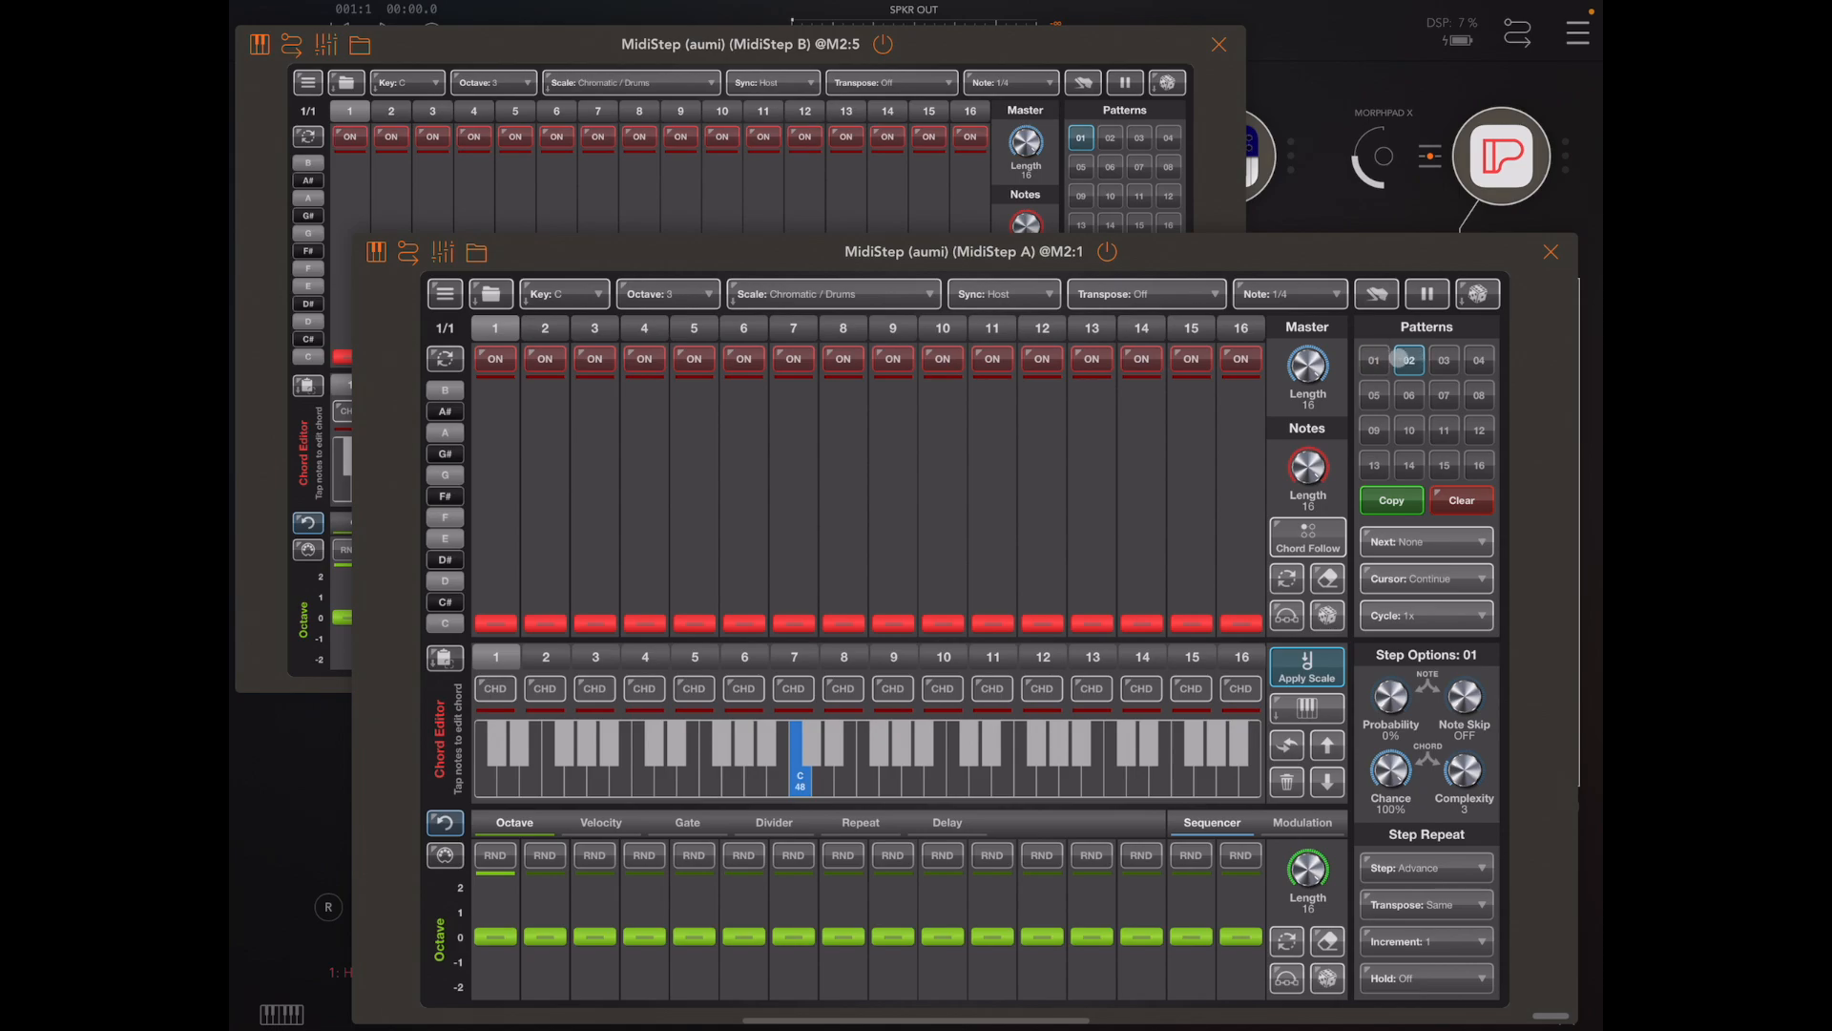
click(1373, 359)
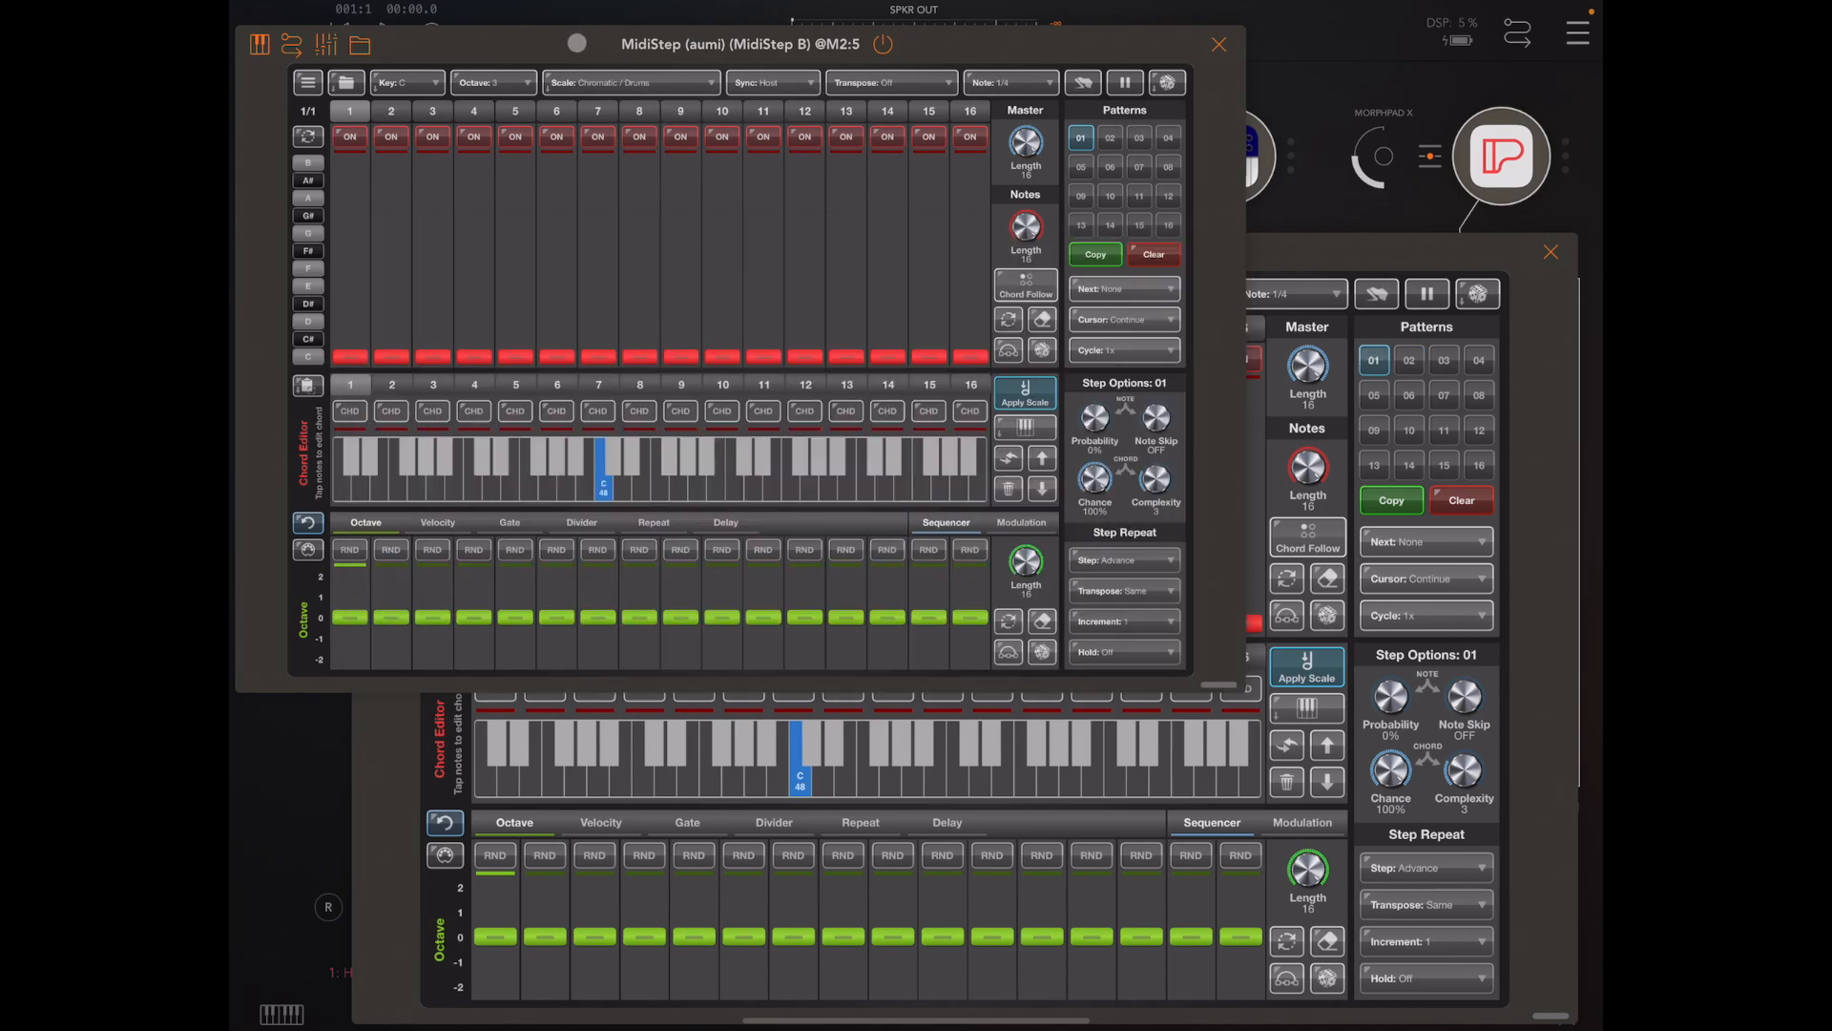
click(307, 82)
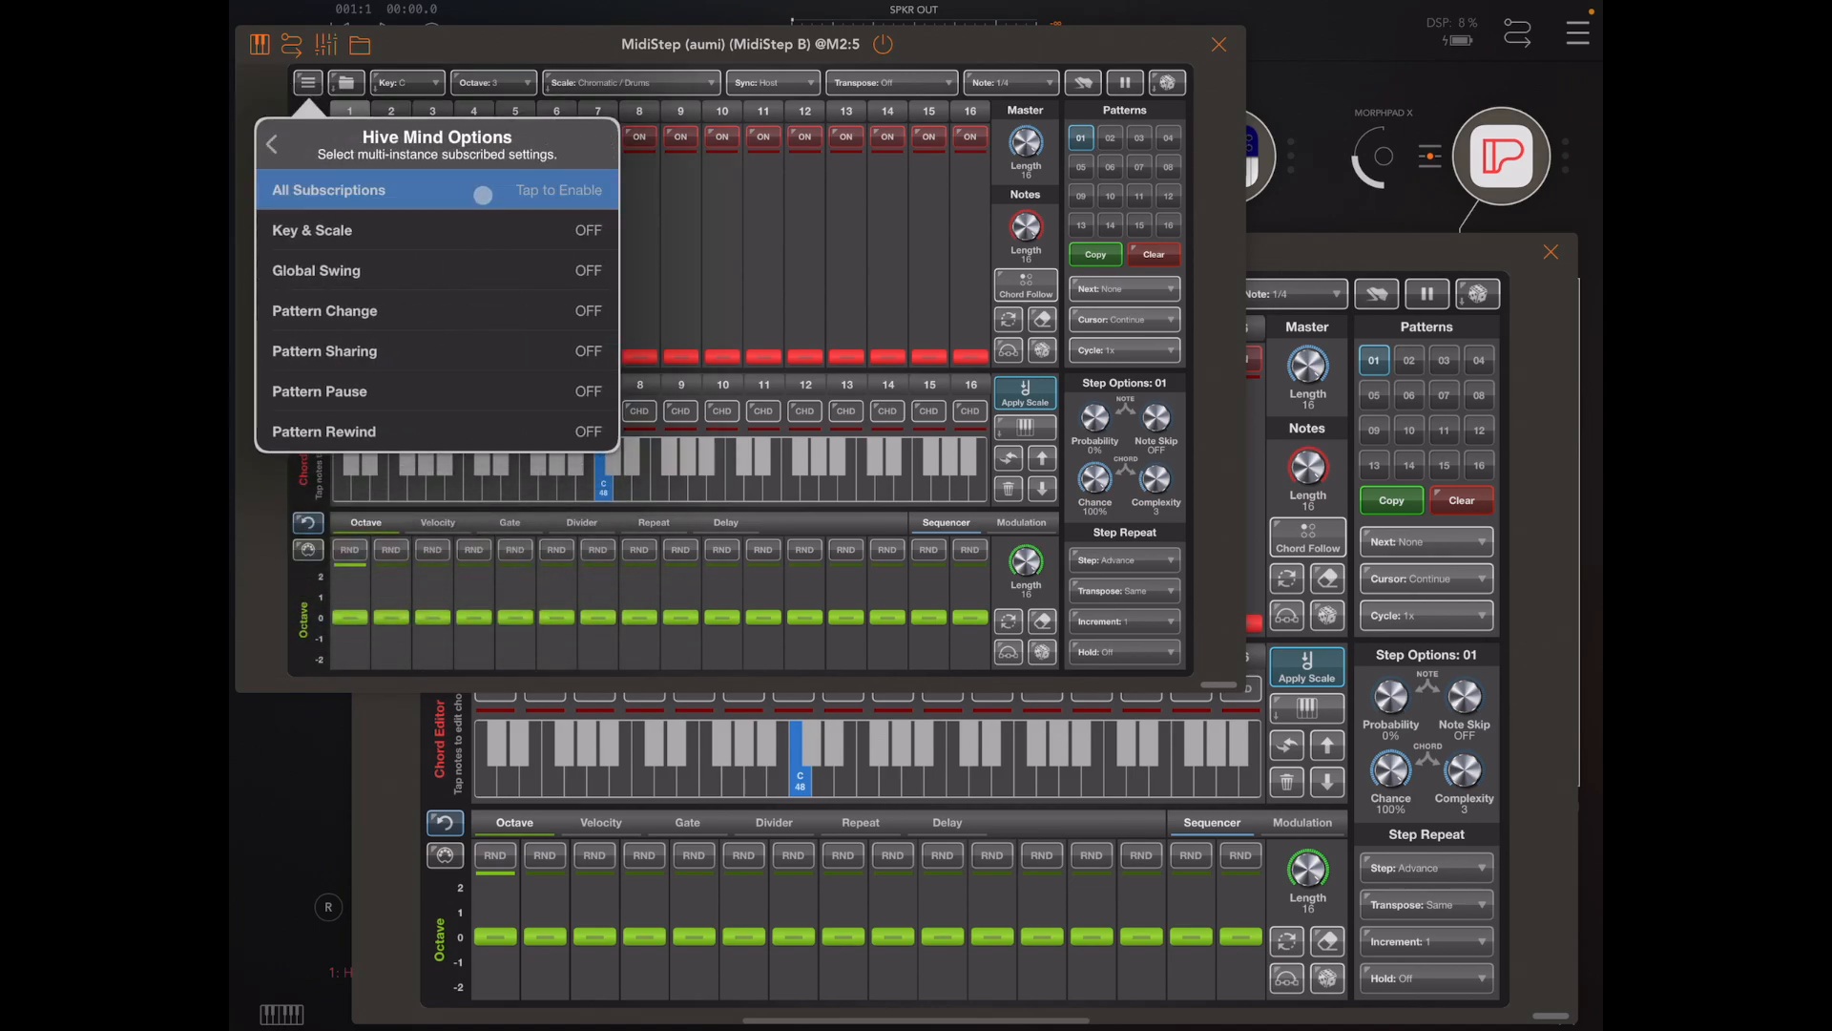
click(306, 82)
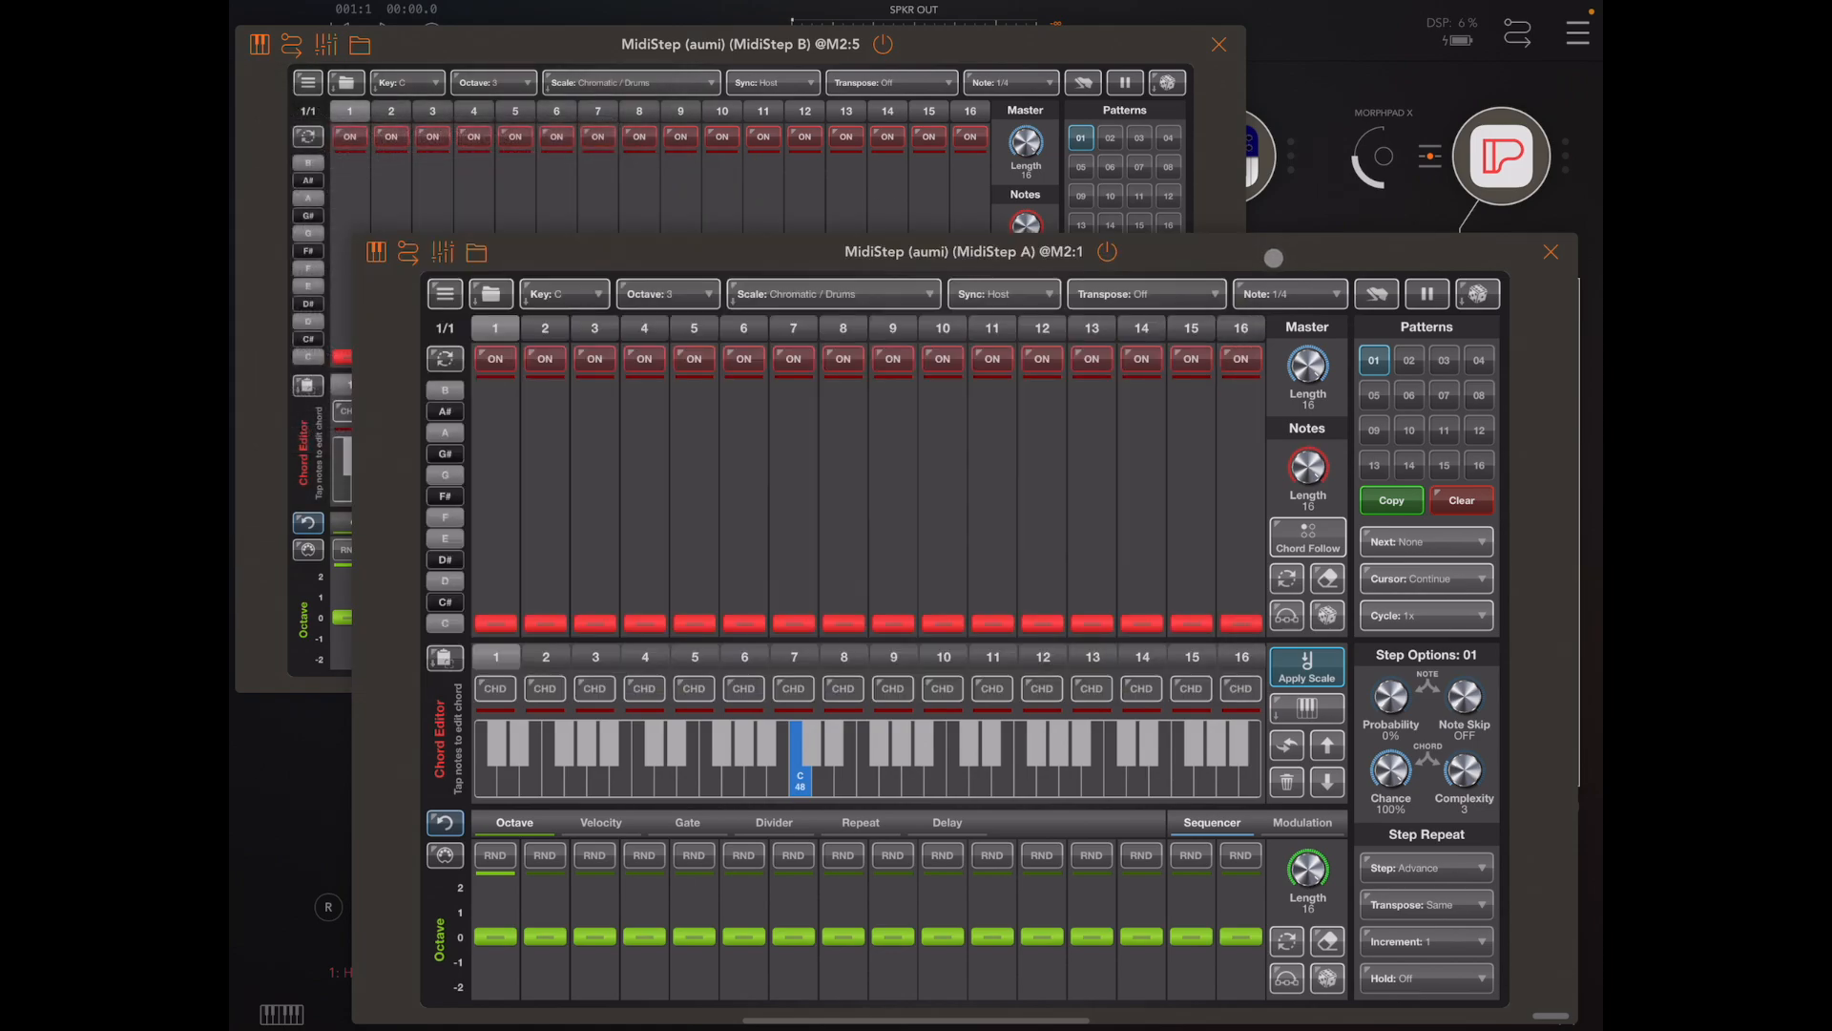
Step MidiStep A through patterns 02, 03 and back to 01, confirming B mirrors it.
click(1409, 359)
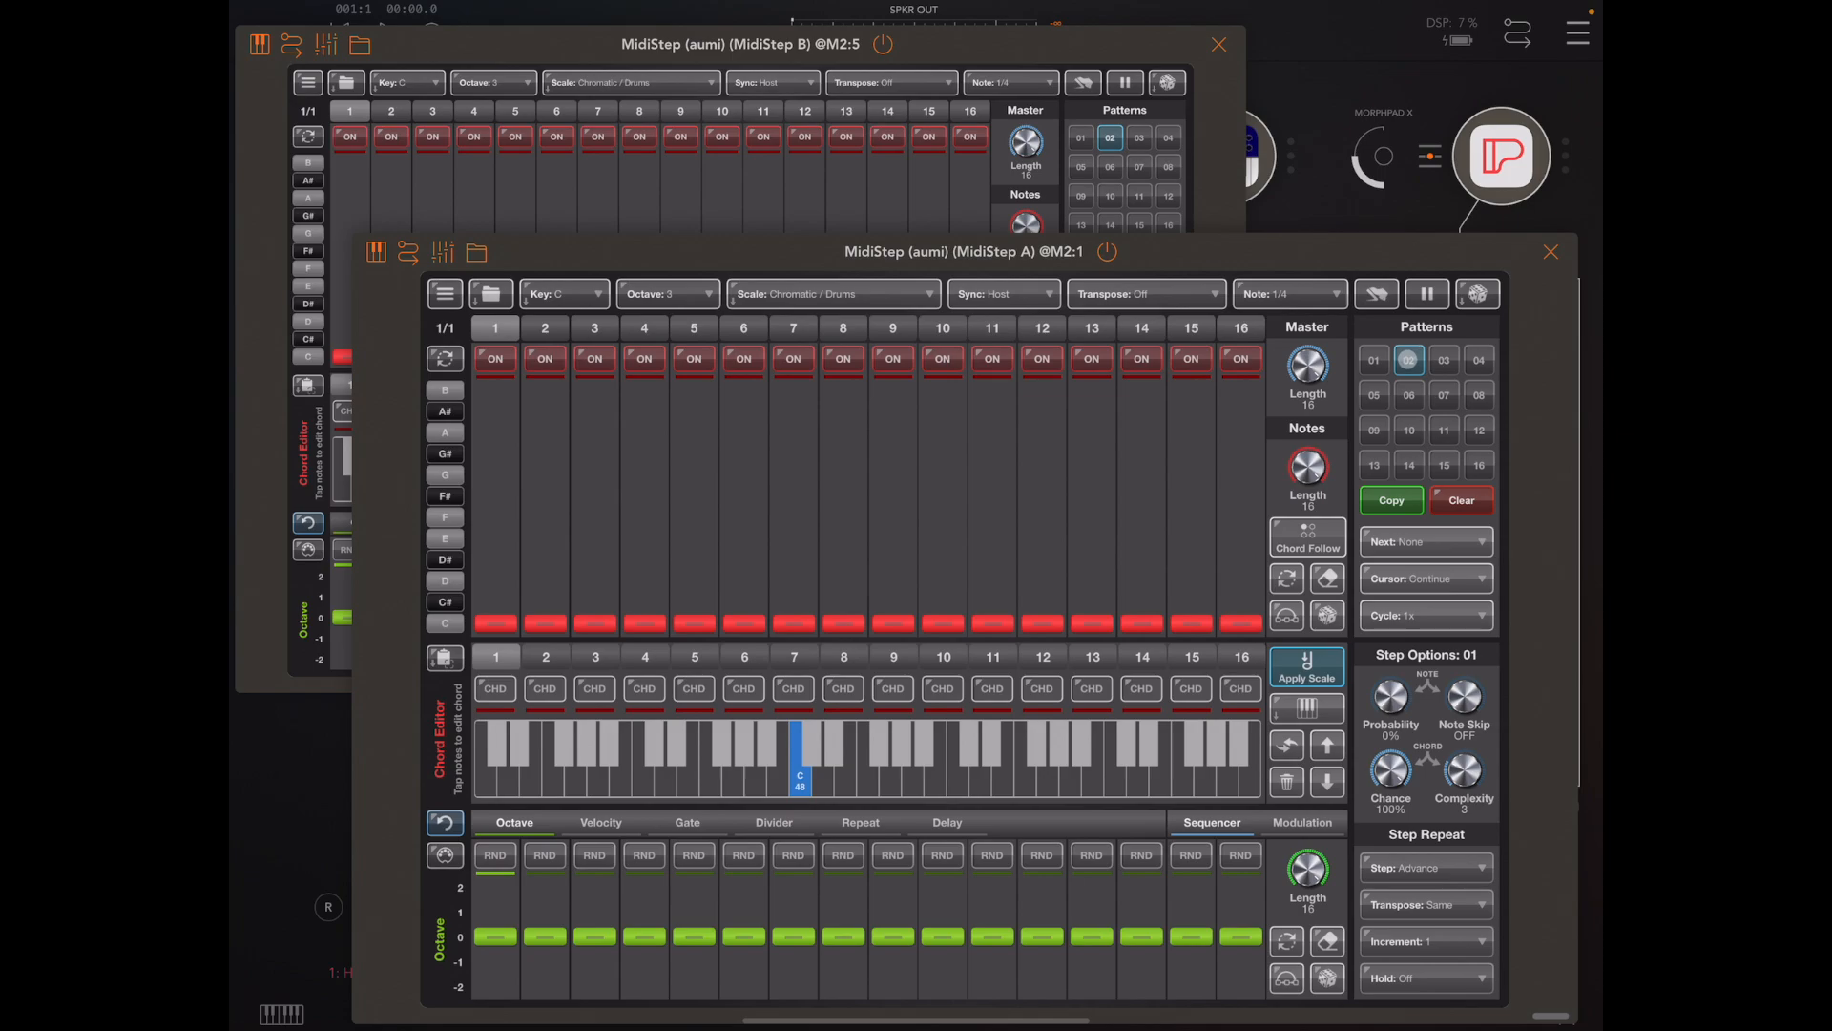
click(1443, 360)
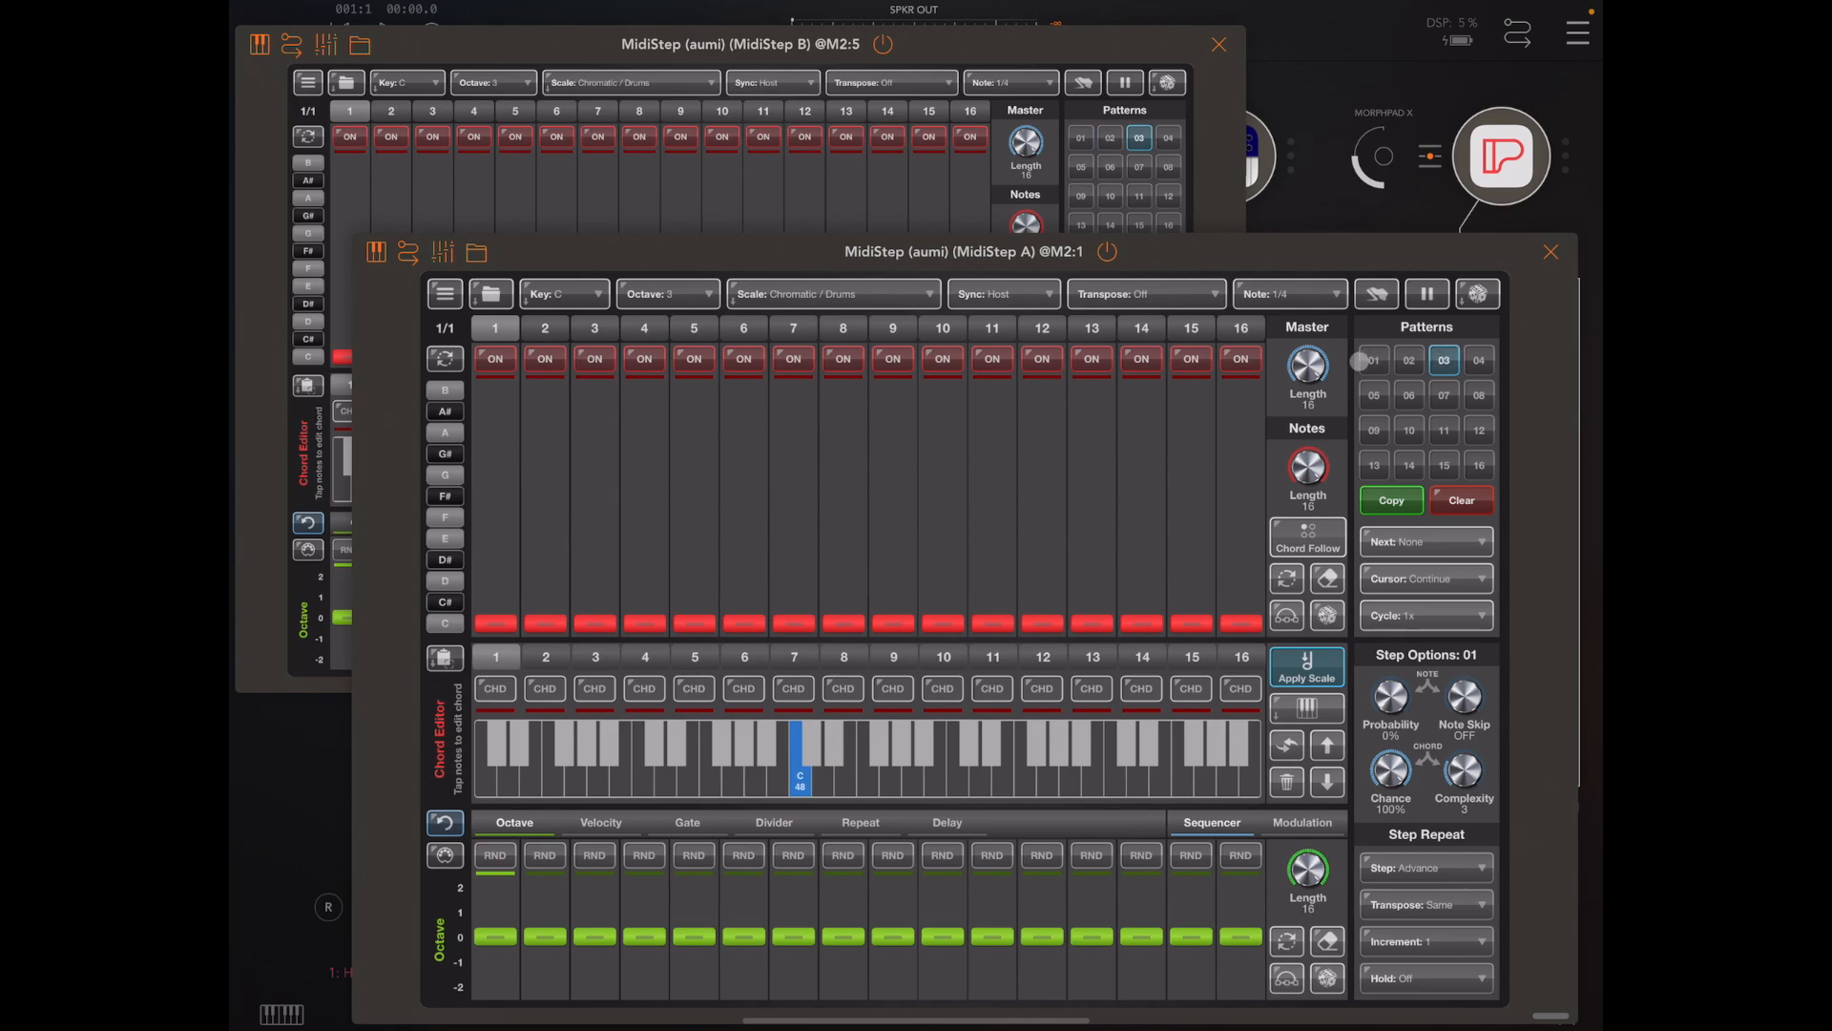
click(1373, 360)
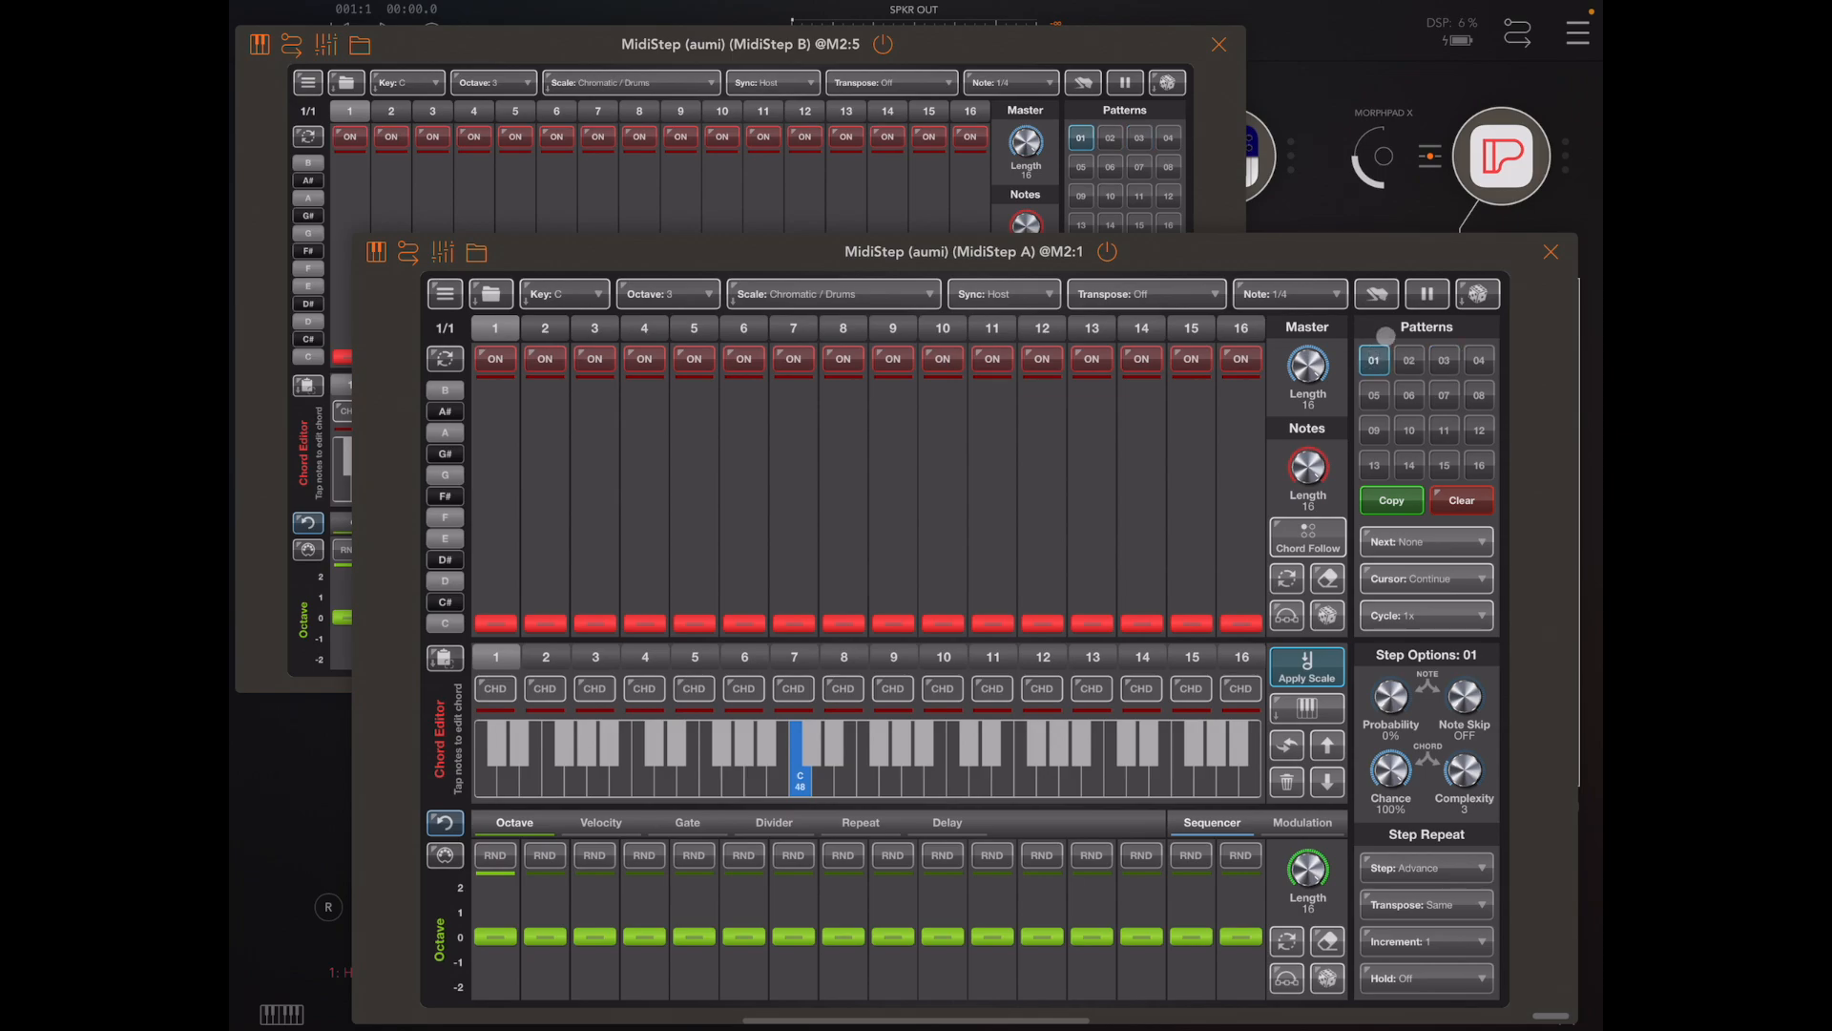
click(1426, 293)
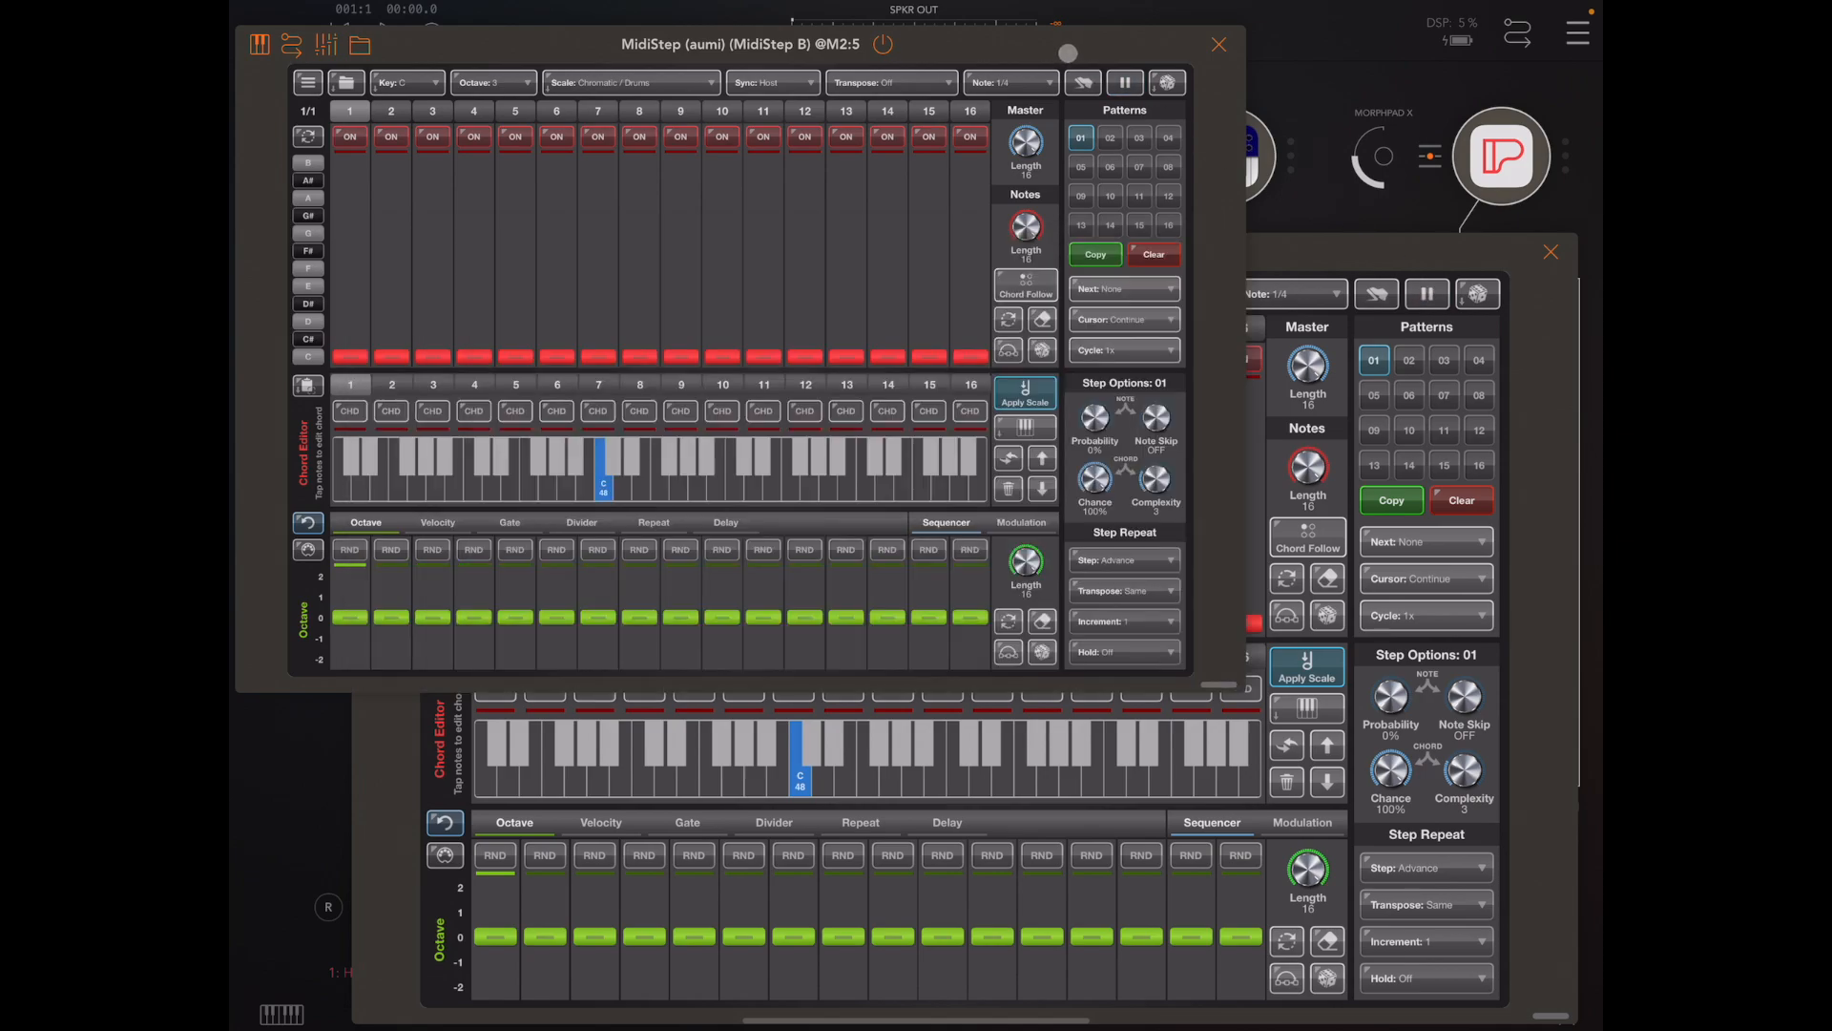
click(1124, 82)
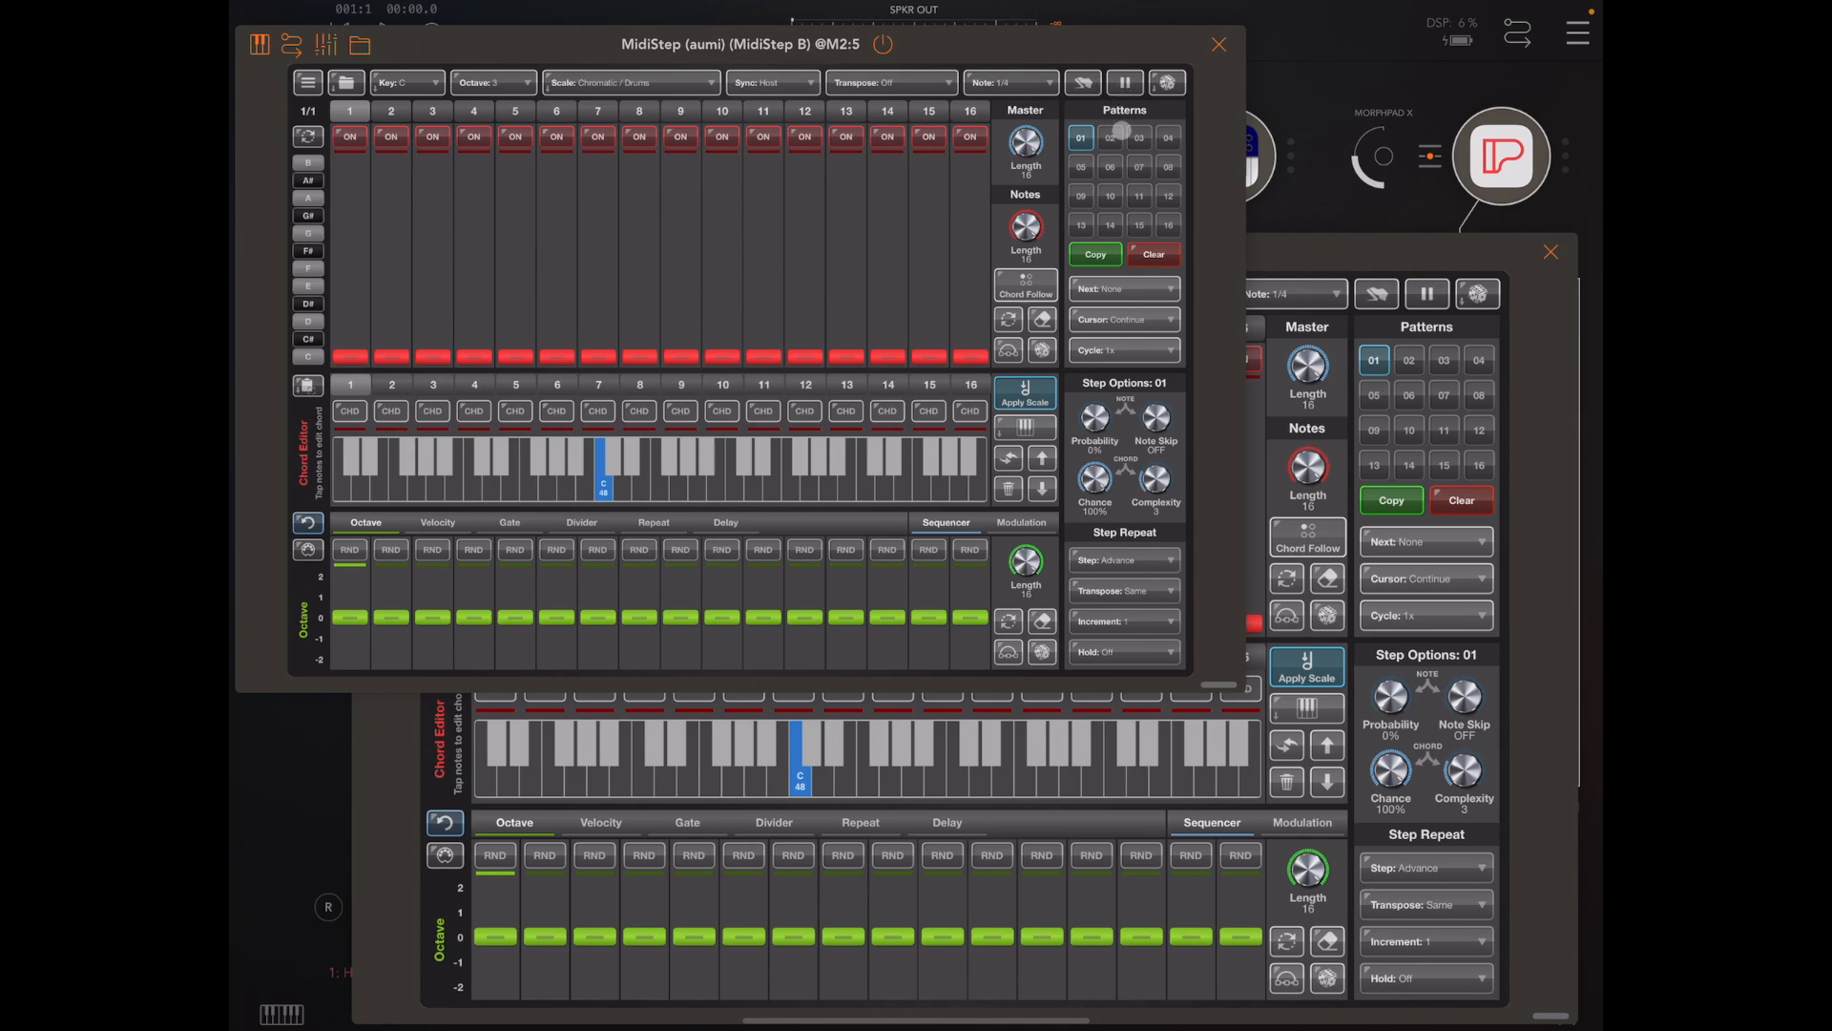
click(1408, 360)
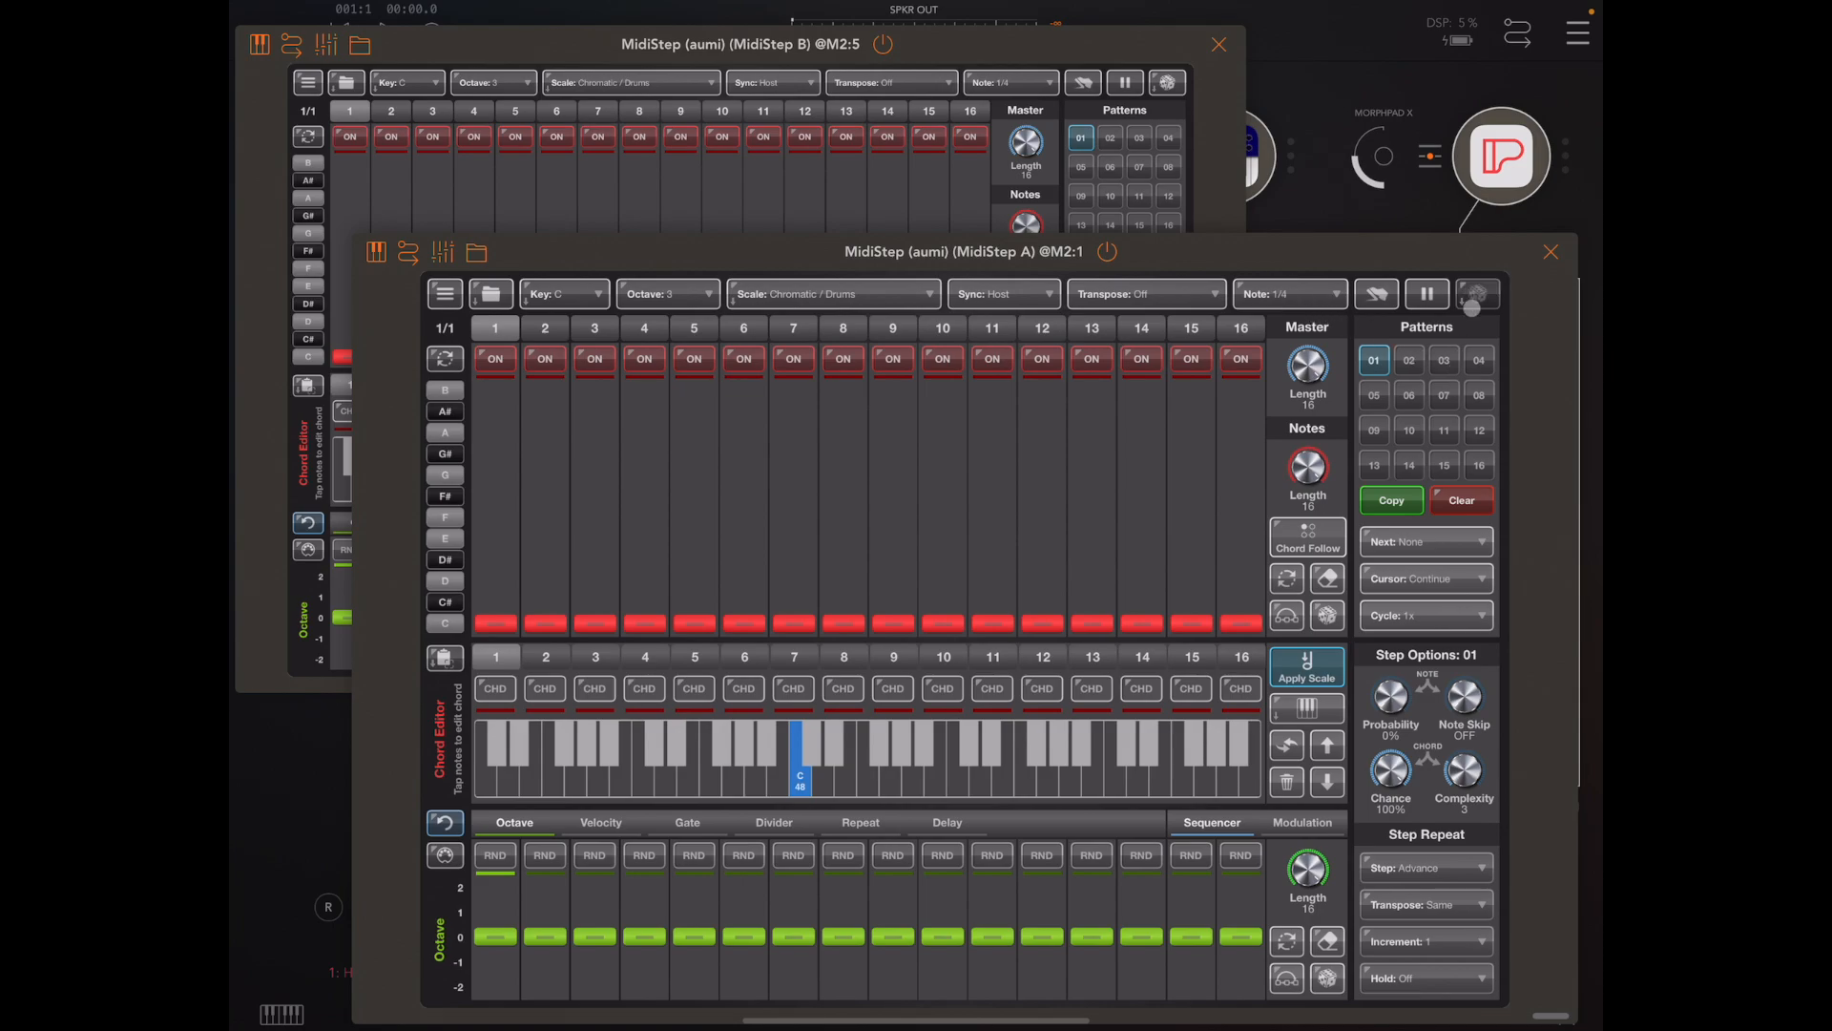
In the Pattern Creator's Chords tab, set the scale to Ionian, Major and key to D.
click(1476, 293)
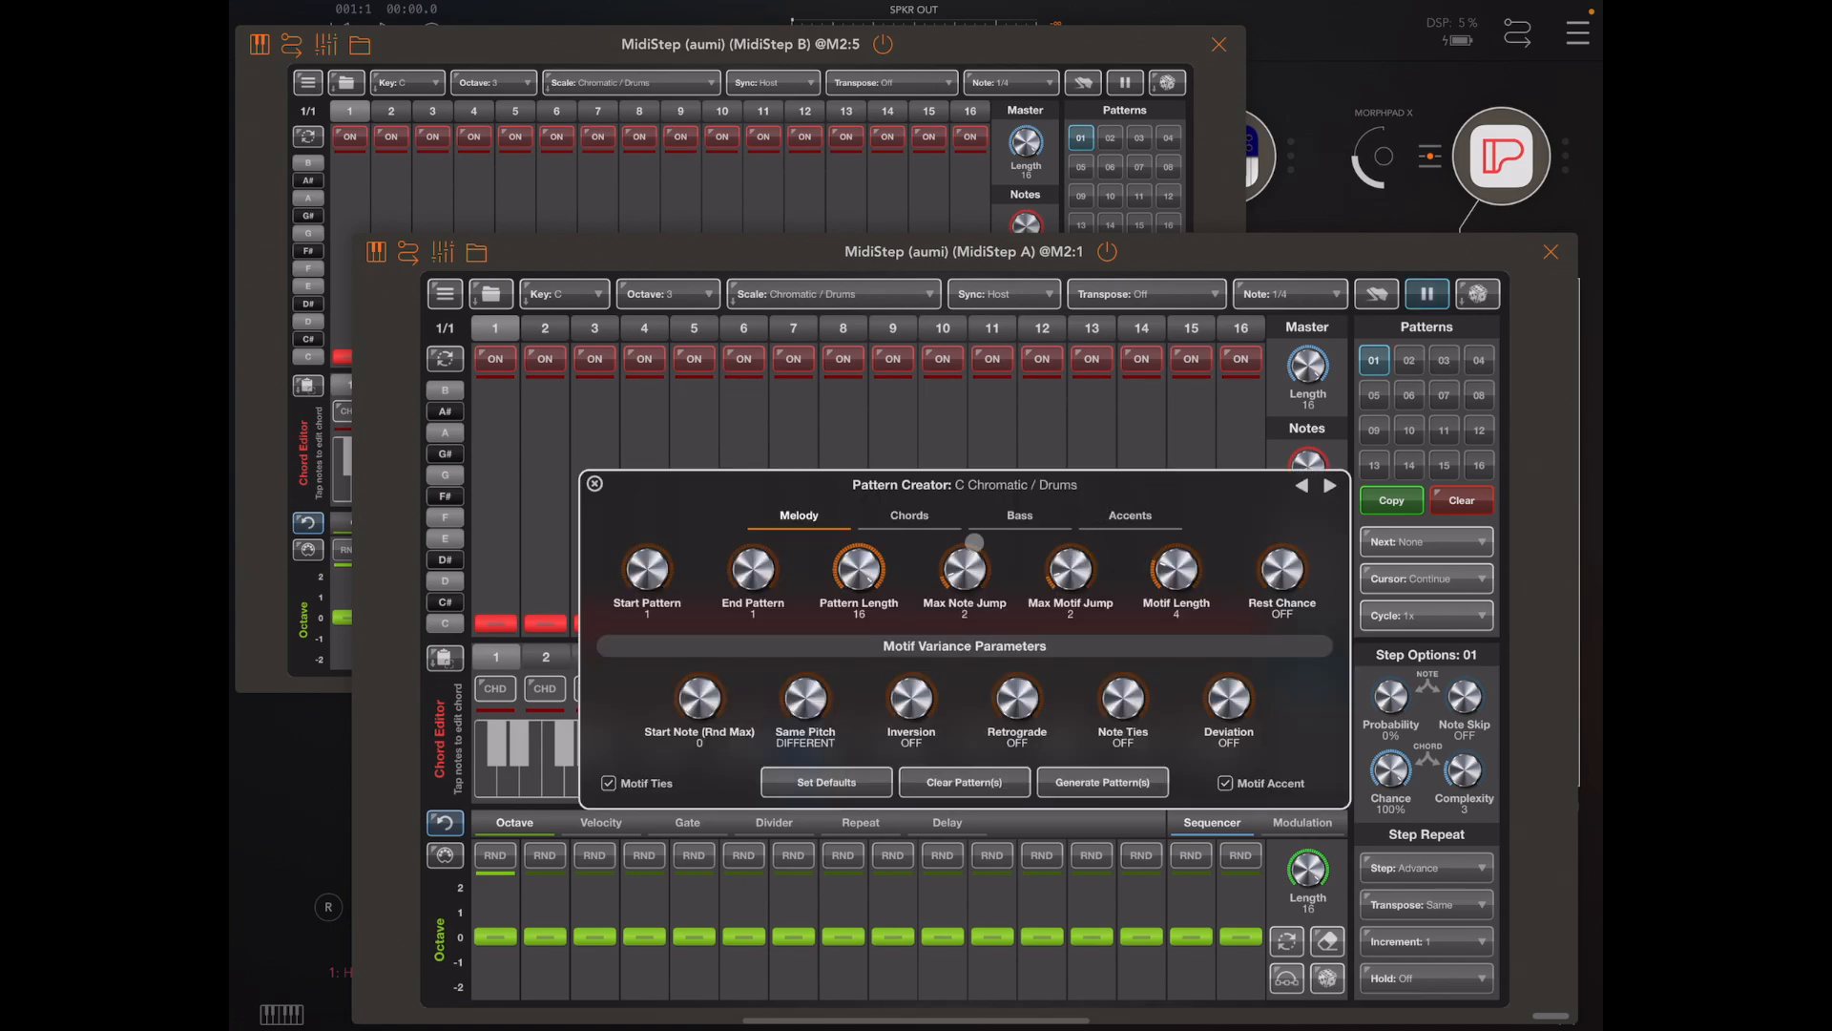
click(907, 515)
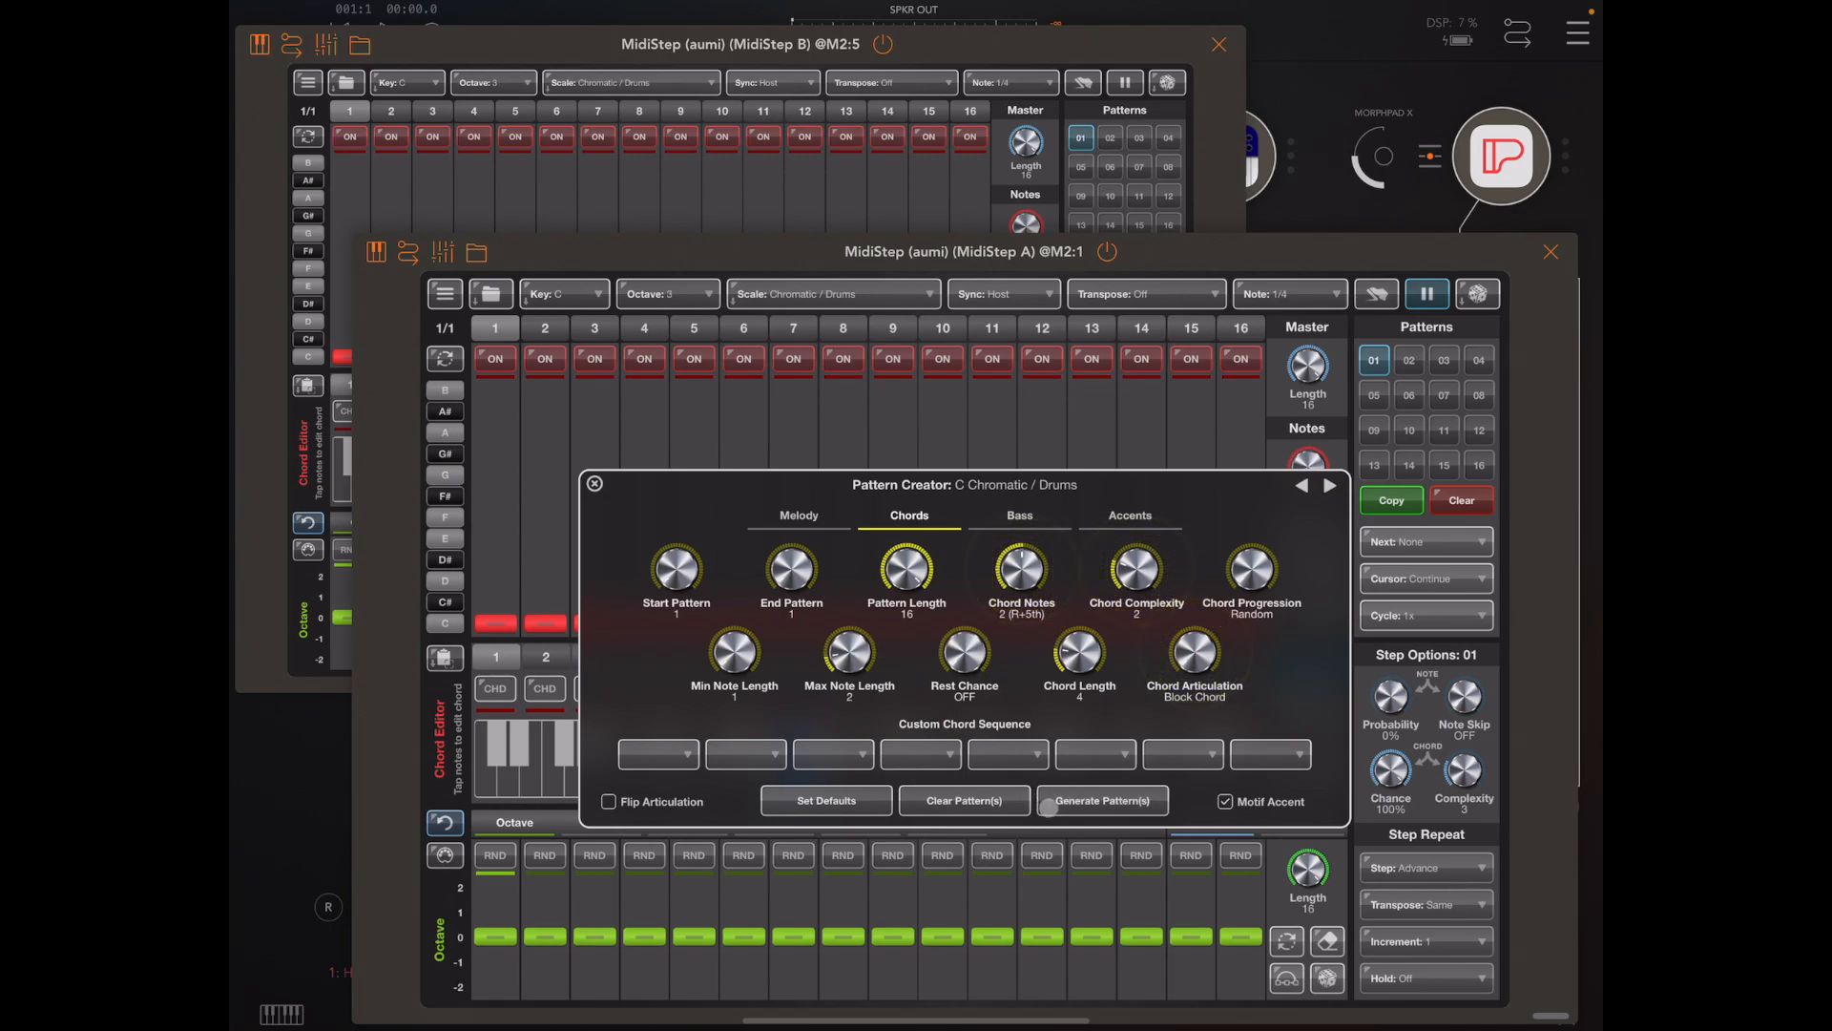
click(1099, 800)
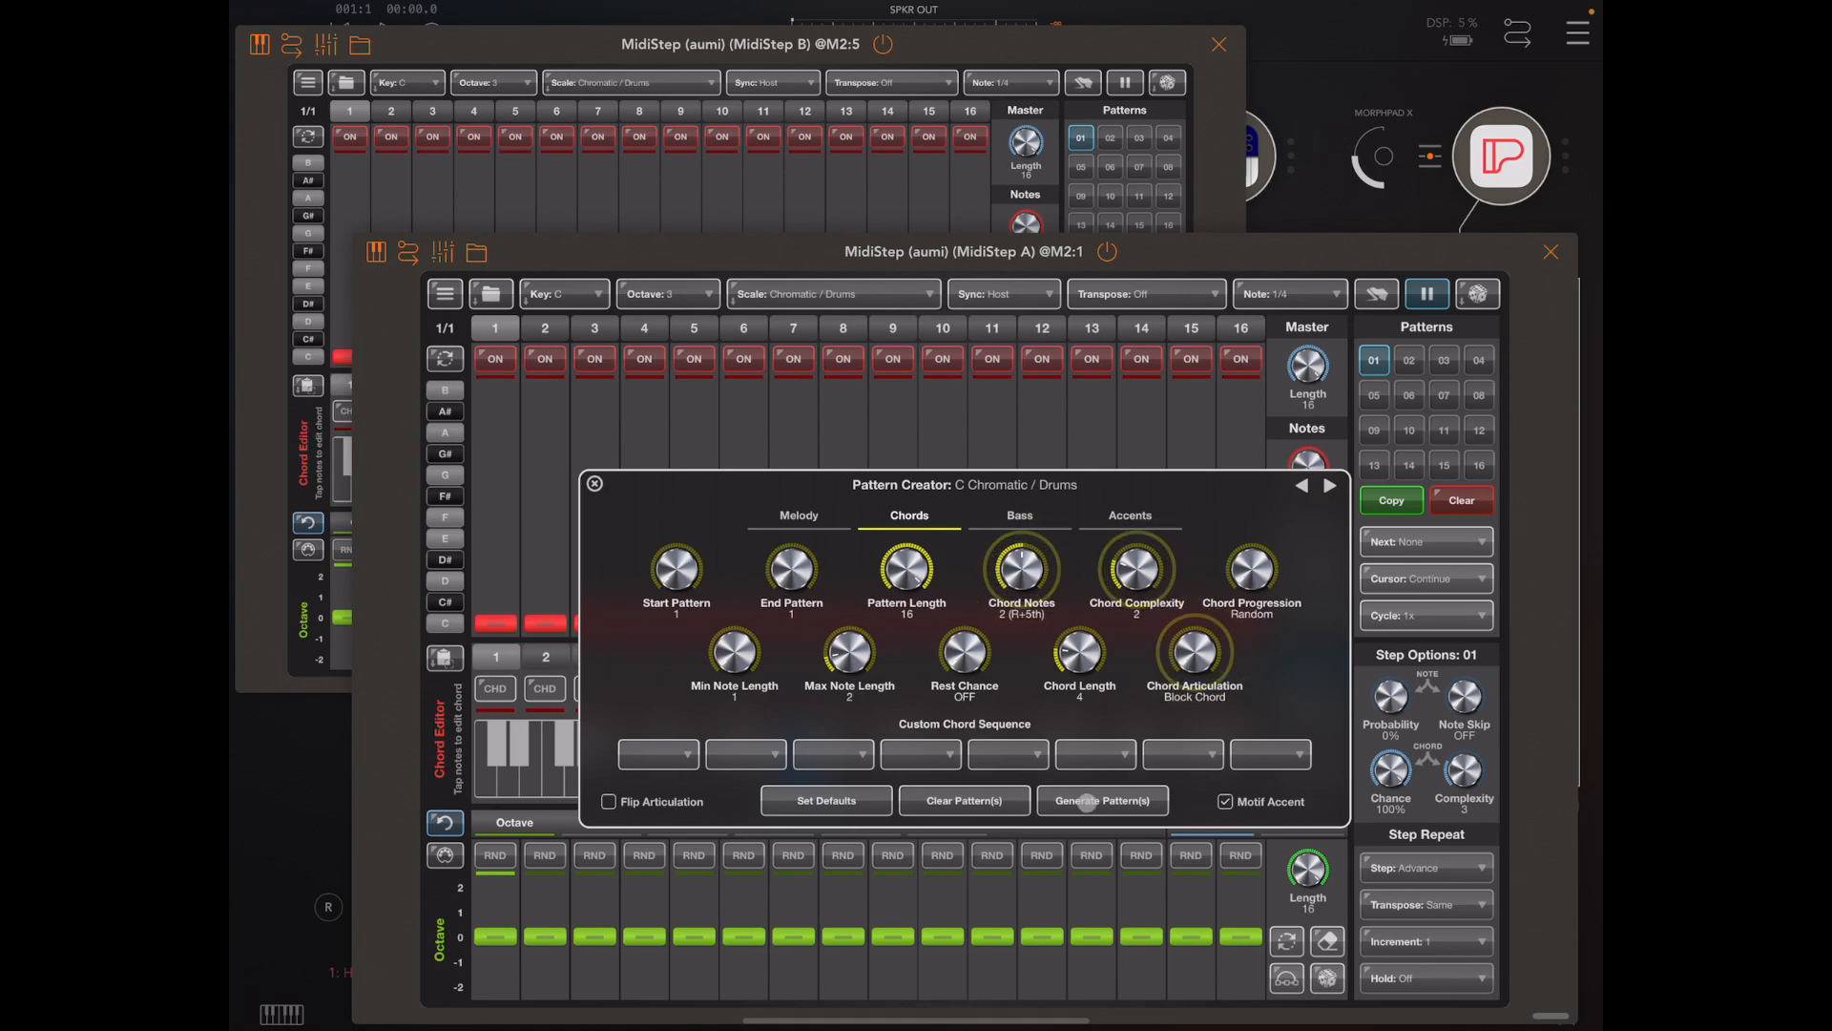
click(1100, 801)
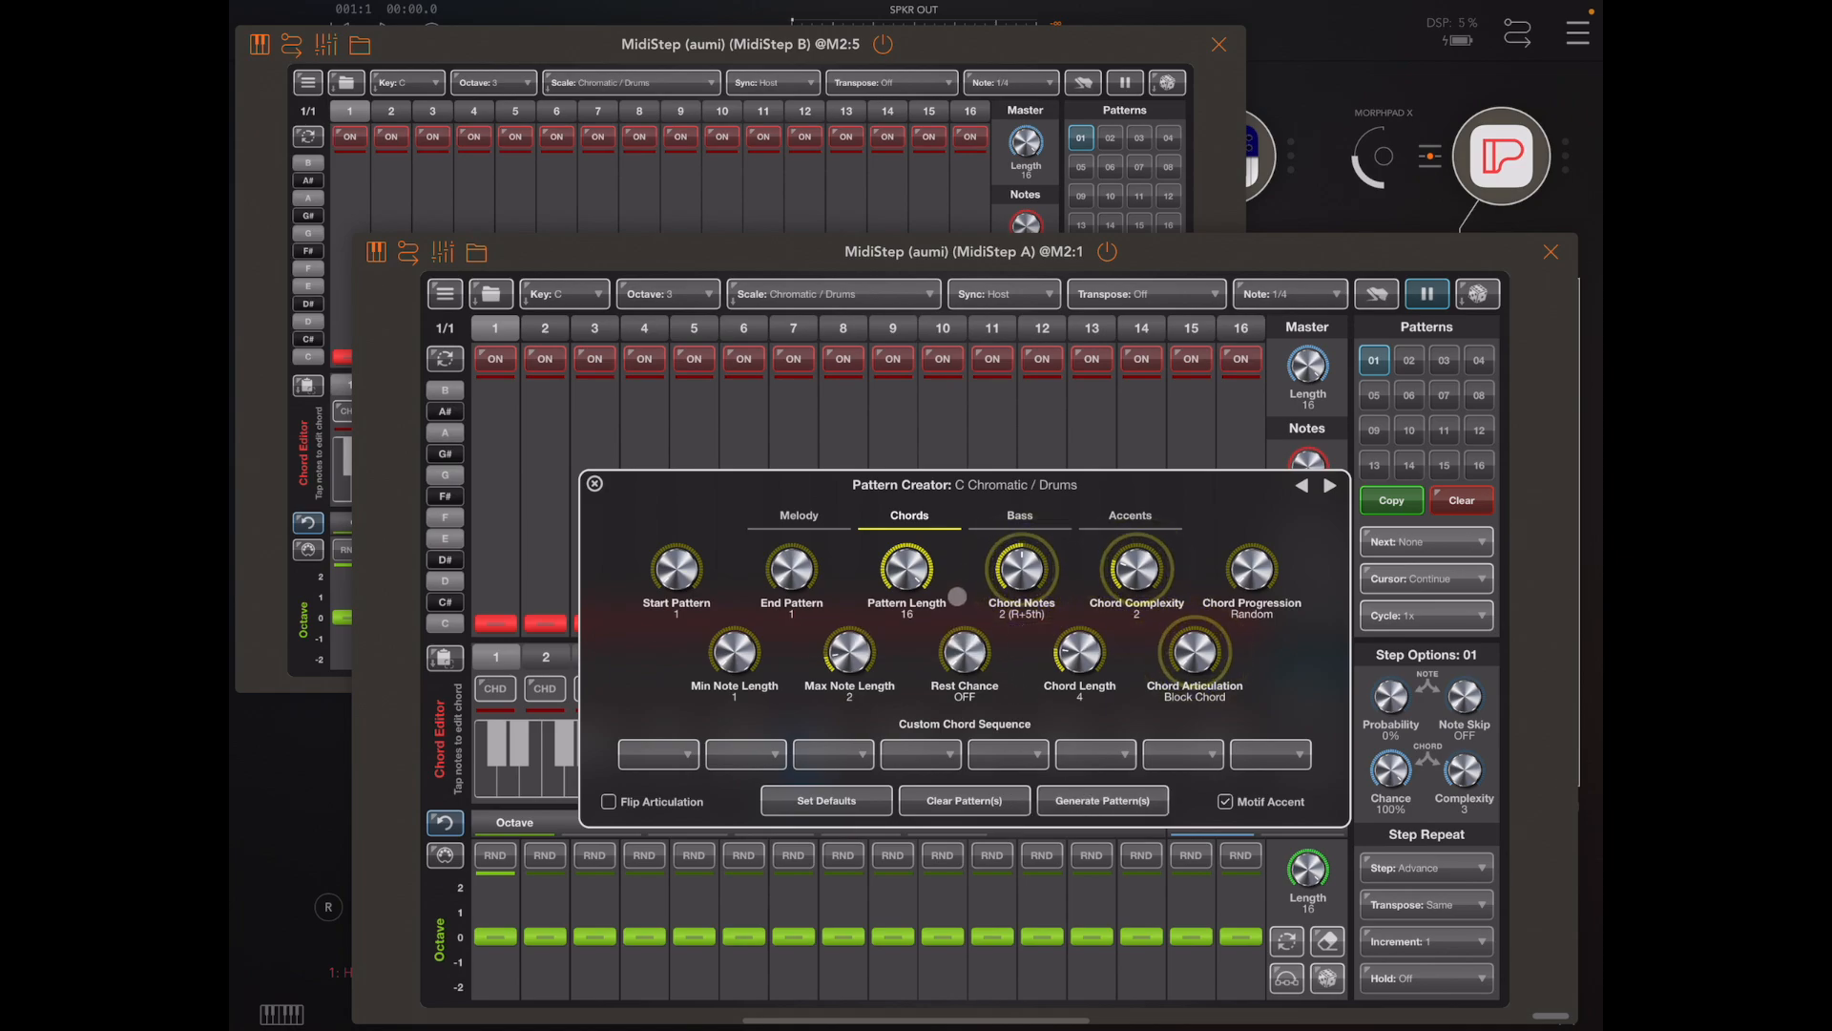
click(832, 293)
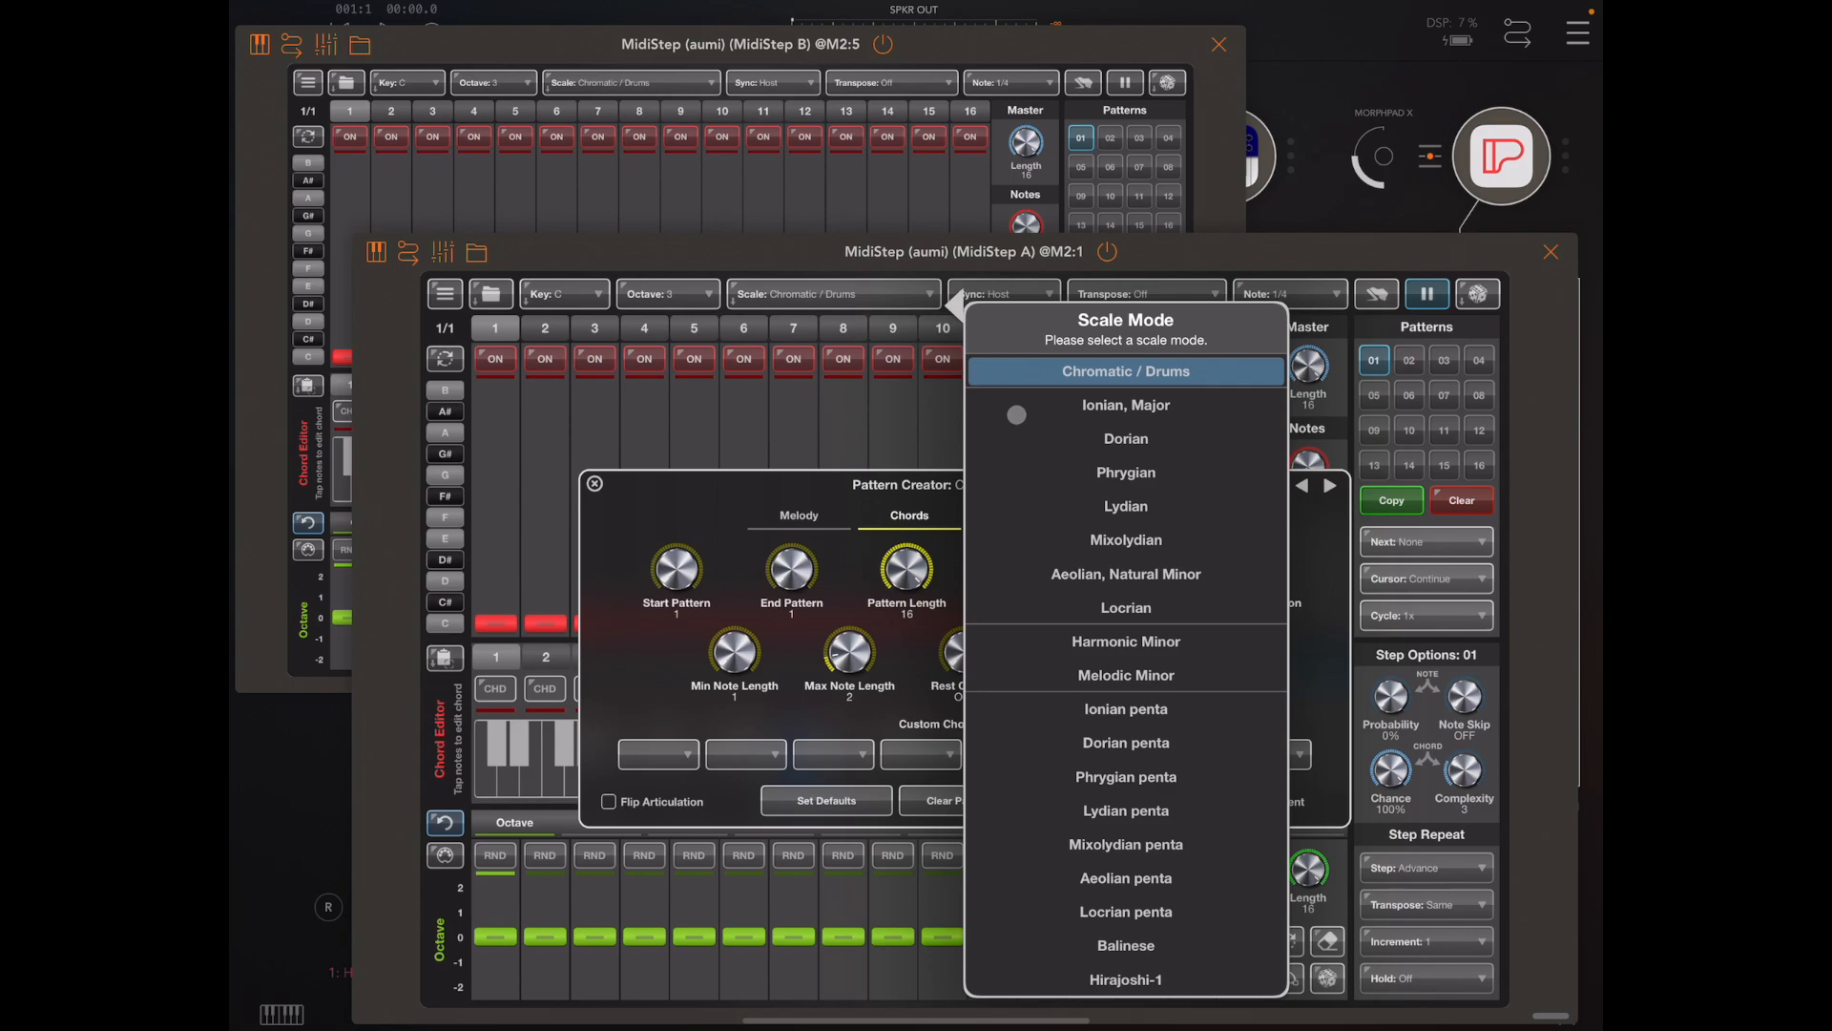
click(1124, 404)
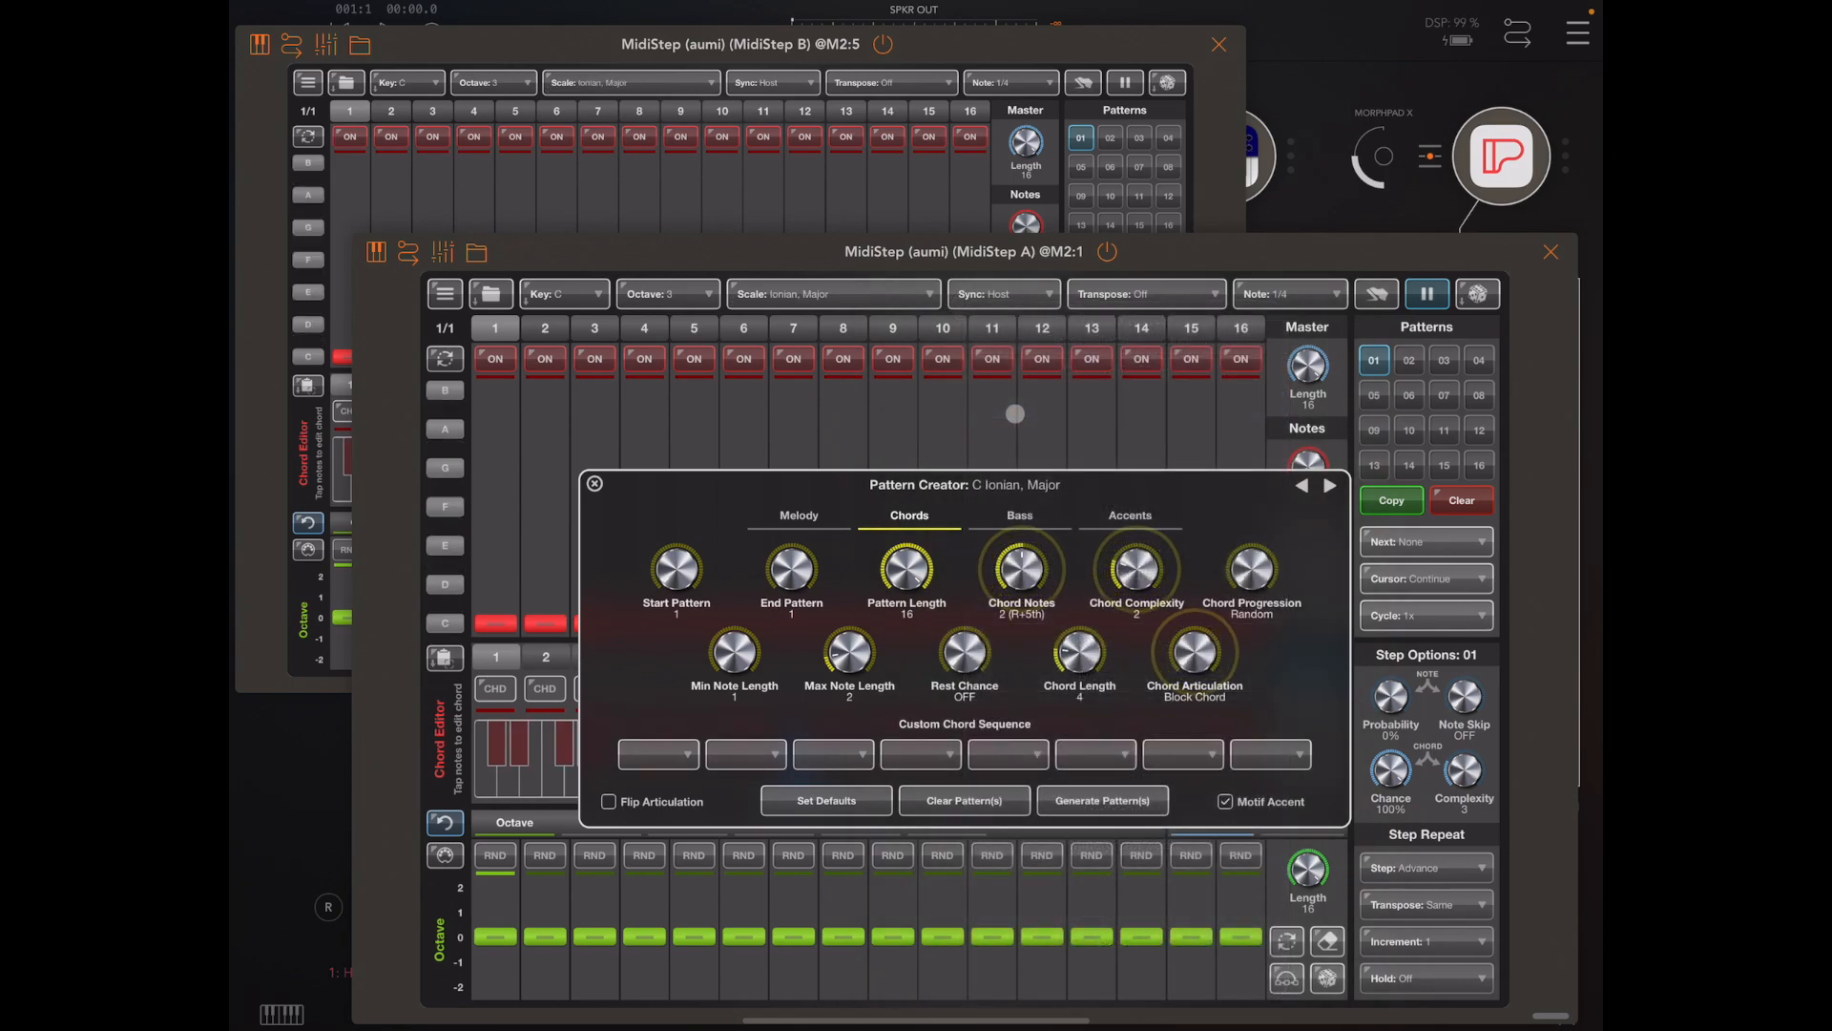
click(563, 292)
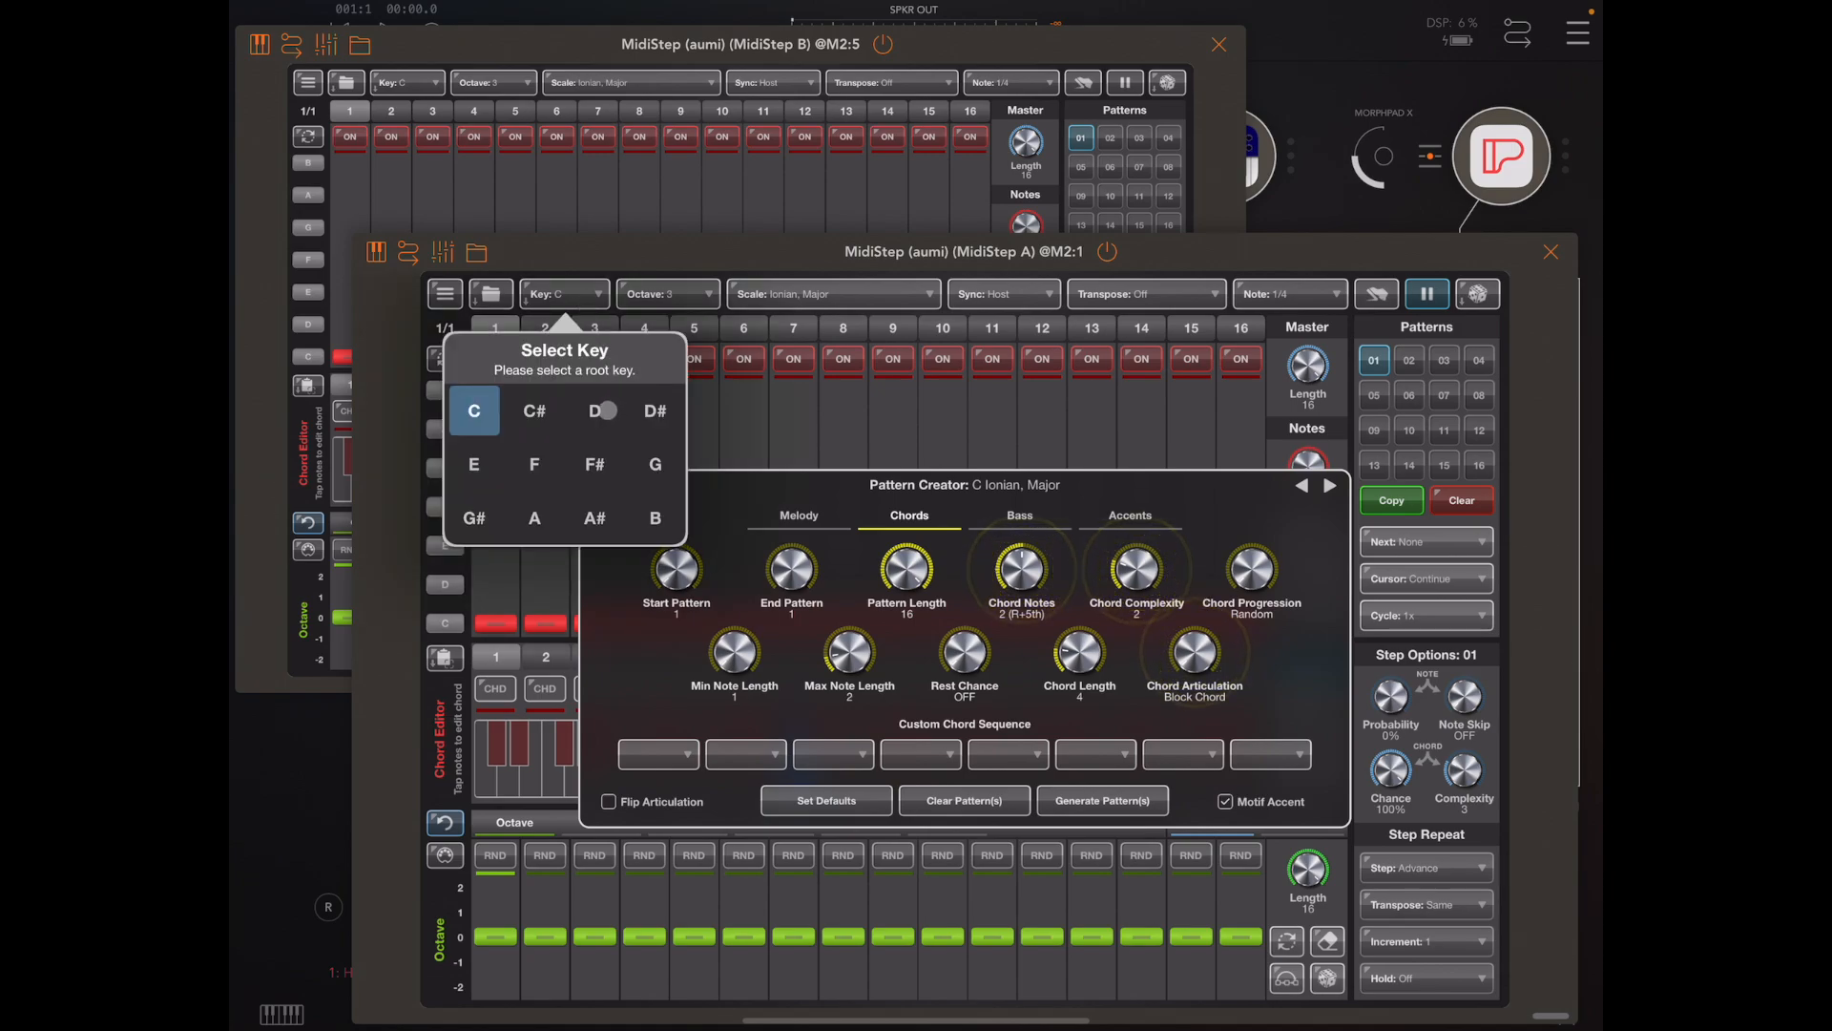
click(594, 410)
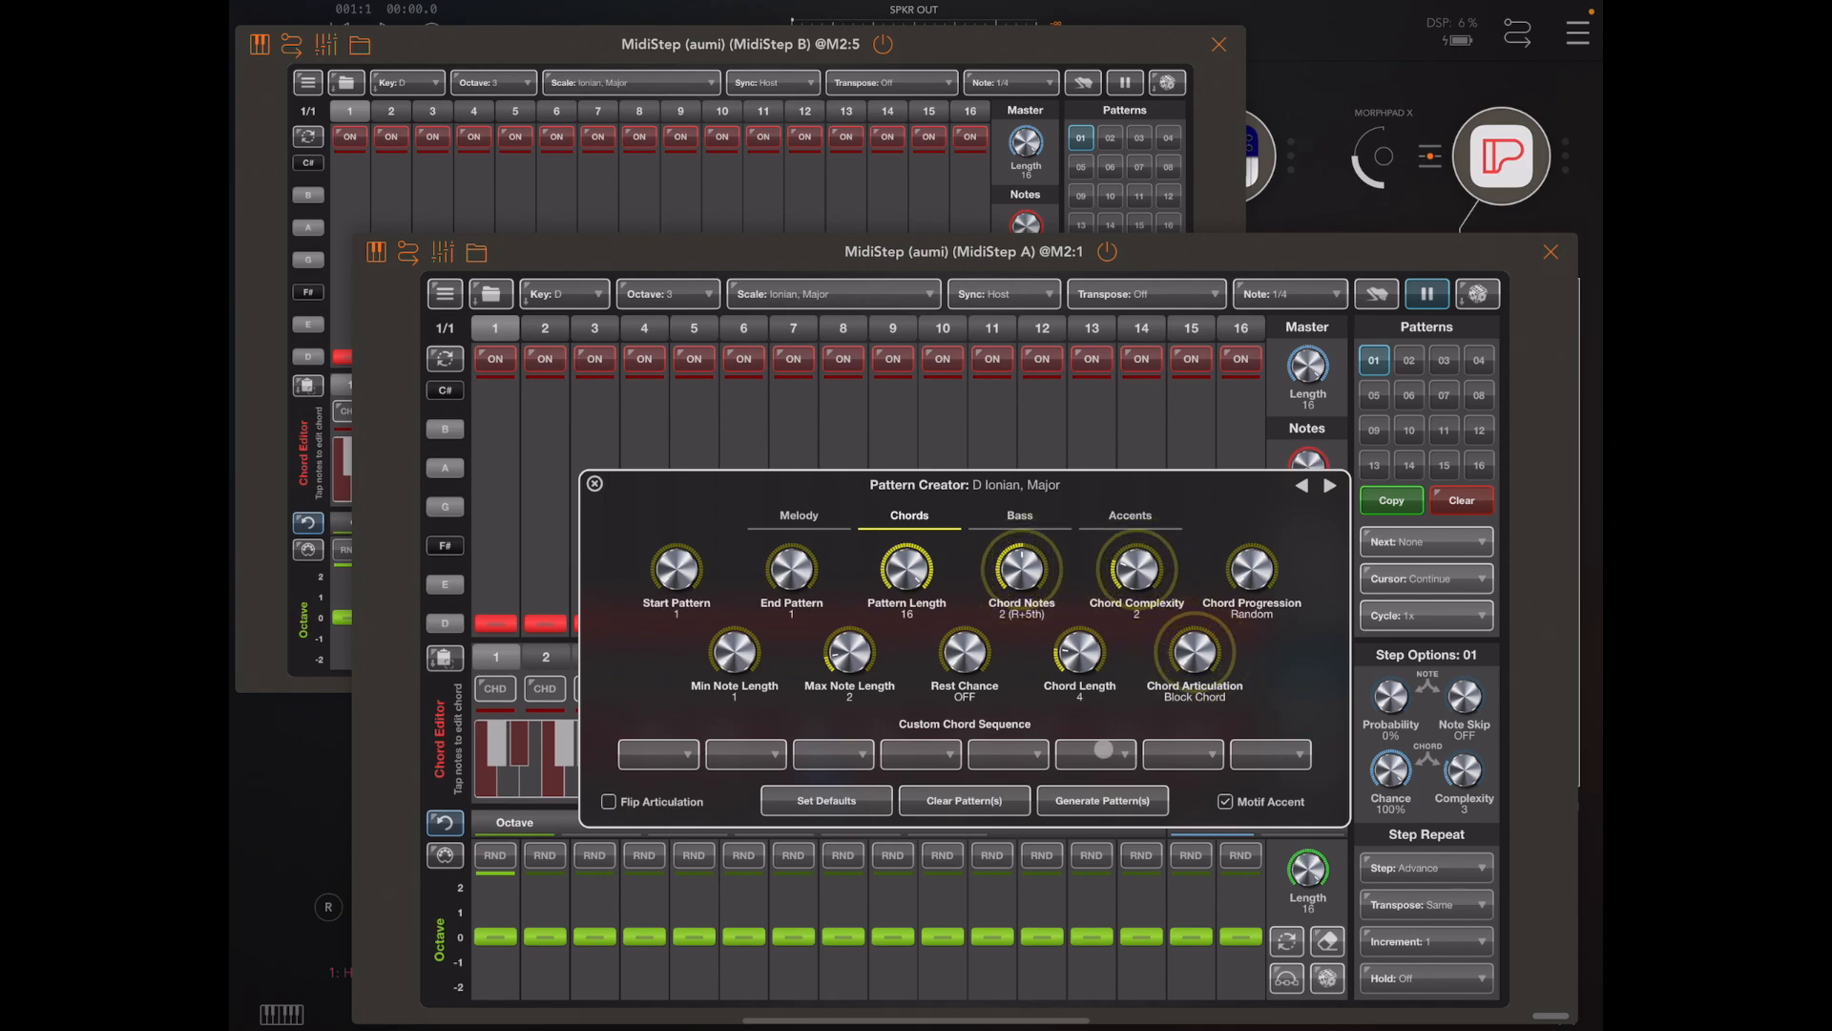
Generate a 16-step D major chord pattern (D, Em, Bm, A) and close the creator.
click(1100, 800)
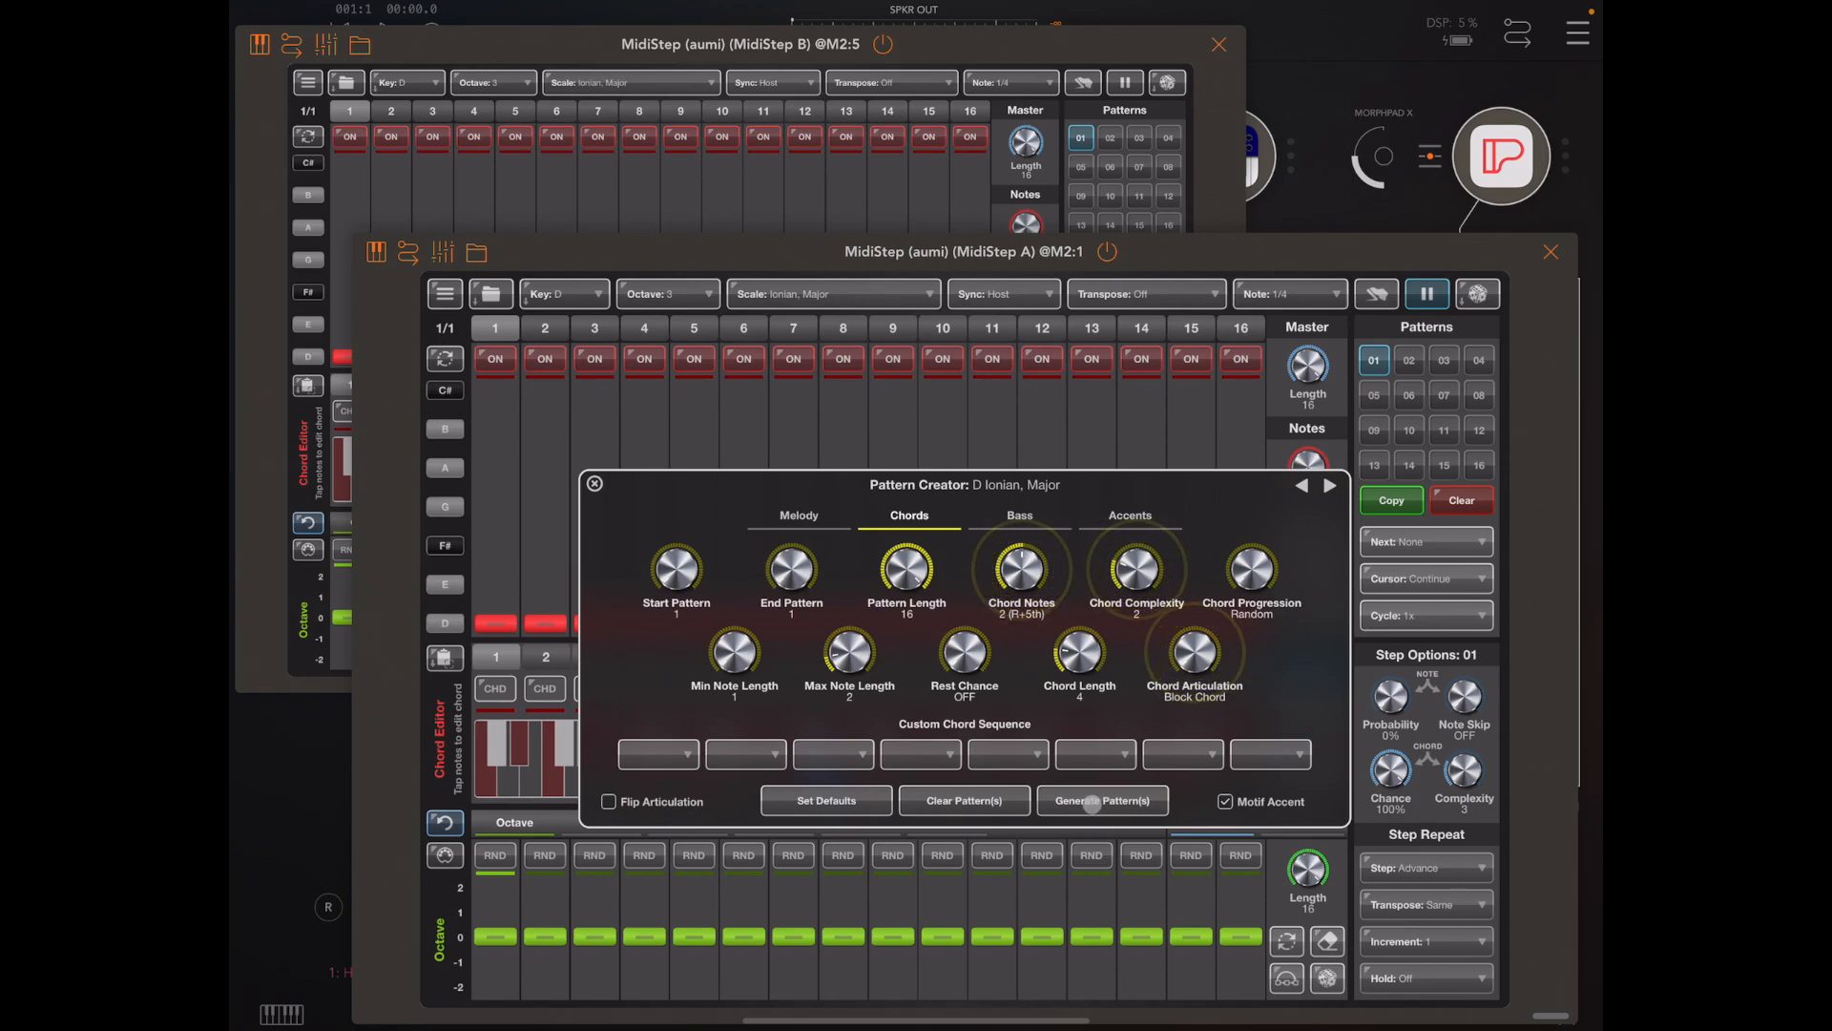
click(1100, 800)
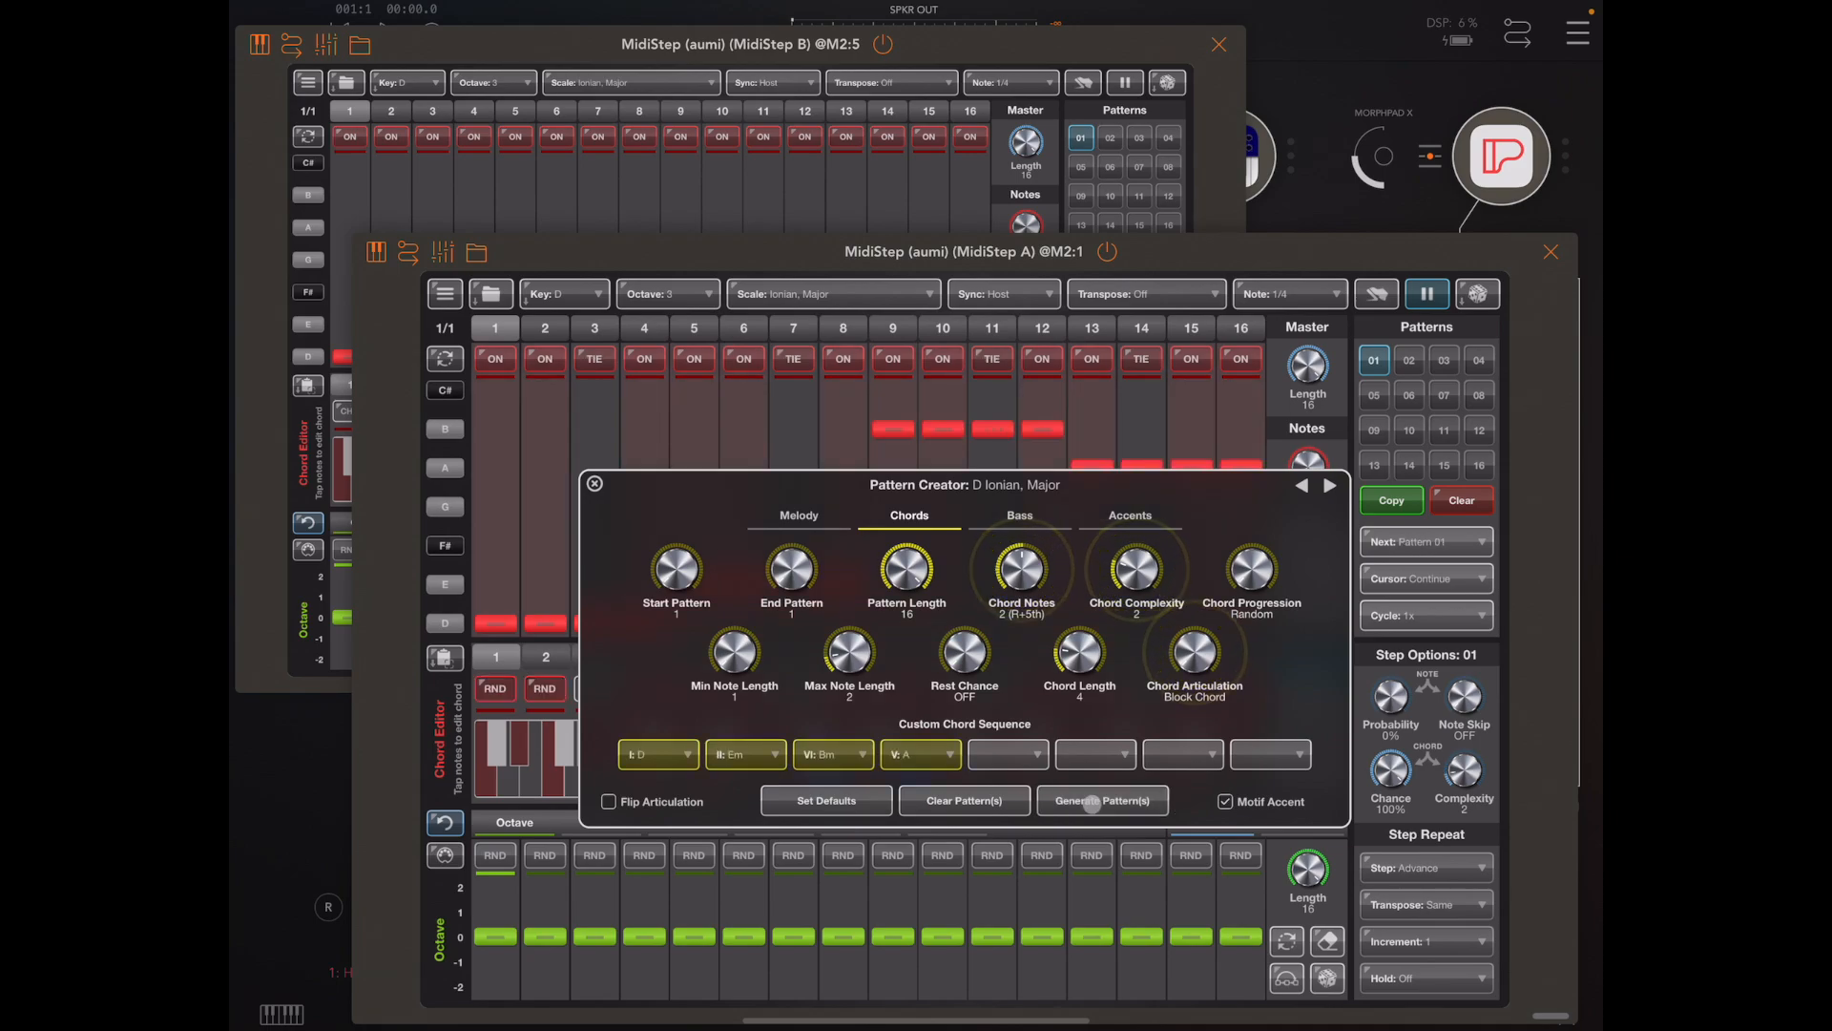
click(1100, 800)
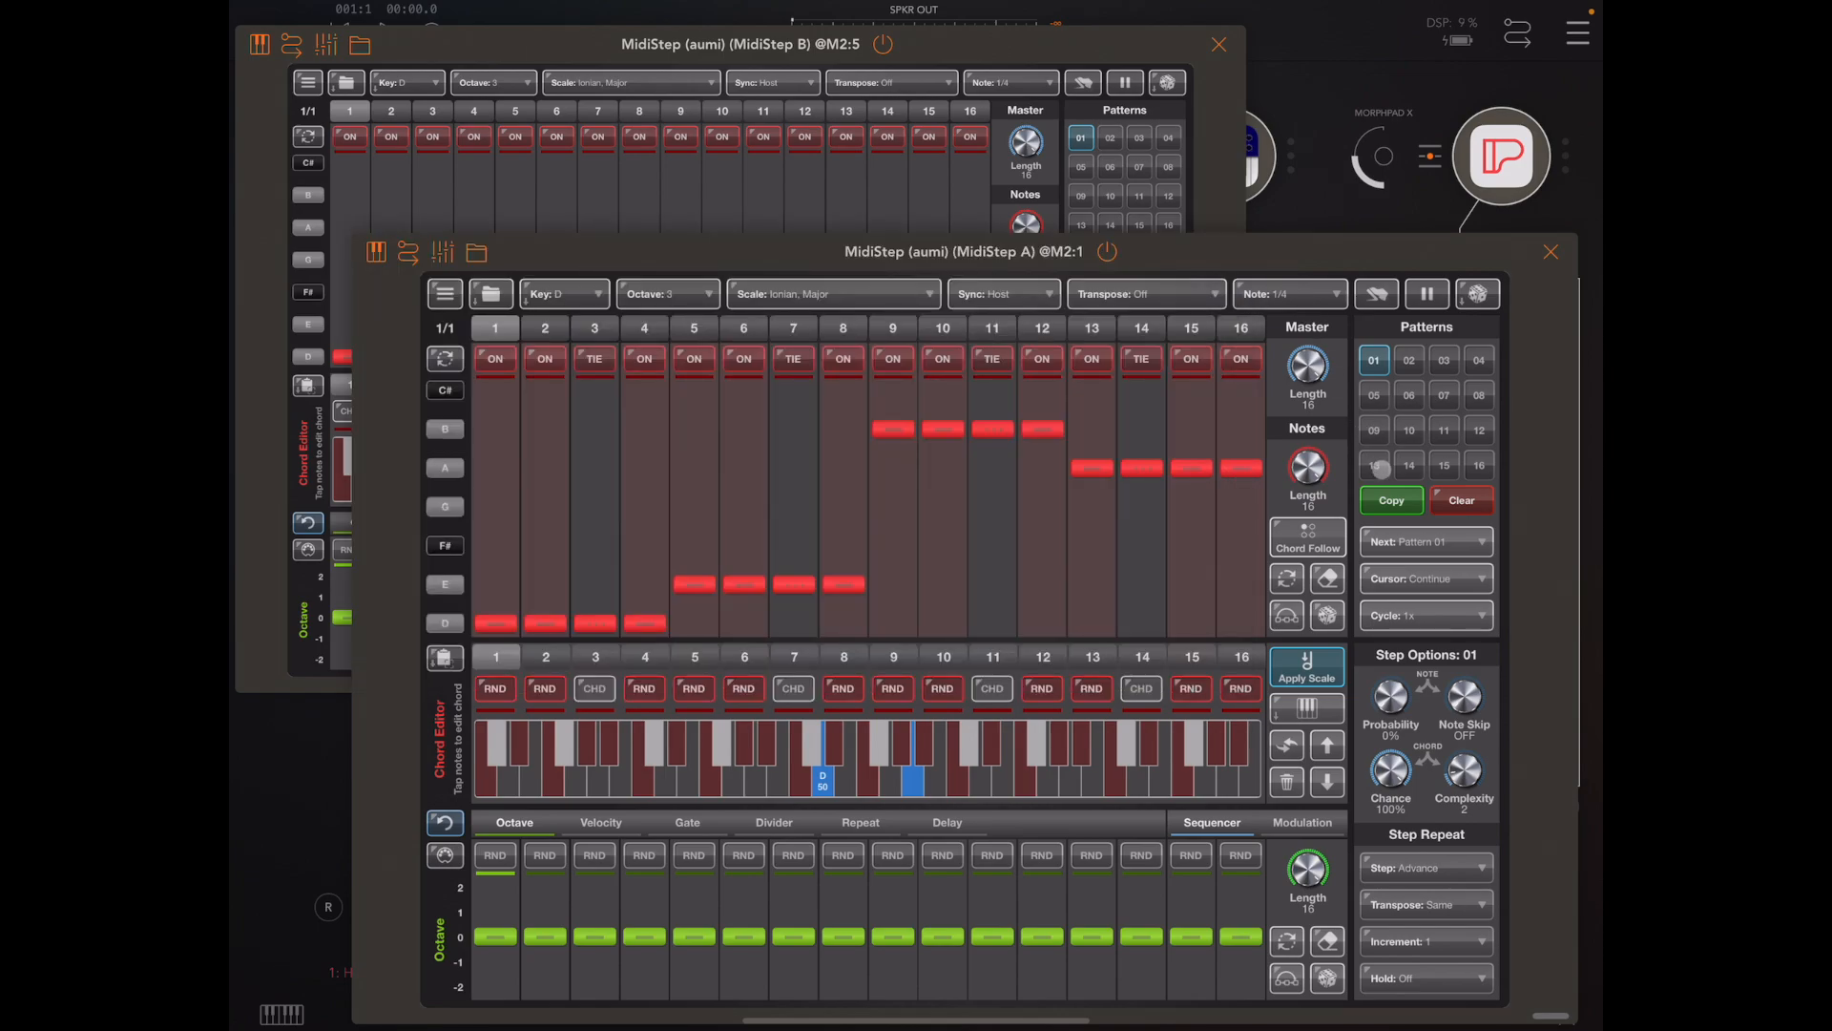
Copy MidiStep A's pattern and paste it into a pattern slot of MidiStep B.
click(1389, 500)
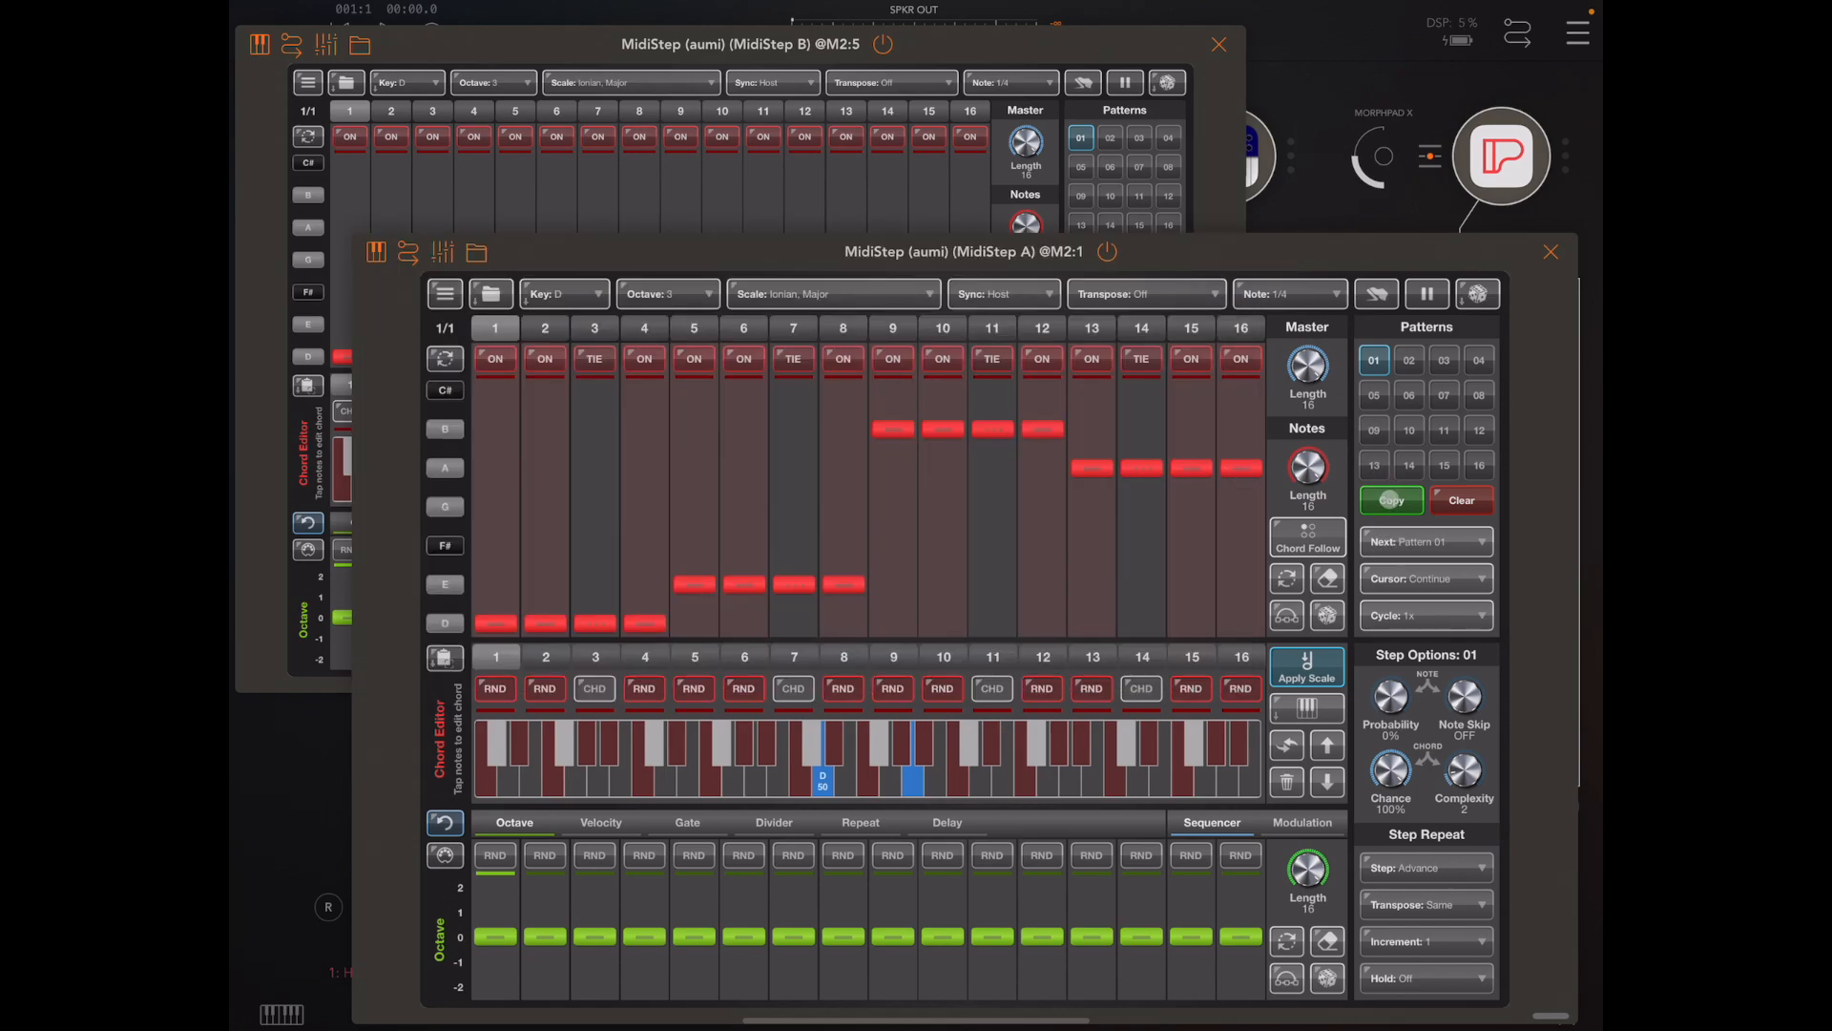
click(1389, 500)
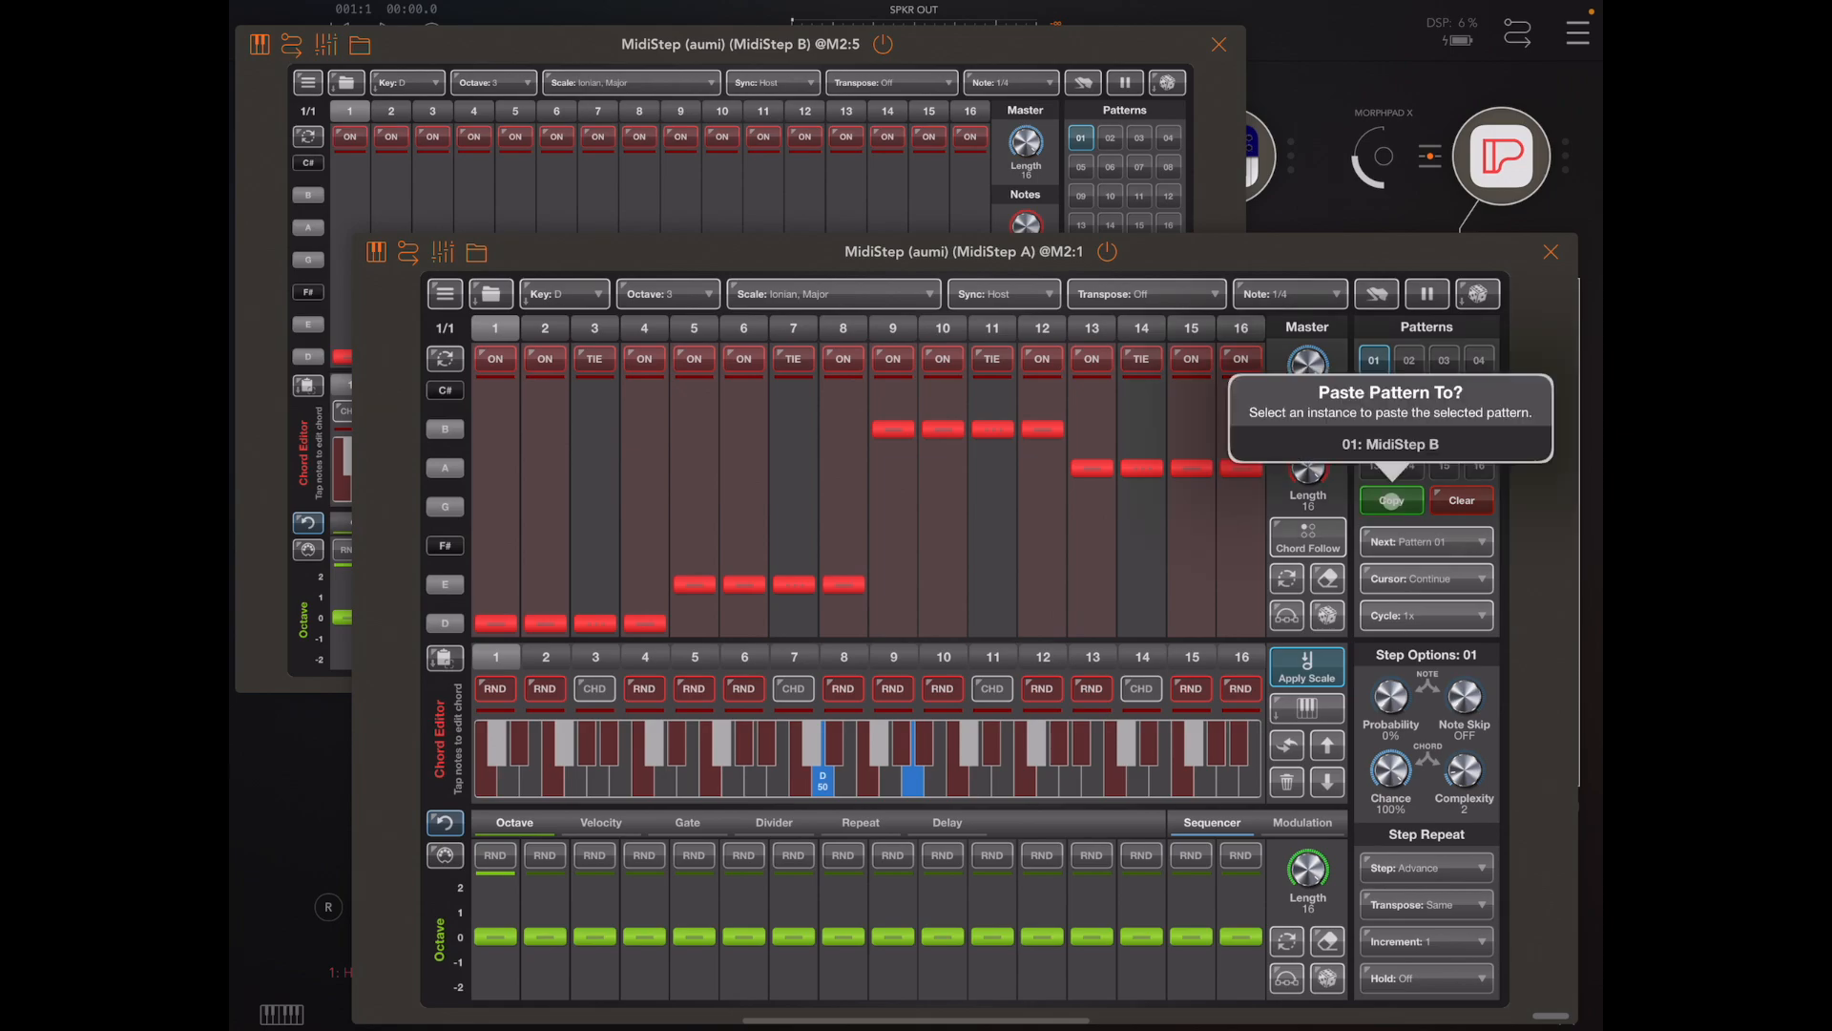
click(1389, 500)
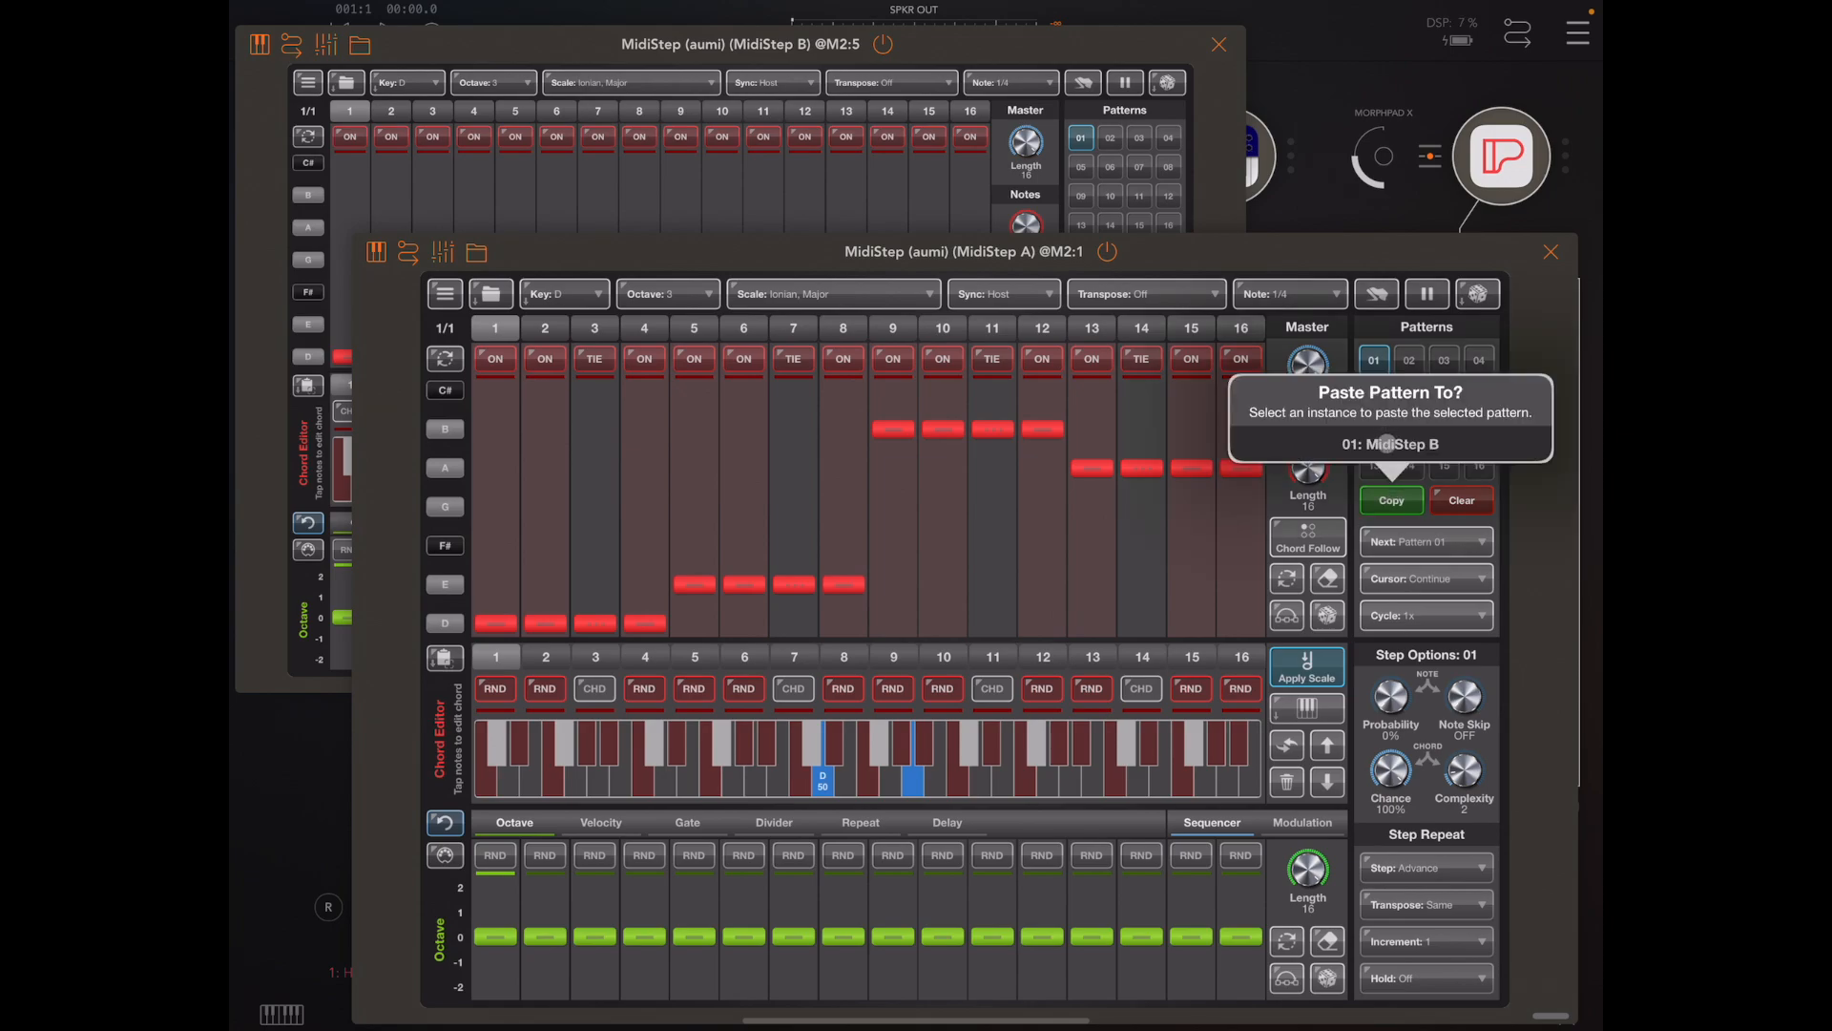
click(1391, 443)
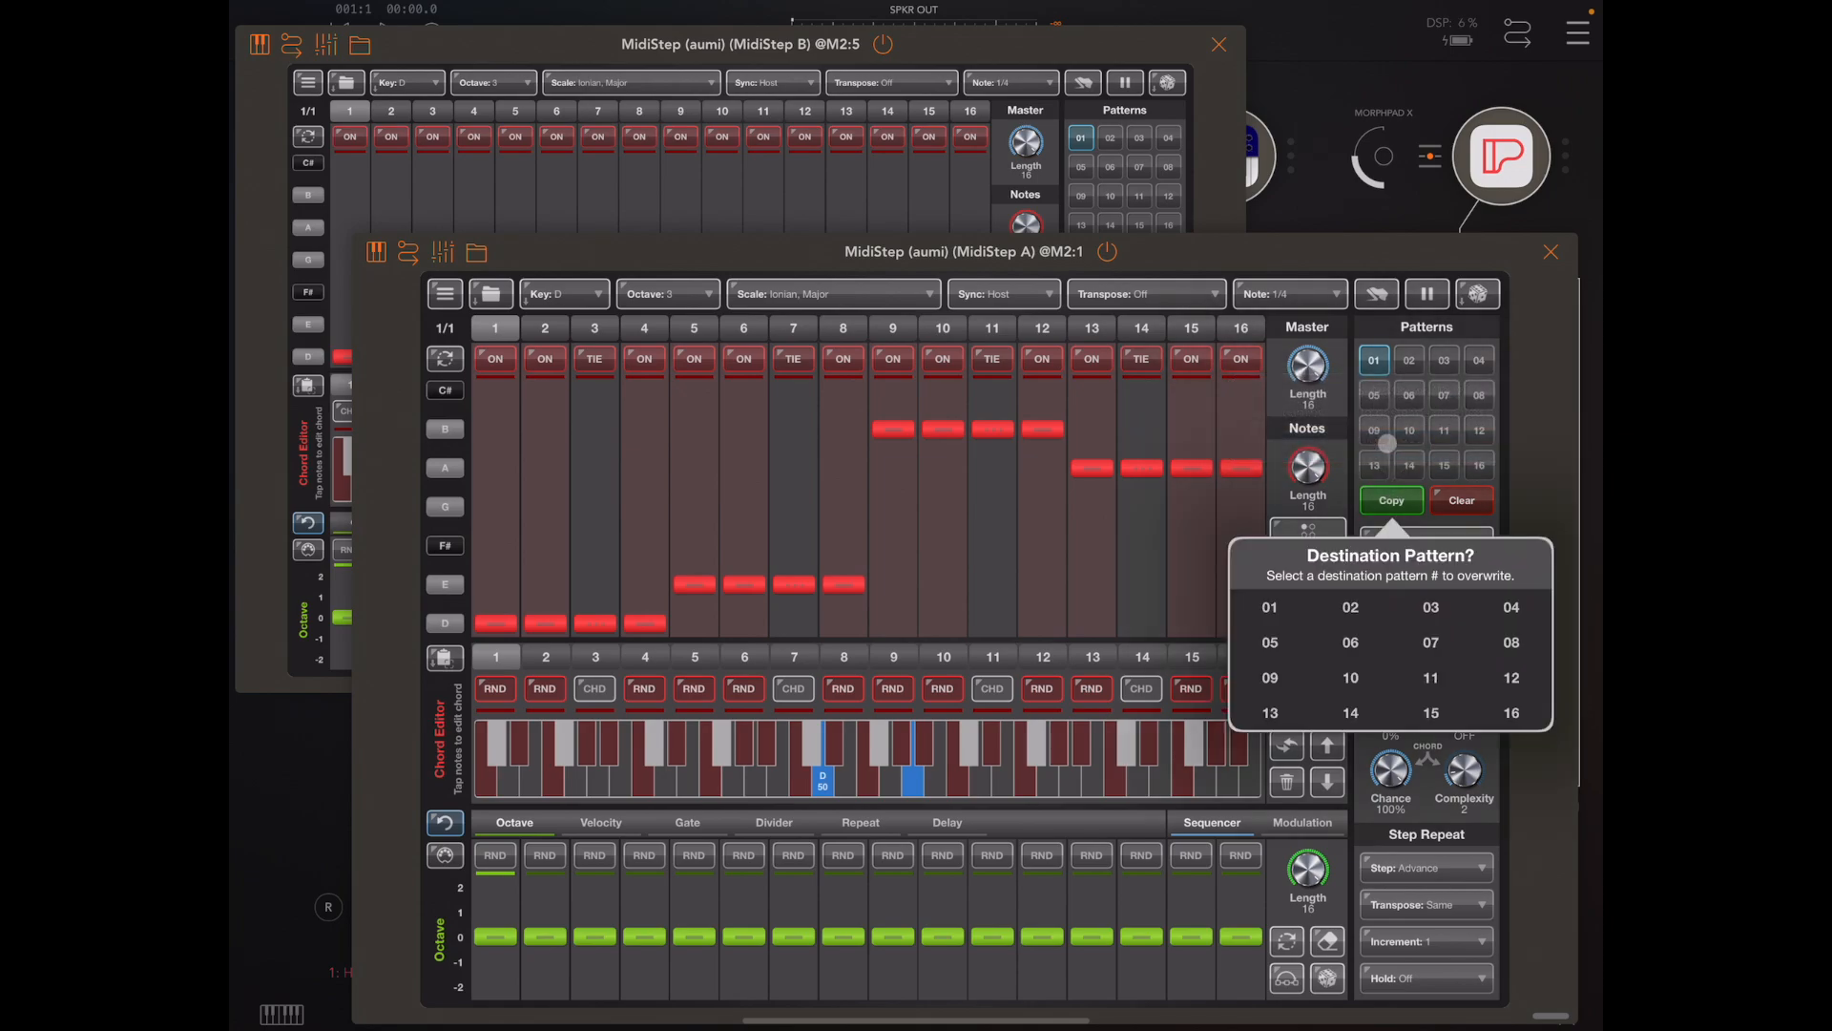
click(1269, 607)
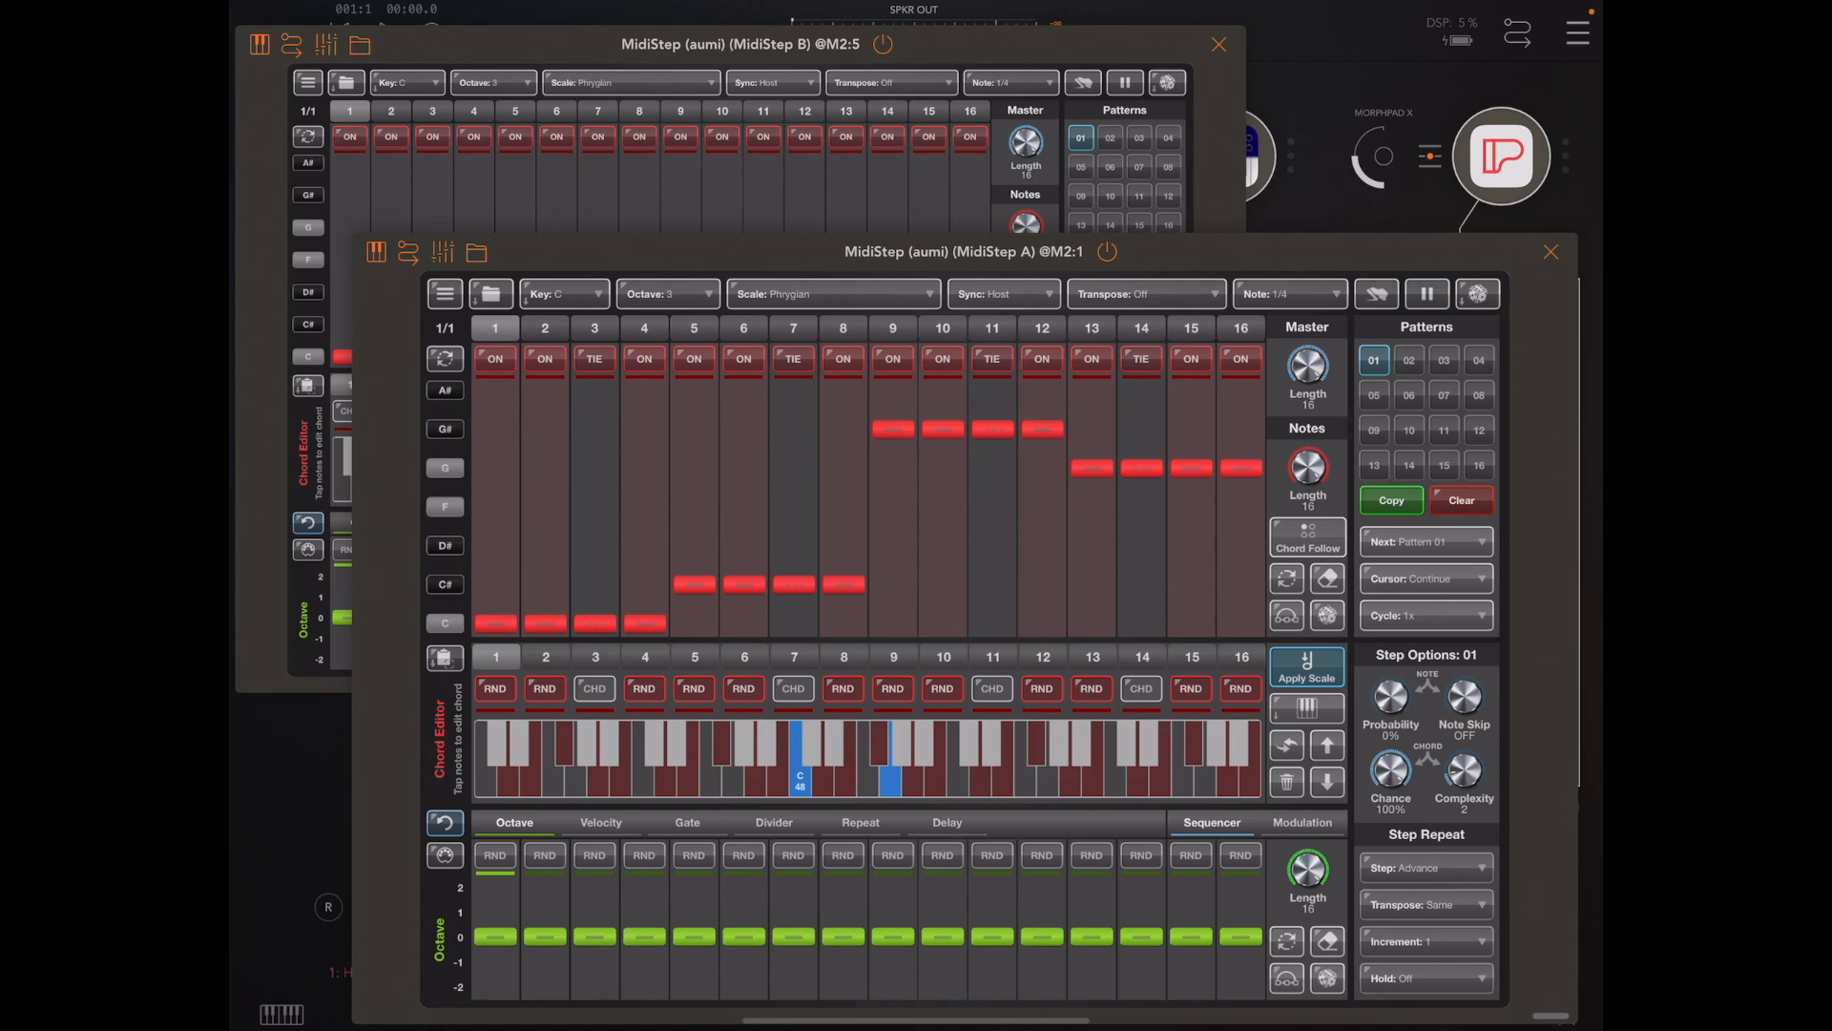
Set instance A's scale to Ionian, Major and turn on Chord Follow Shift/Snap.
click(832, 293)
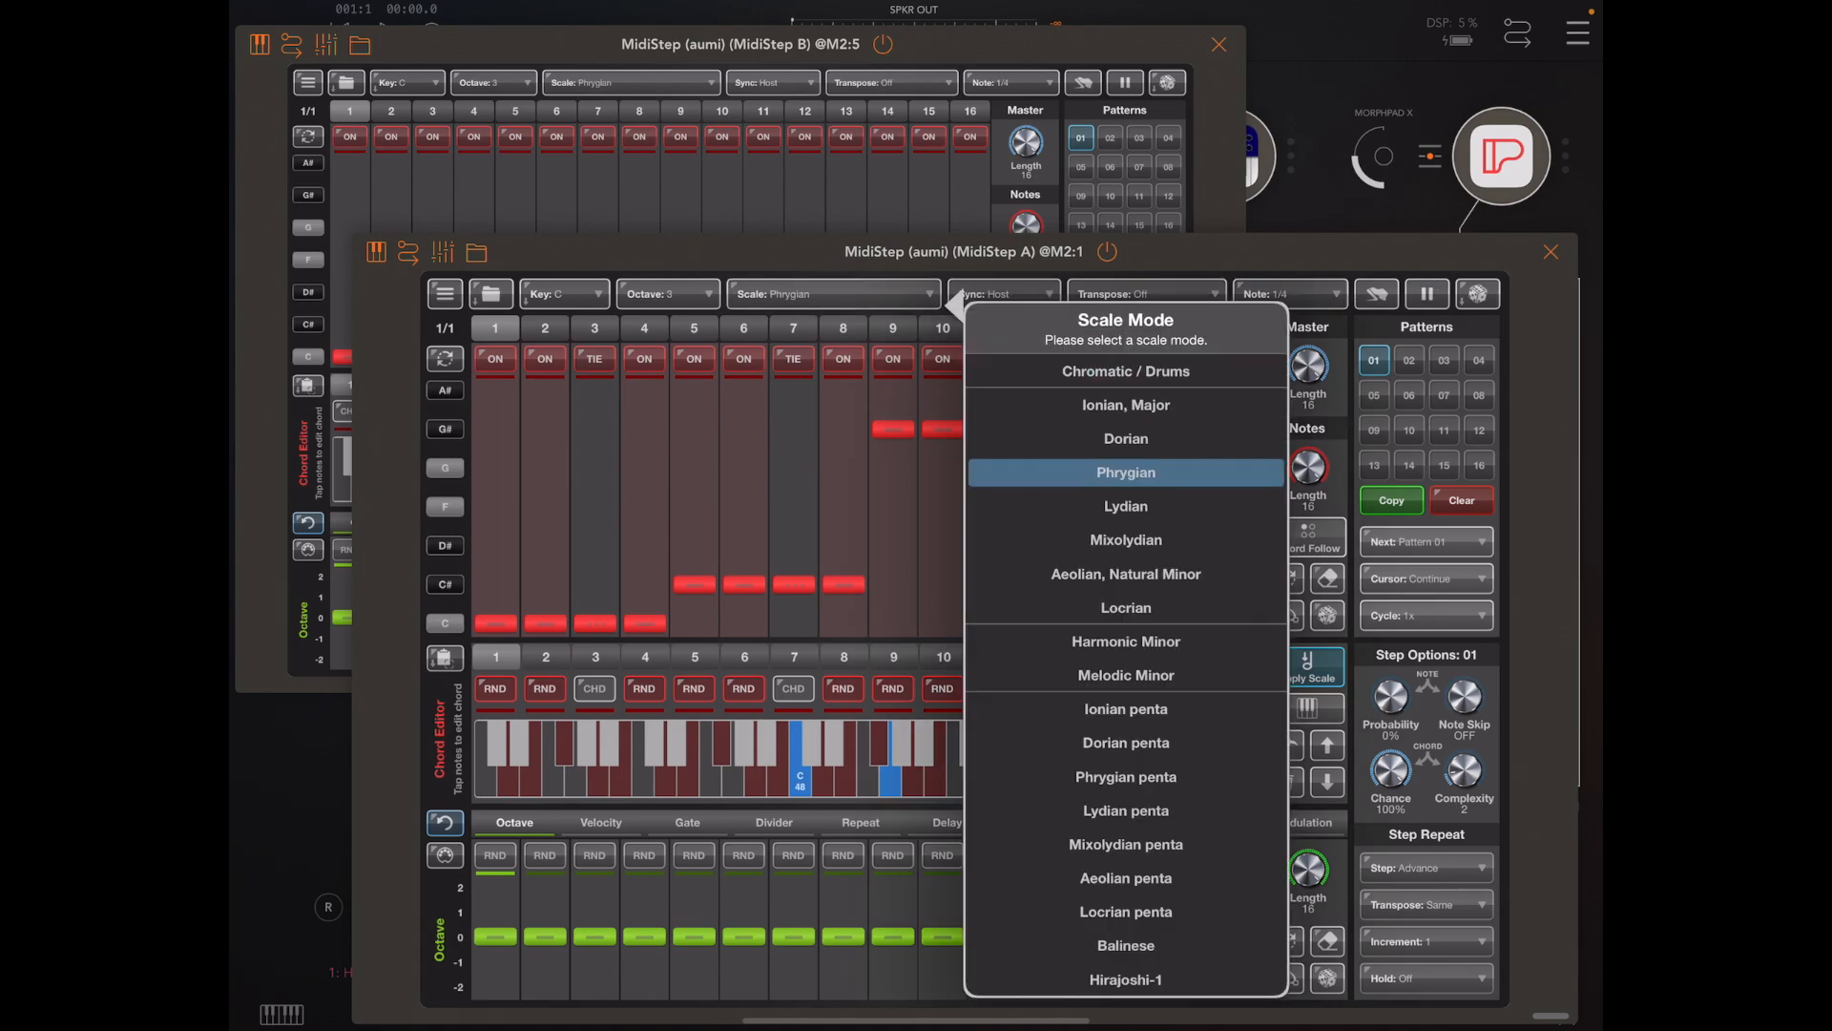
click(1124, 404)
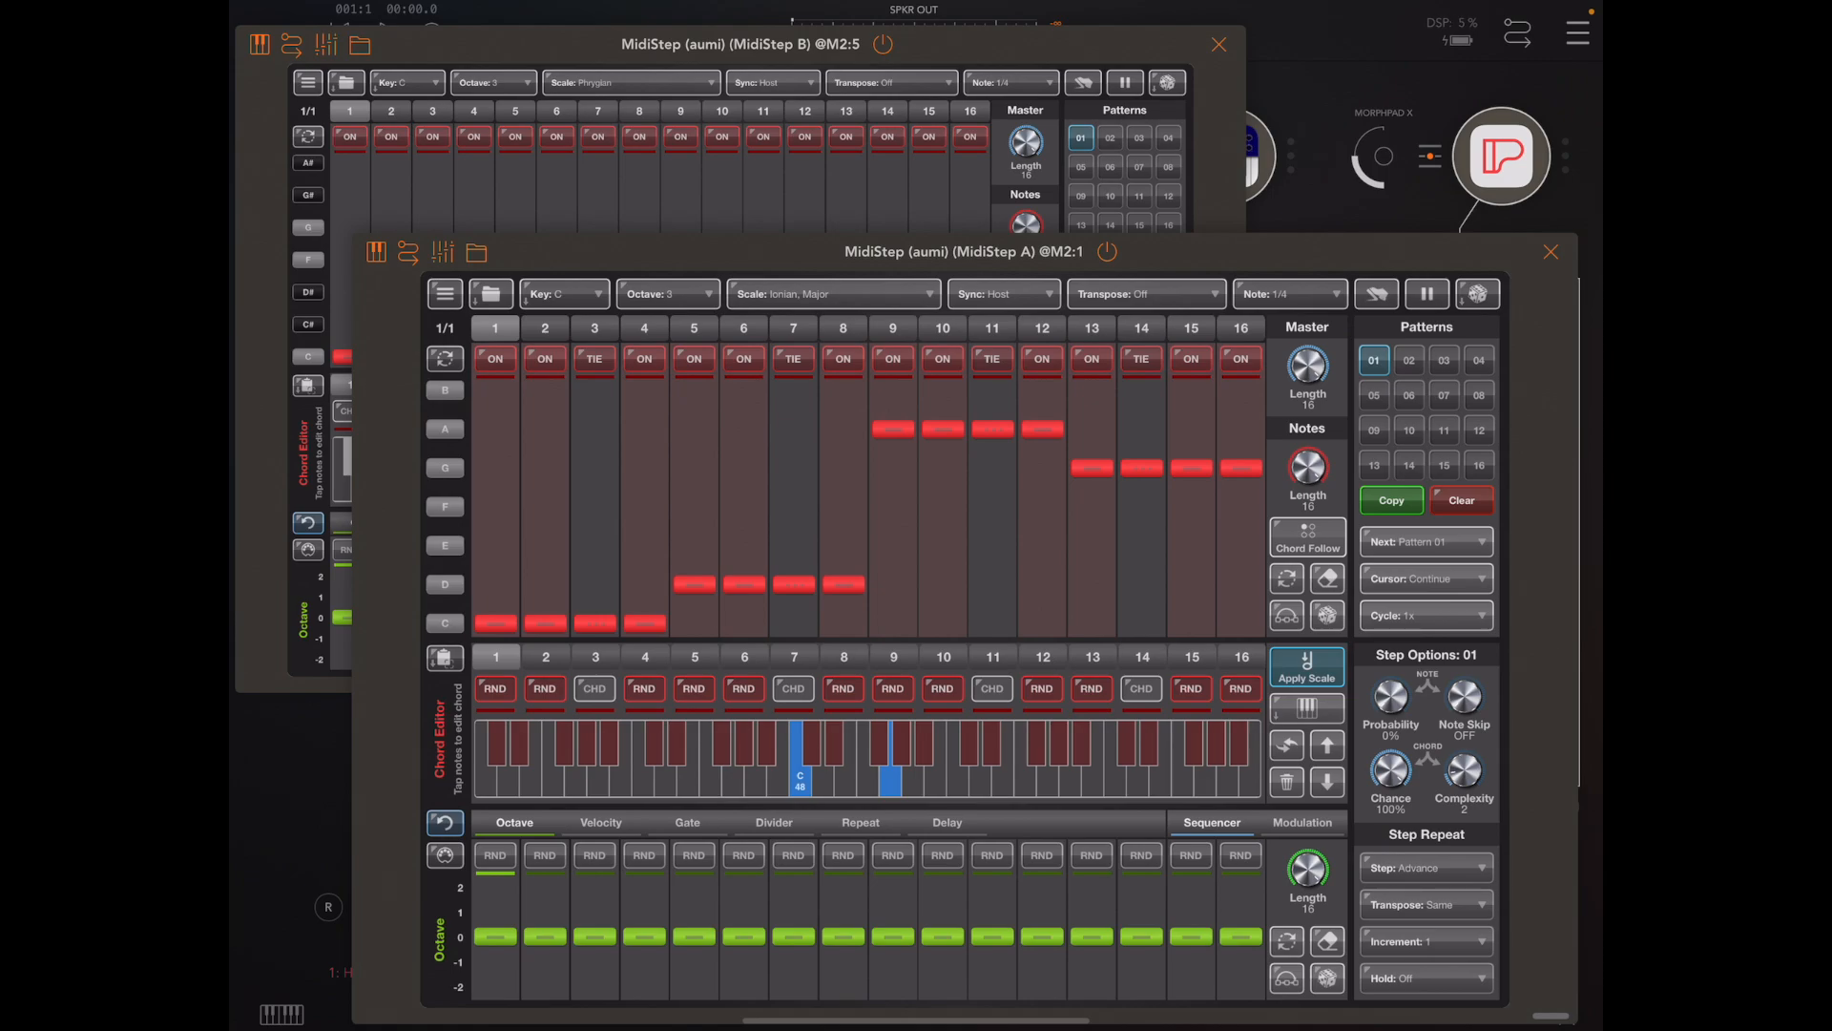
click(1306, 538)
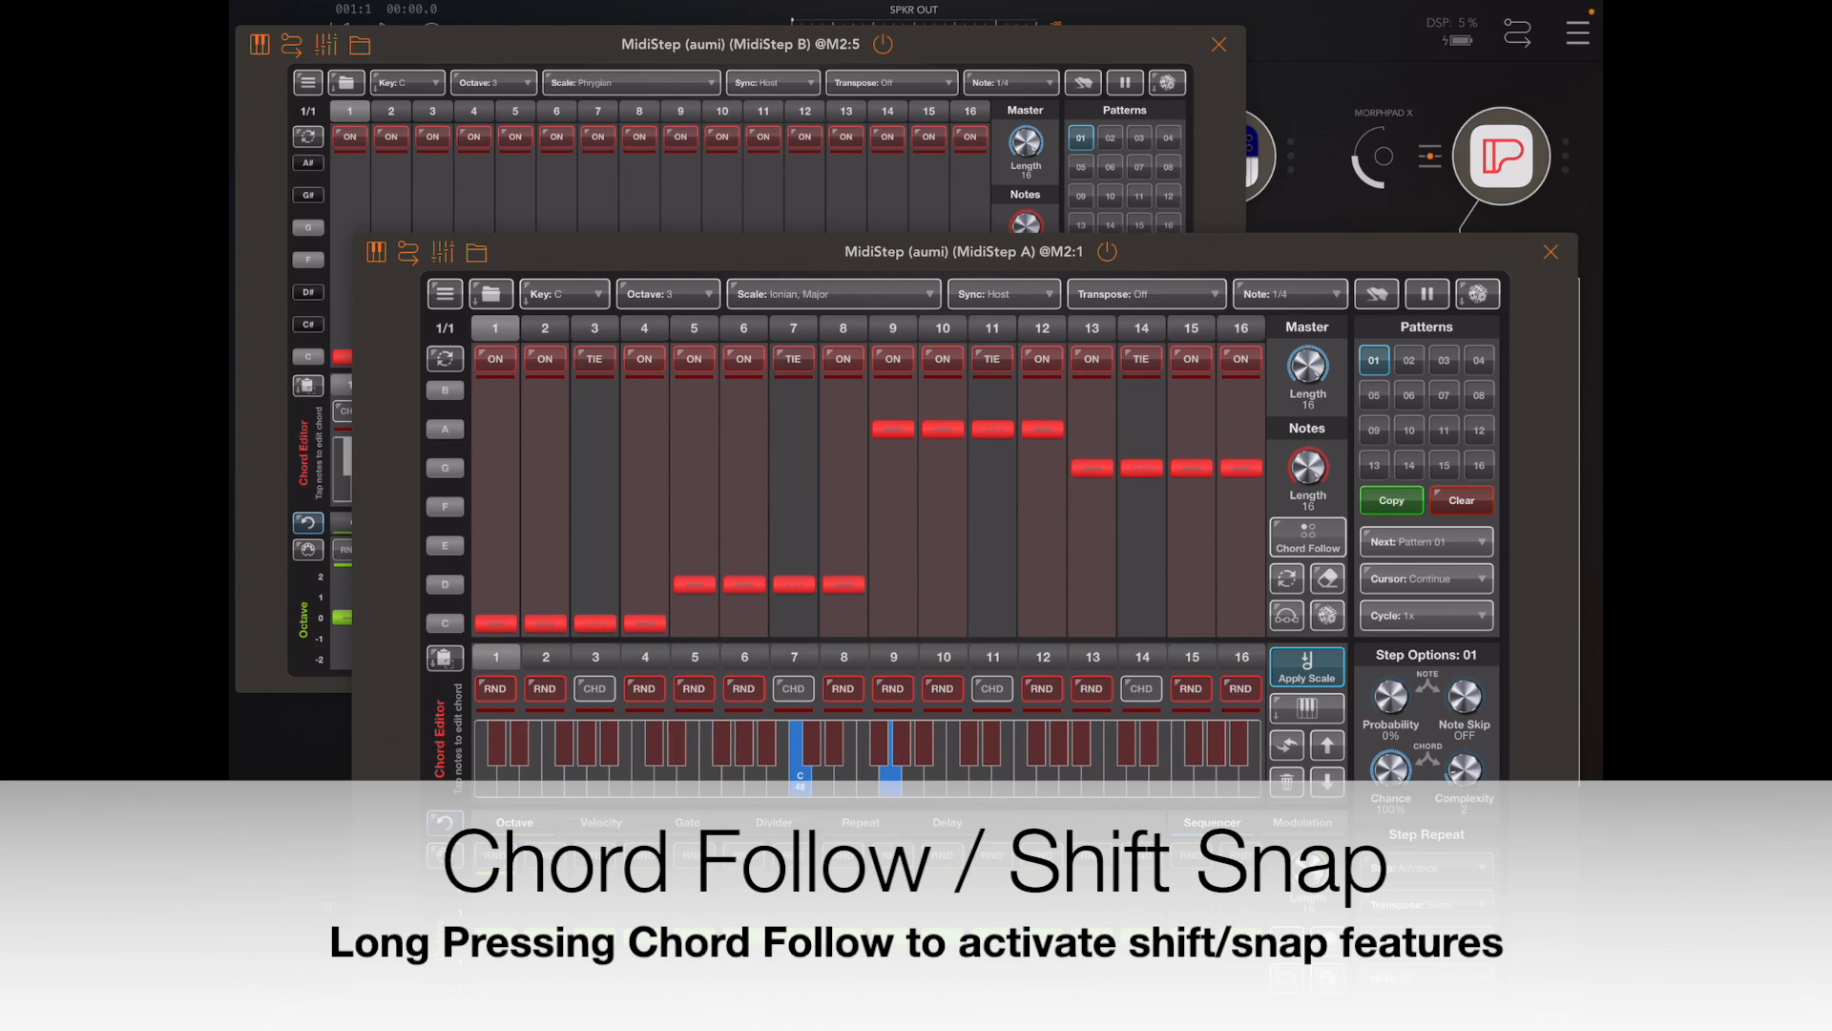
click(1307, 540)
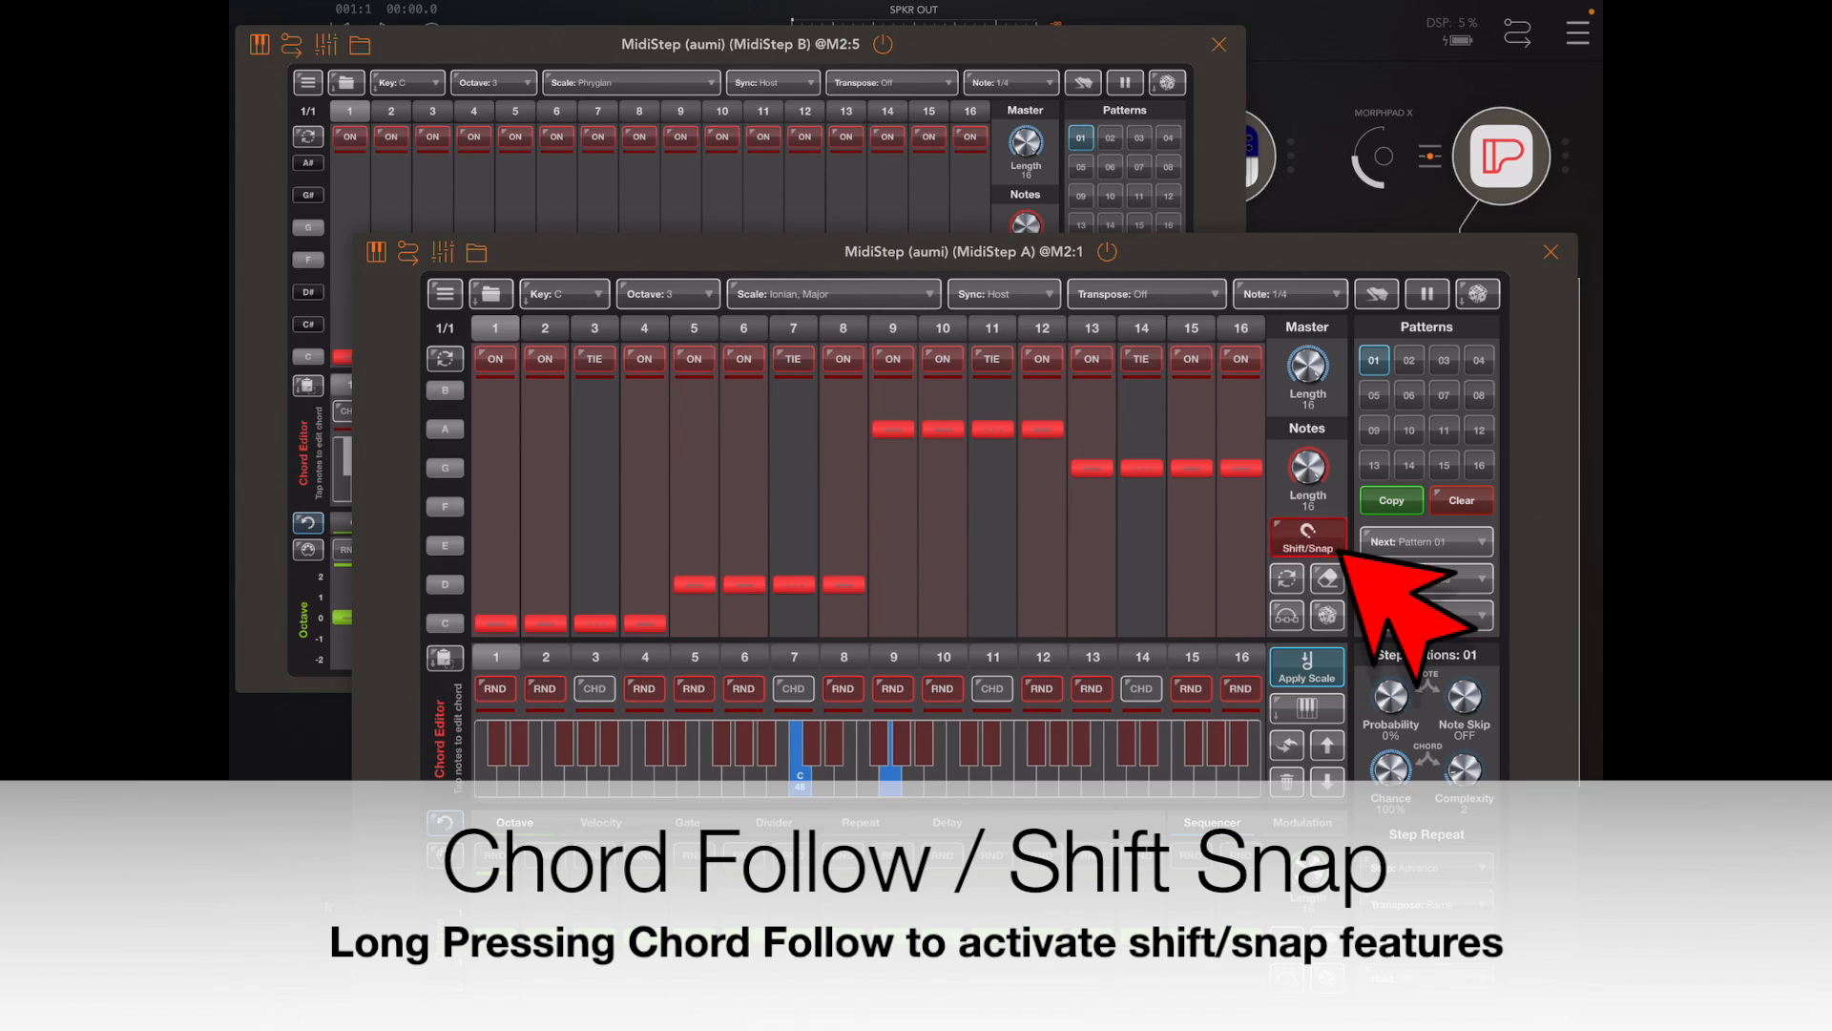
Snap A's notes onto Ionian, Major with Shift/Snap on, then view pattern 02.
click(563, 293)
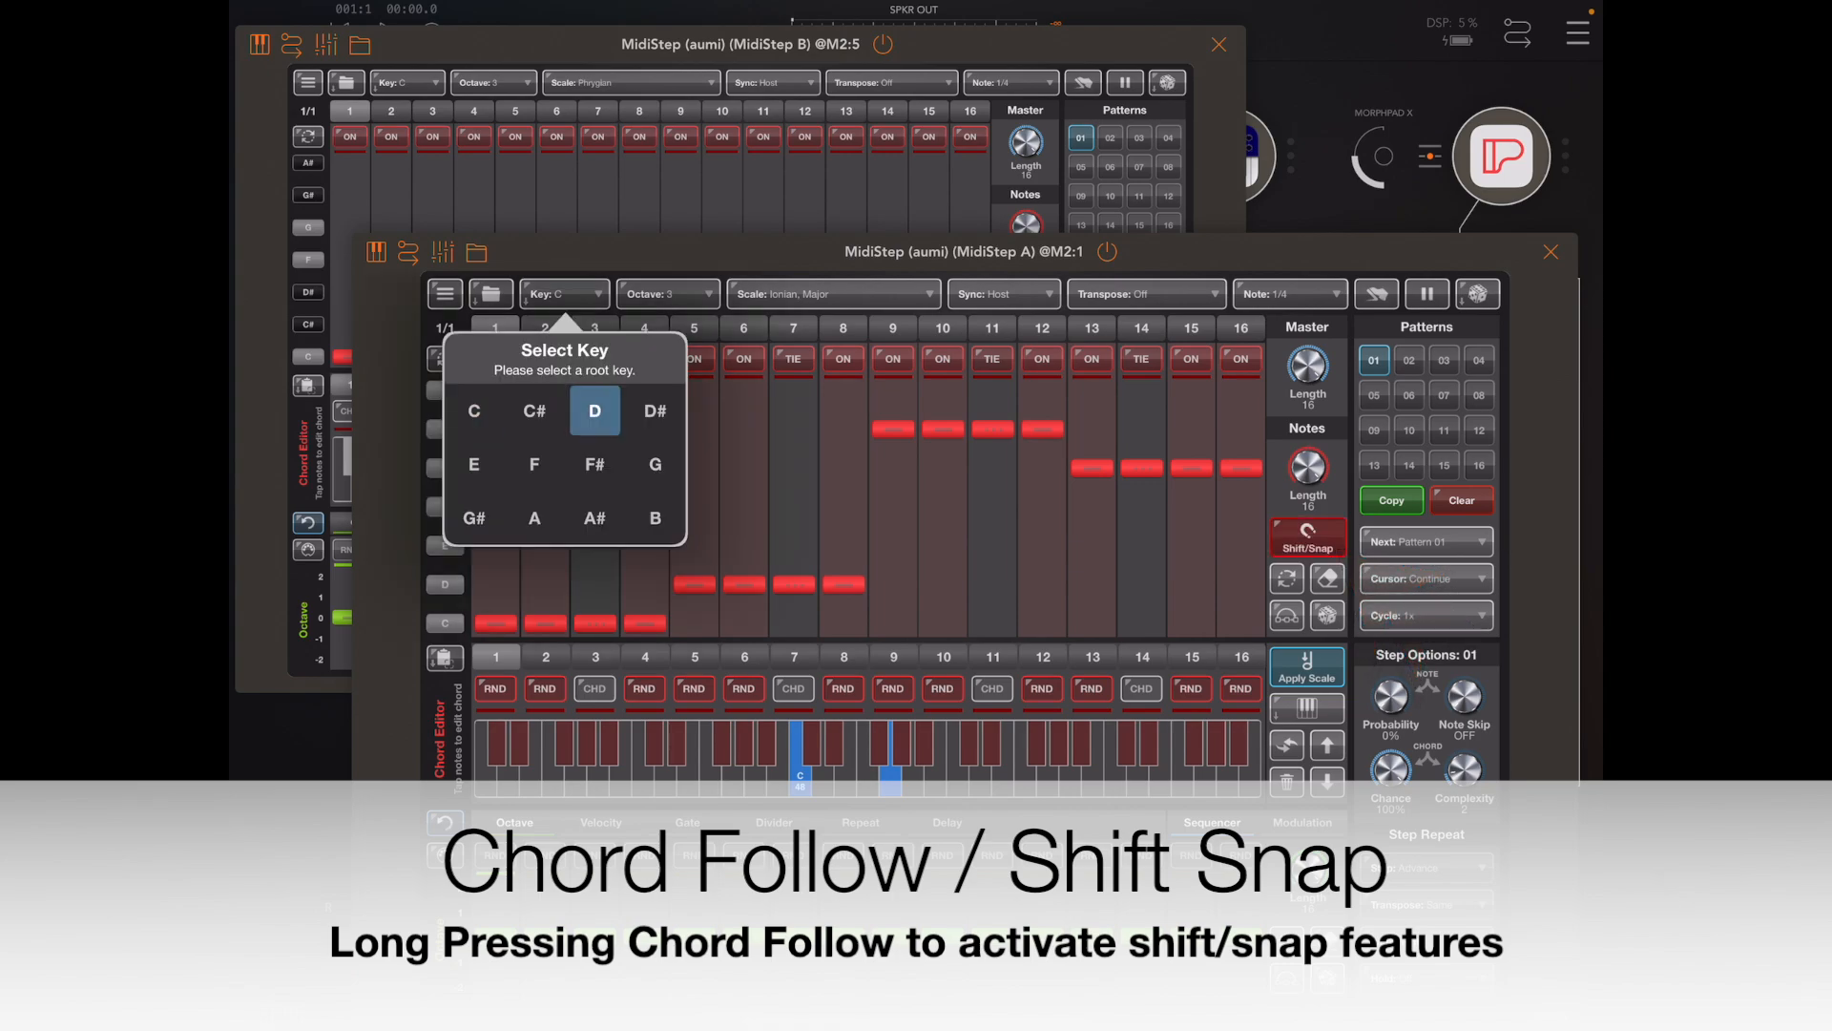
click(594, 410)
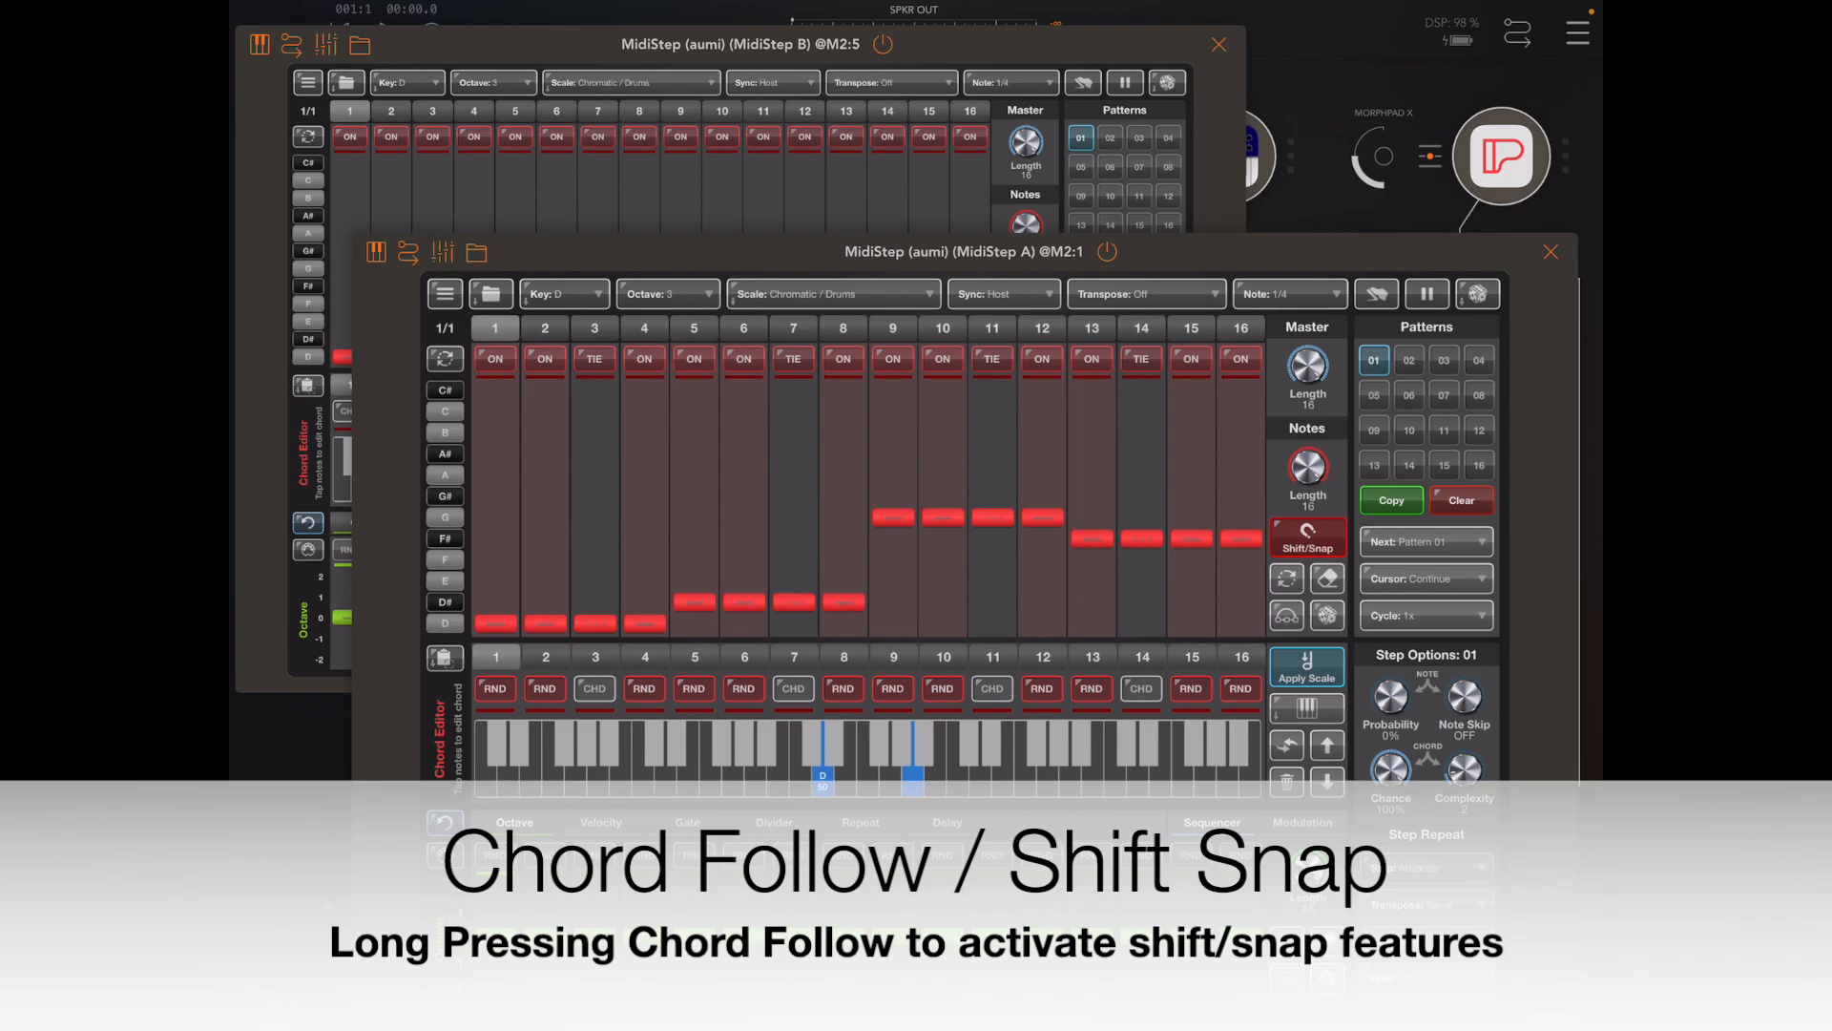
click(833, 293)
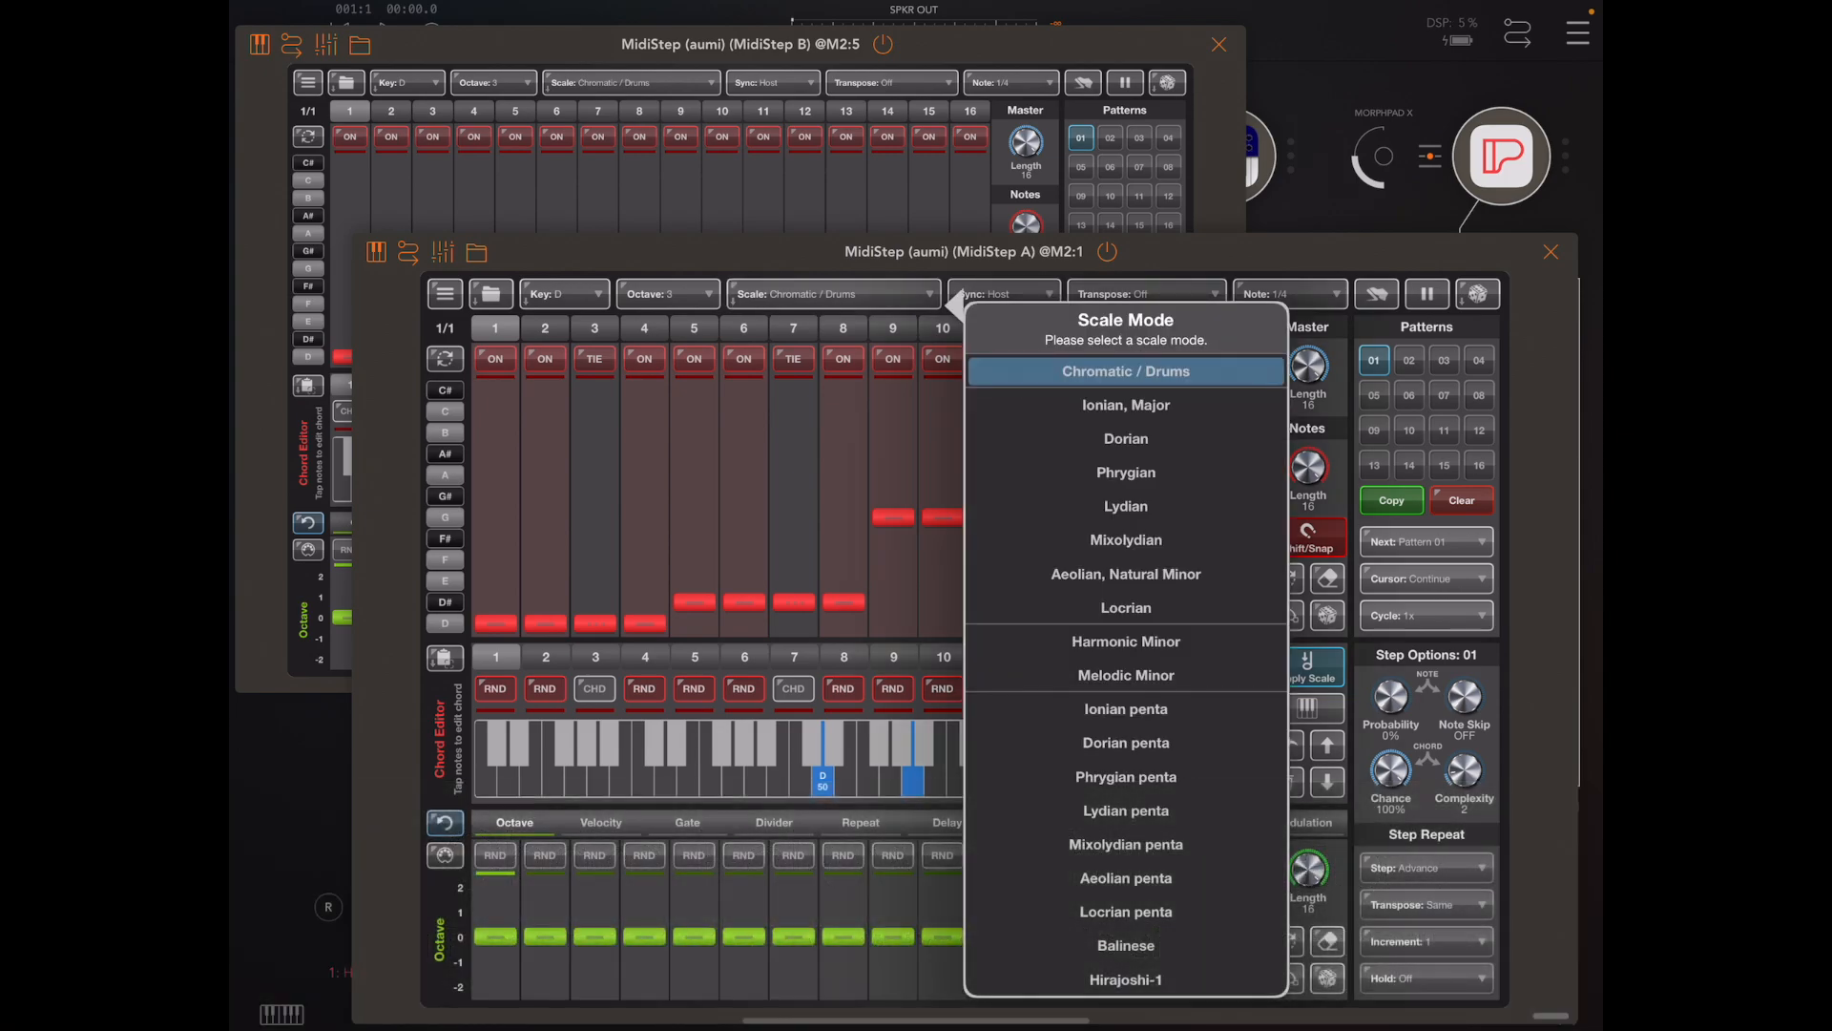
click(1123, 405)
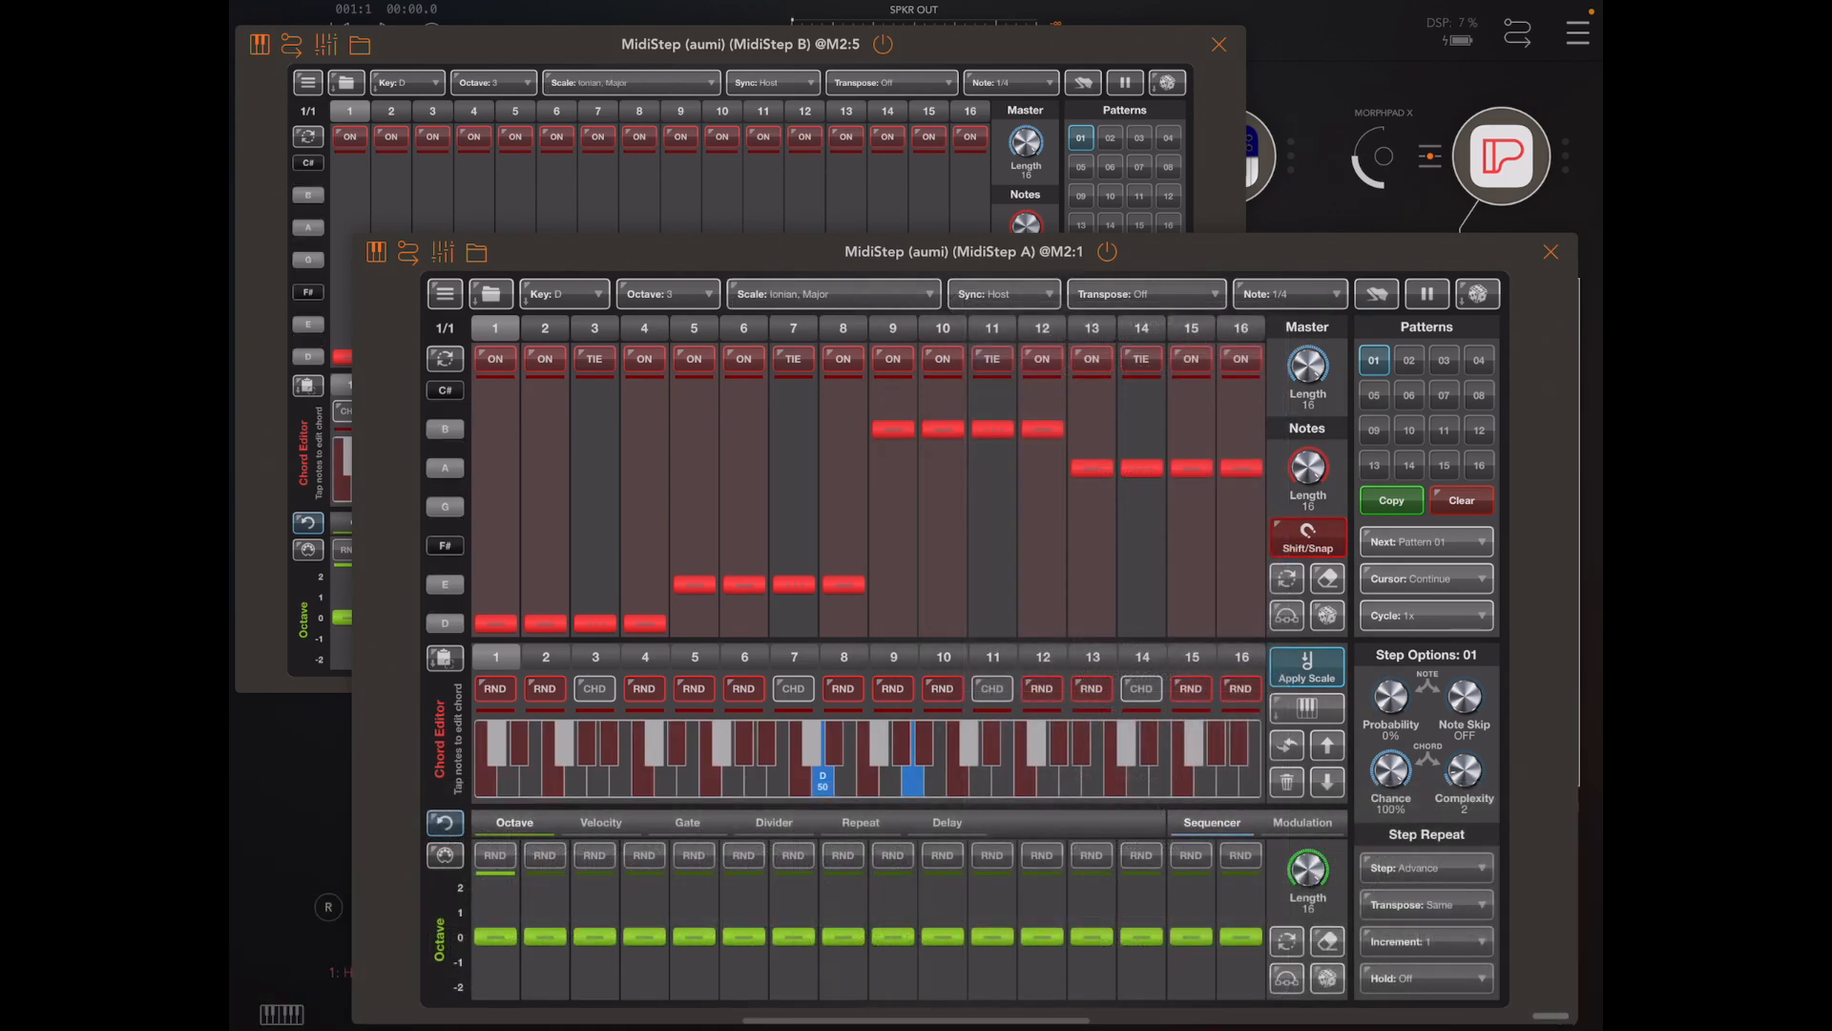
click(1306, 537)
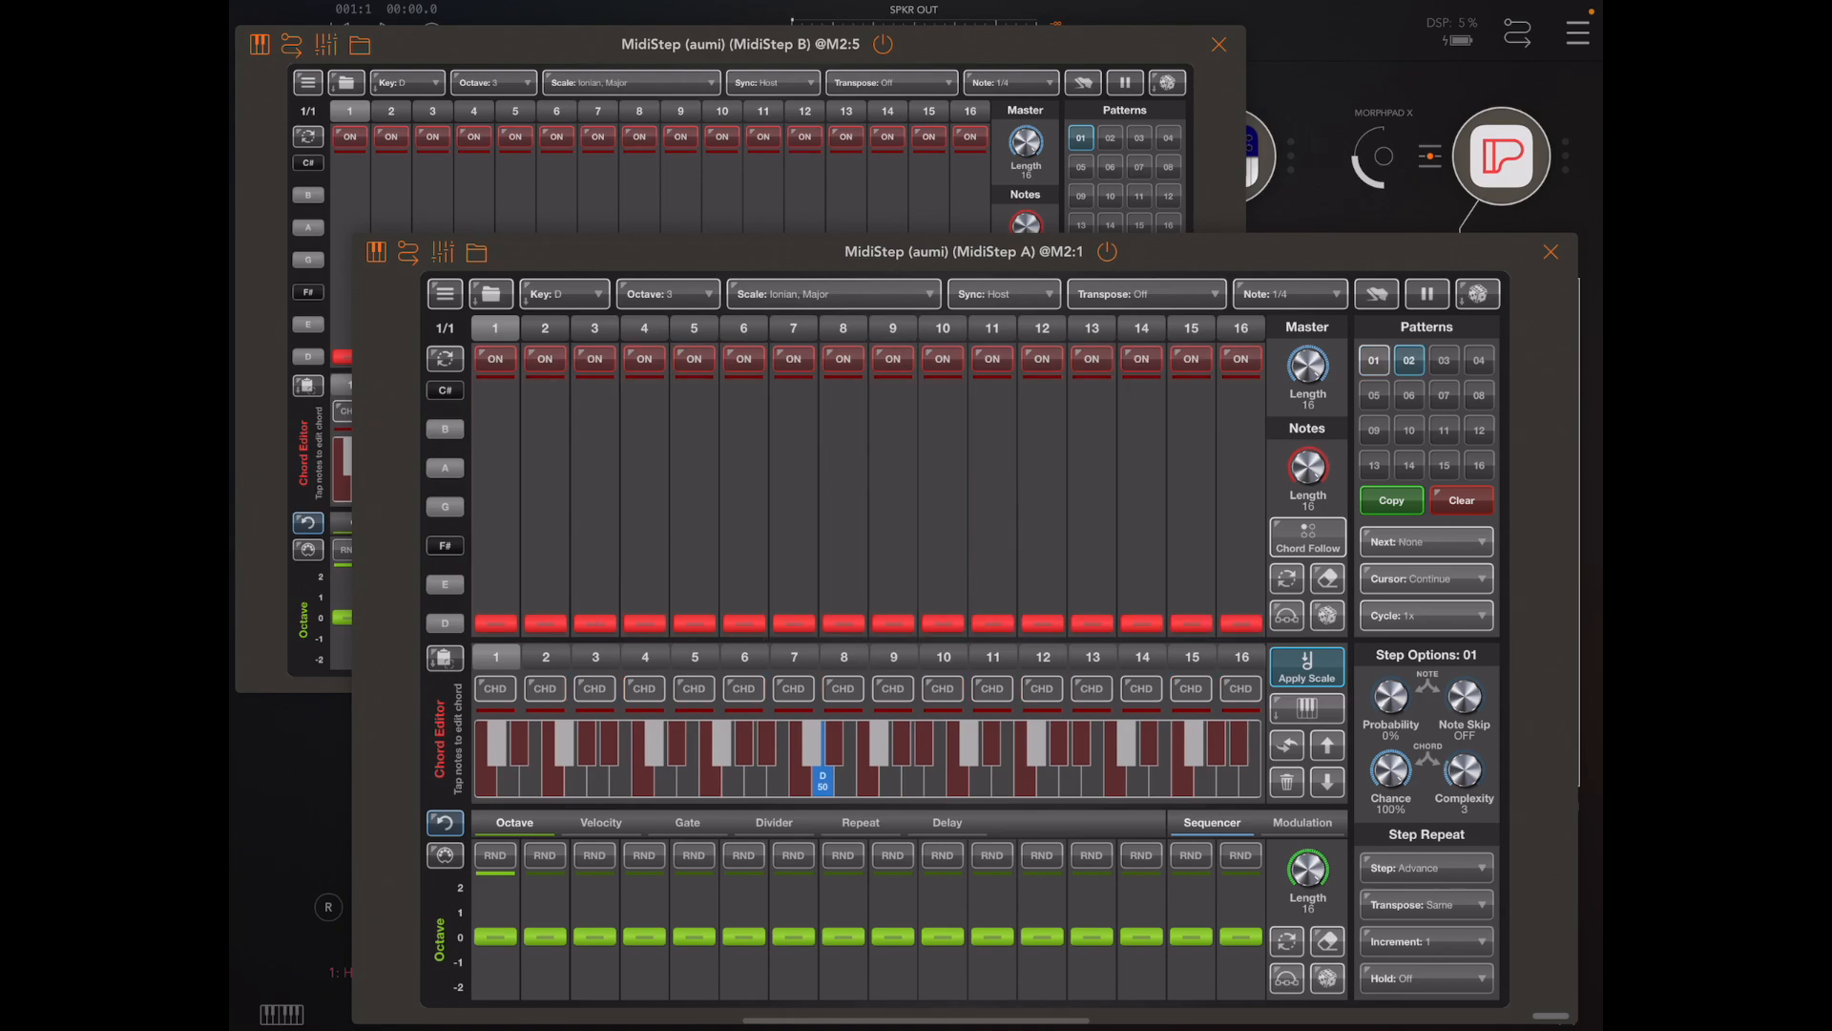
Return to pattern 01, toggle Chord Follow/Shift/Snap, and show MidiStep A on its own.
click(1373, 359)
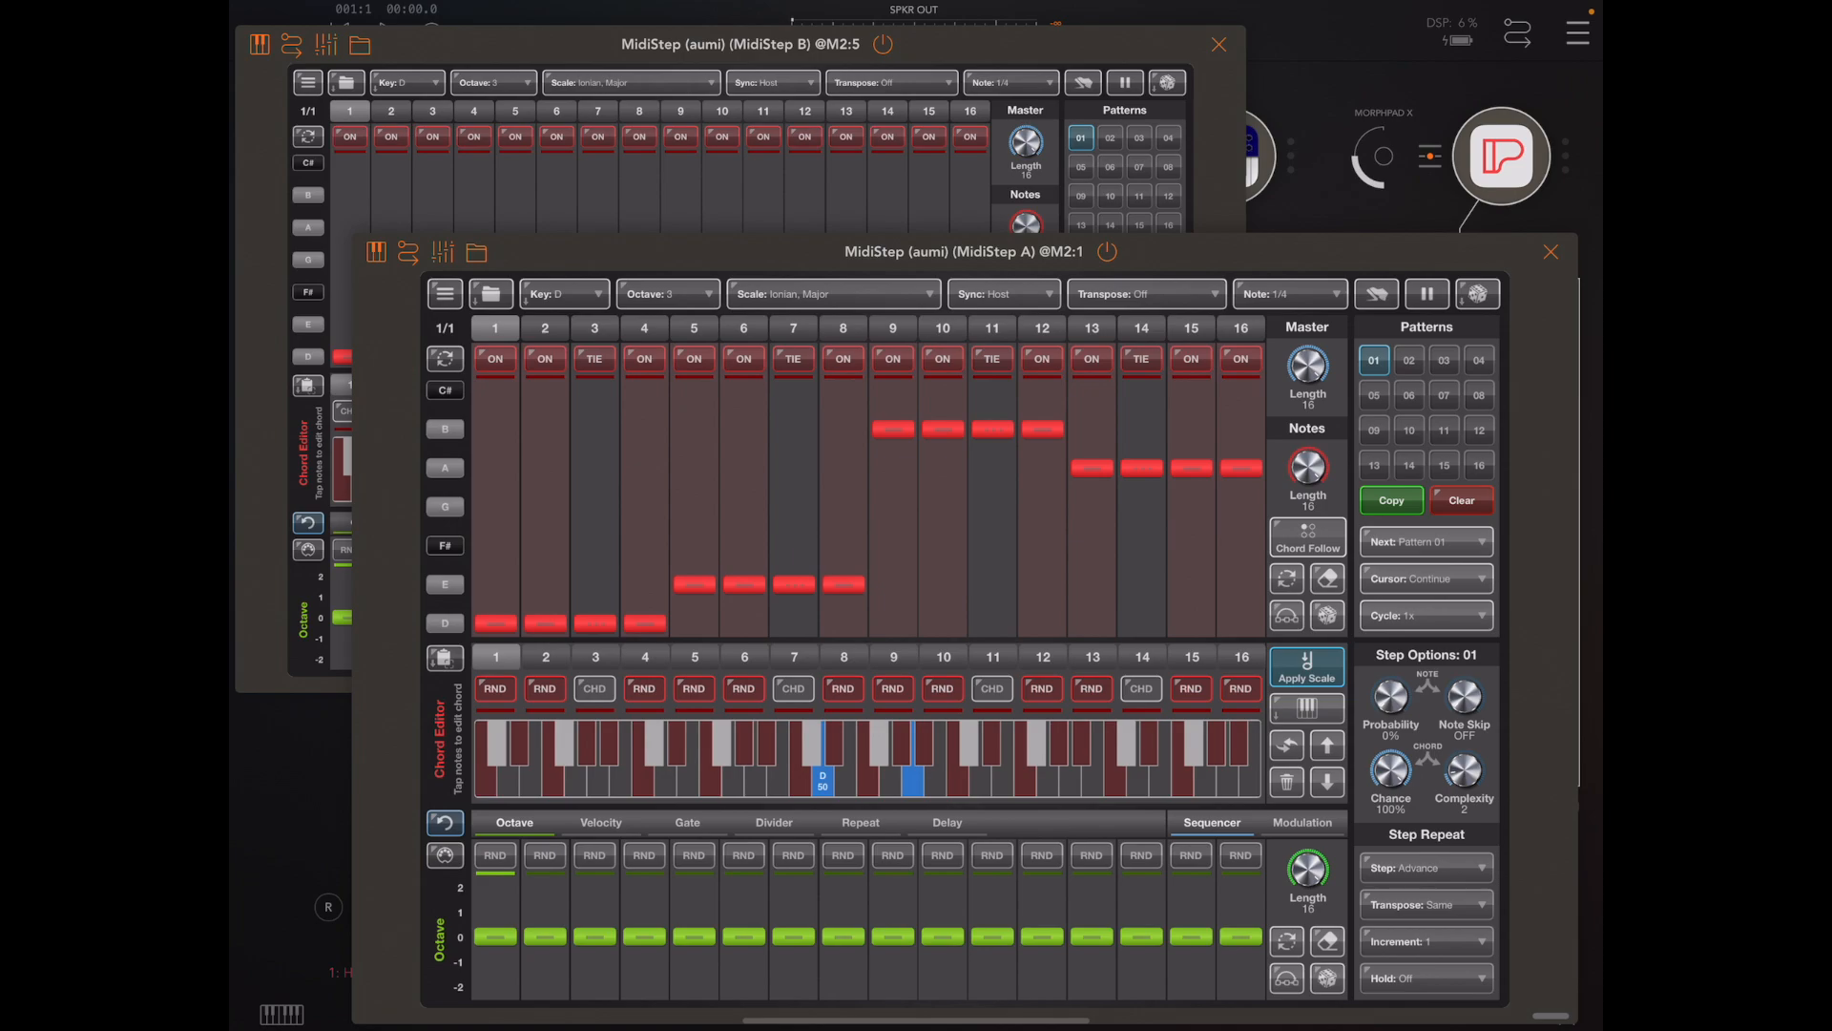
click(1306, 540)
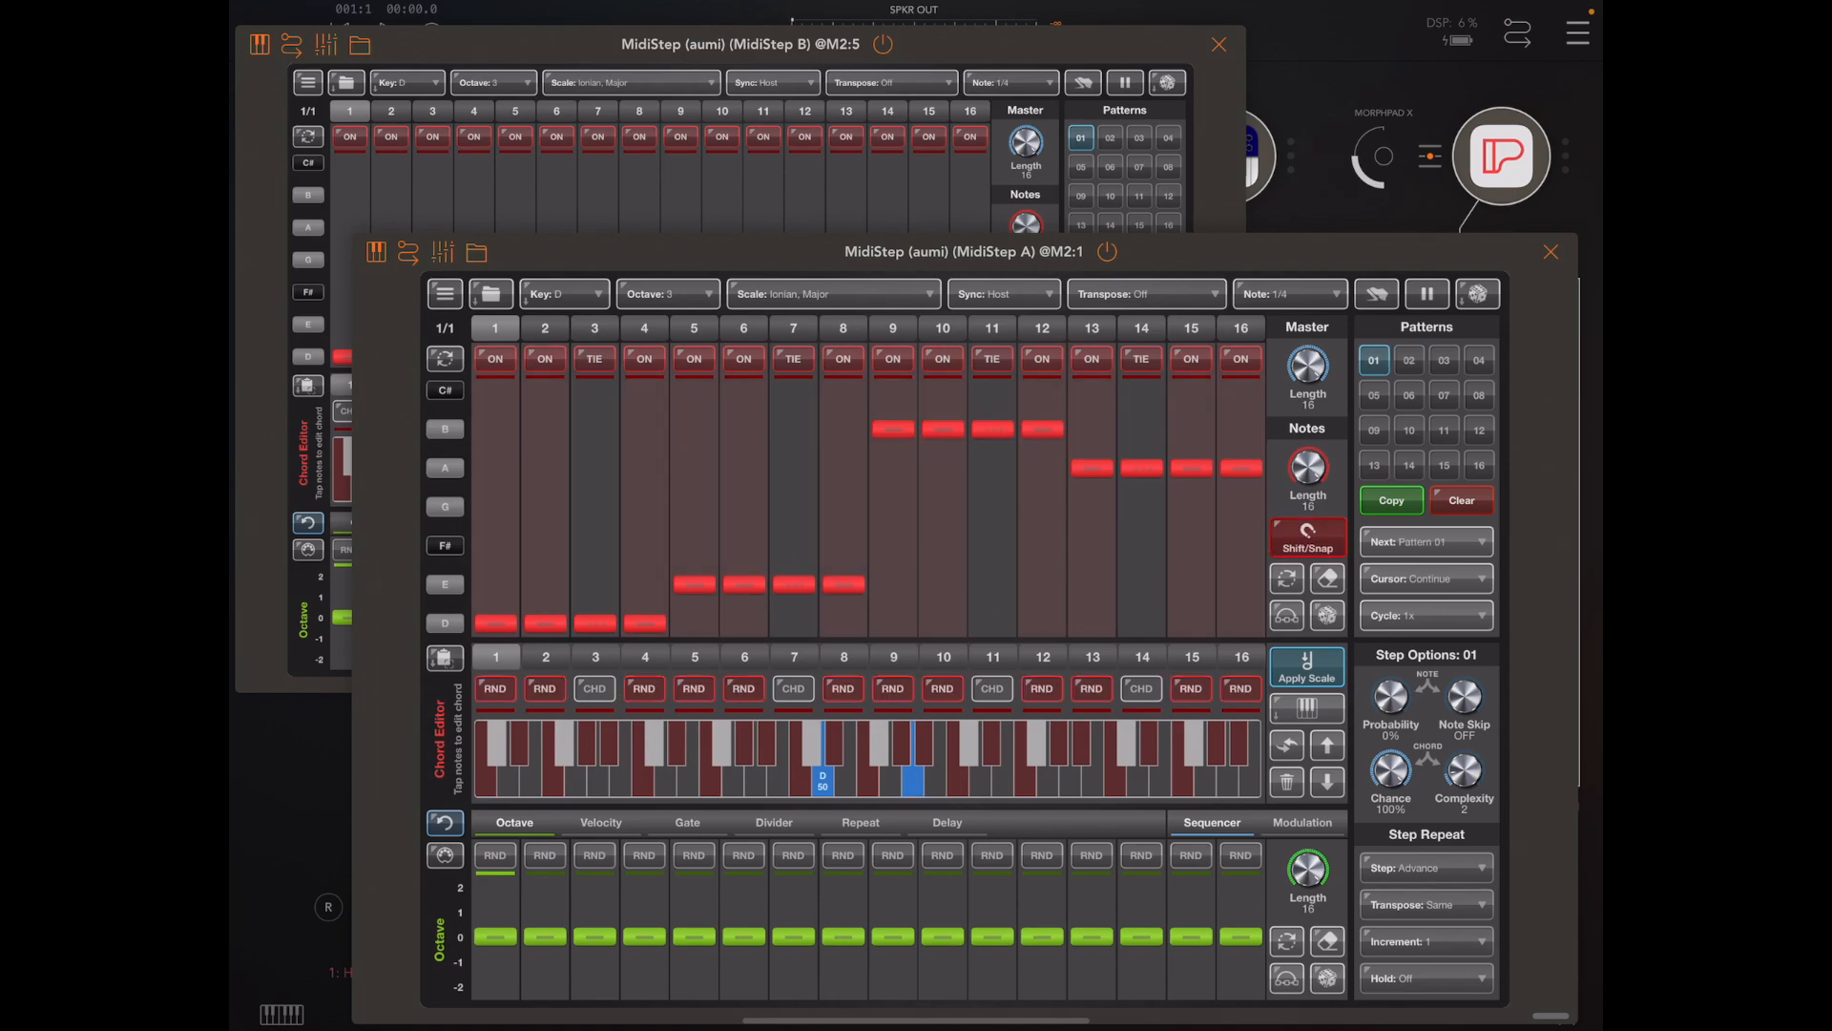
click(1307, 537)
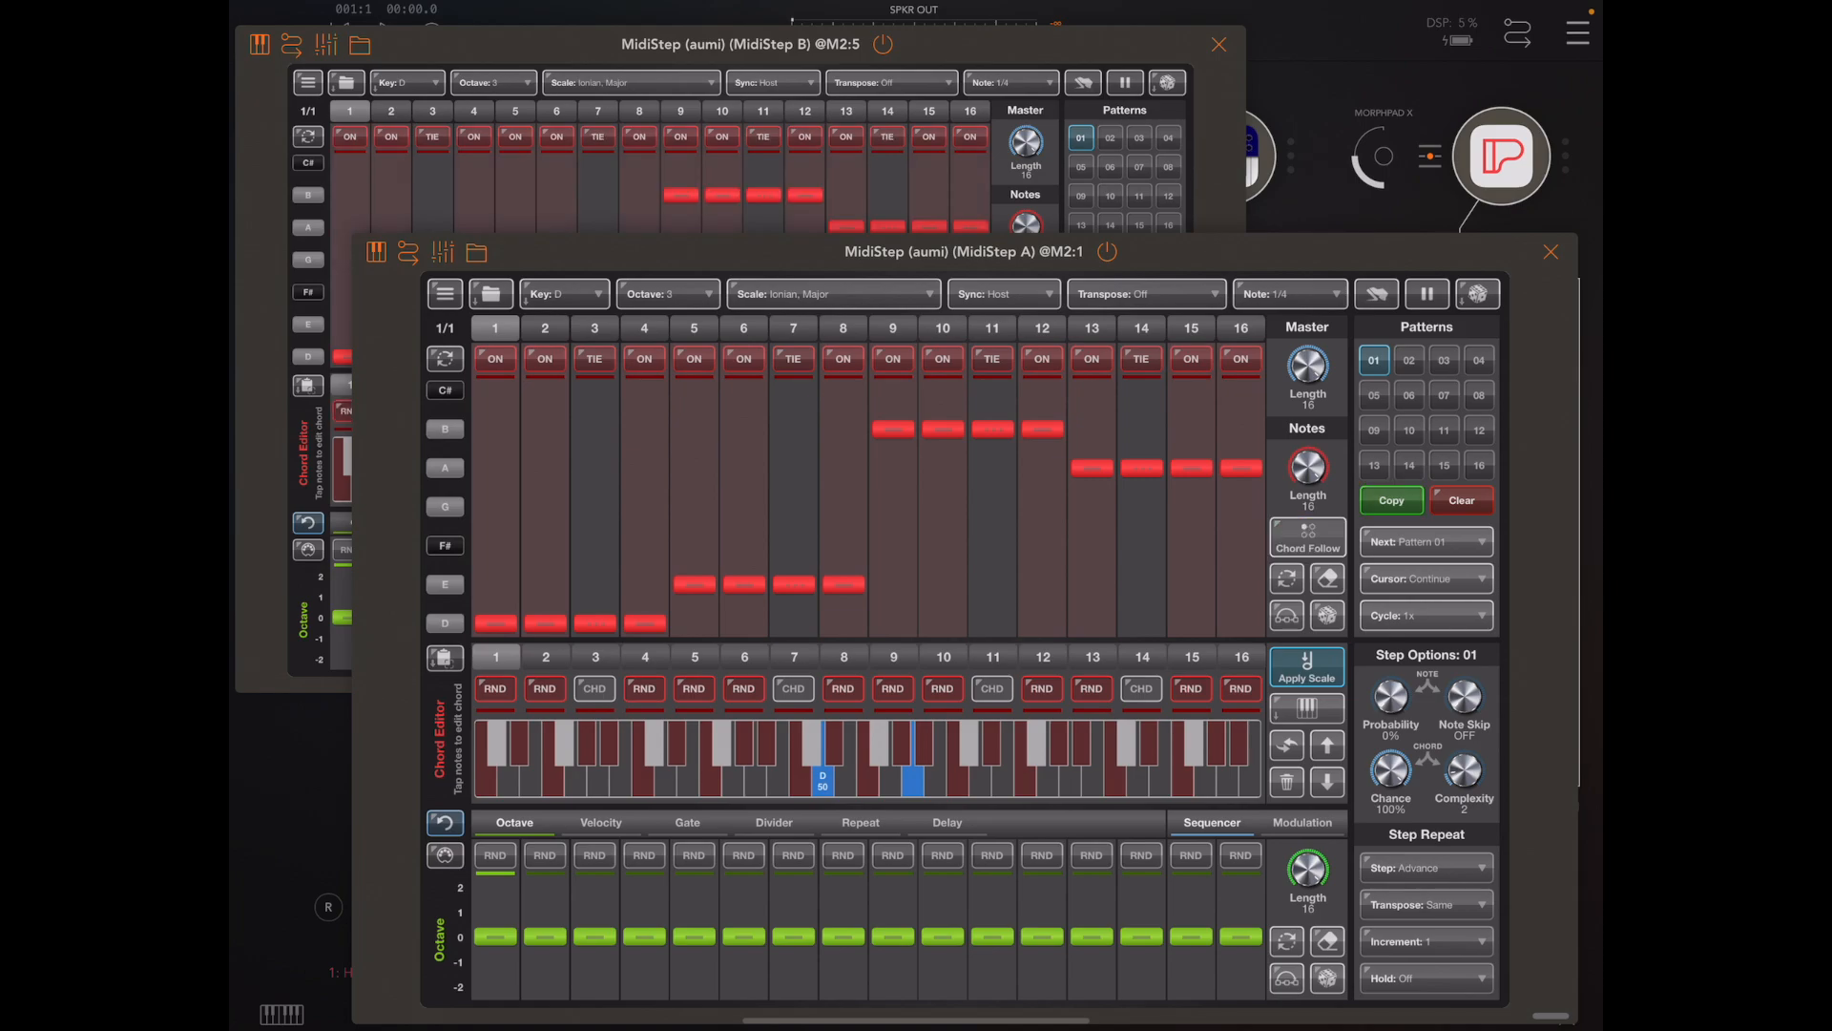
click(736, 45)
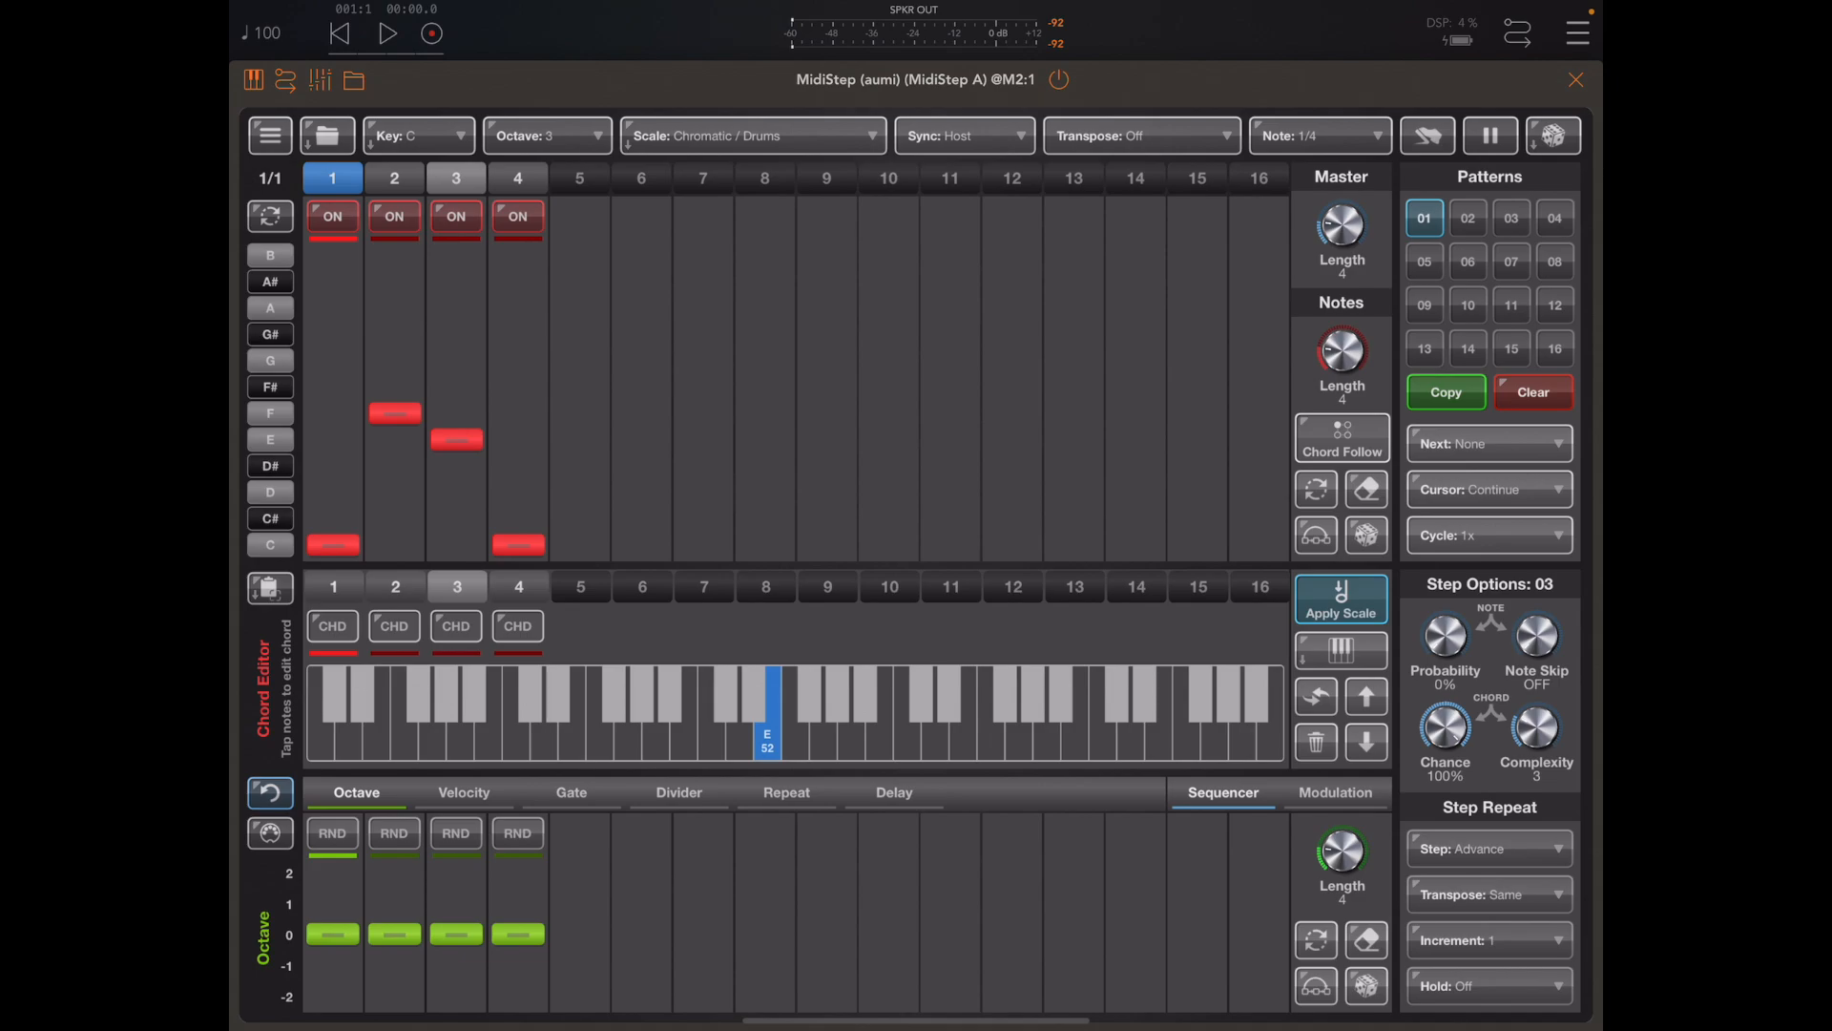
click(517, 218)
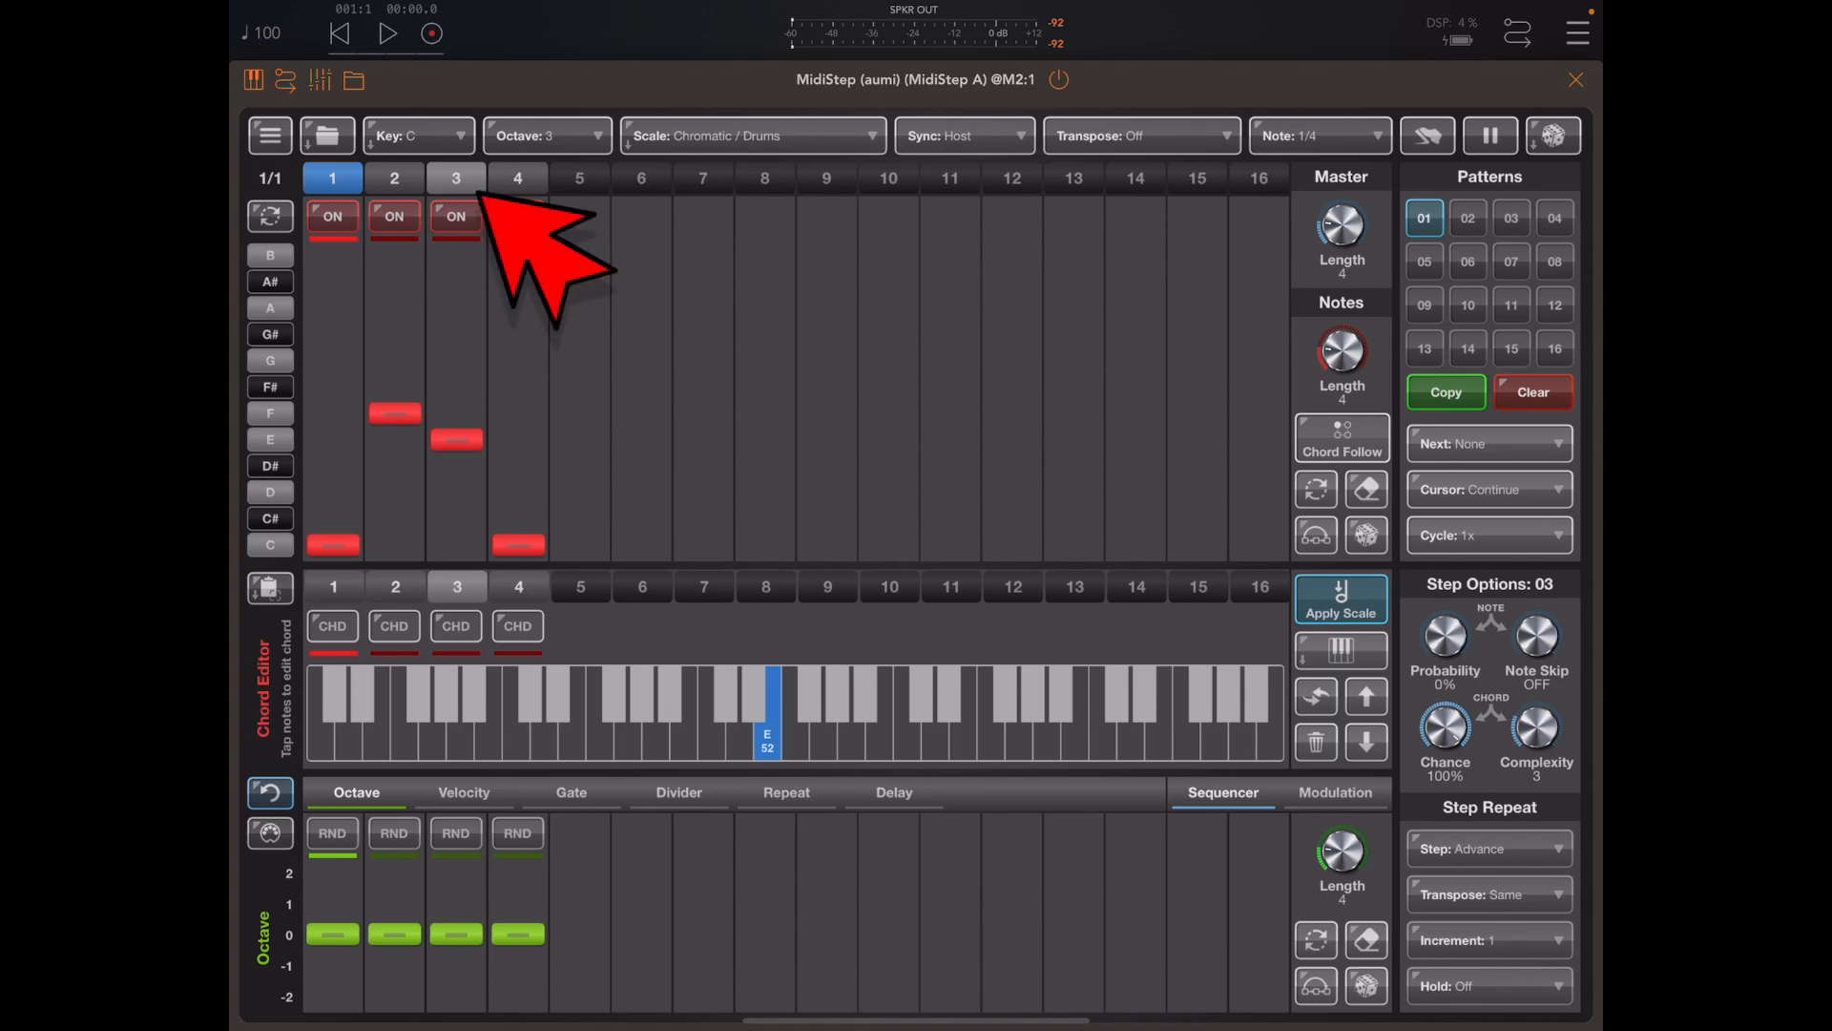
click(517, 217)
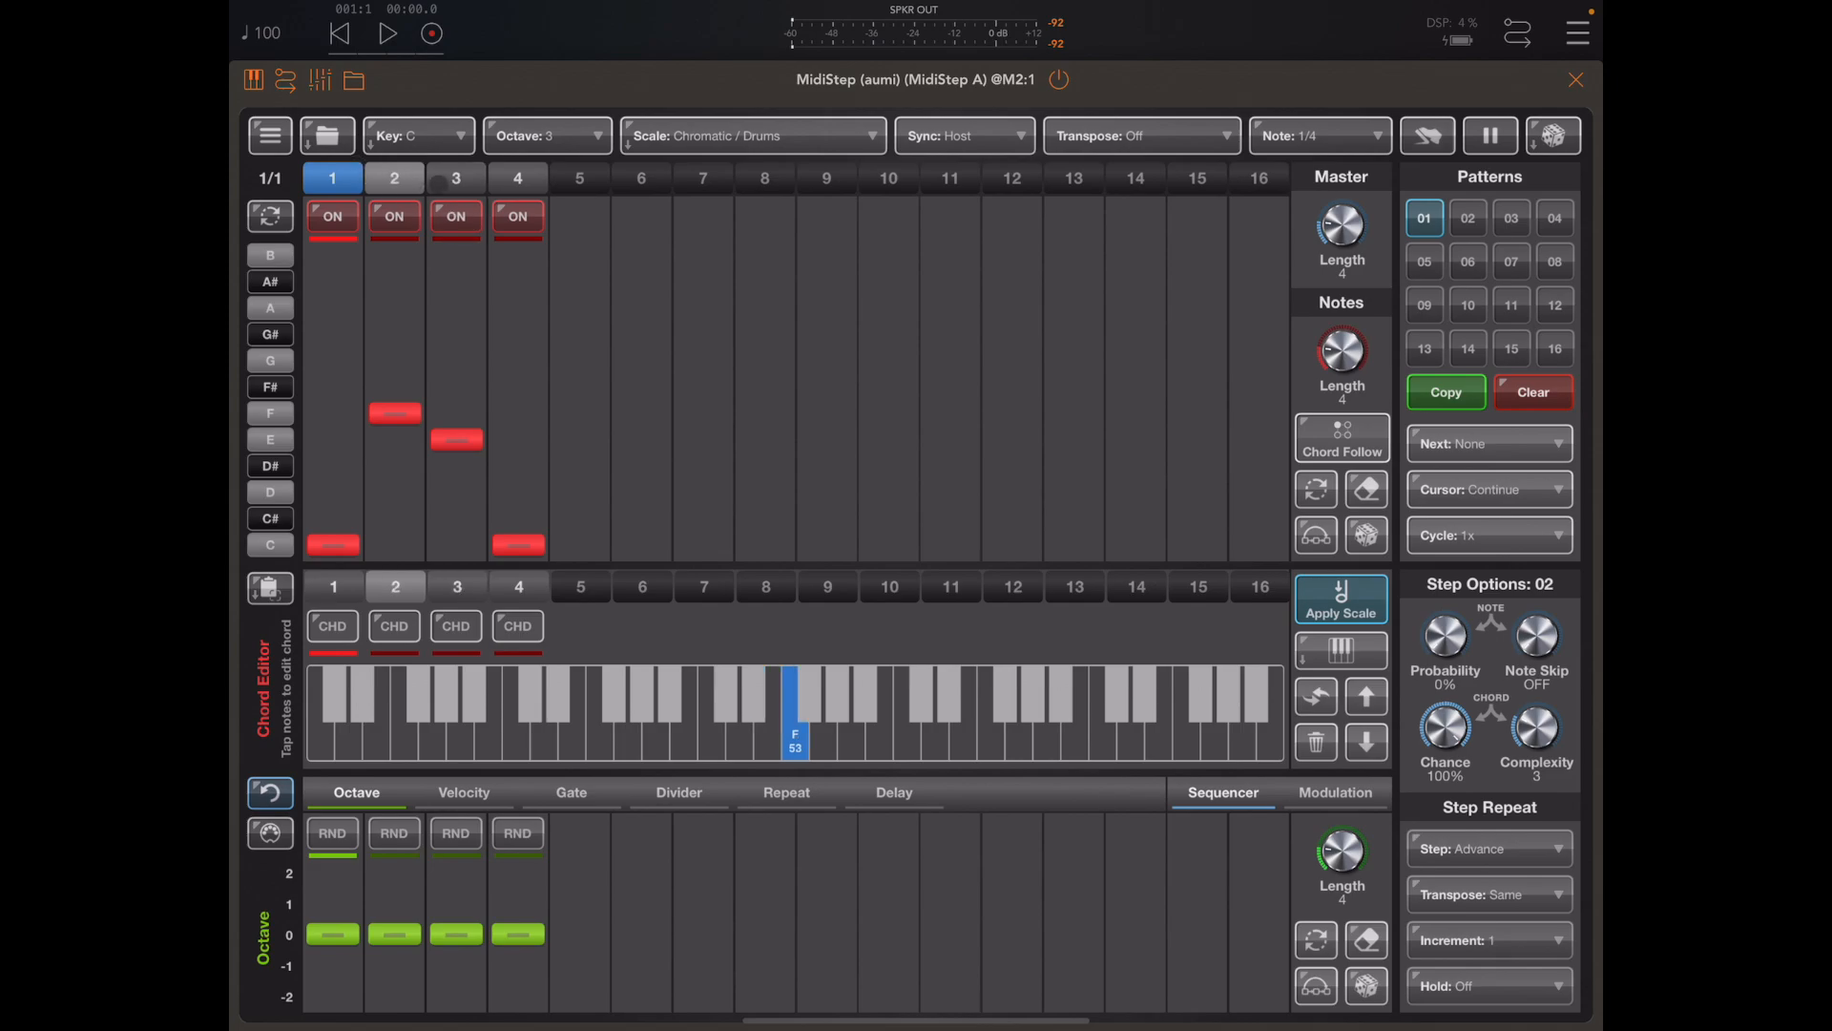
click(456, 585)
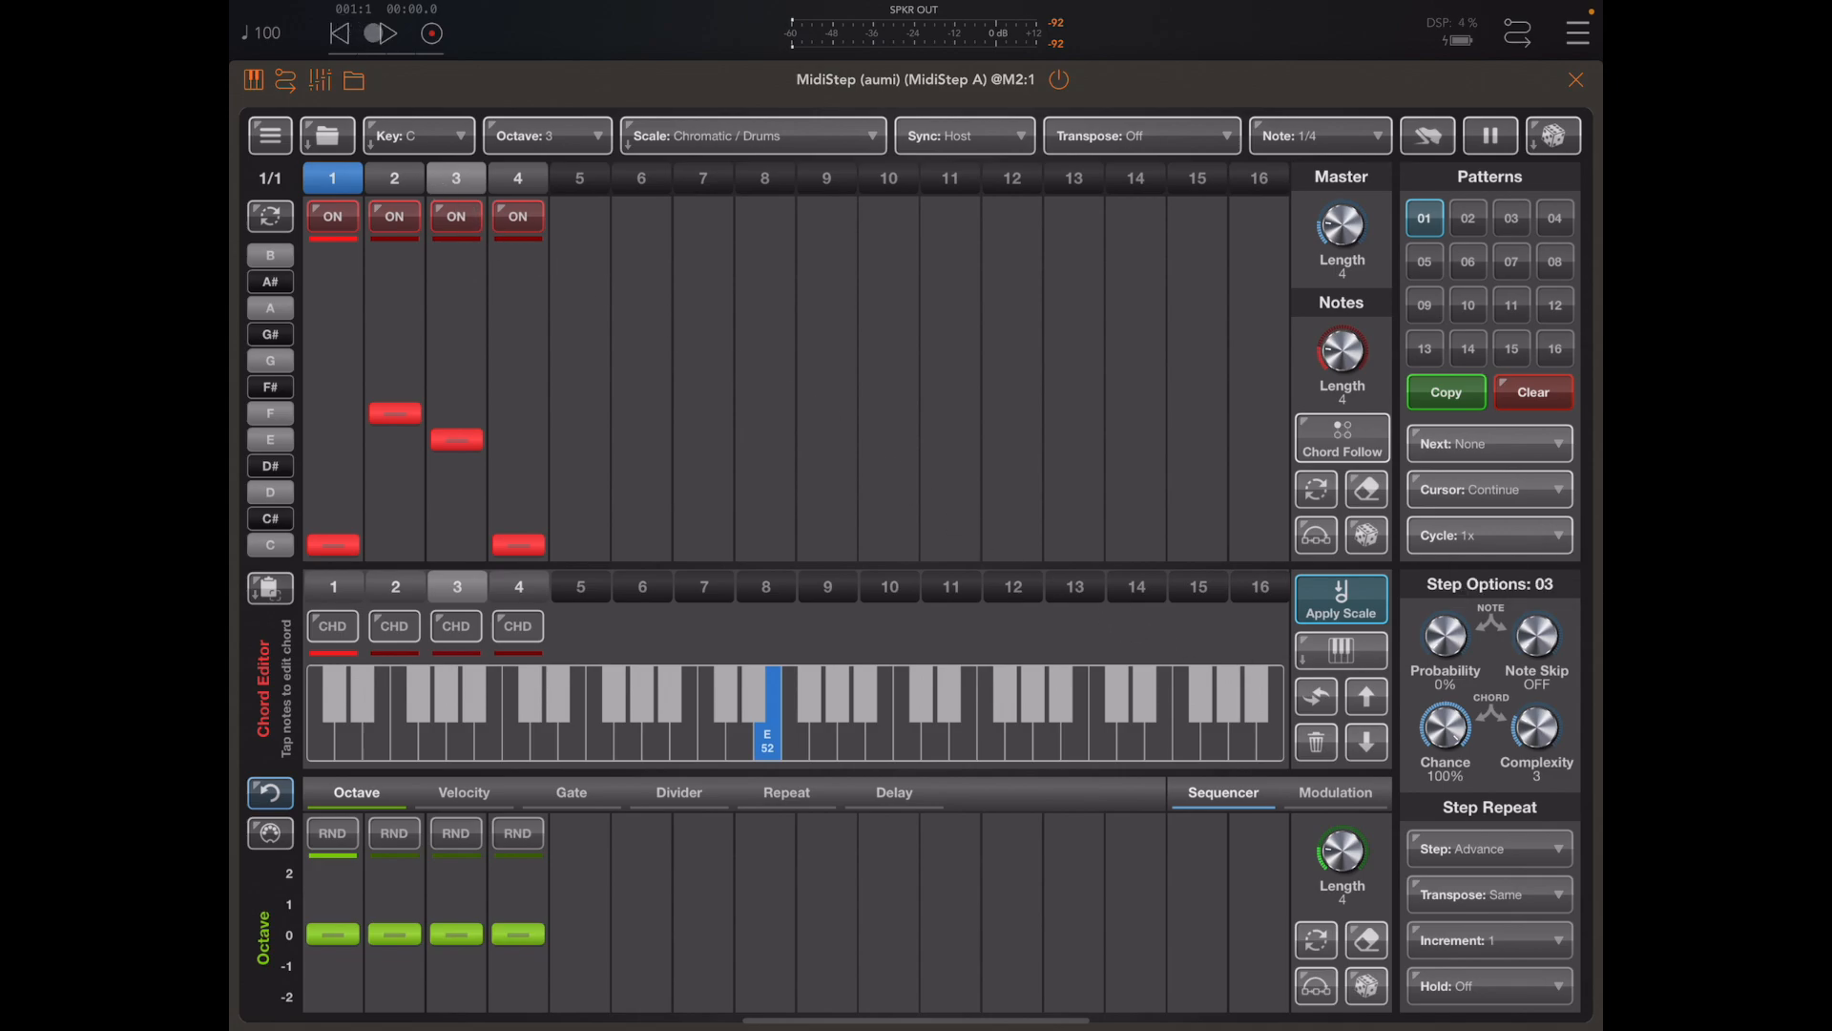
click(379, 33)
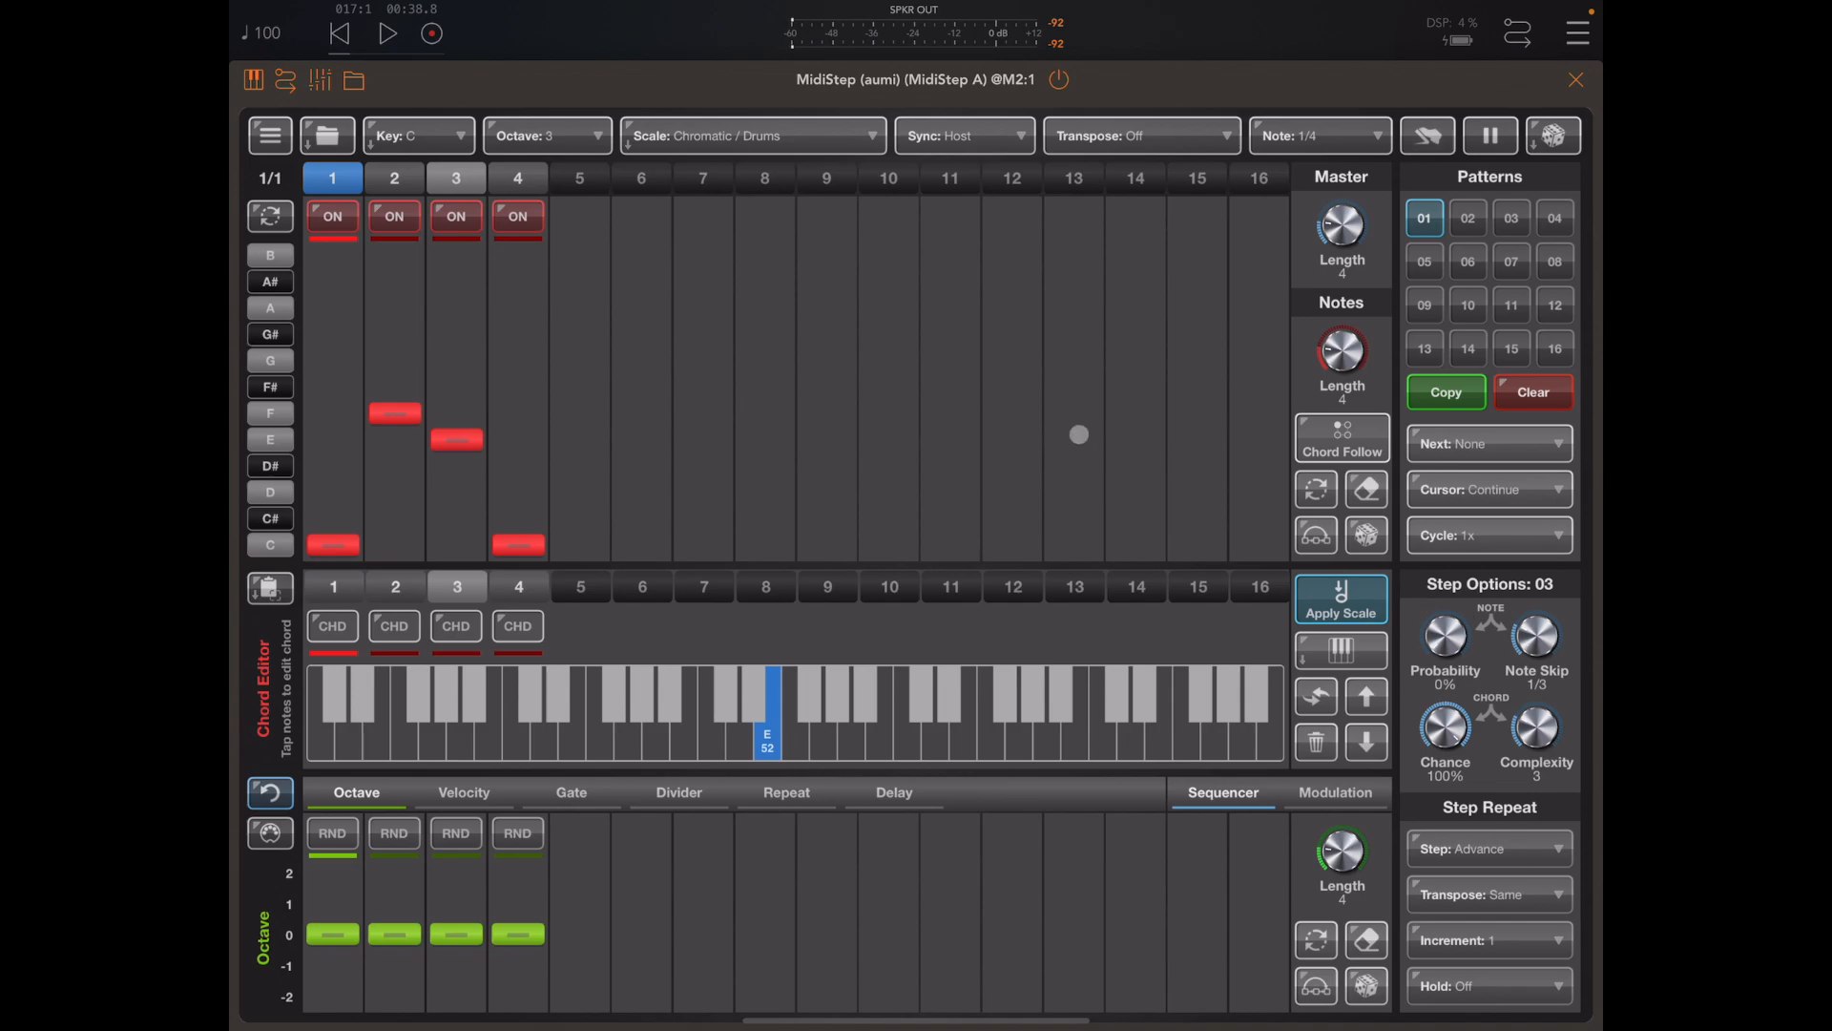
Stop the MidiStep transport and restart playback from the beginning.
click(388, 33)
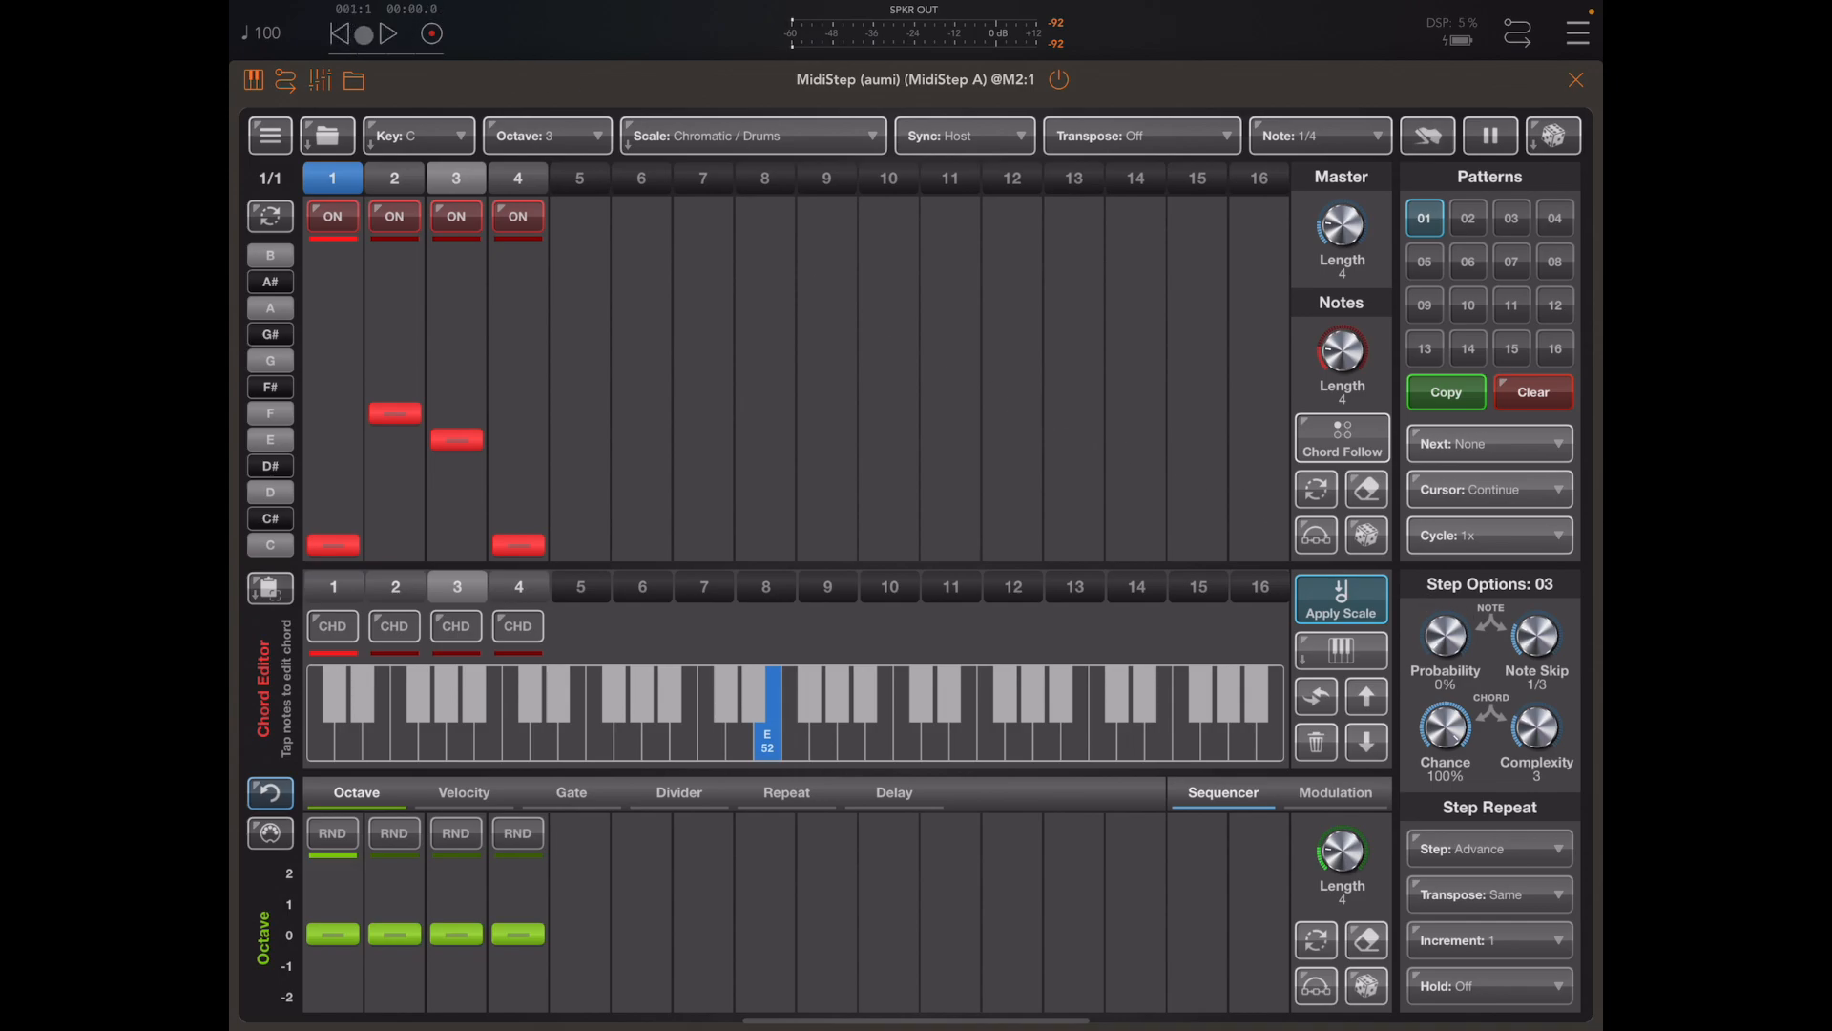
click(383, 32)
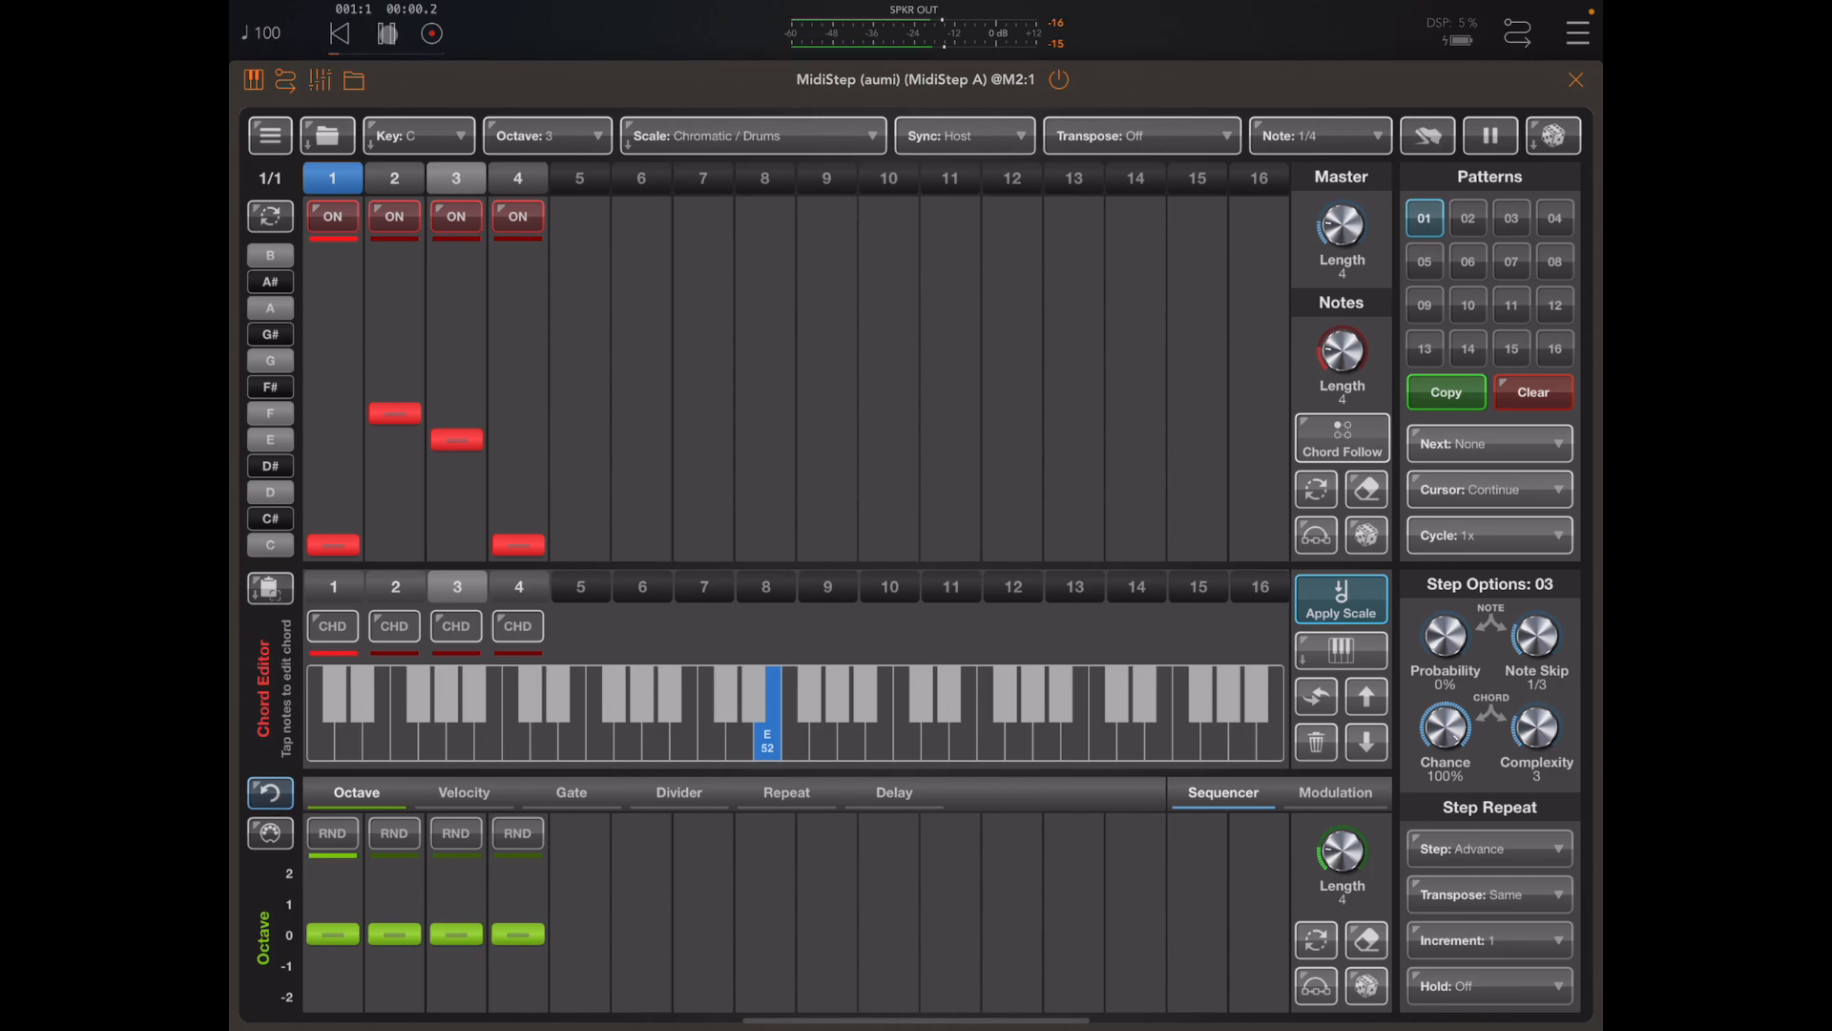
click(386, 33)
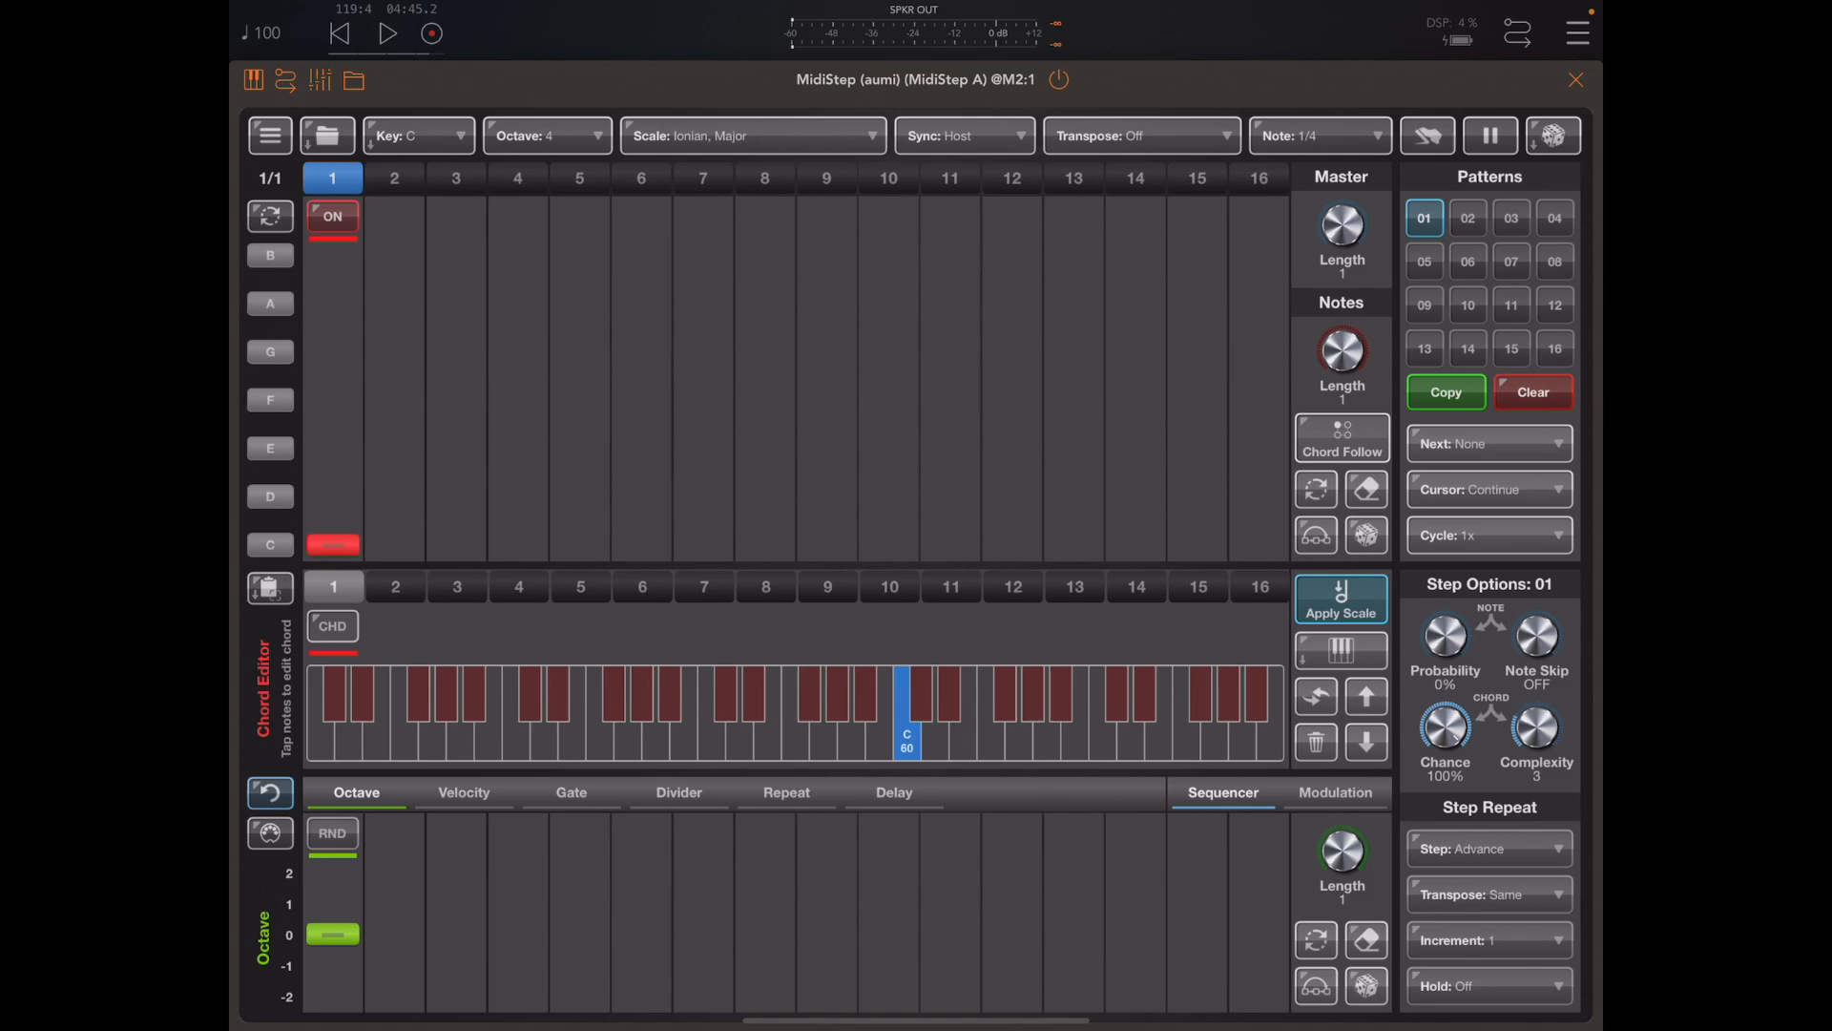
Switch step 1's CHD to RND random notes and settle chord complexity at 5.
click(387, 33)
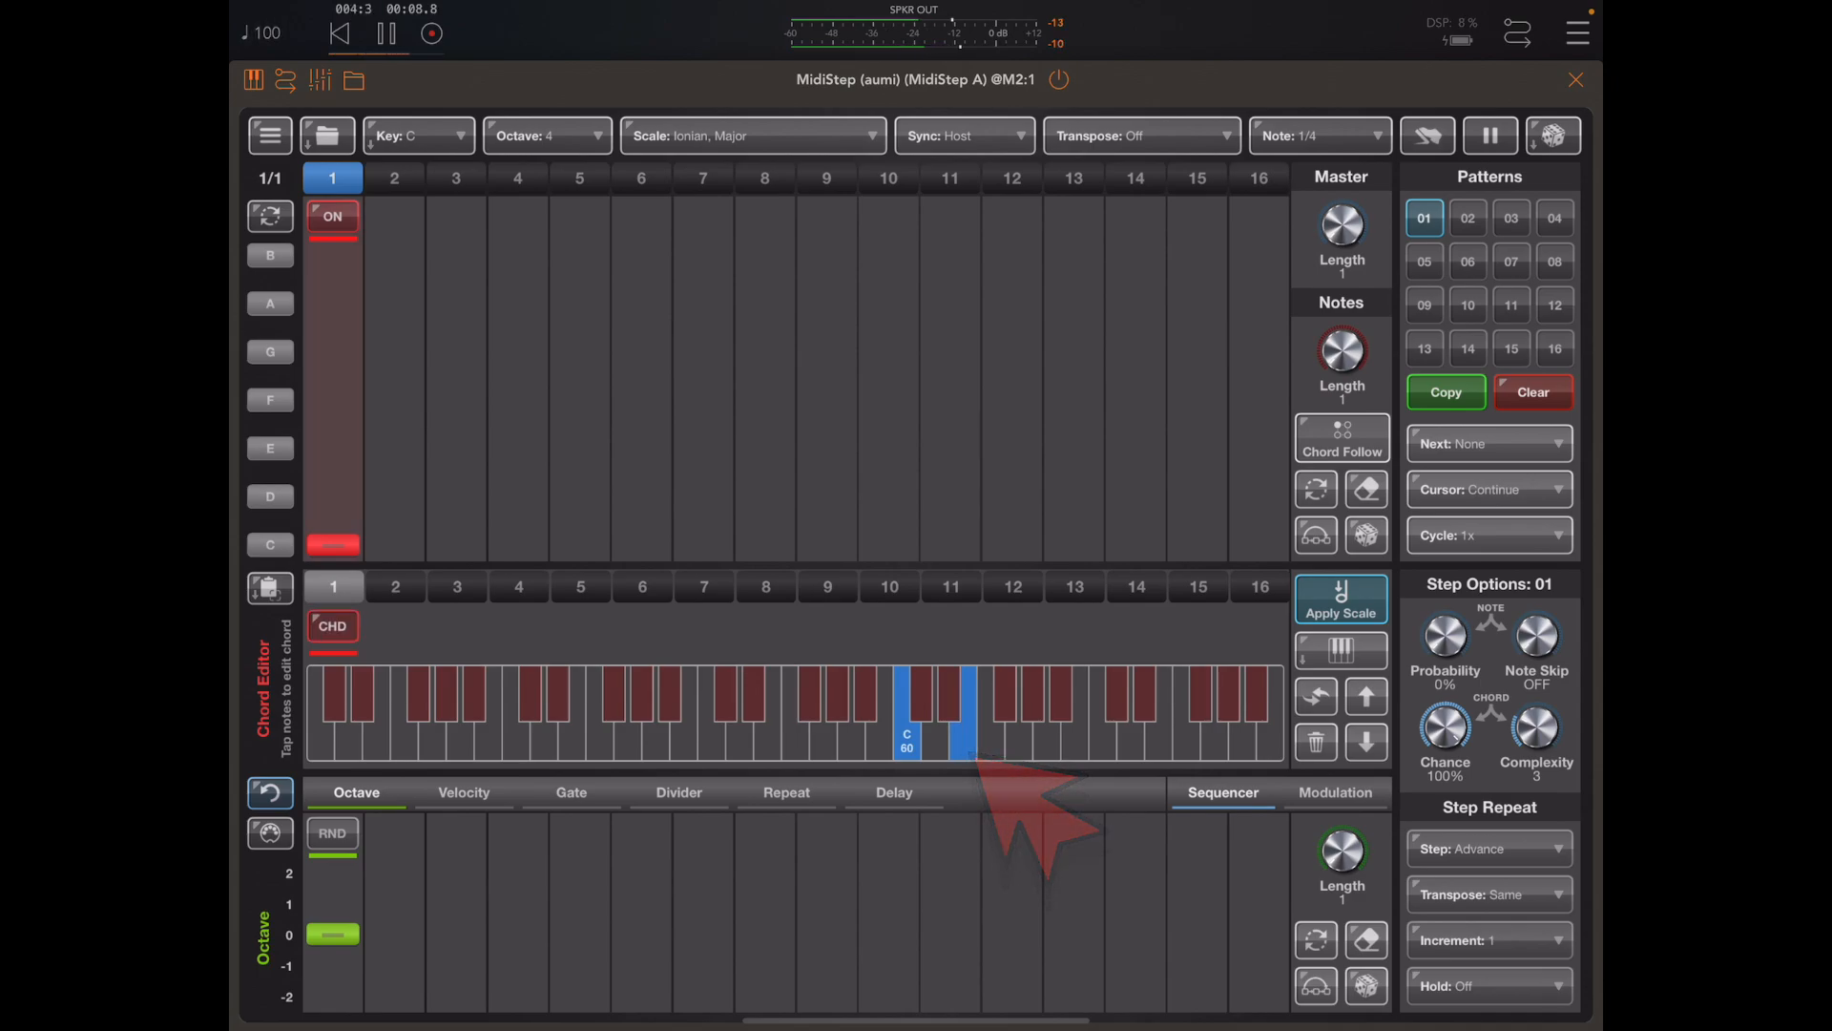
click(1017, 719)
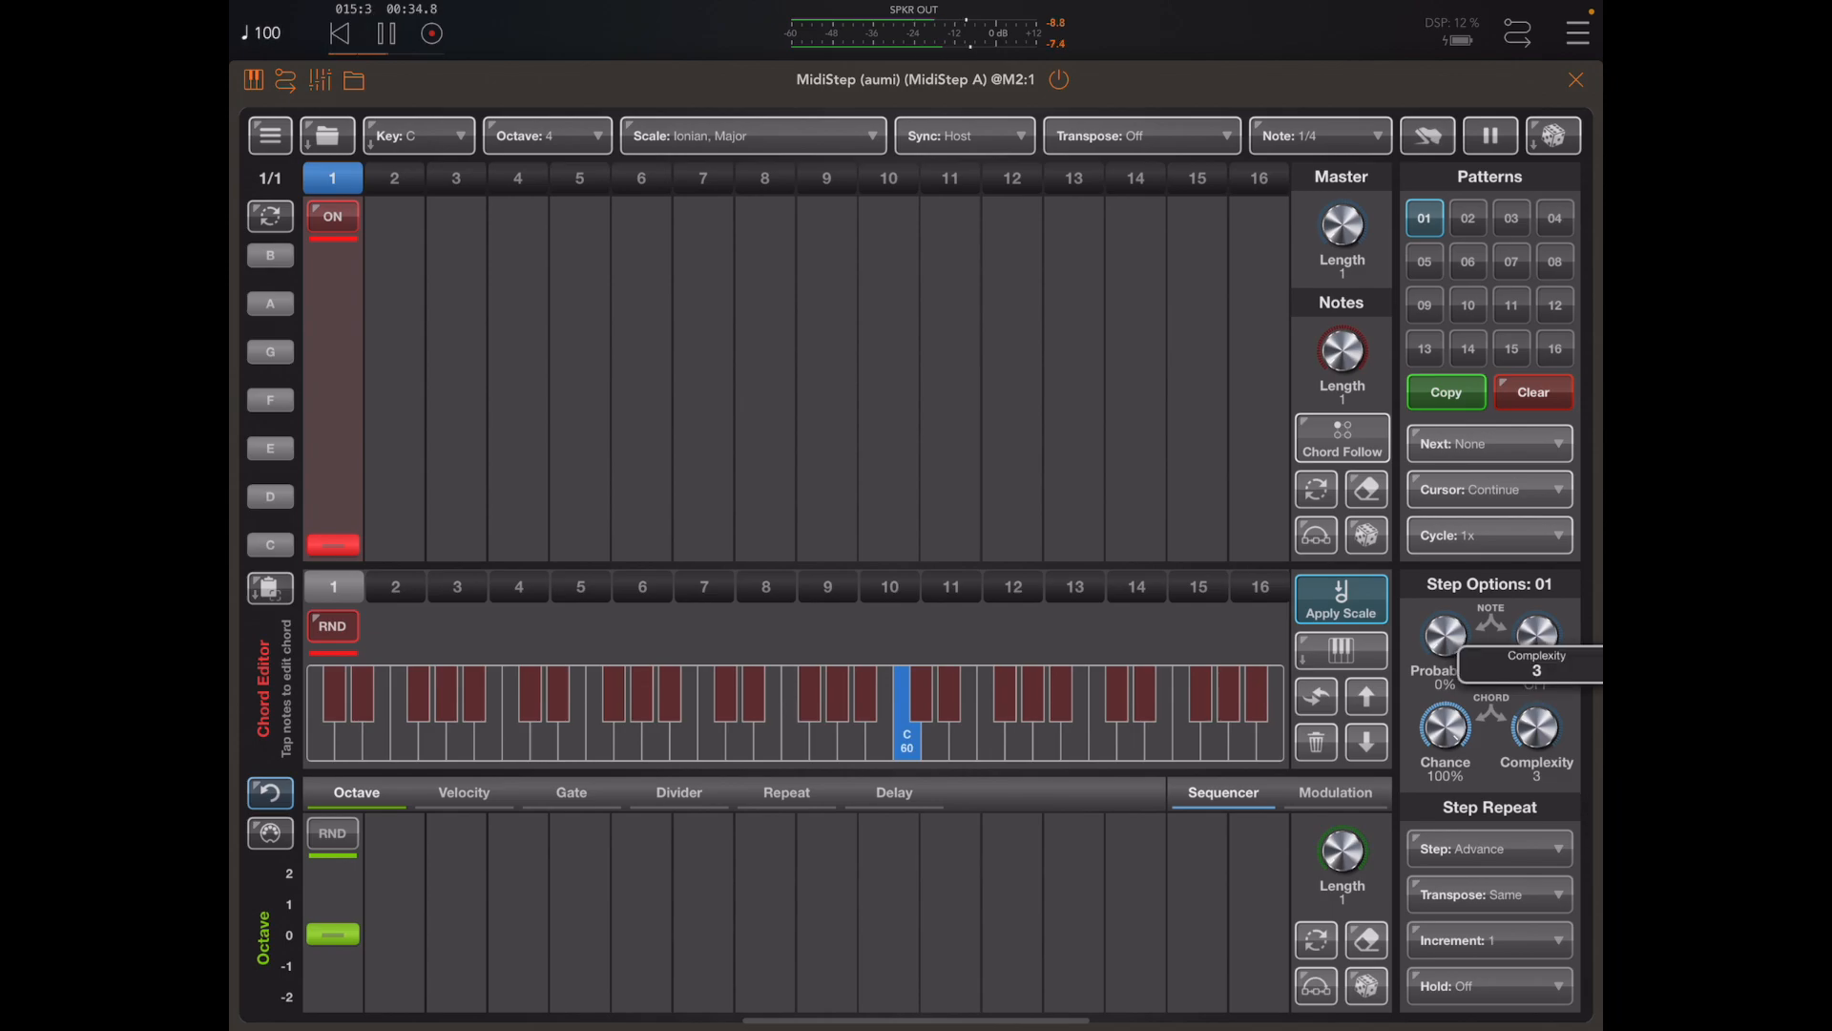
drag(1534, 727, 1534, 748)
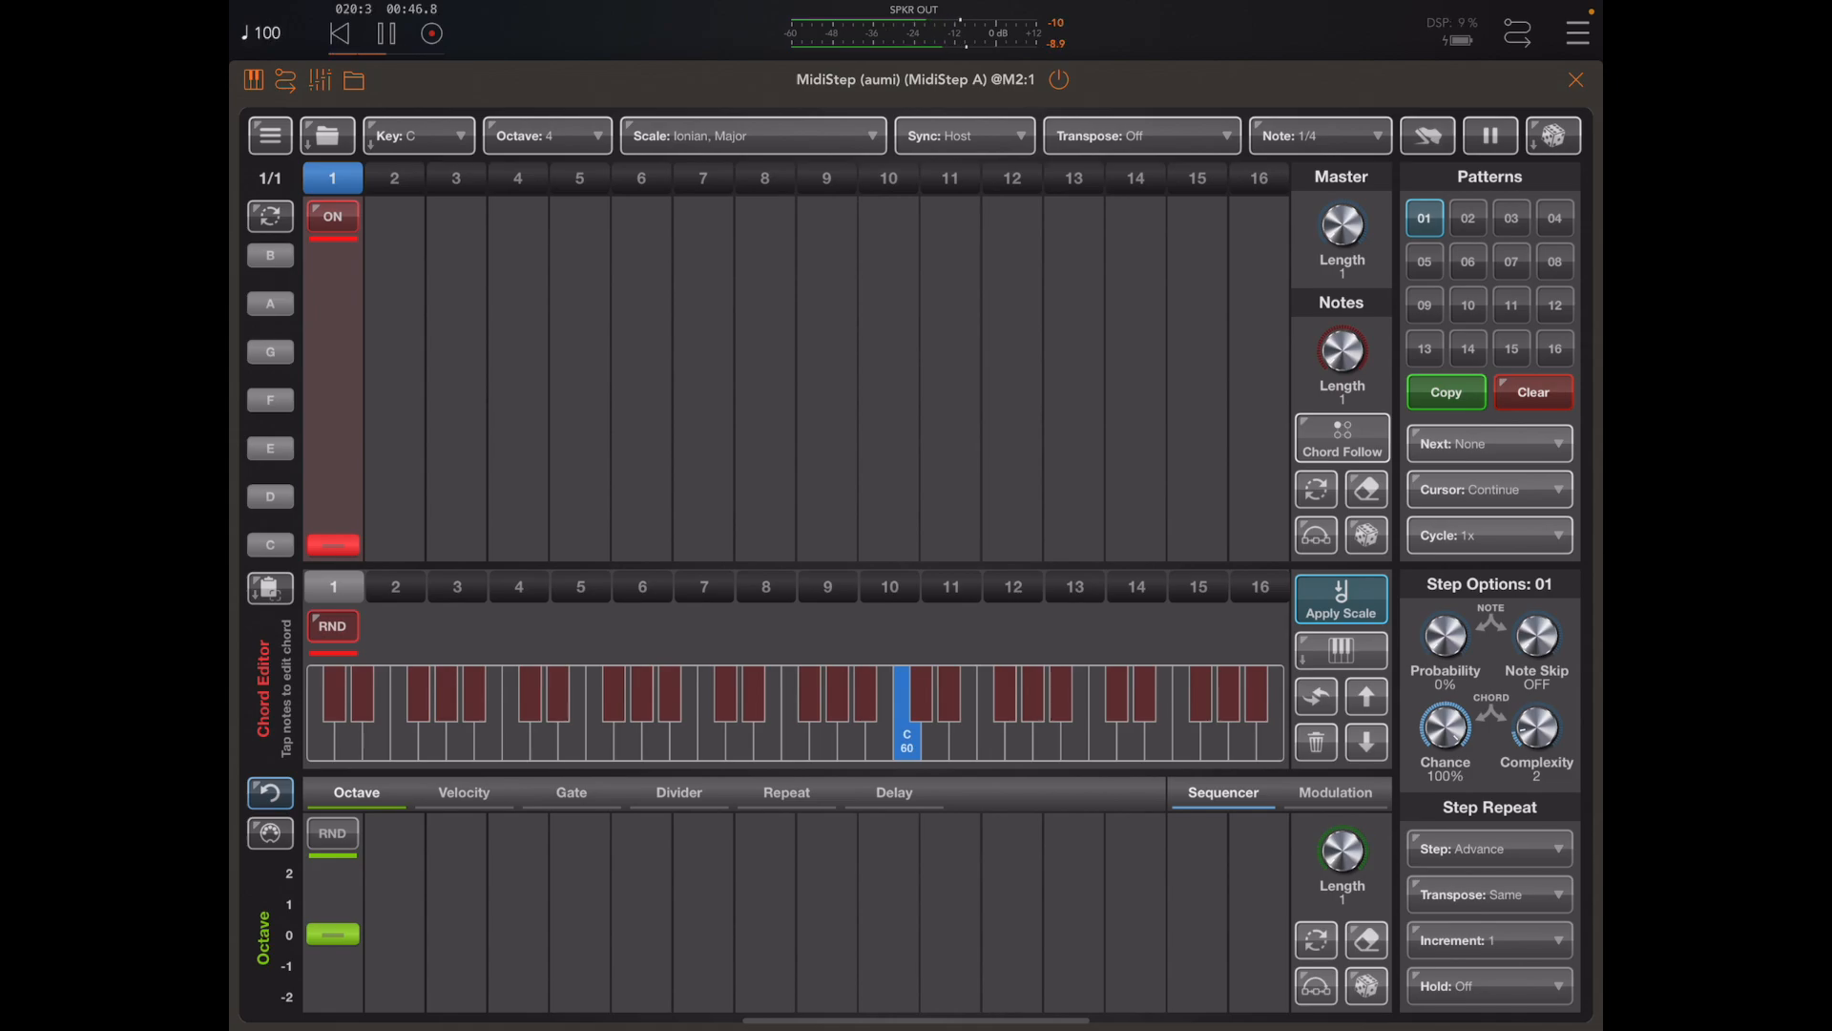
click(958, 710)
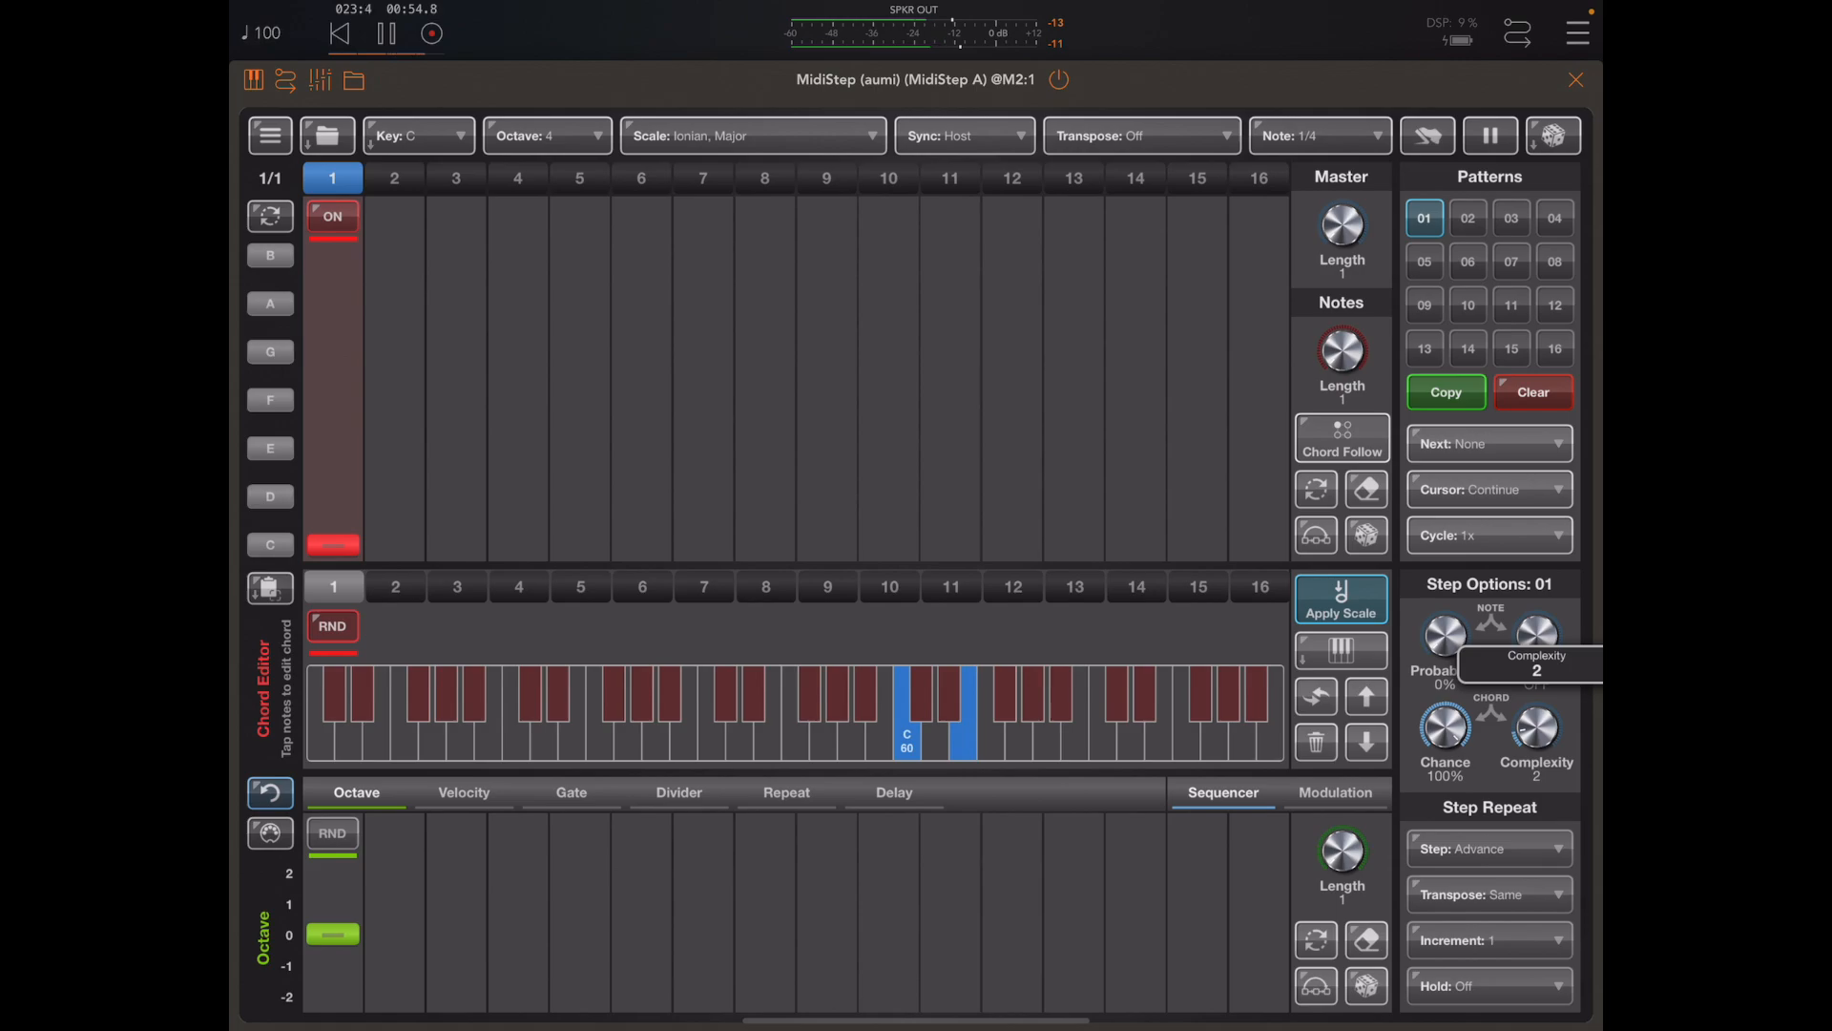
click(1536, 725)
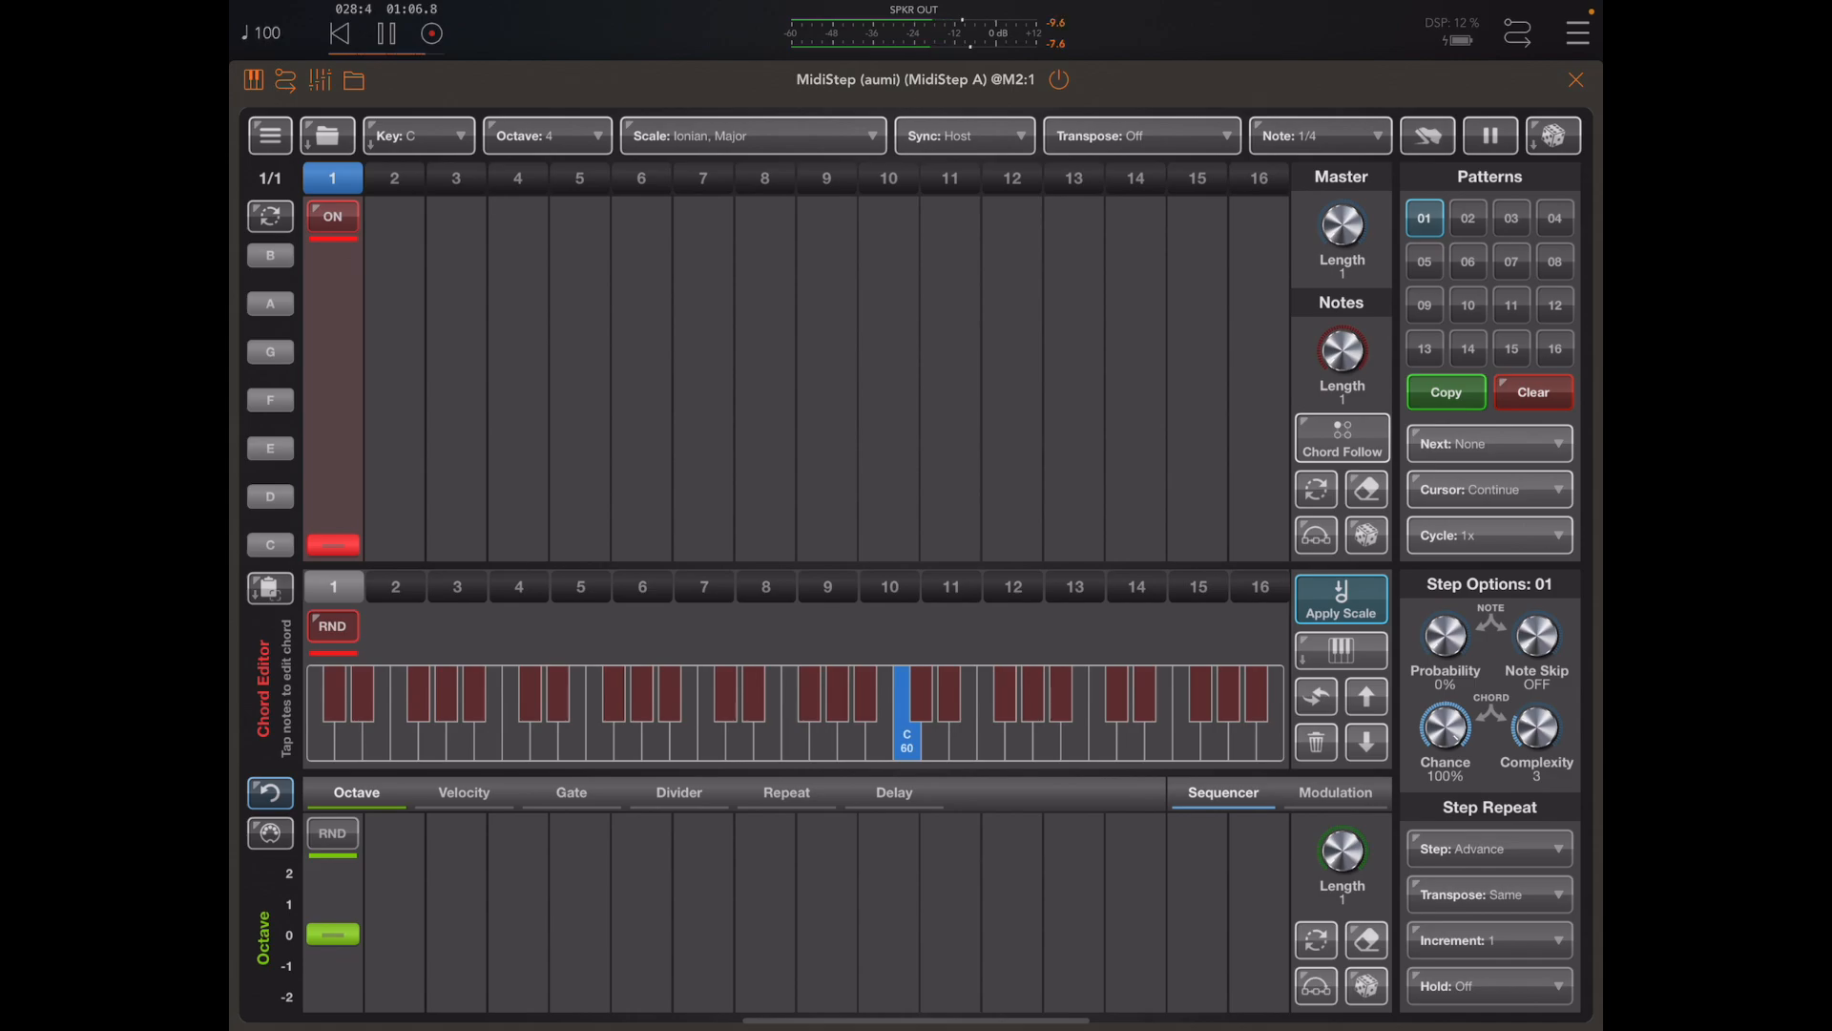
drag(1536, 725, 1536, 702)
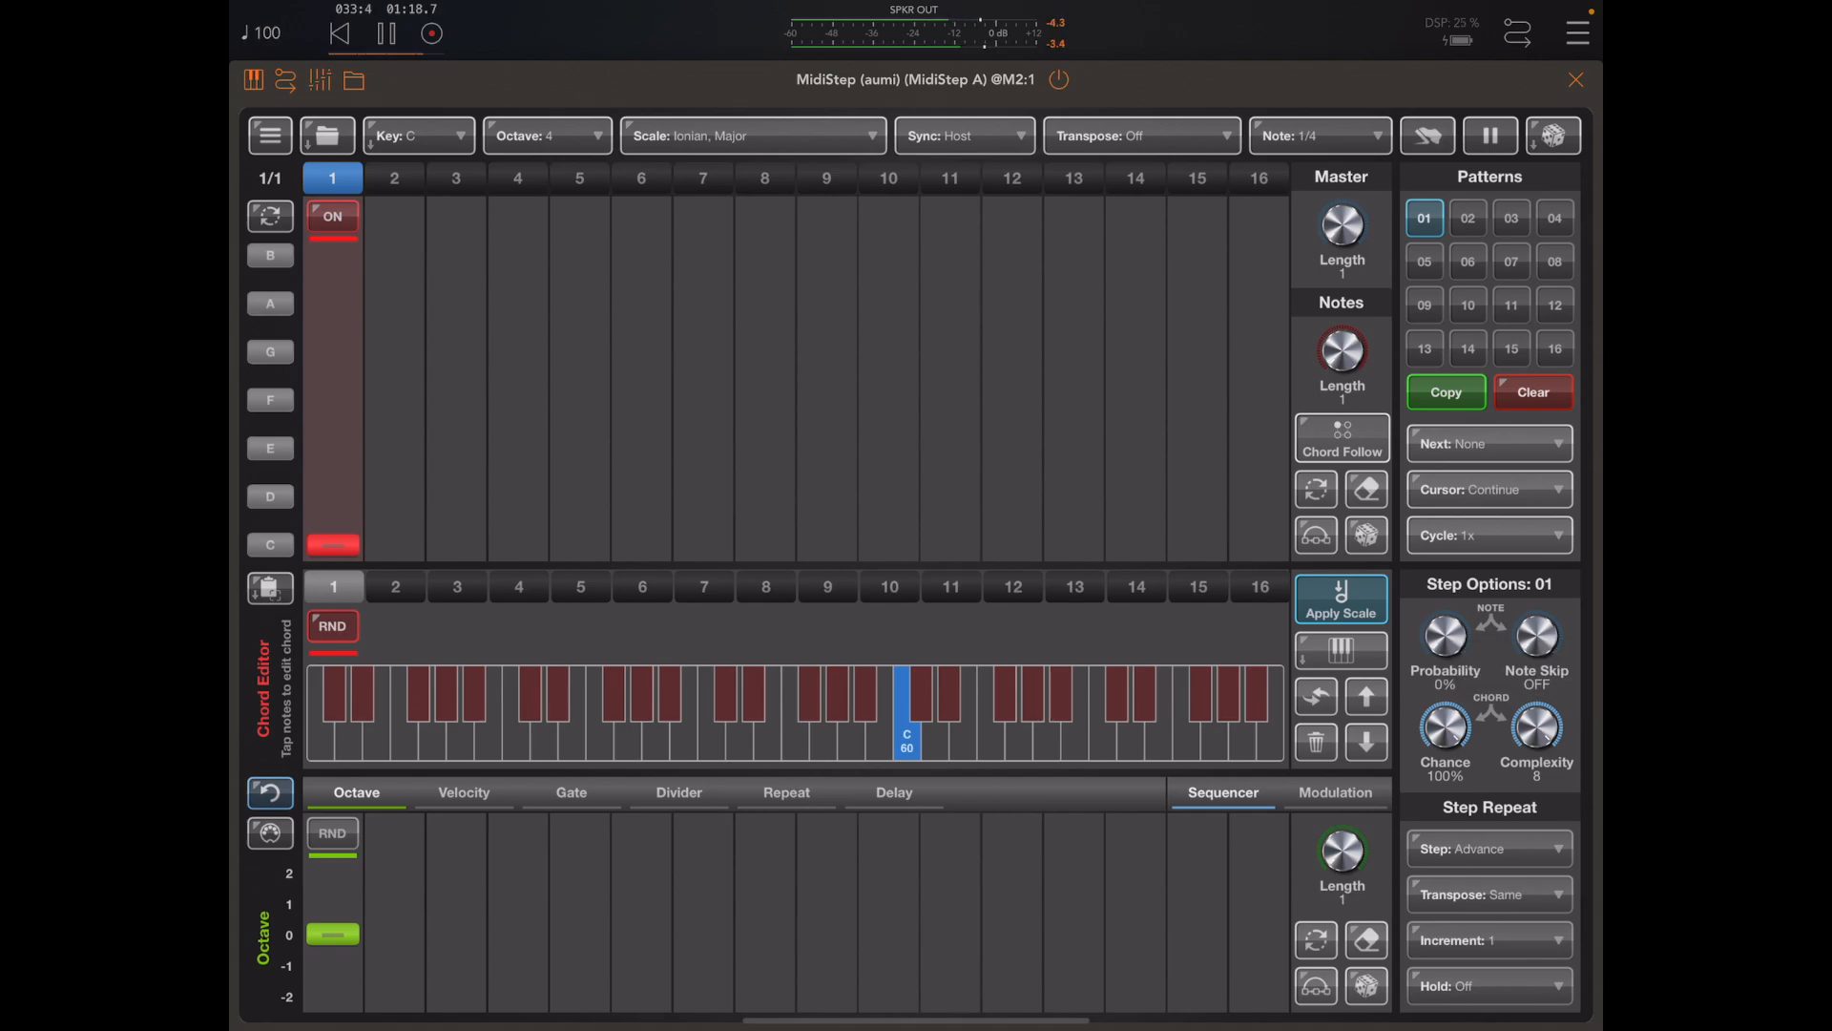
drag(1537, 730, 1536, 771)
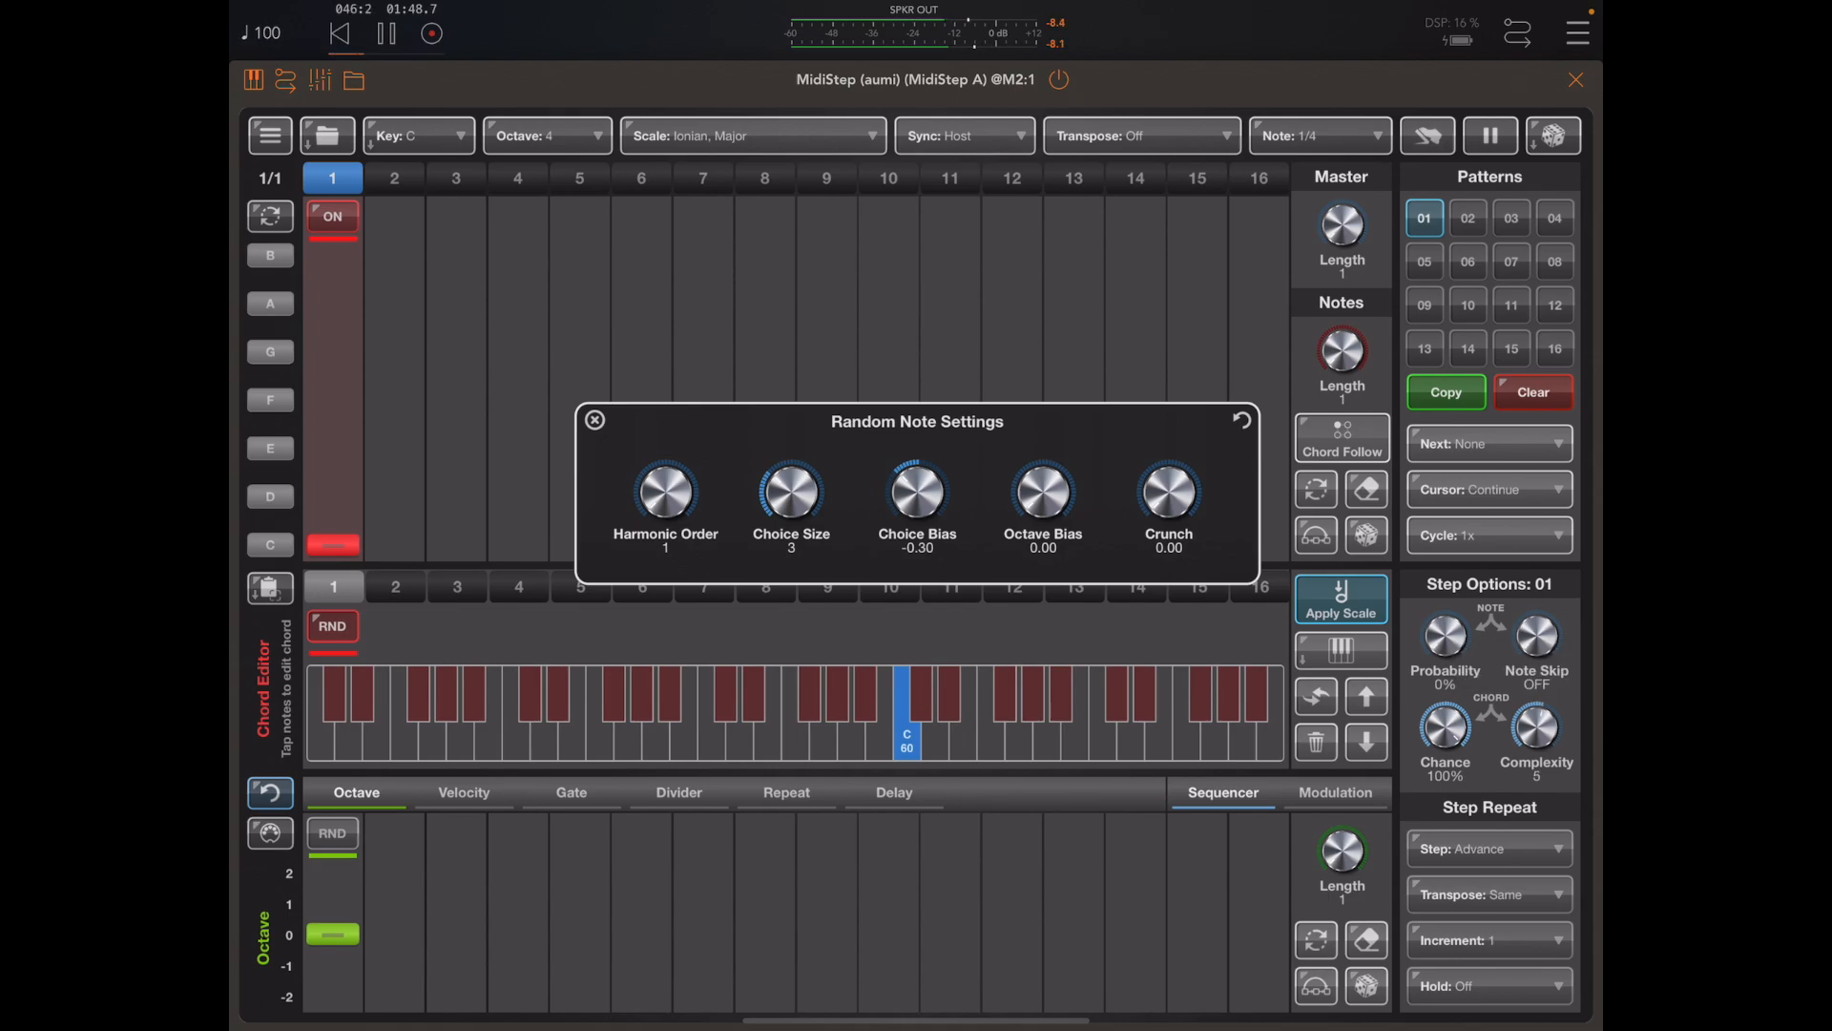
Try octave bias at 1.00, reset it to 0.00, and raise harmonic order to 2.
drag(1042, 494, 1042, 444)
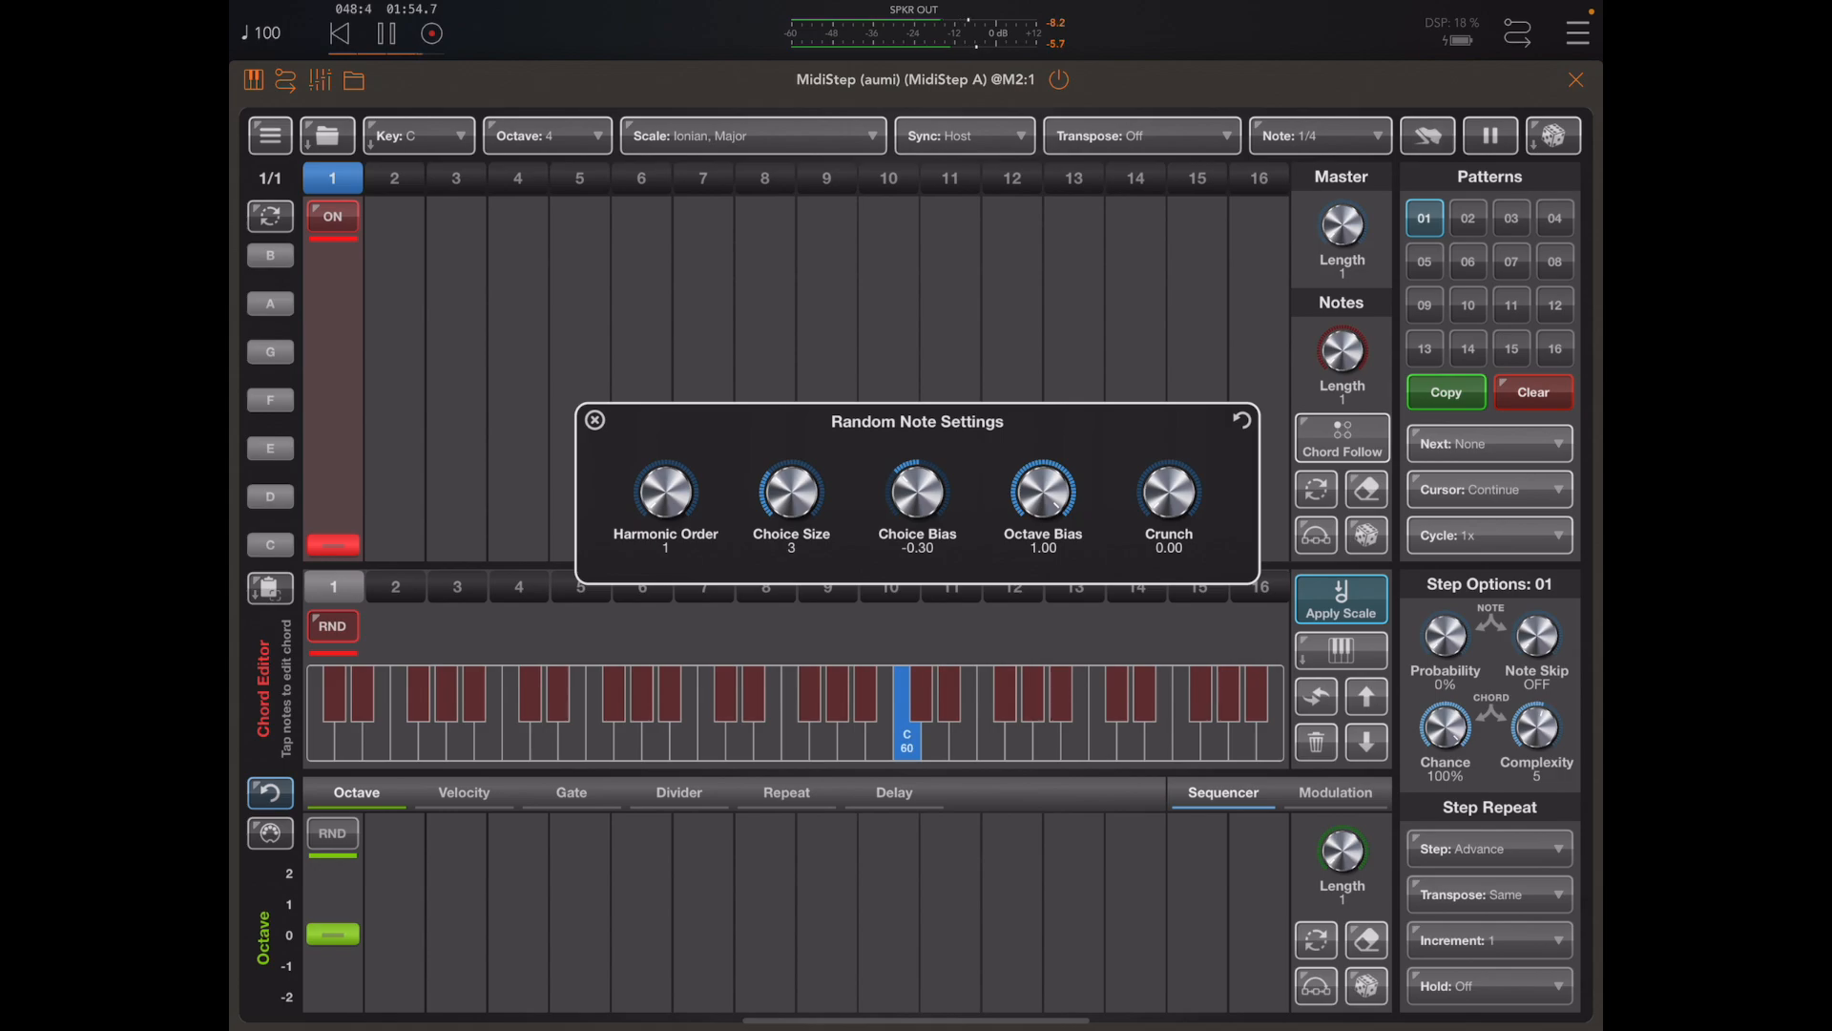
drag(1041, 491, 1041, 526)
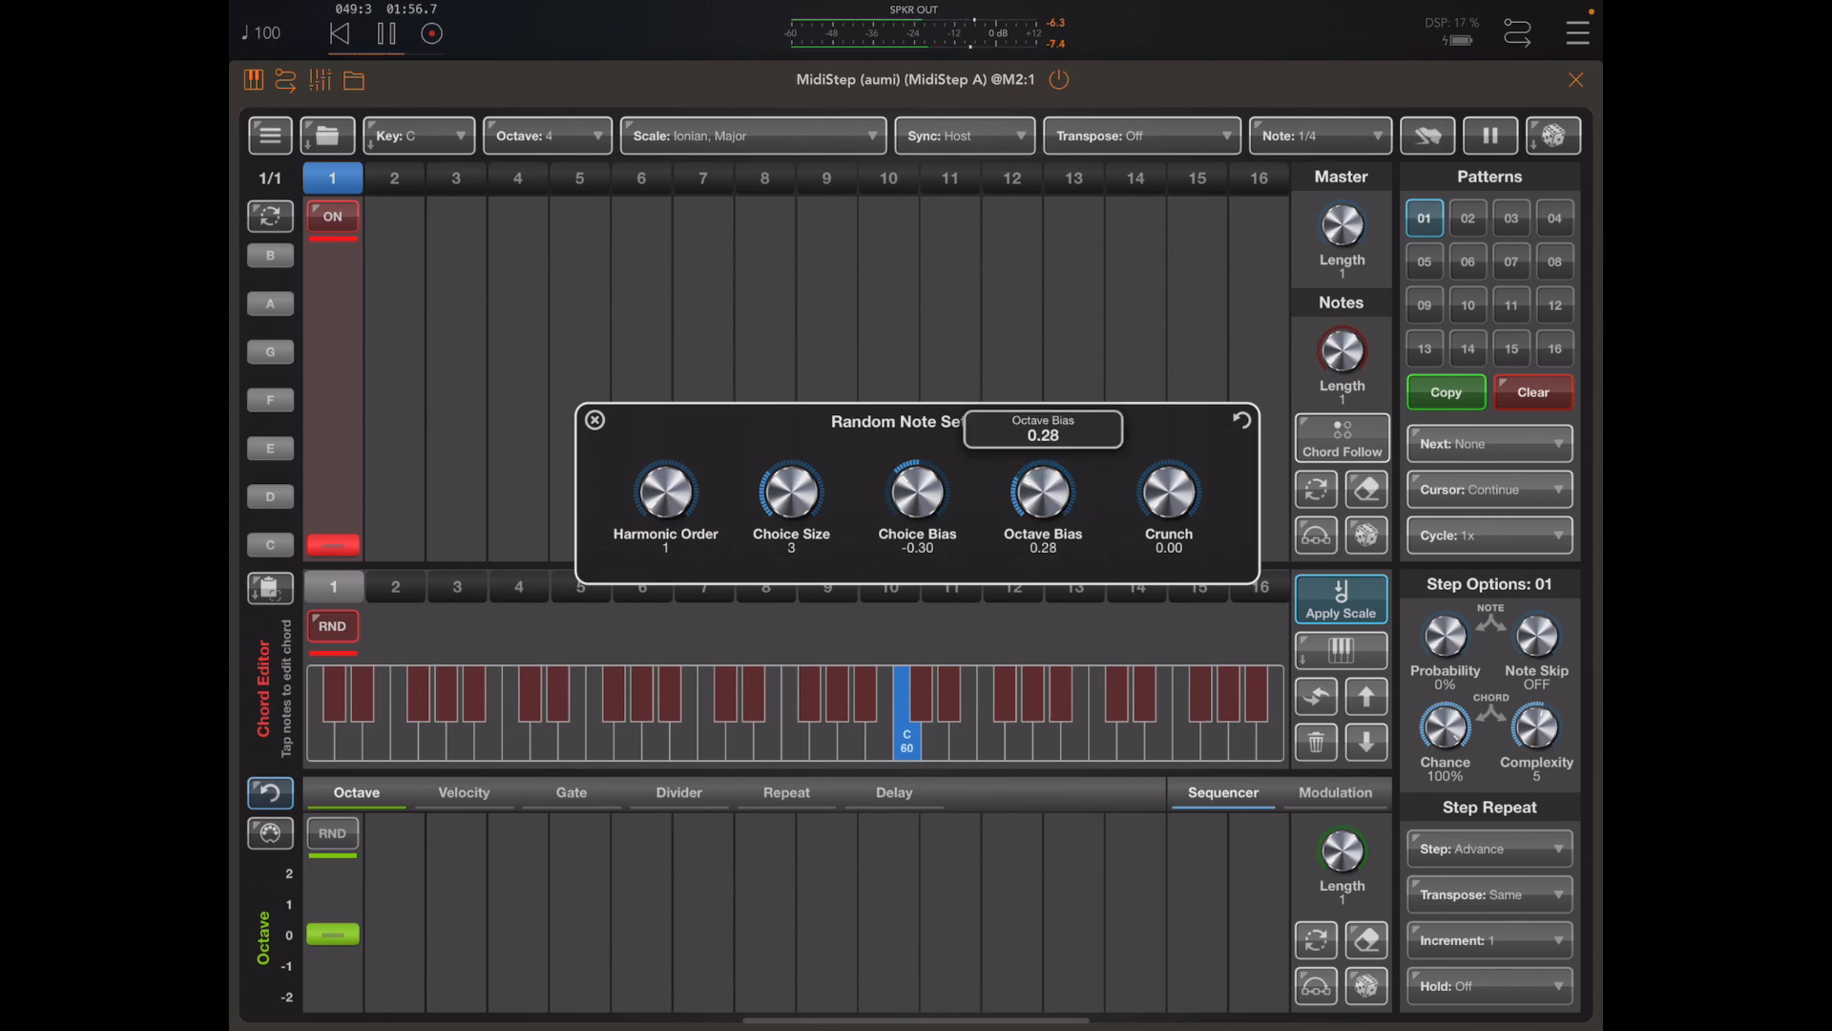
drag(1041, 488, 1041, 550)
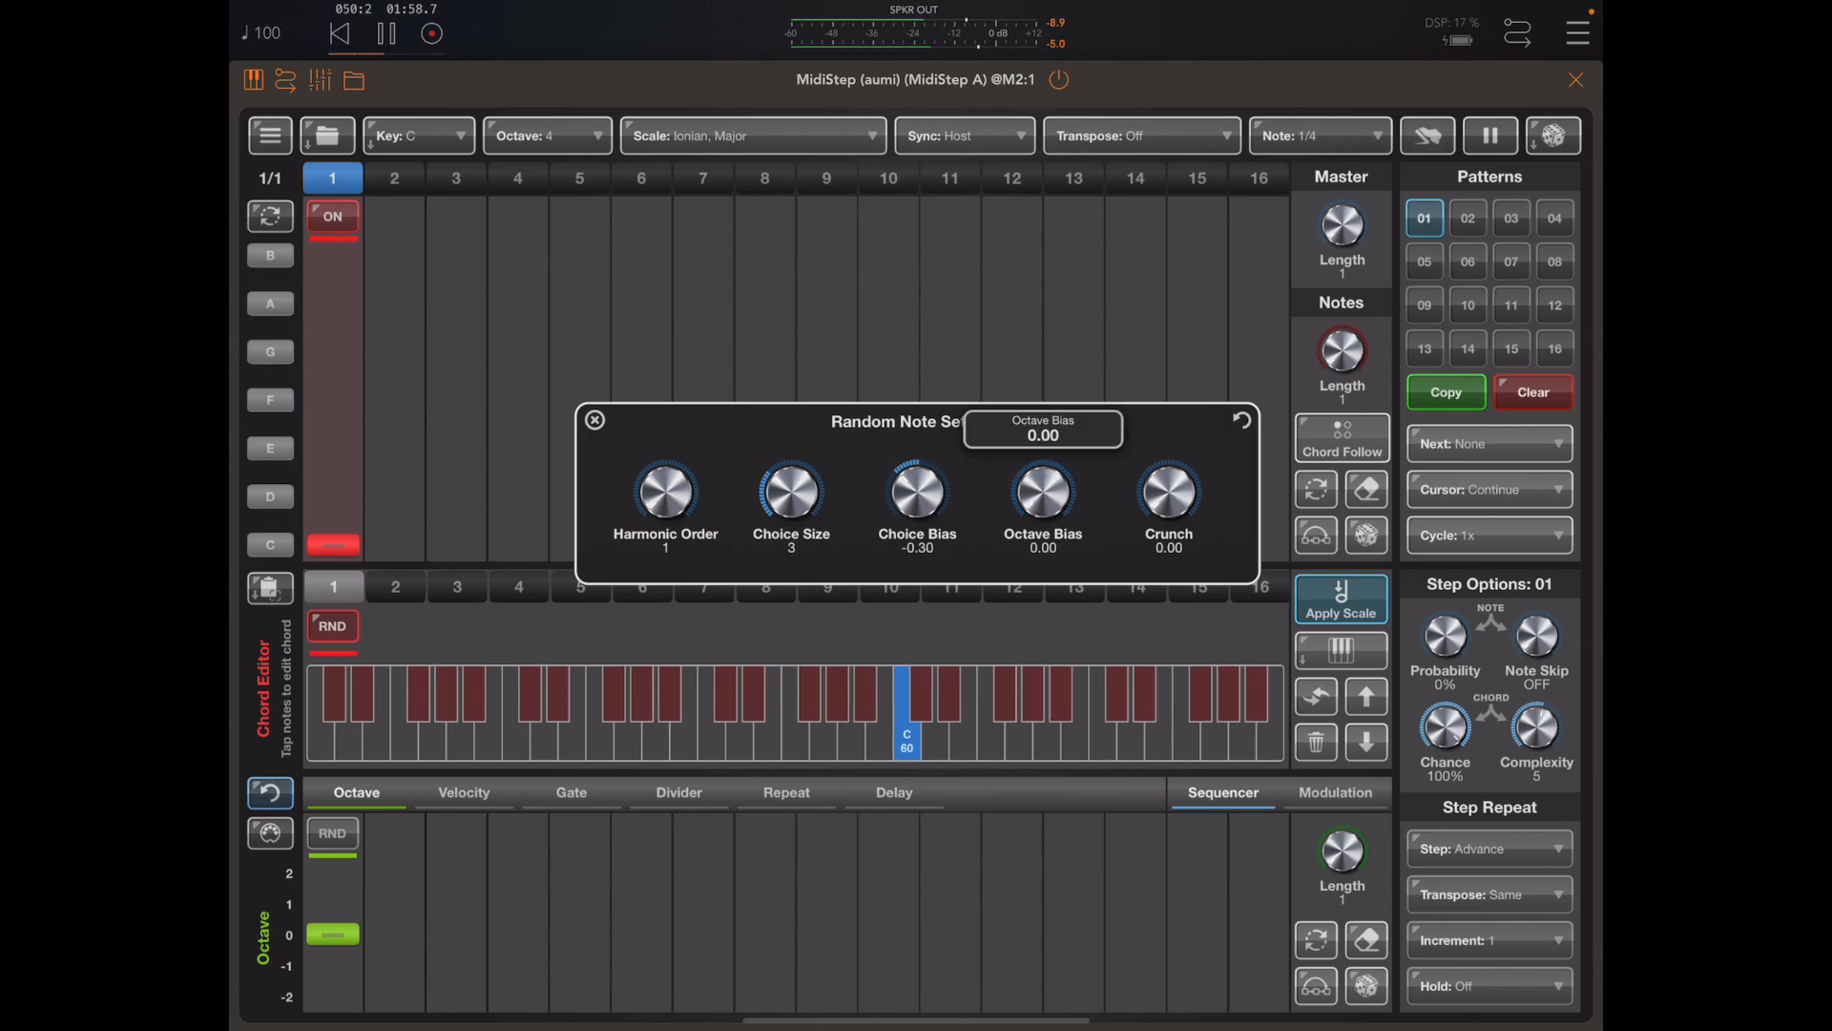
drag(665, 490, 665, 468)
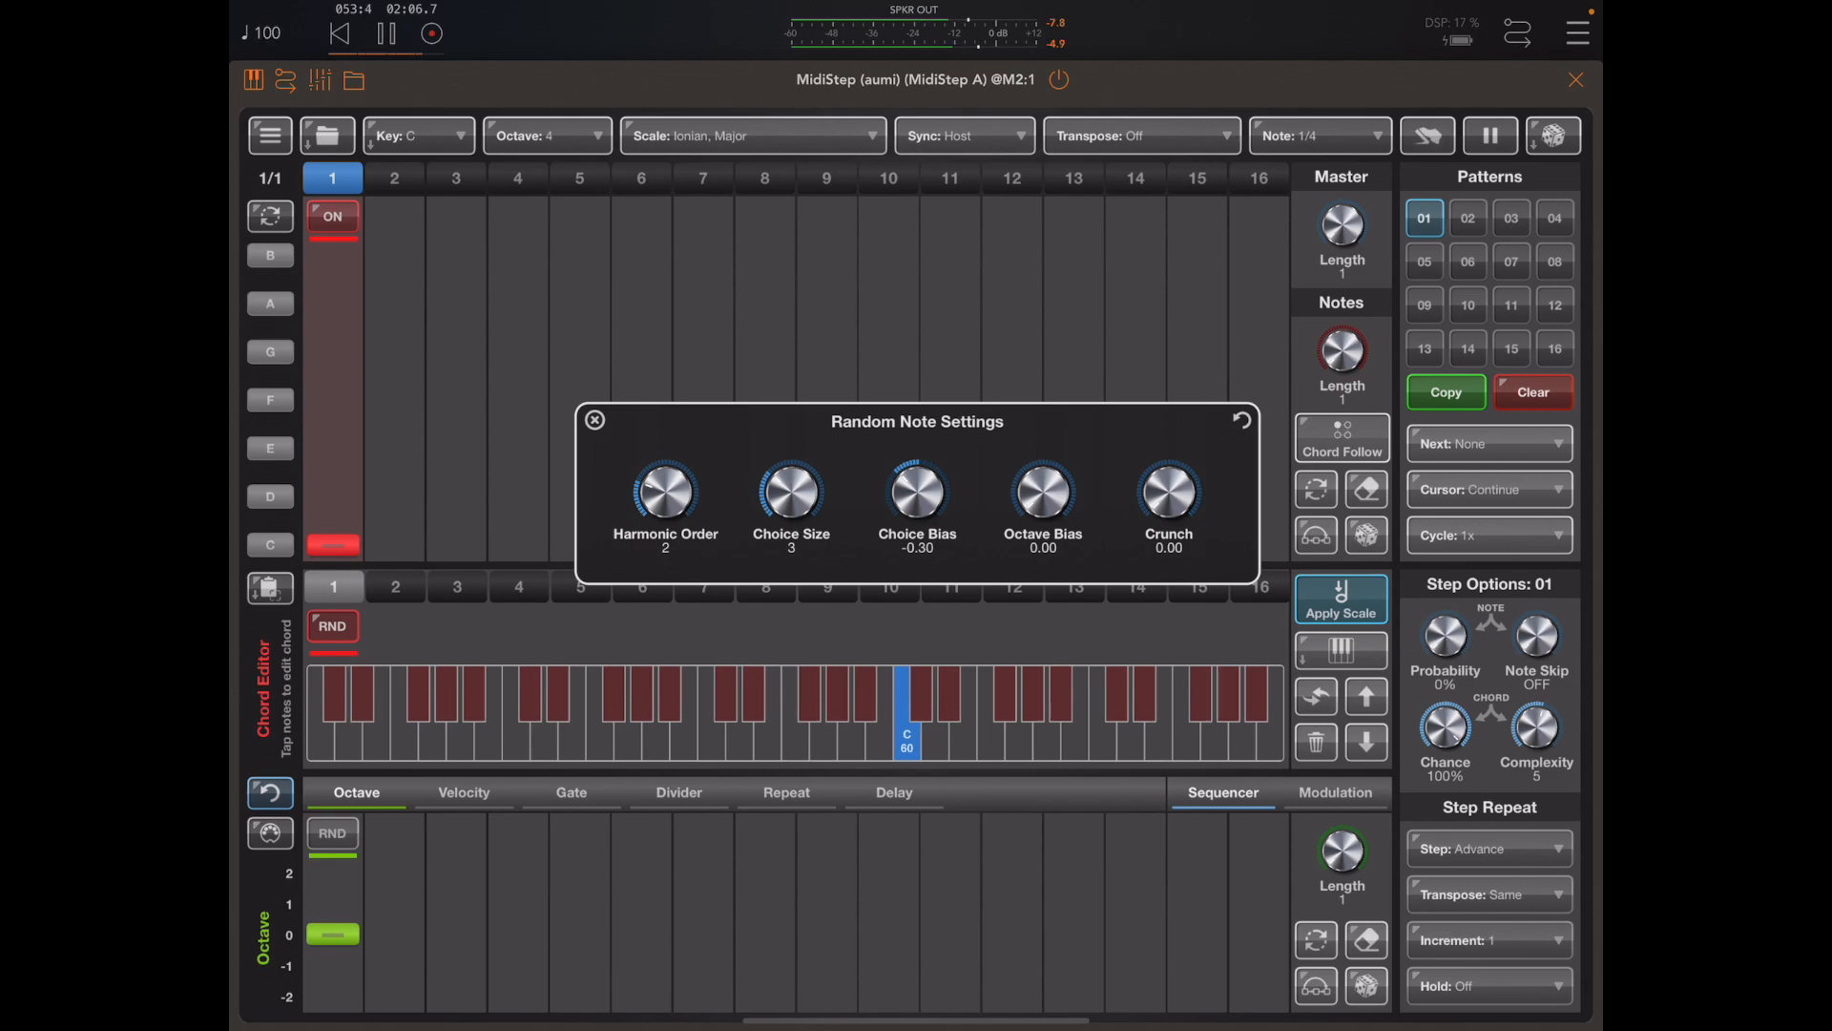
Set the step's chord complexity to 8 and bring Crunch back to 0.00.
drag(1536, 724, 1536, 702)
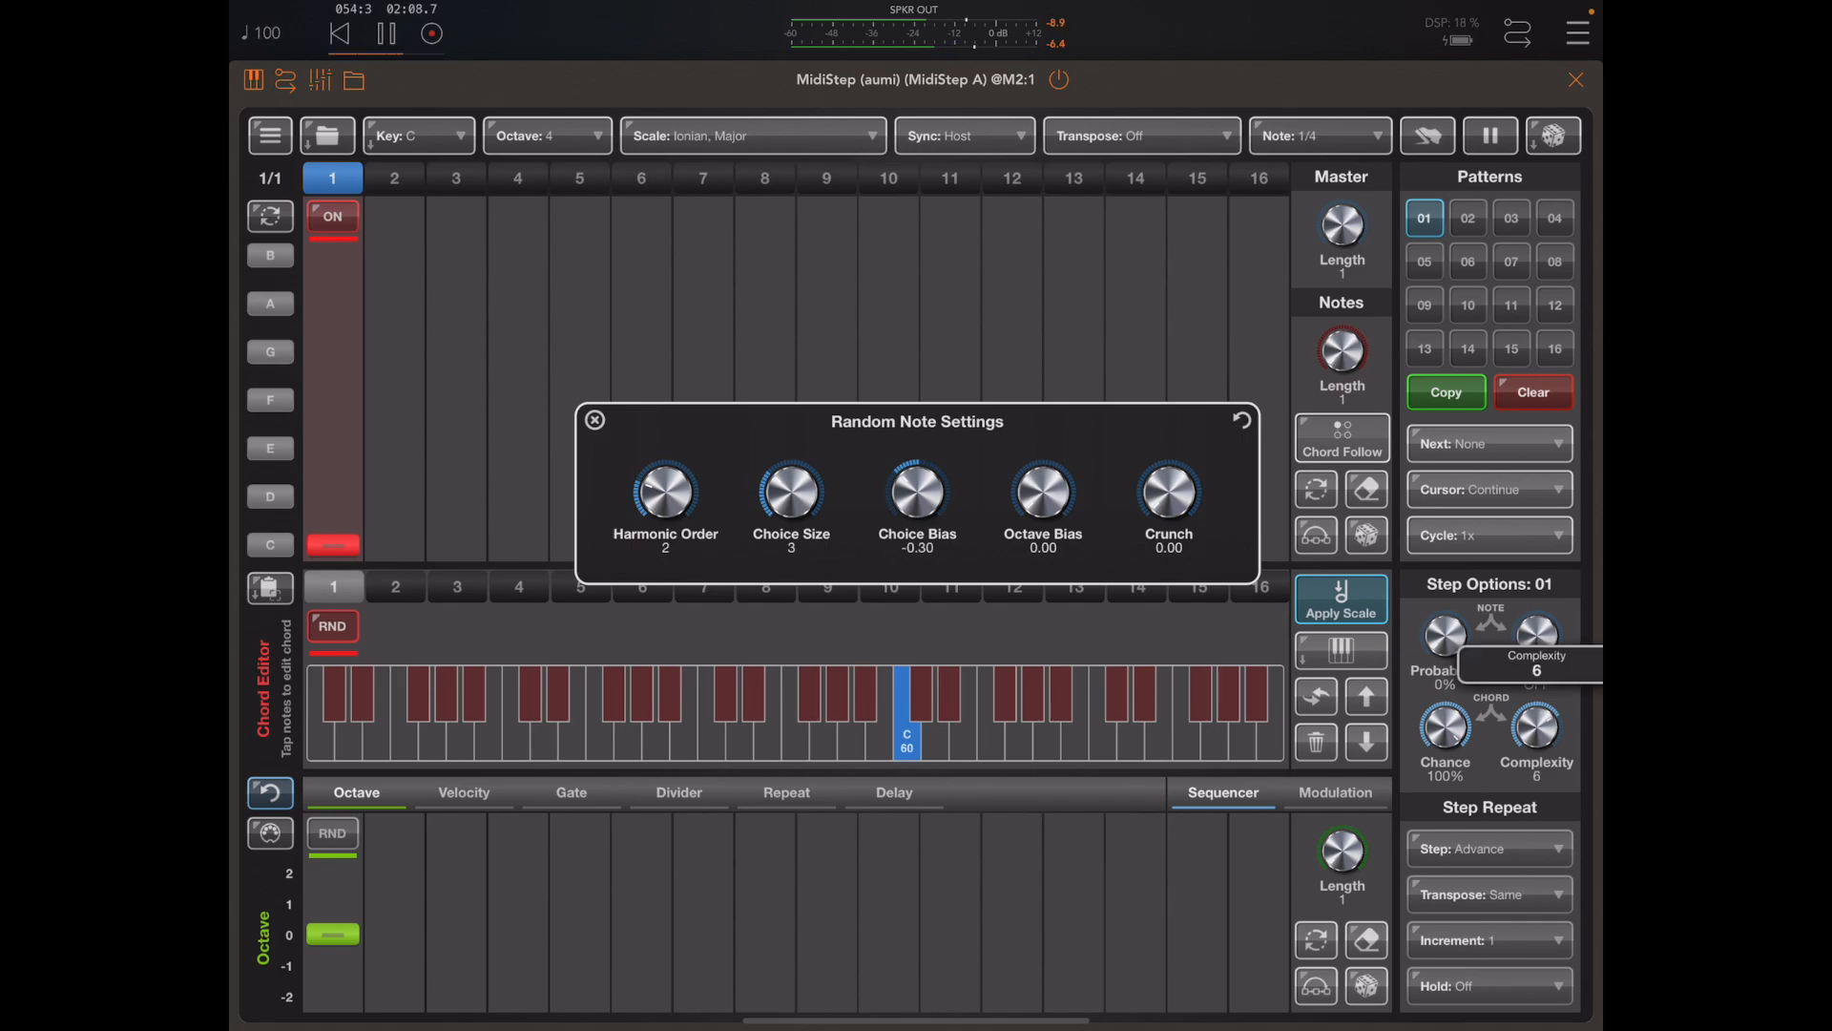
drag(1536, 730, 1537, 702)
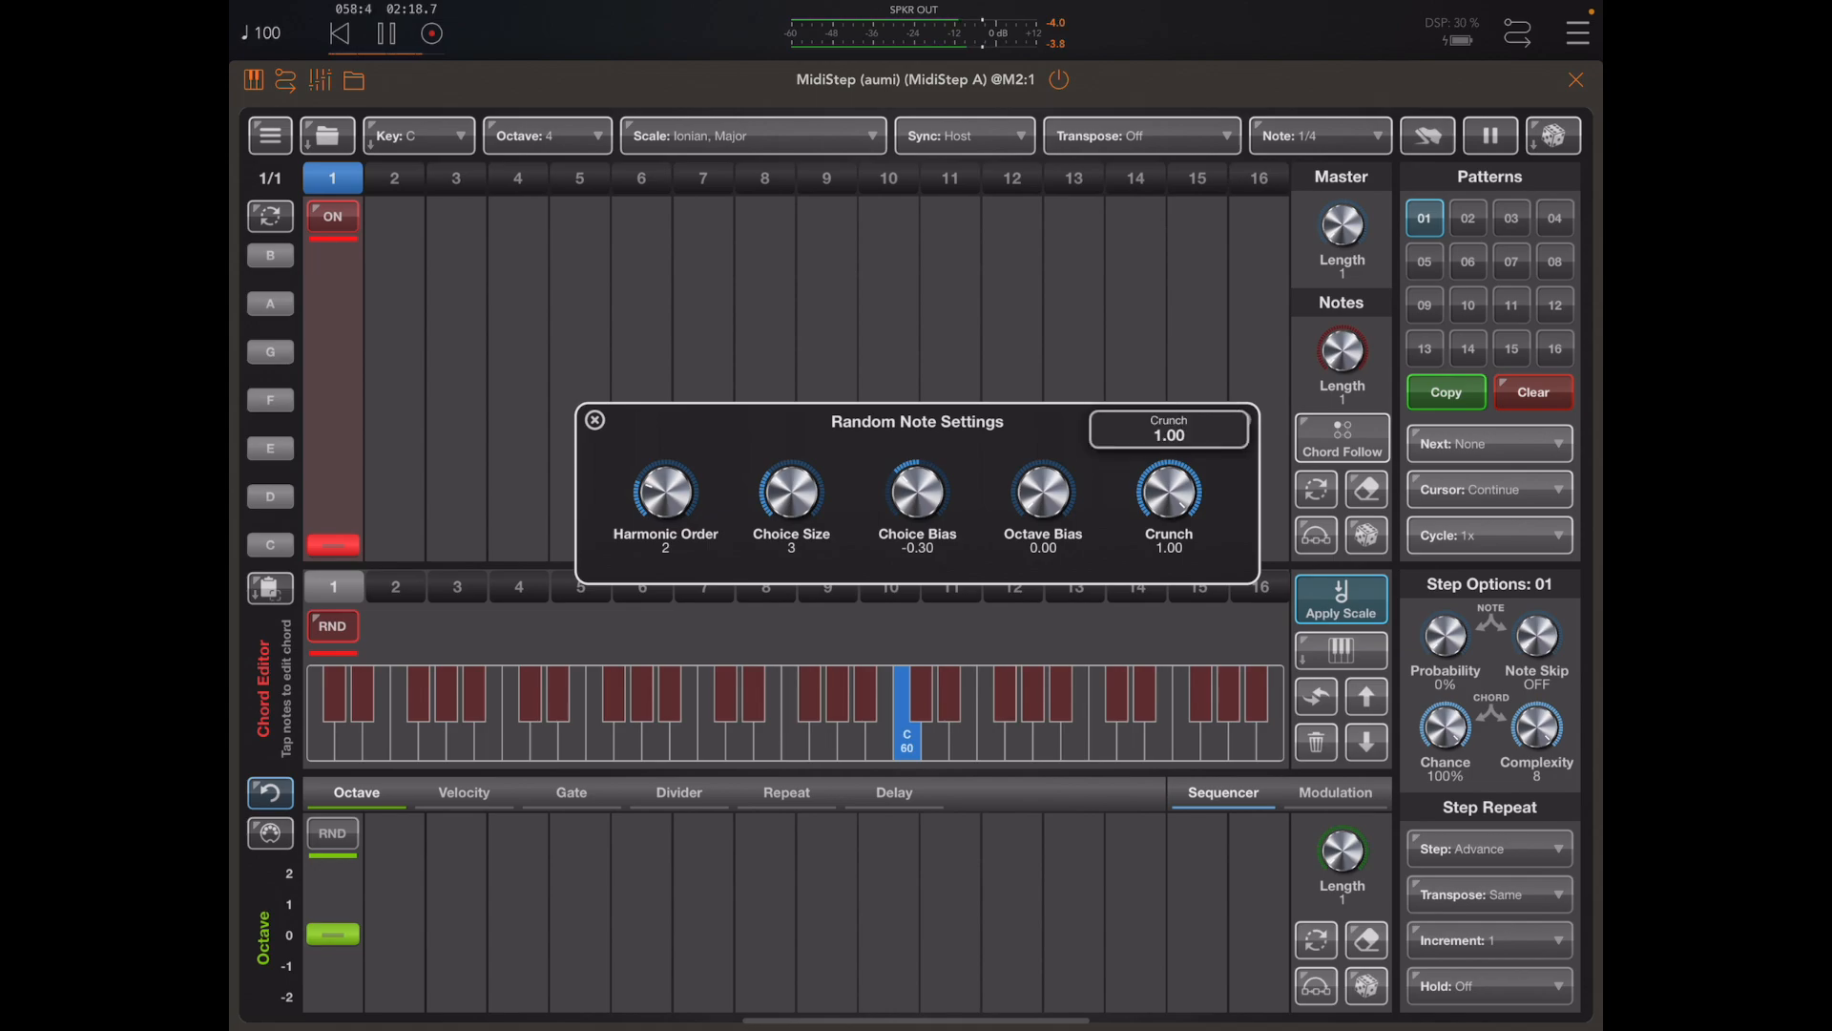
drag(1167, 495, 1167, 549)
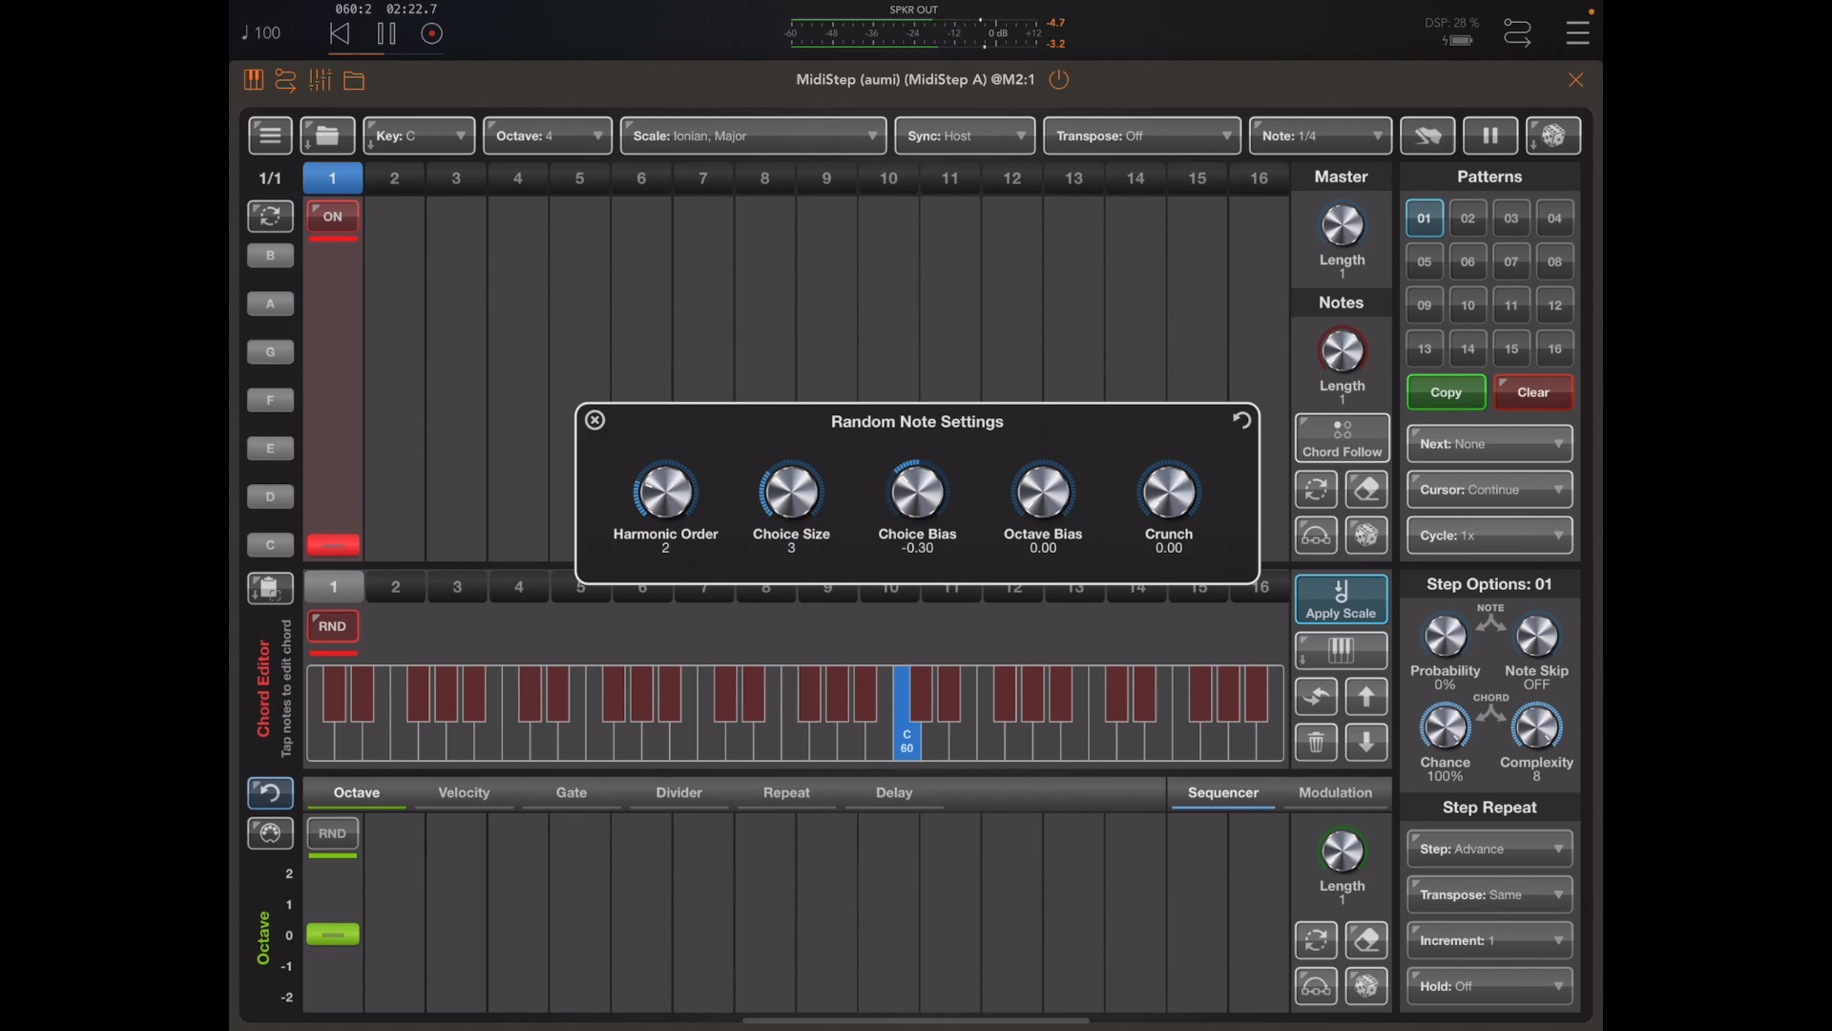
drag(1537, 729, 1537, 771)
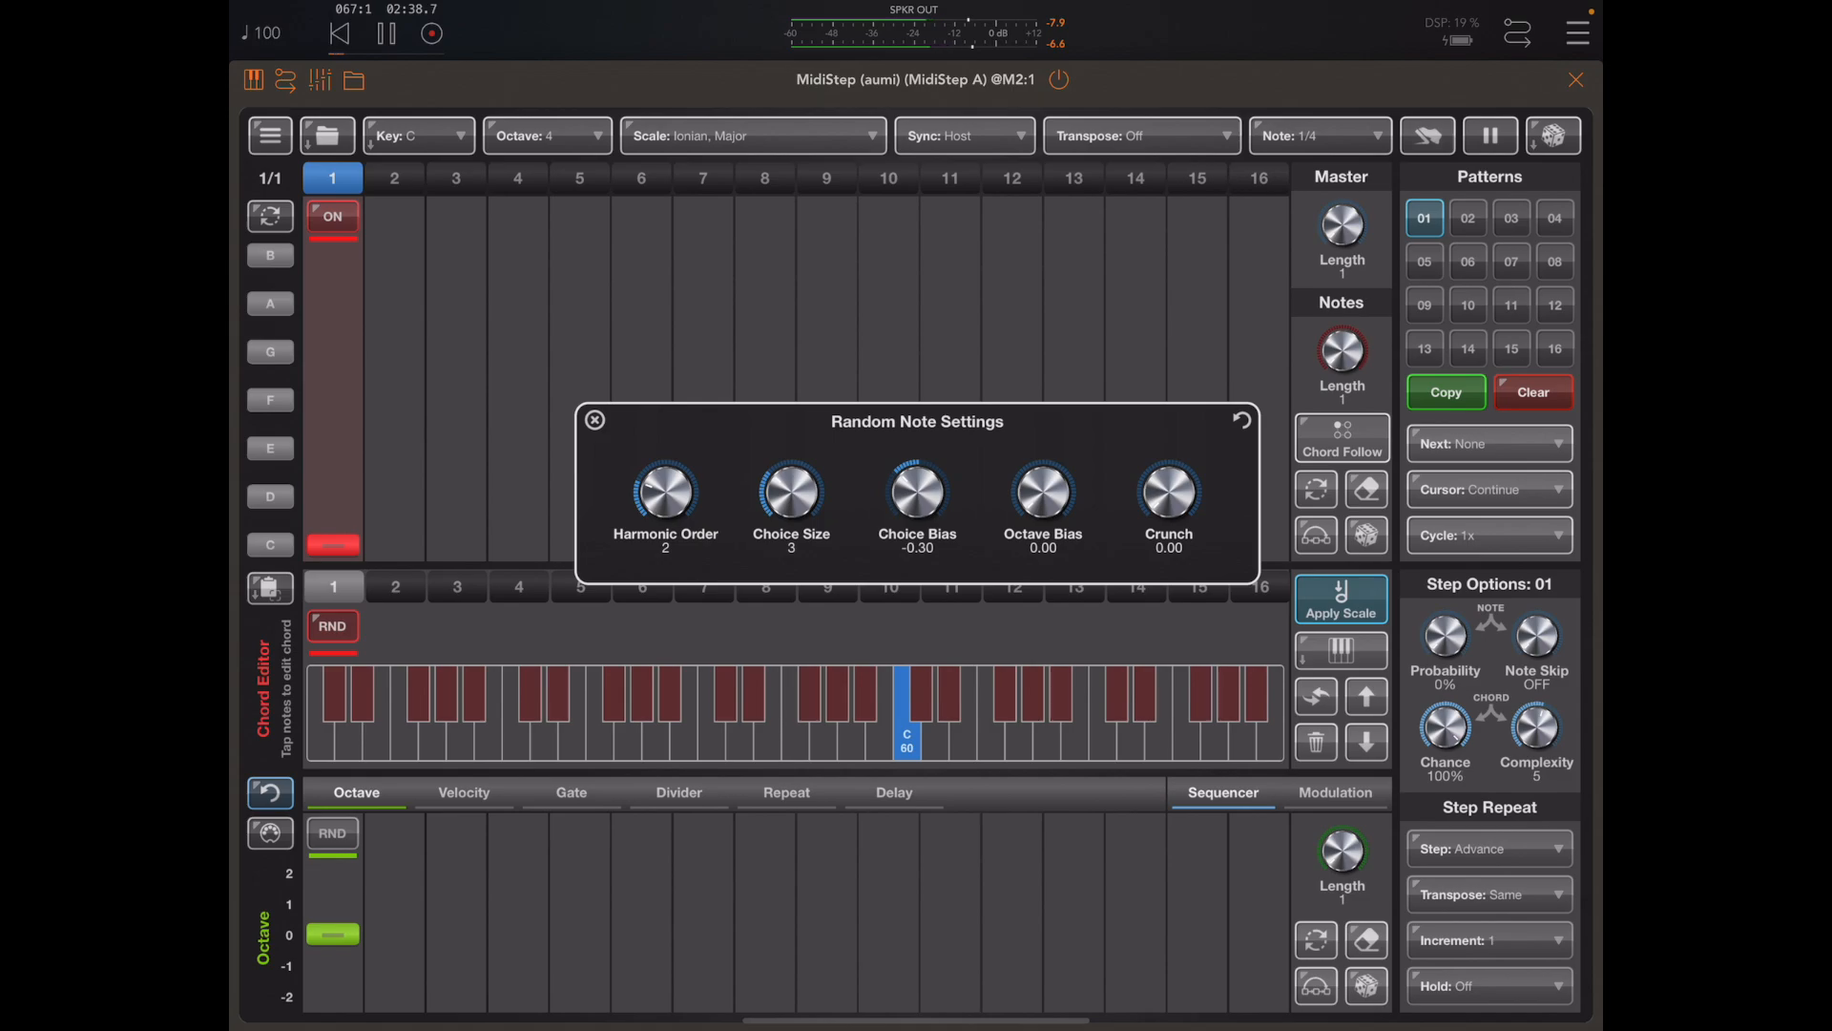
Stop playback, close Random Note Settings, and set the root octave to 3.
click(386, 32)
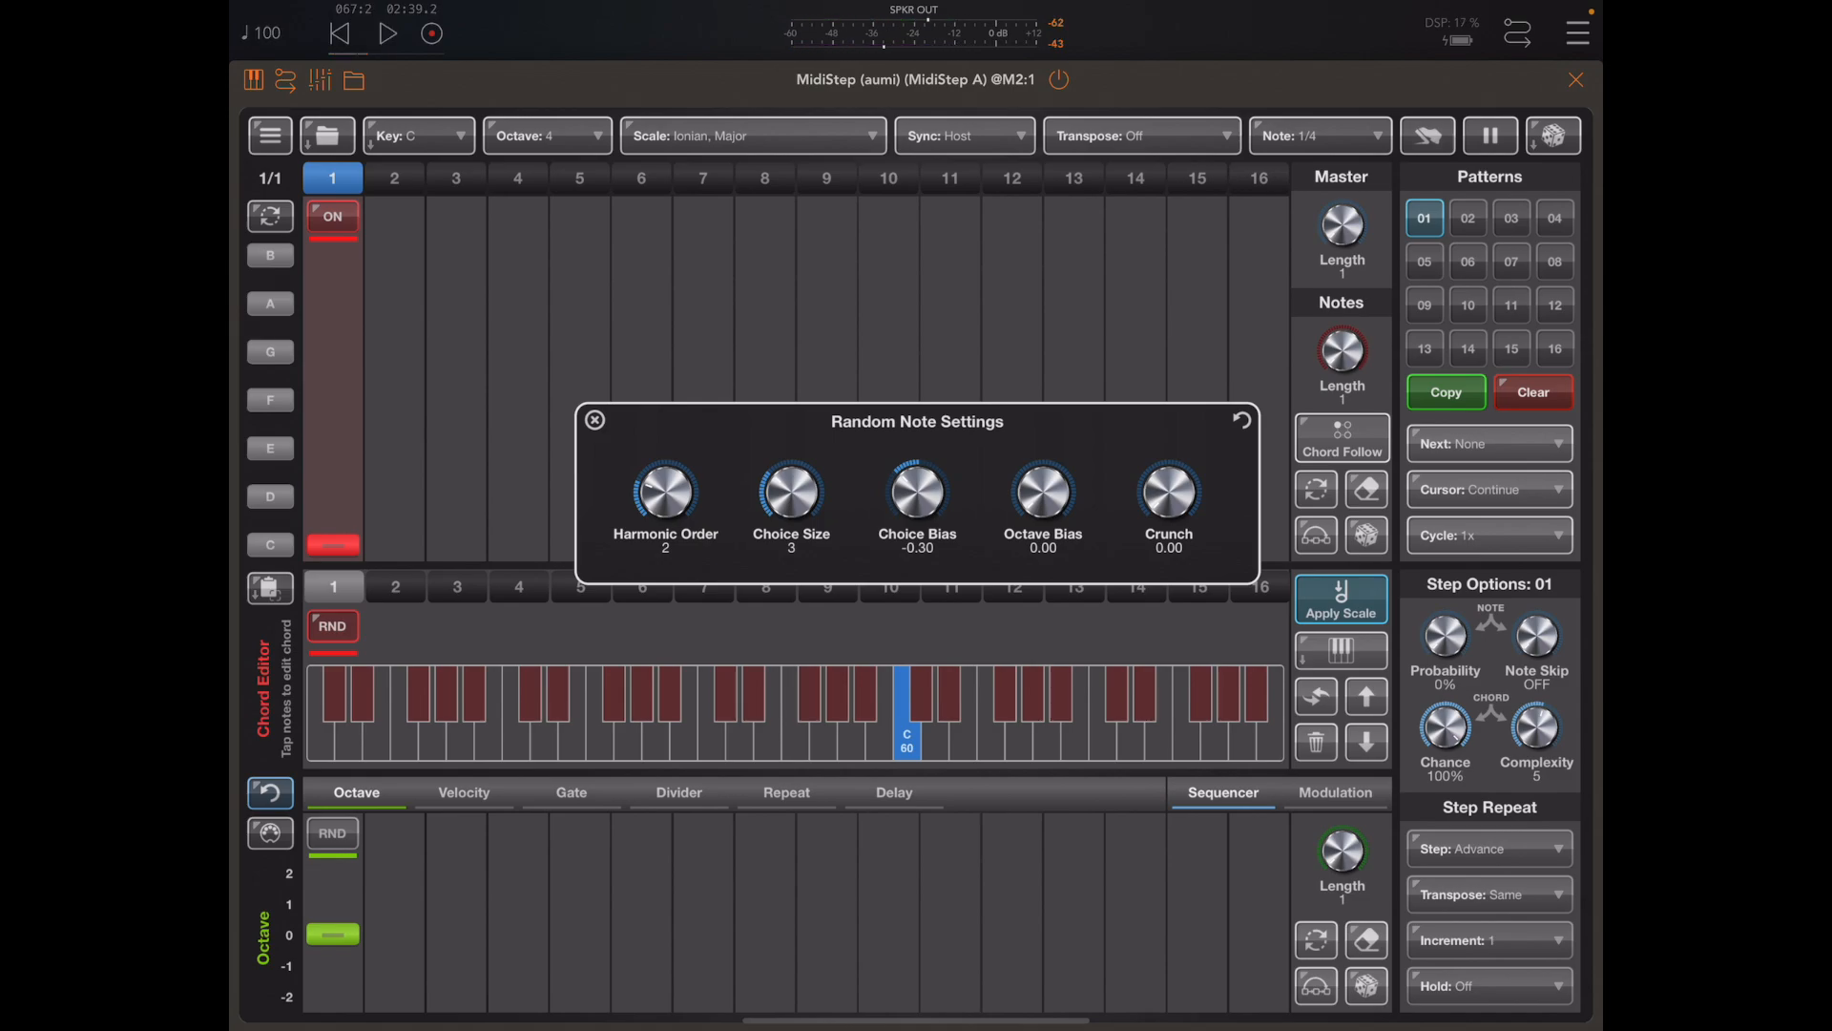
click(594, 420)
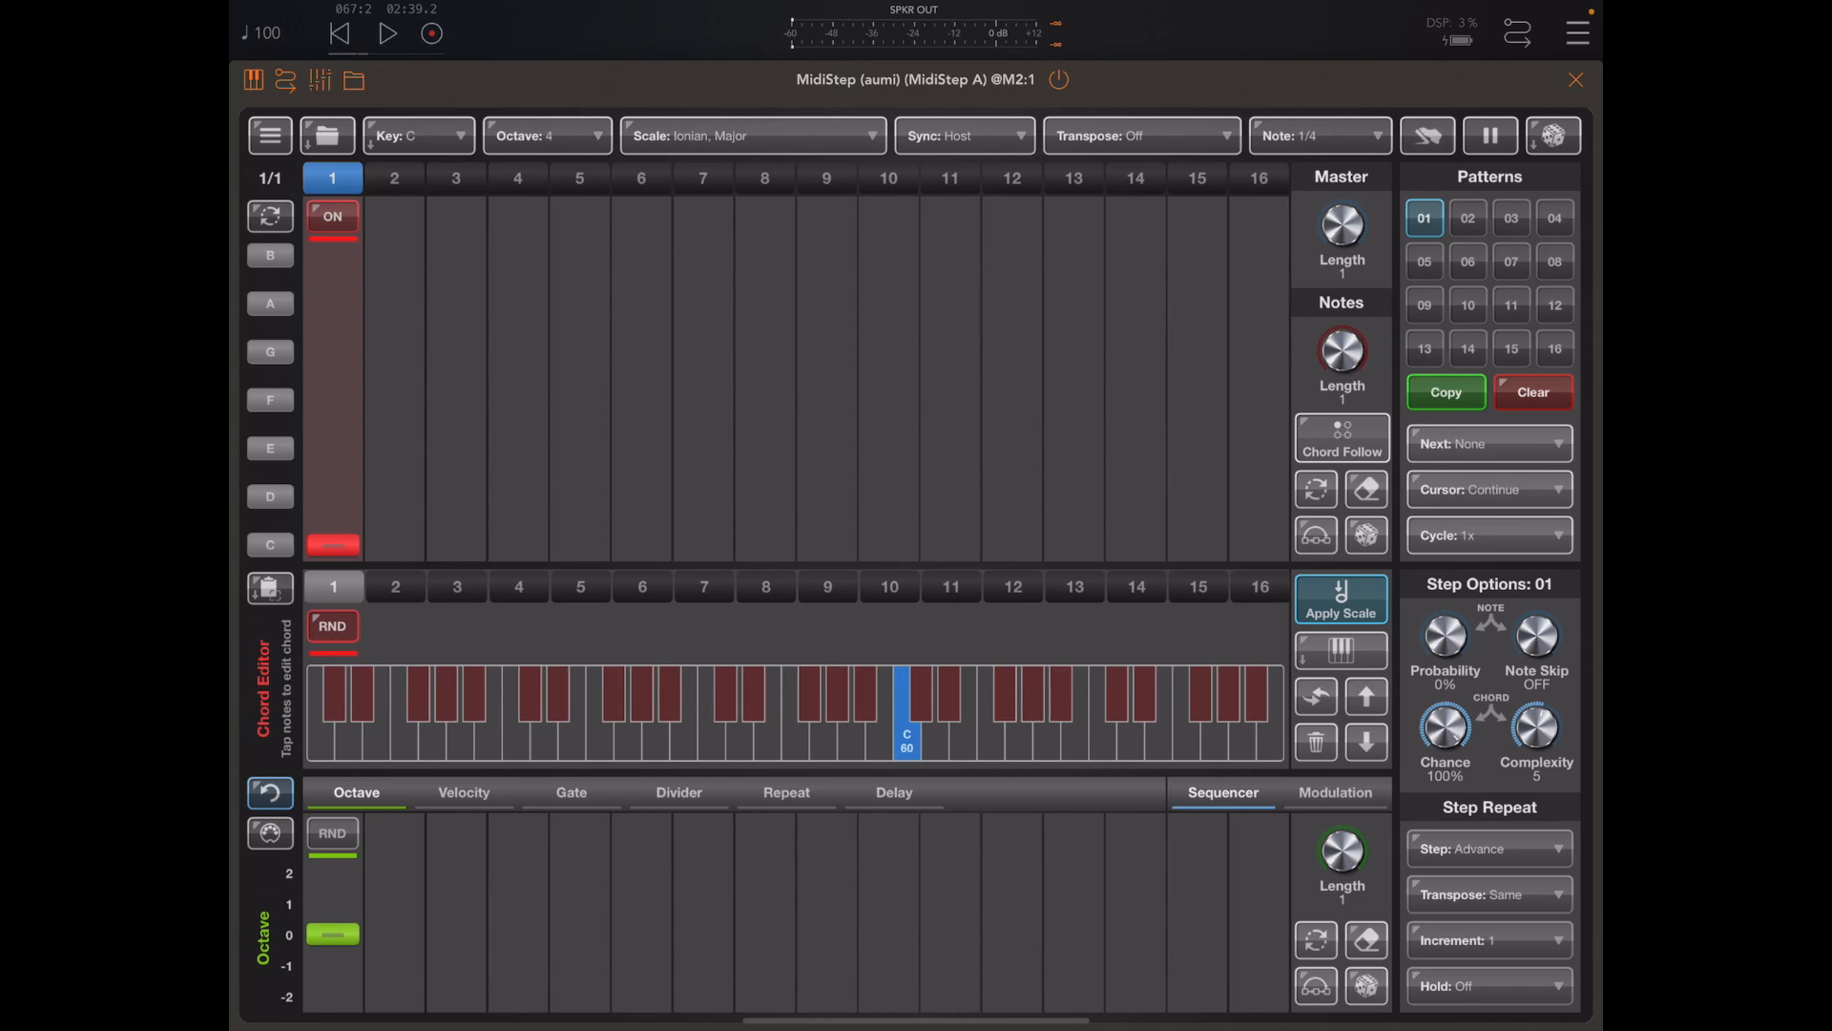
click(543, 135)
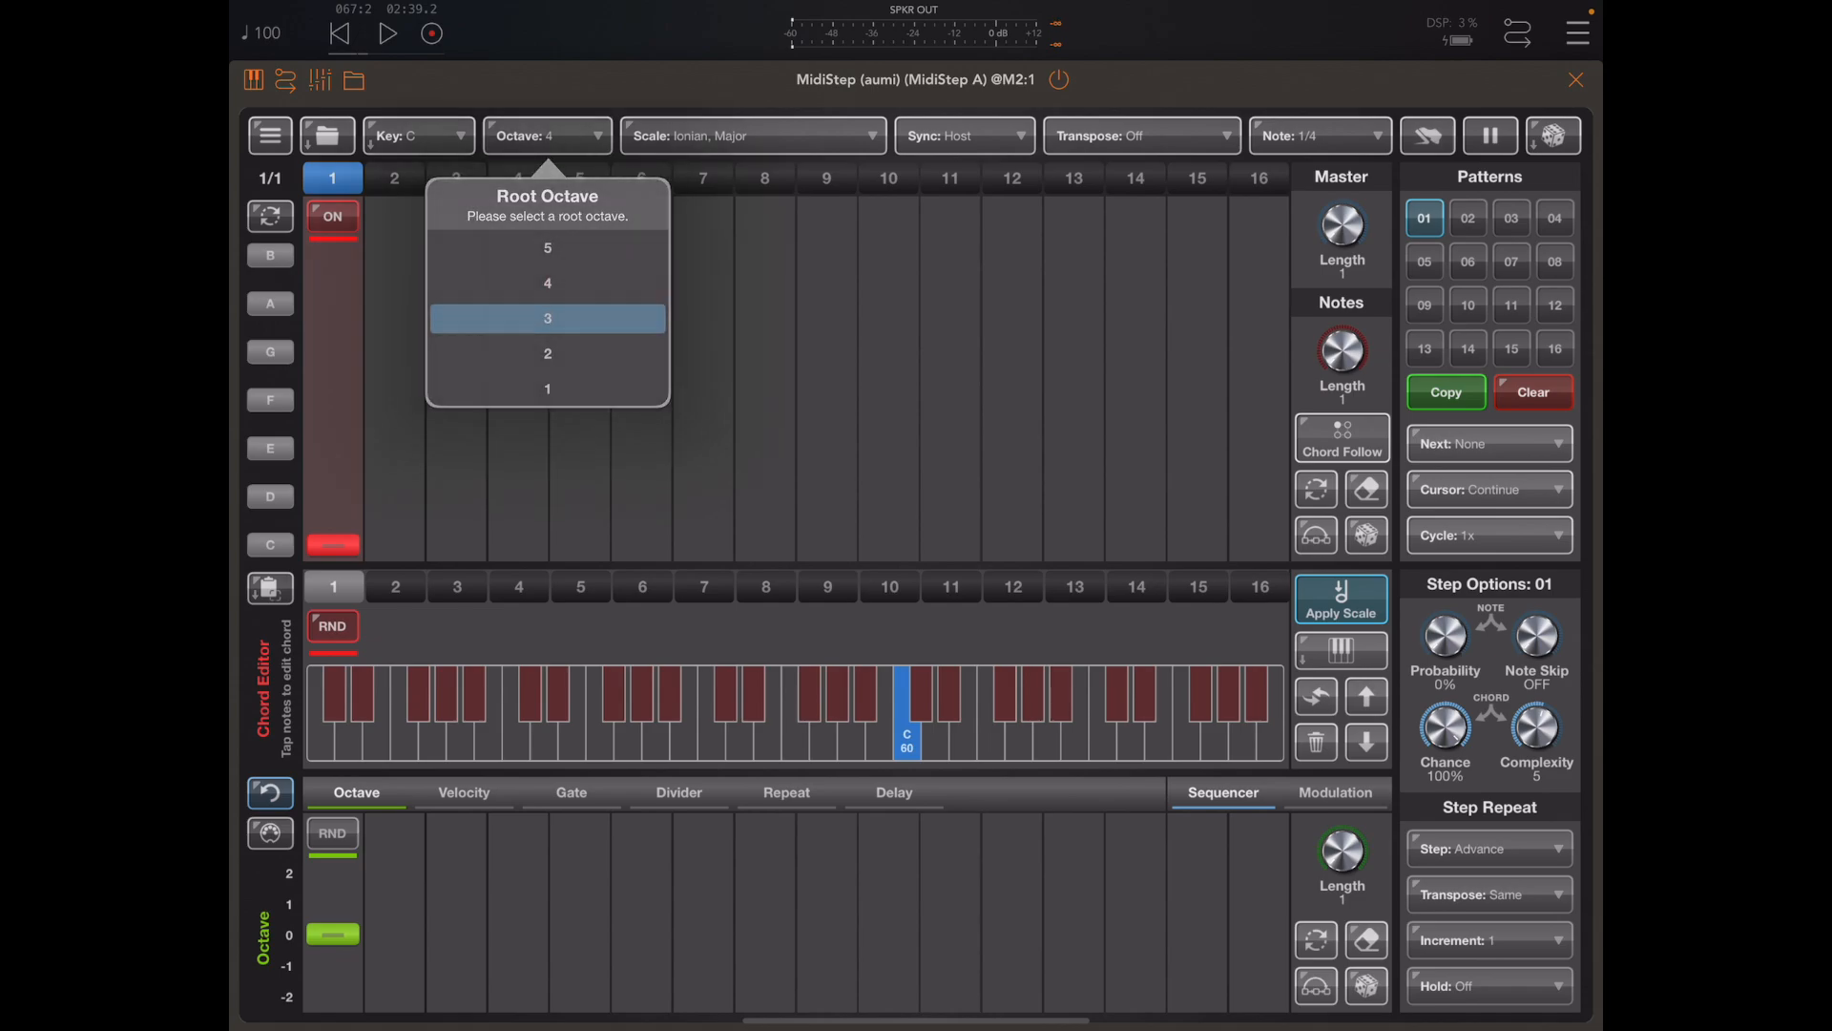
click(546, 318)
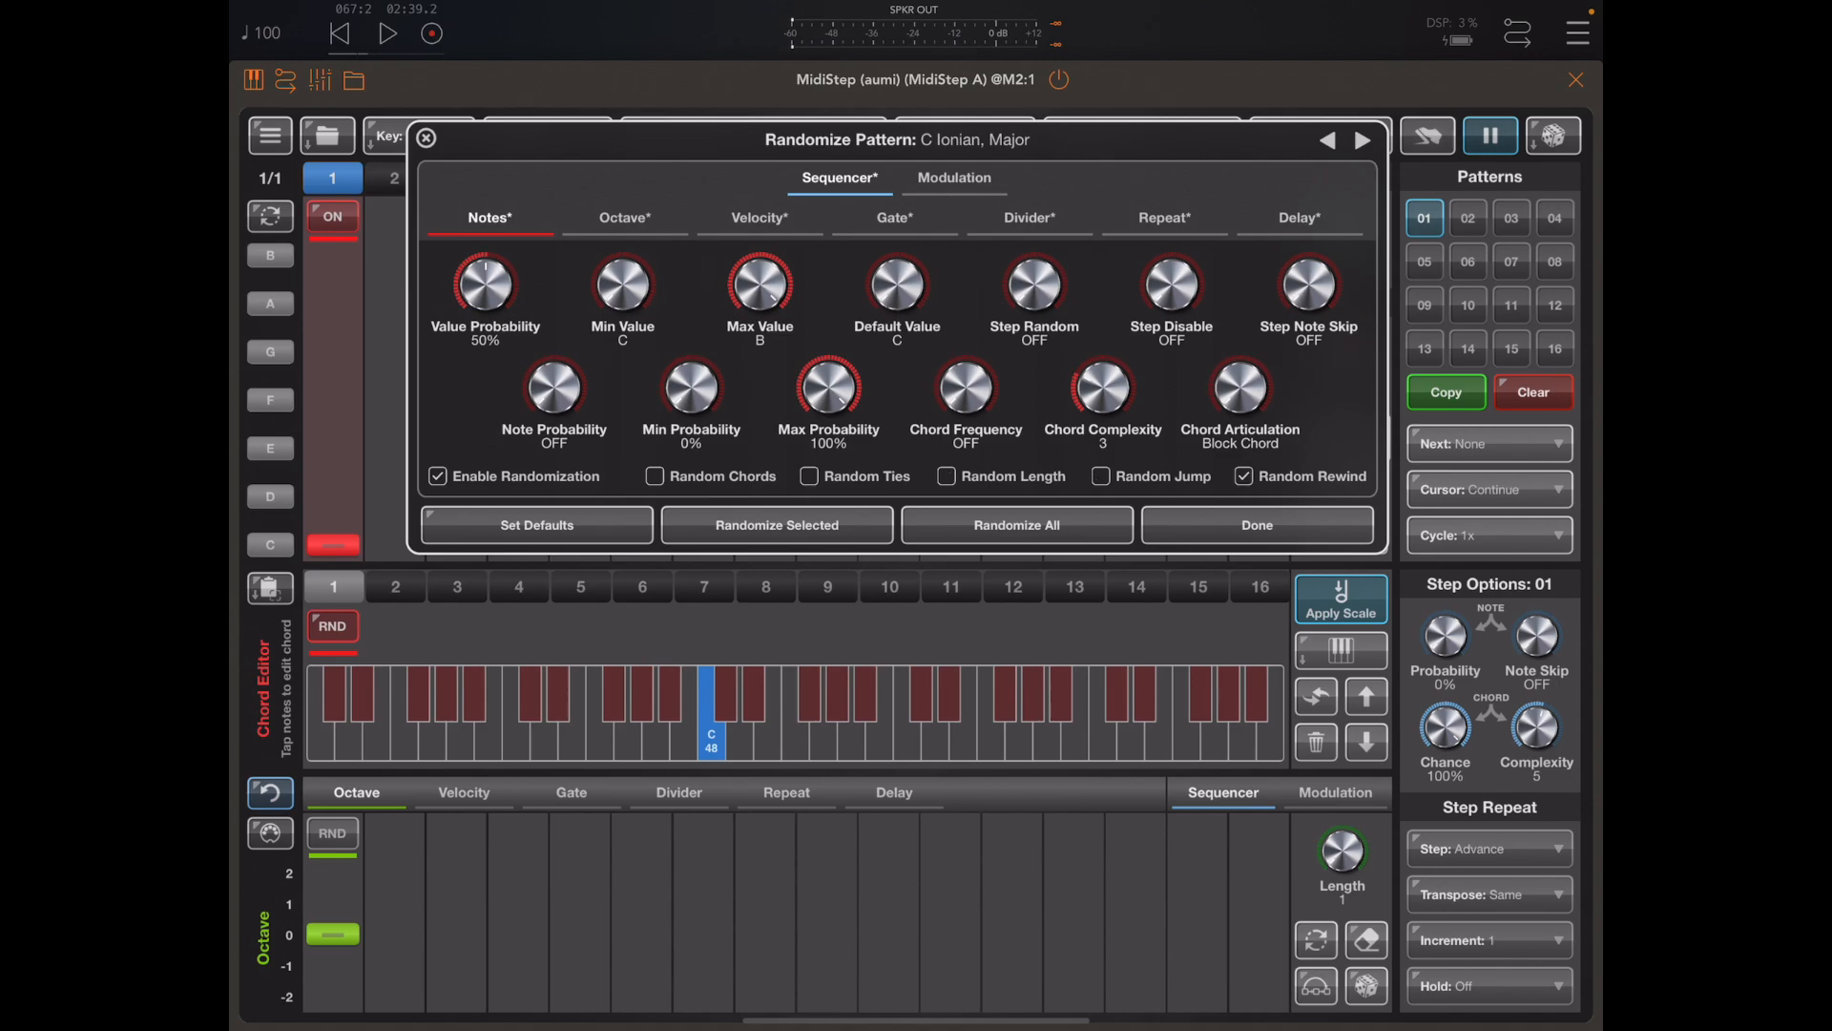
Untick Random Rewind and narrow the randomizer's max value to C.
click(1248, 475)
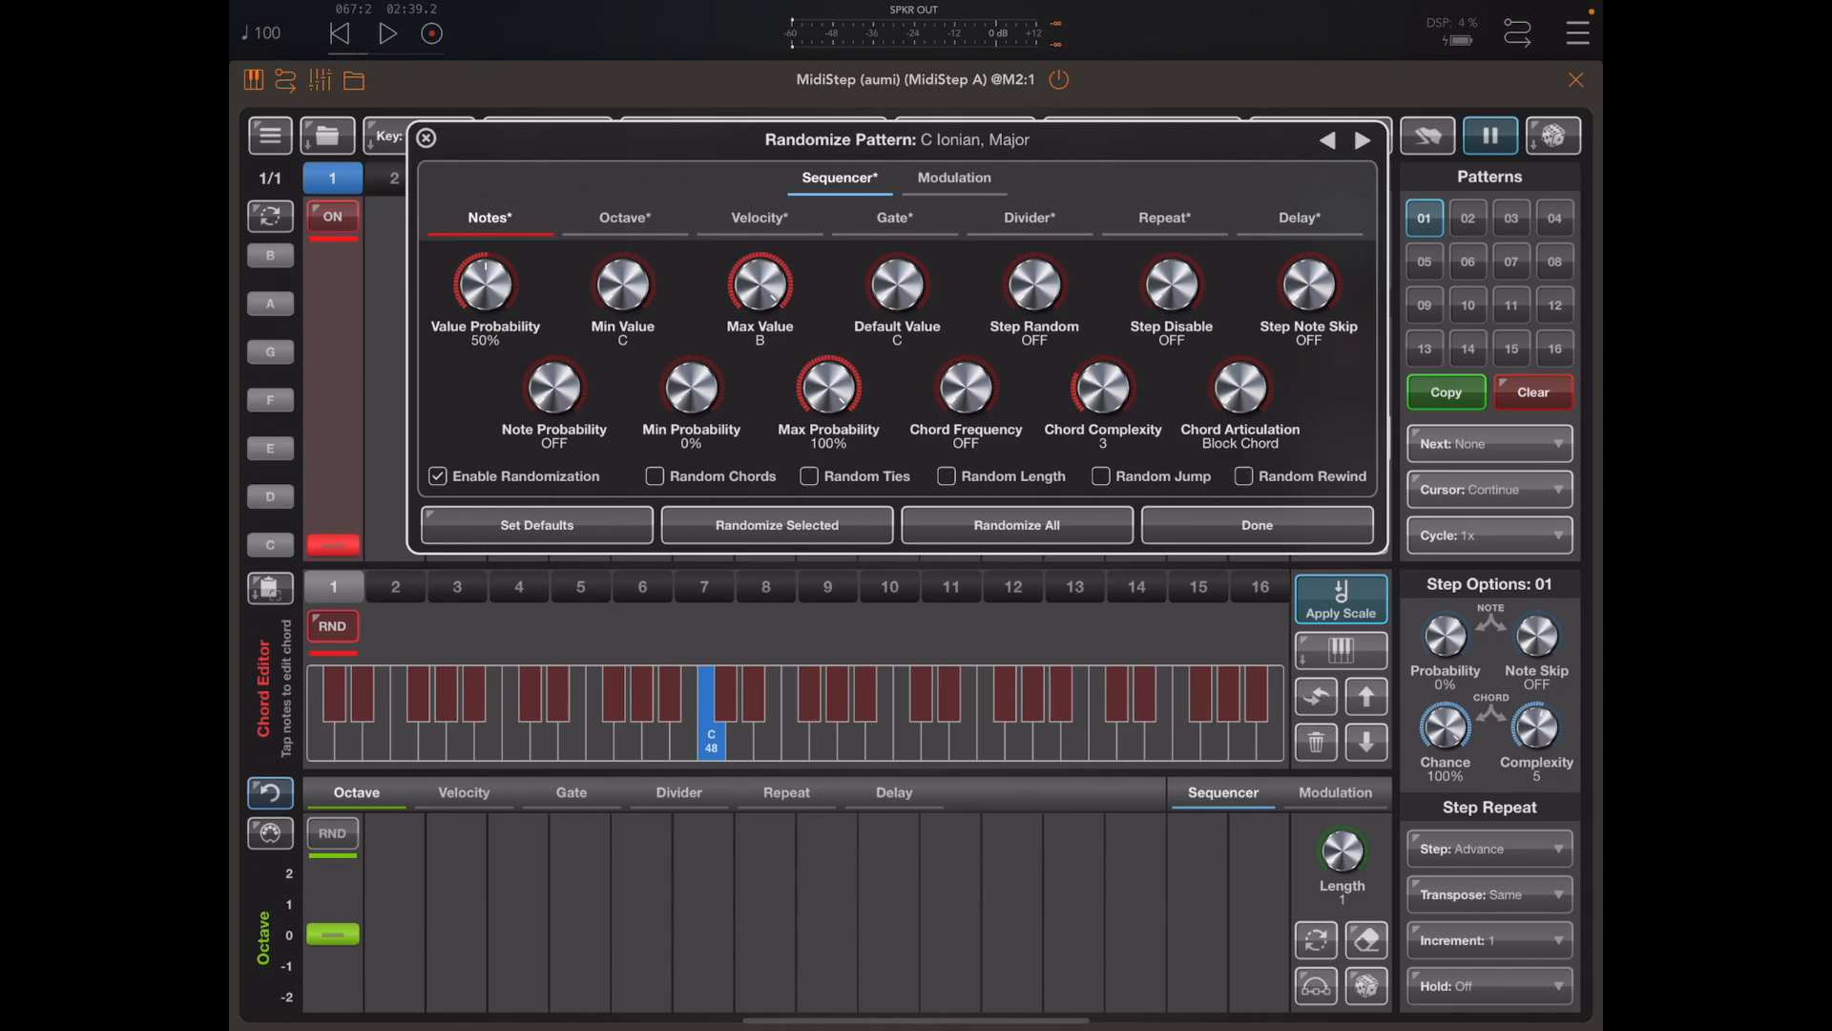
drag(964, 395, 964, 350)
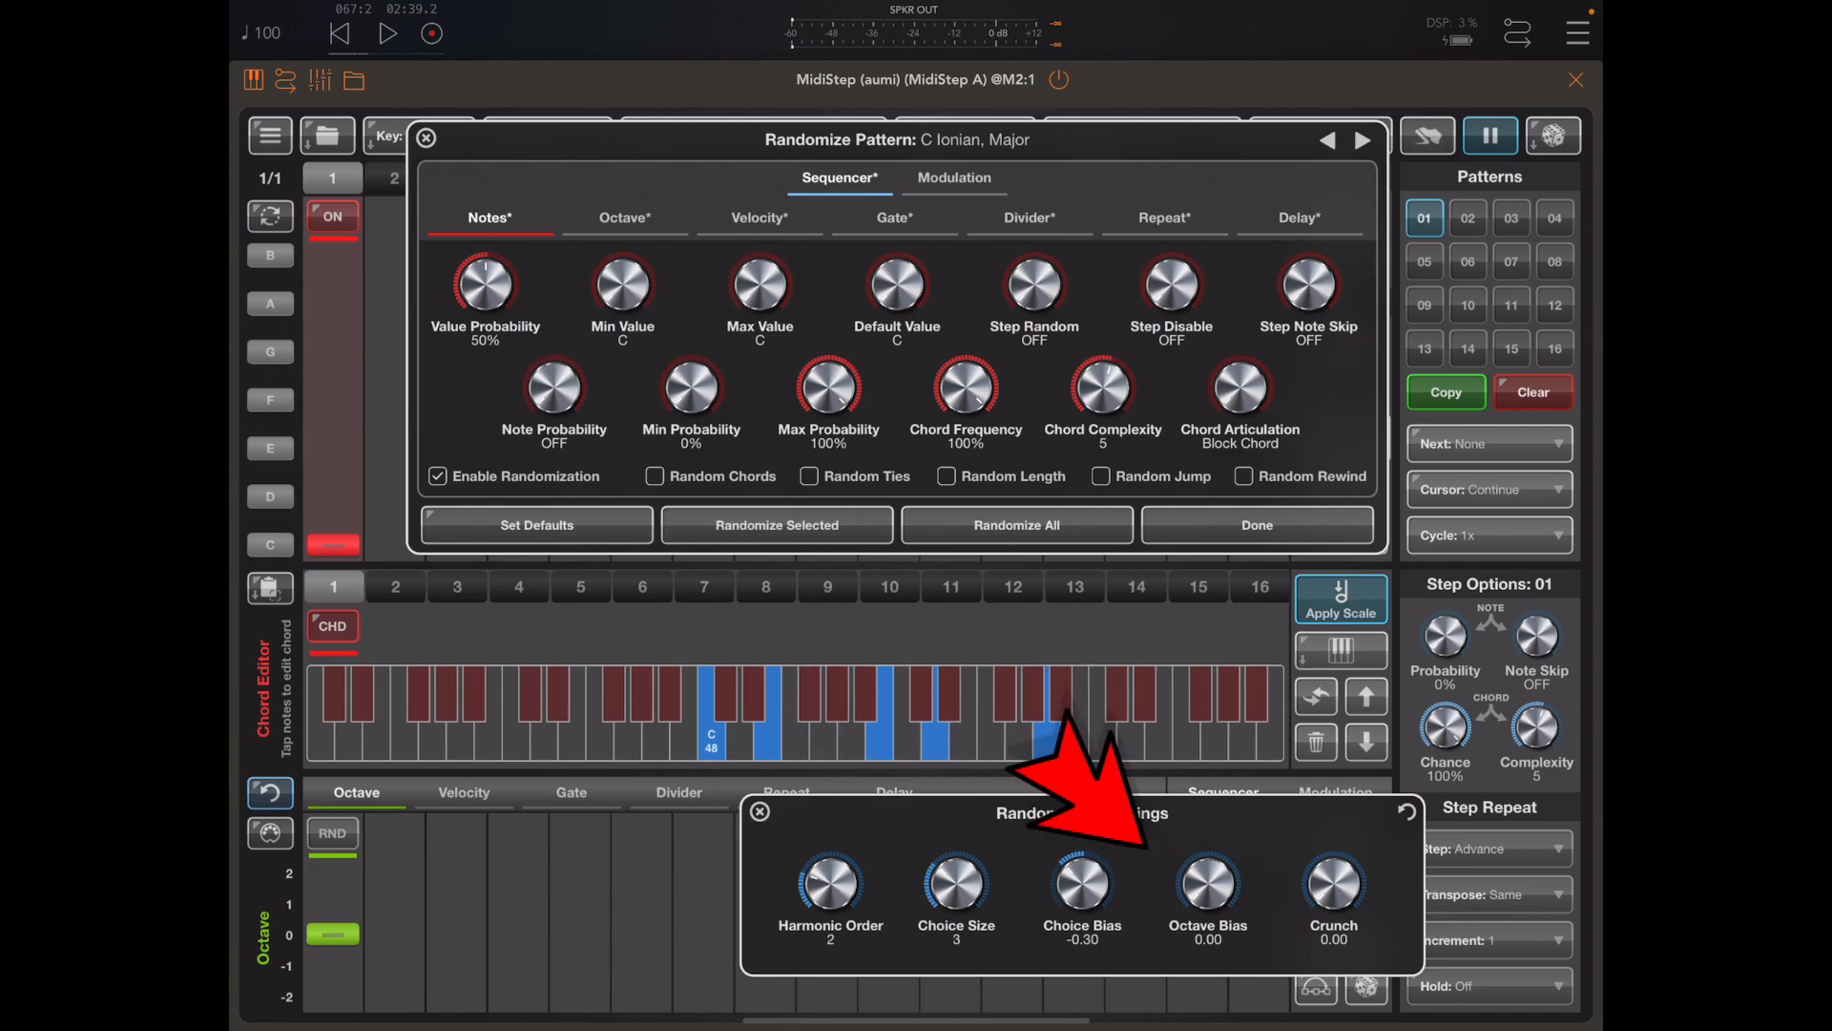
Set Octave Bias and Crunch to 1.00, re-roll step 1 twice, and raise complexity to 8.
drag(1207, 882, 1207, 817)
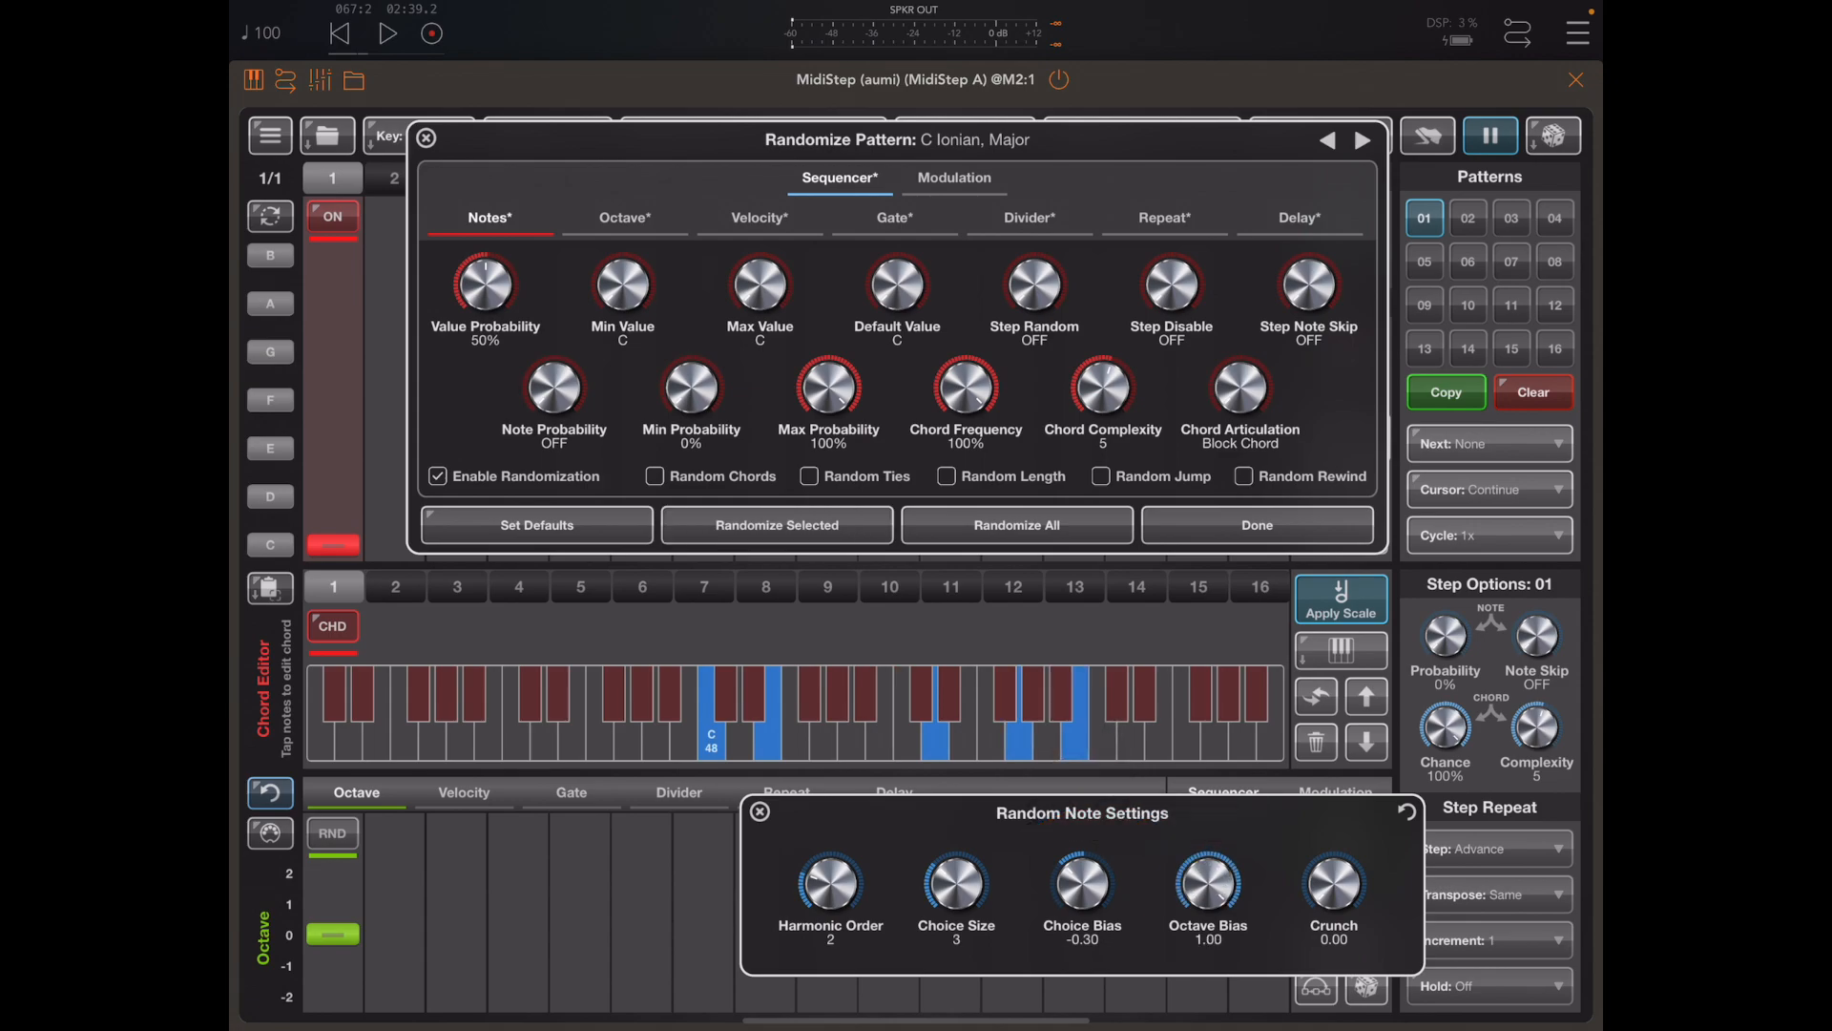
click(775, 525)
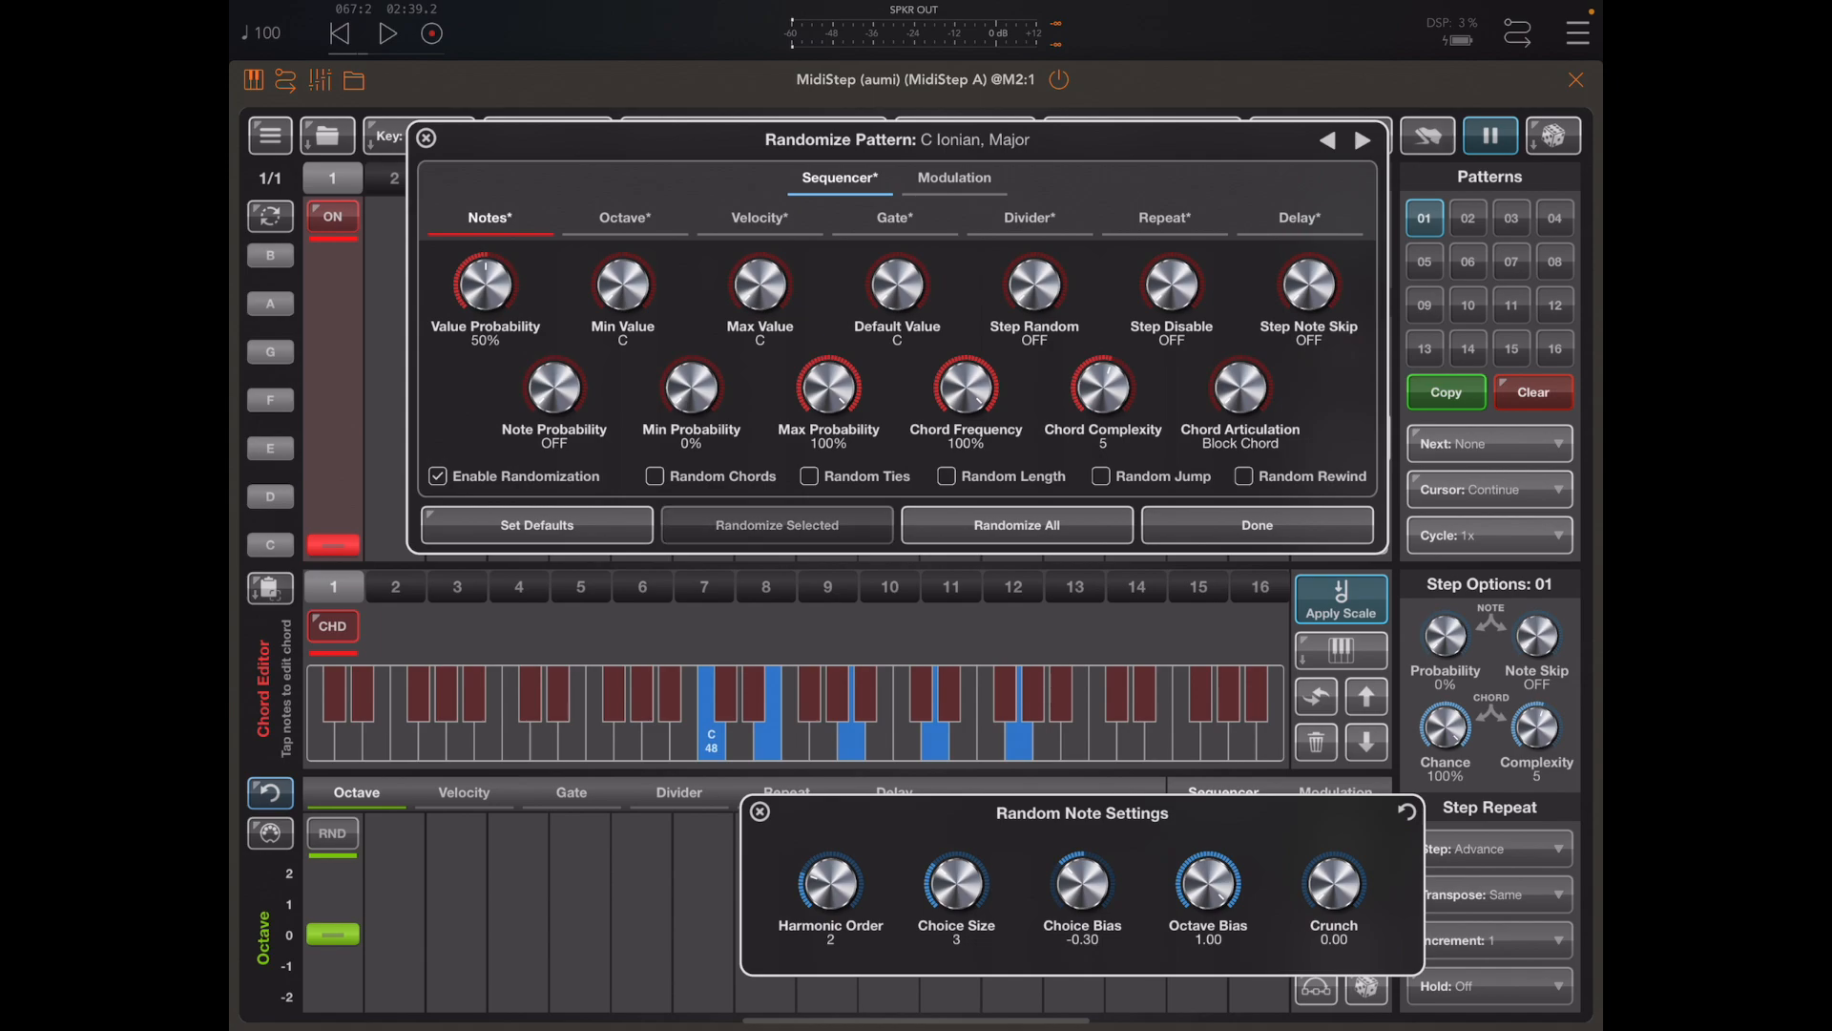
click(775, 525)
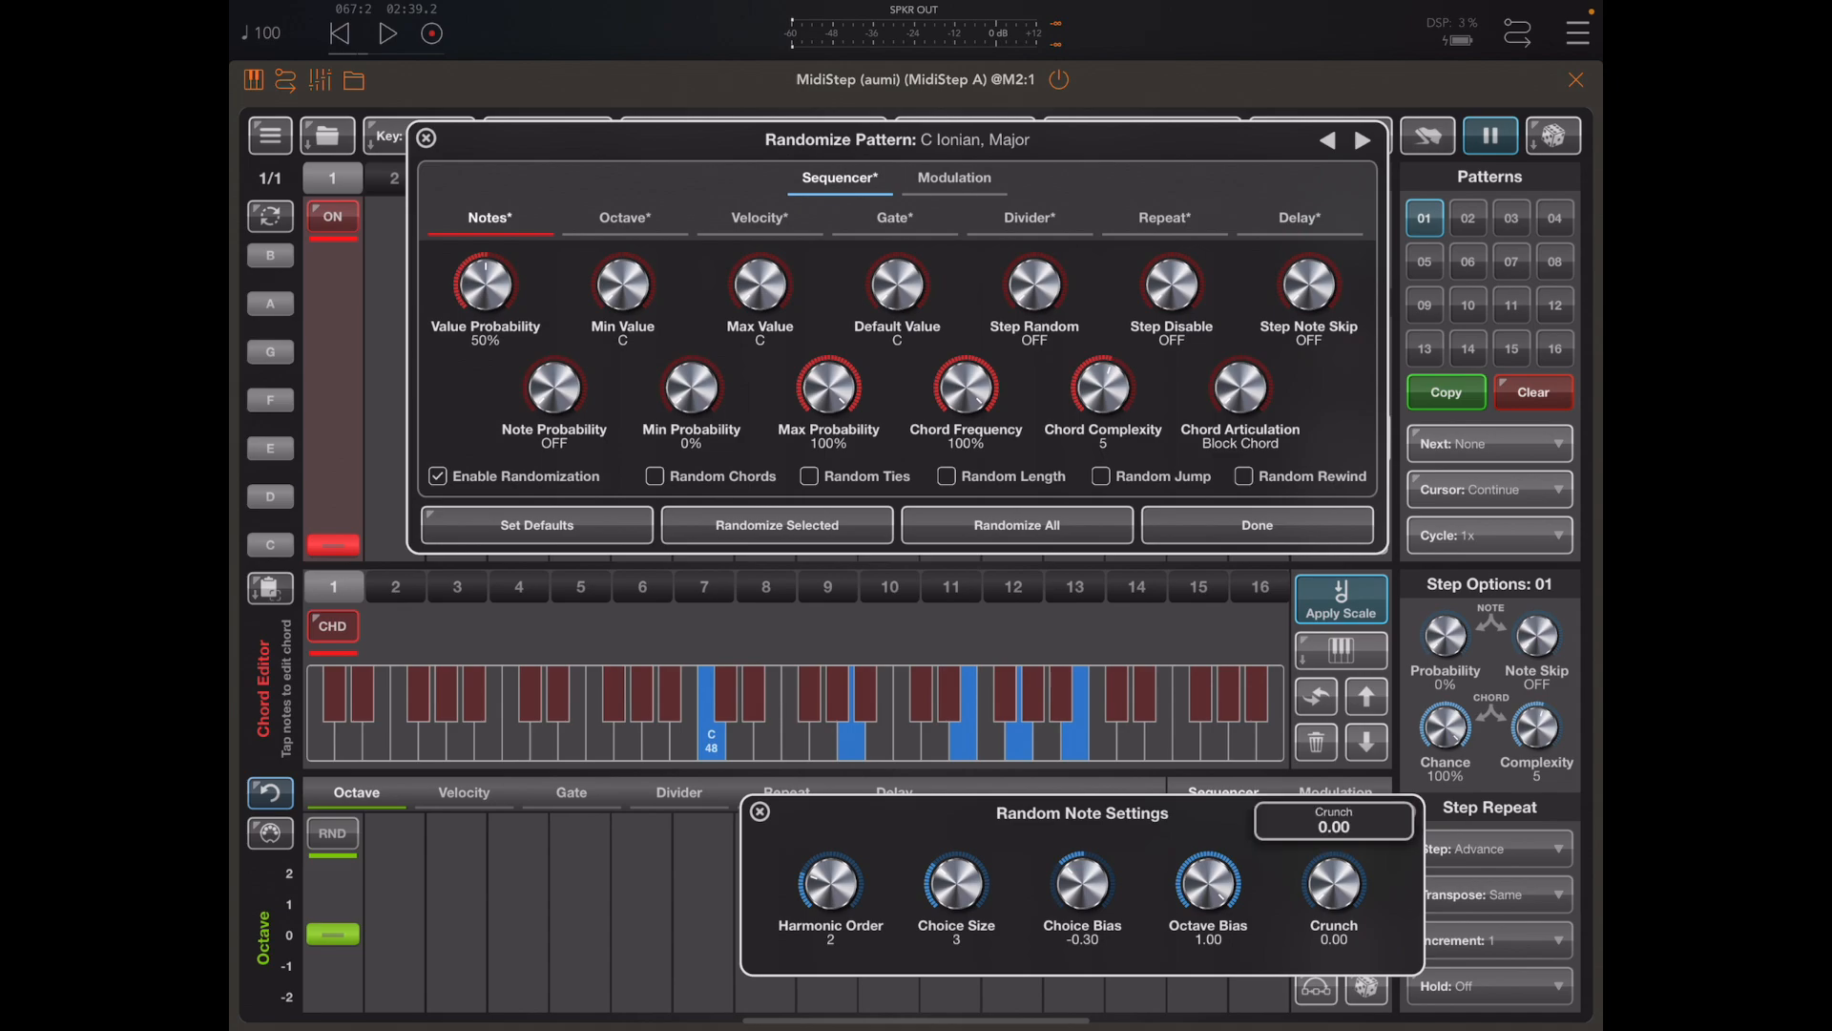
drag(1333, 884, 1355, 853)
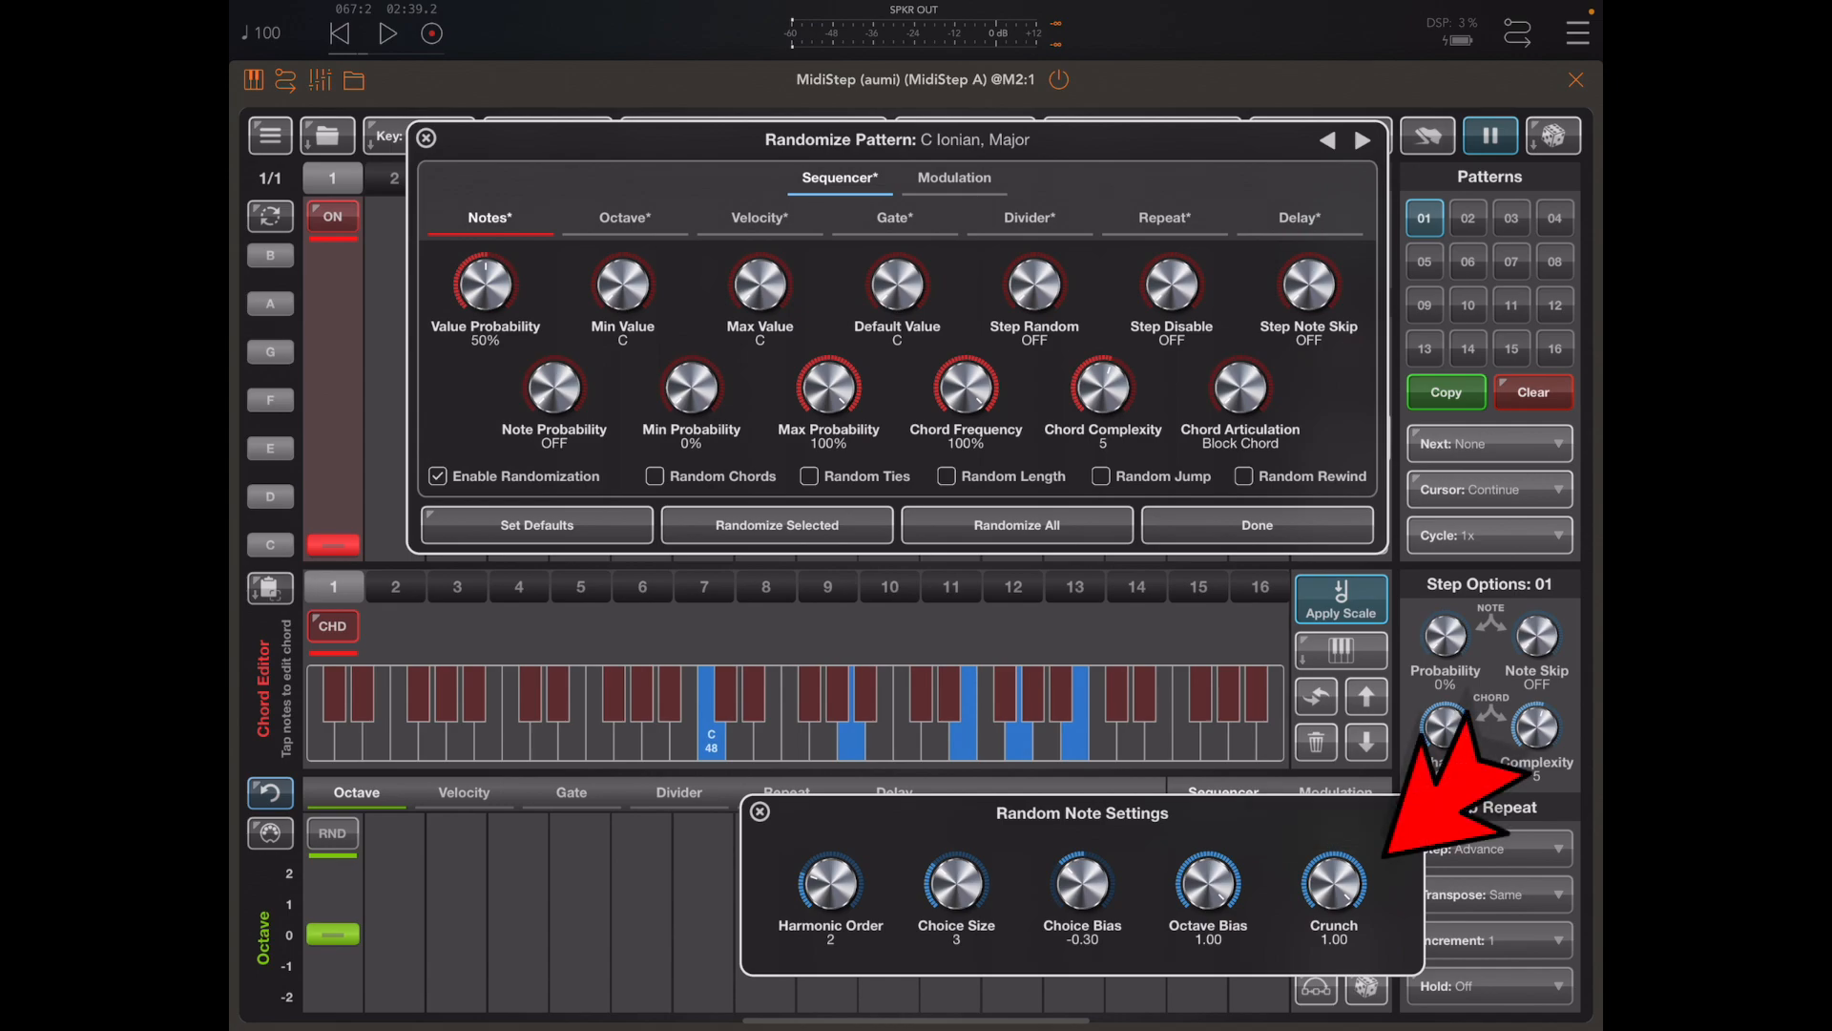
drag(1100, 397, 1100, 351)
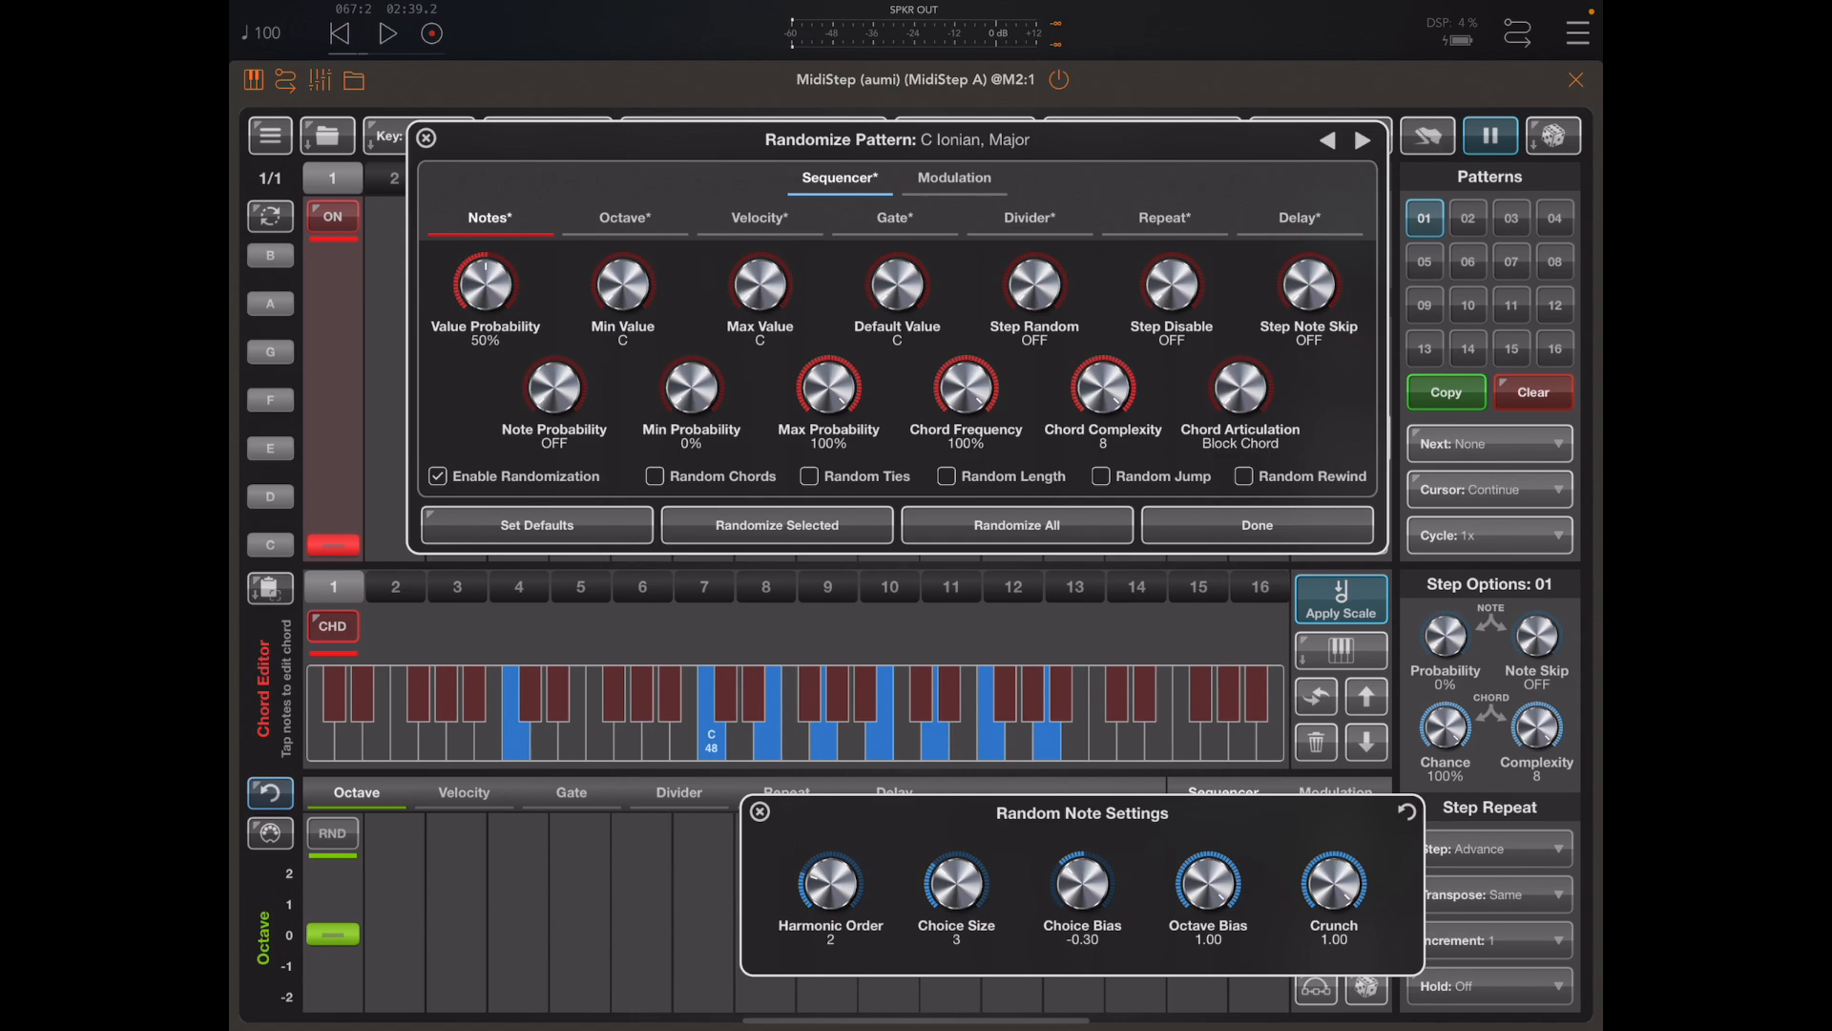
Re-roll step 1's chord, restore chord complexity to 8, and re-roll it again.
click(775, 525)
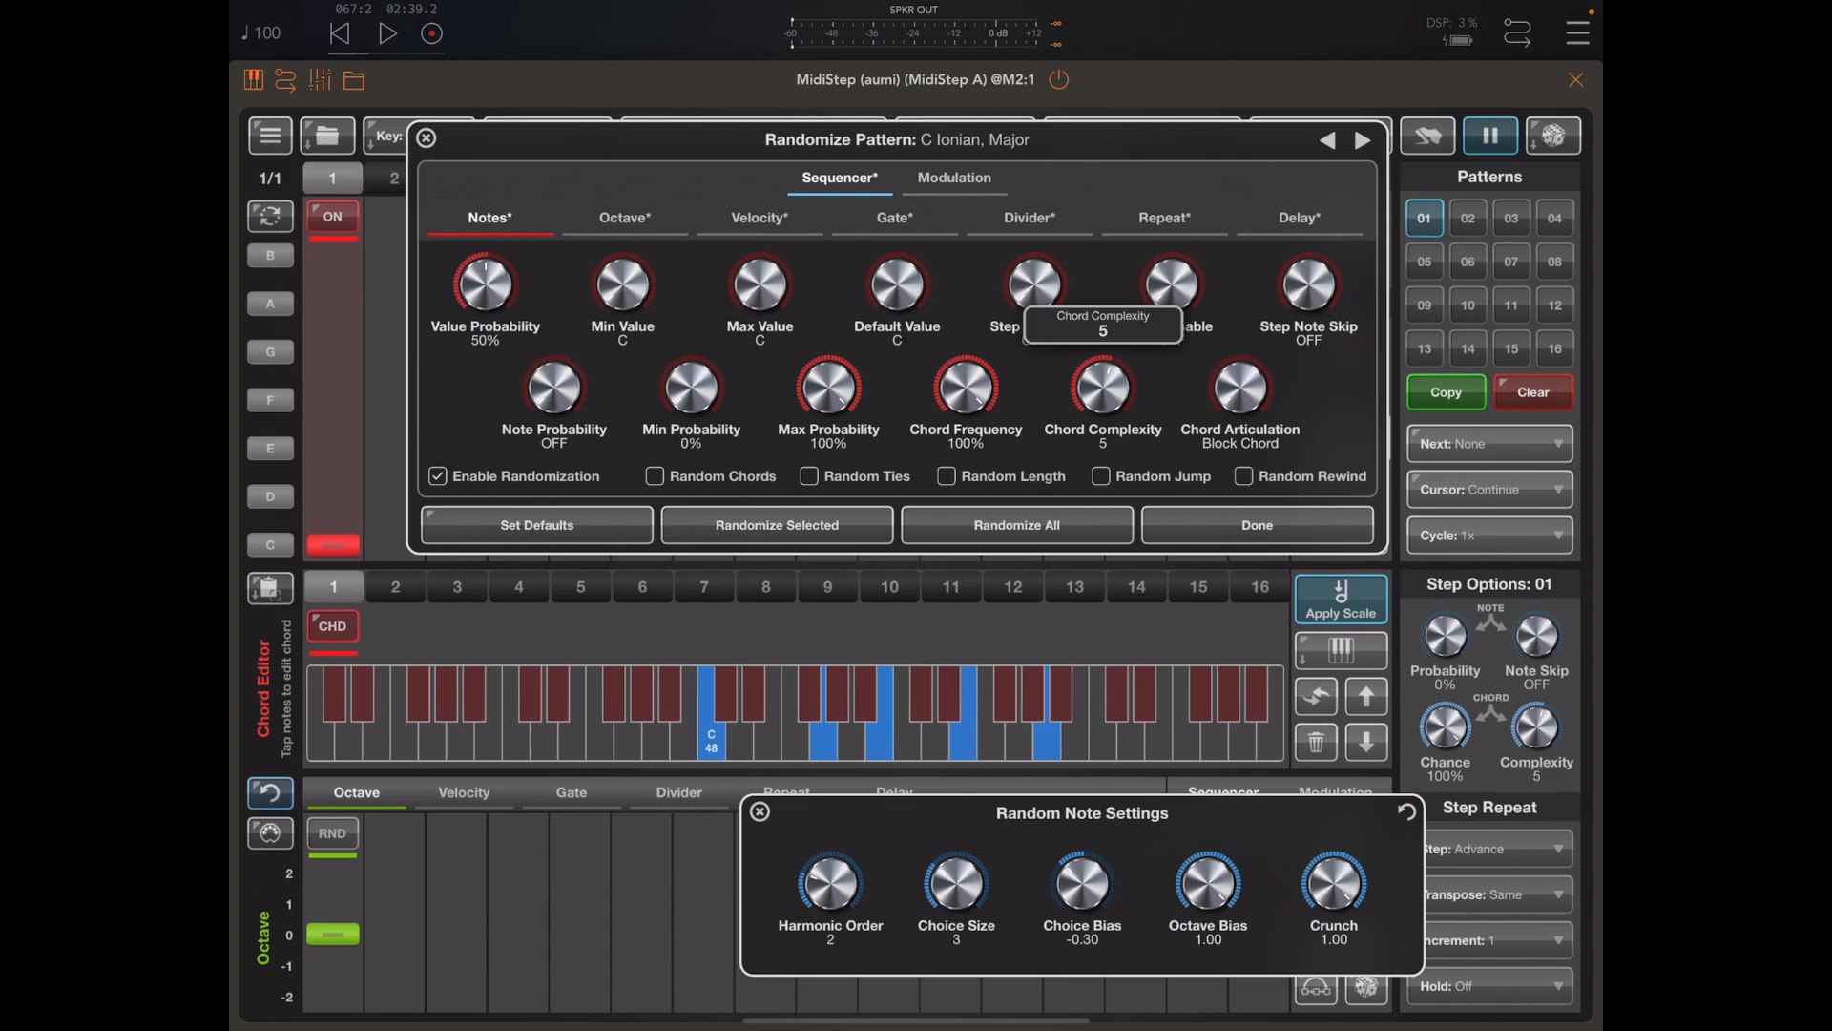
drag(1102, 395, 1102, 350)
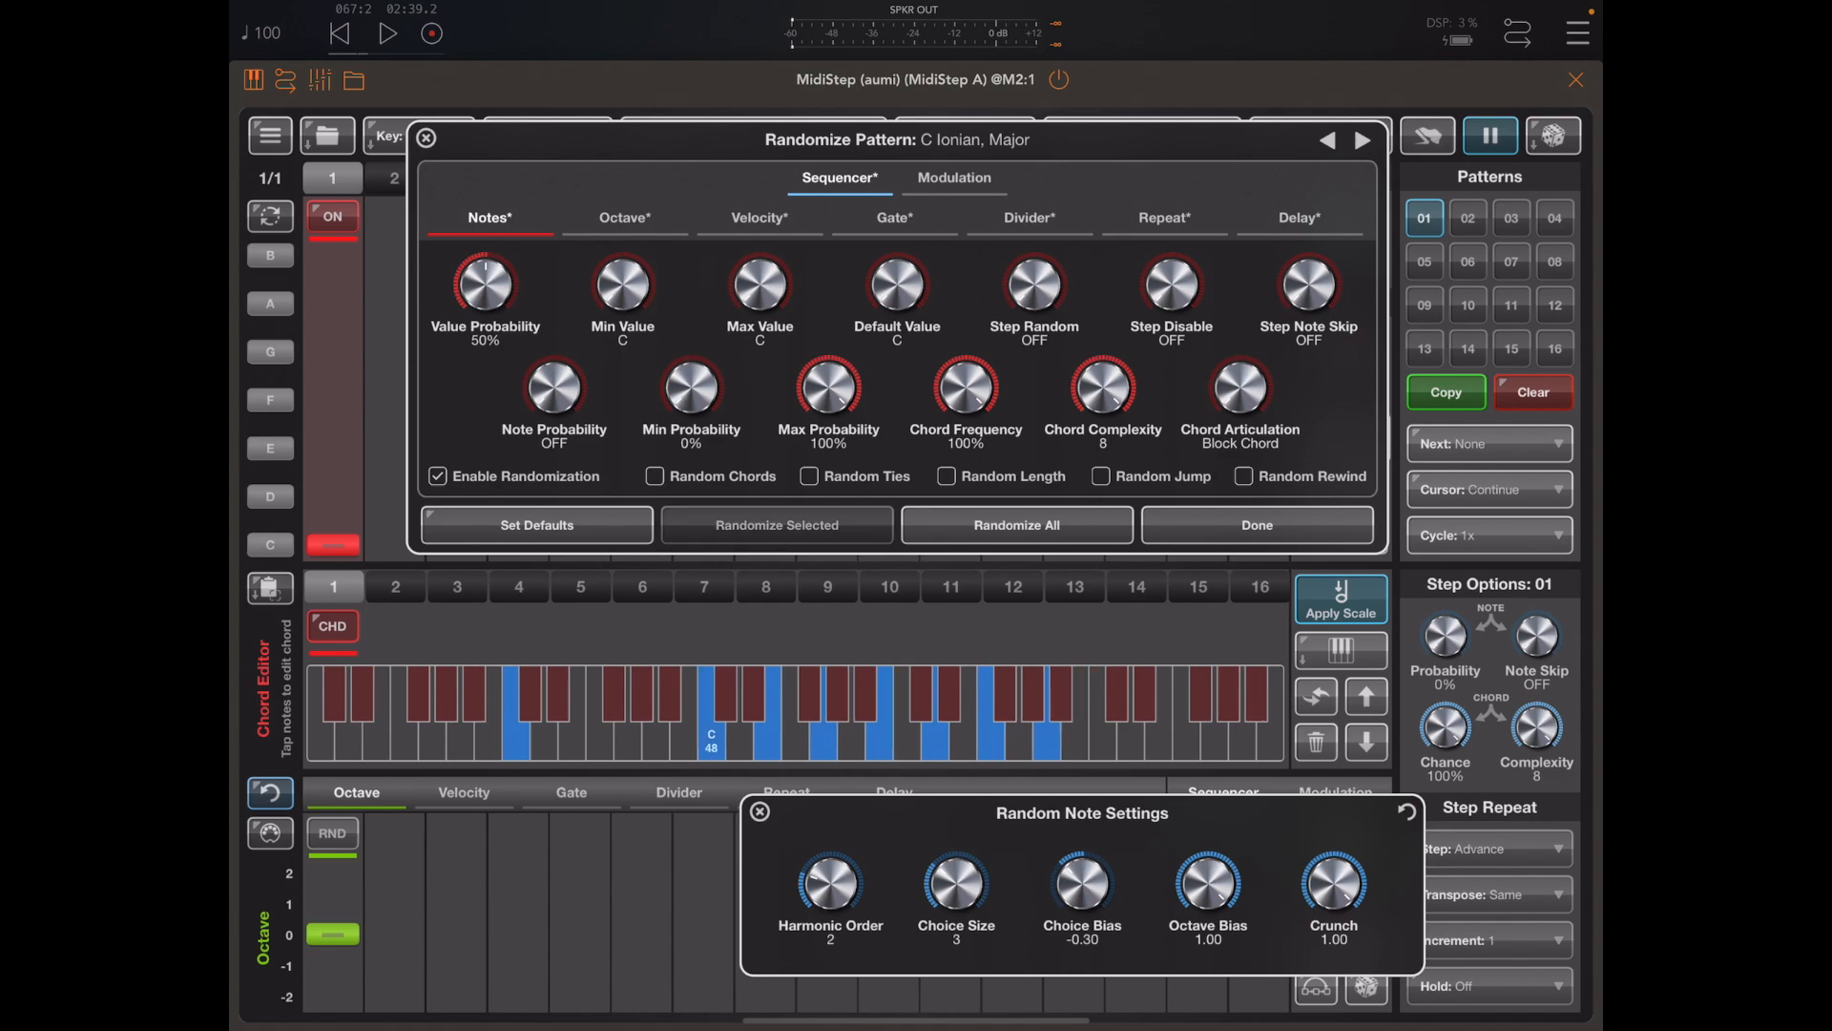
click(776, 525)
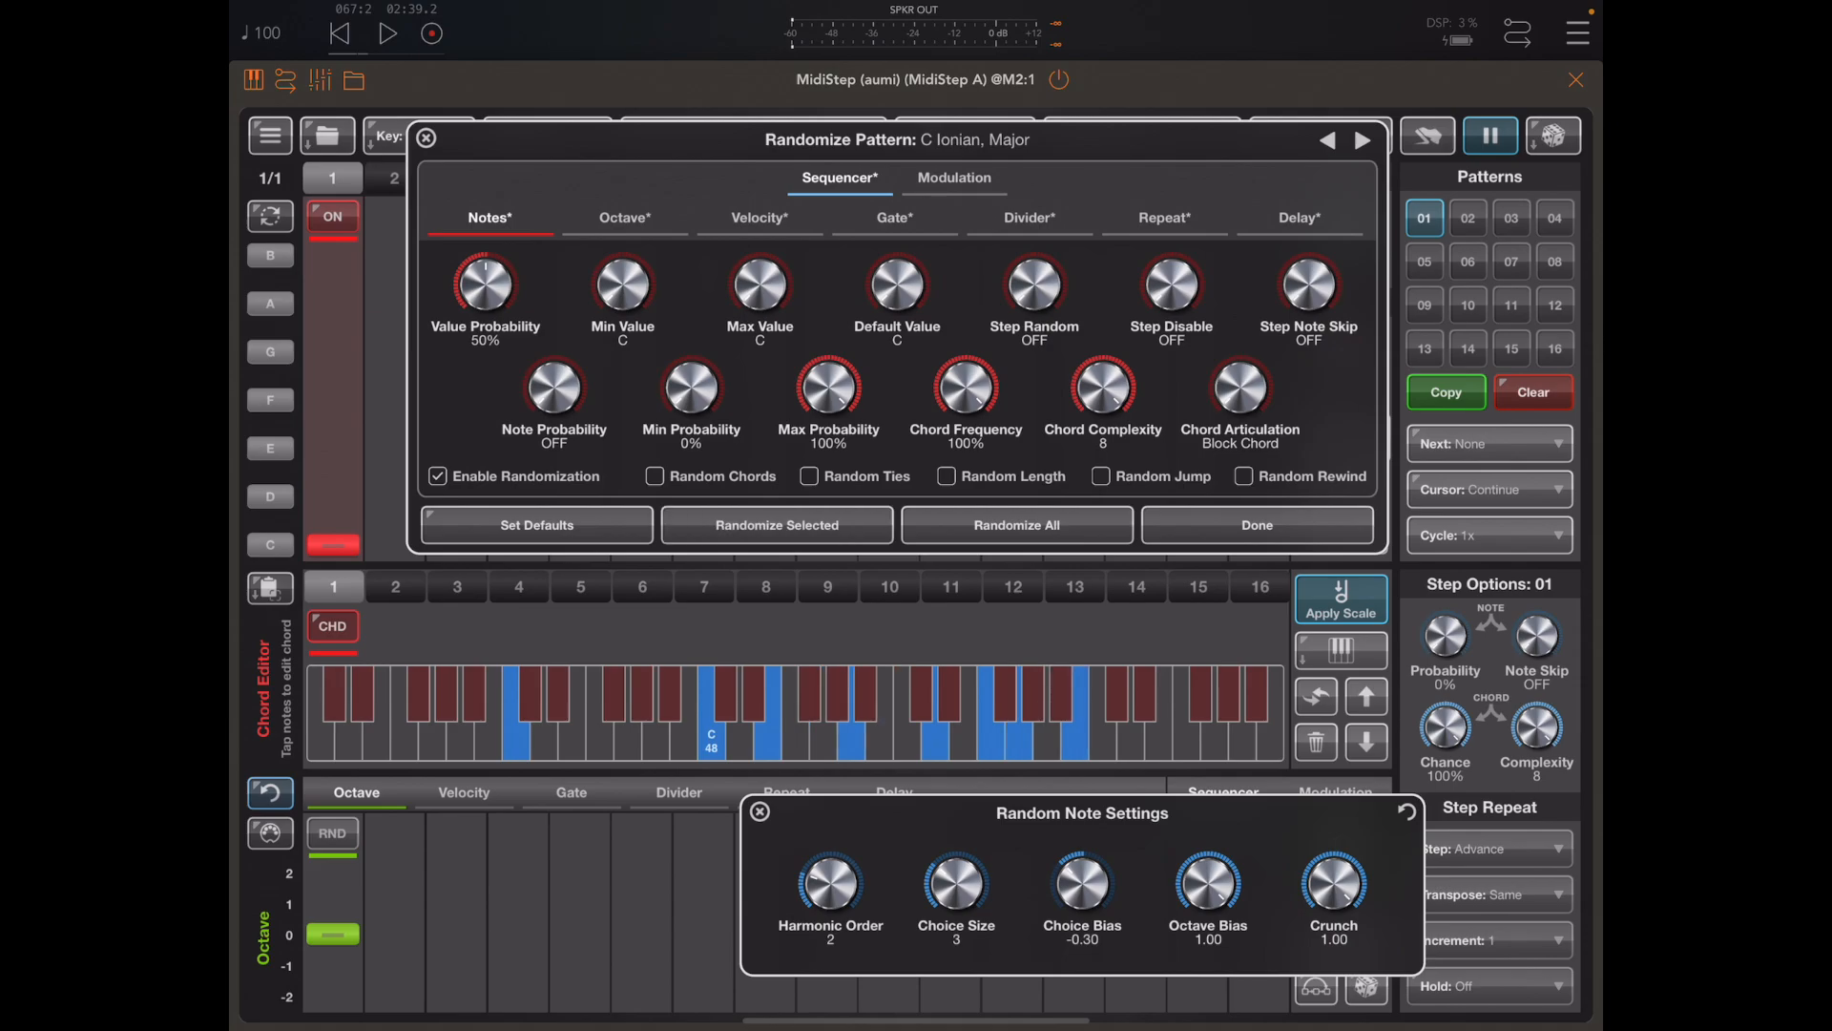
Generate a new random drum pattern from Pattern Creator's Drums tab.
click(1258, 525)
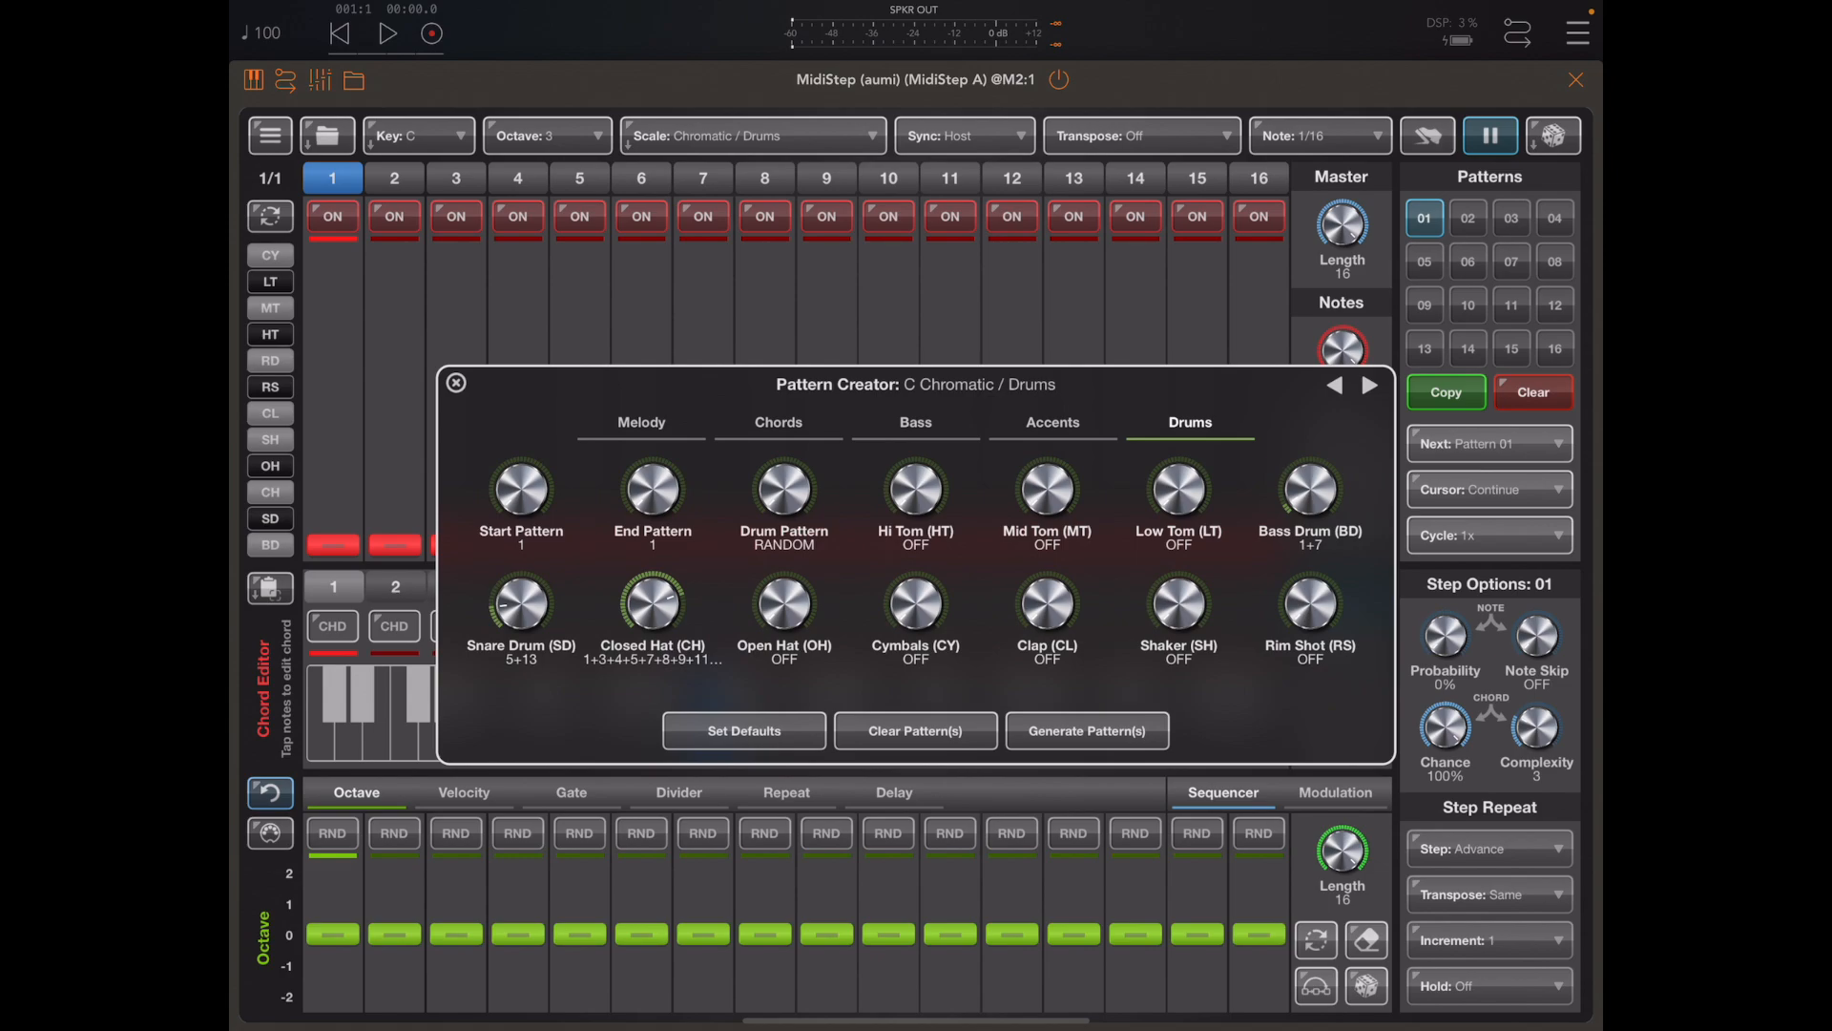
click(1086, 730)
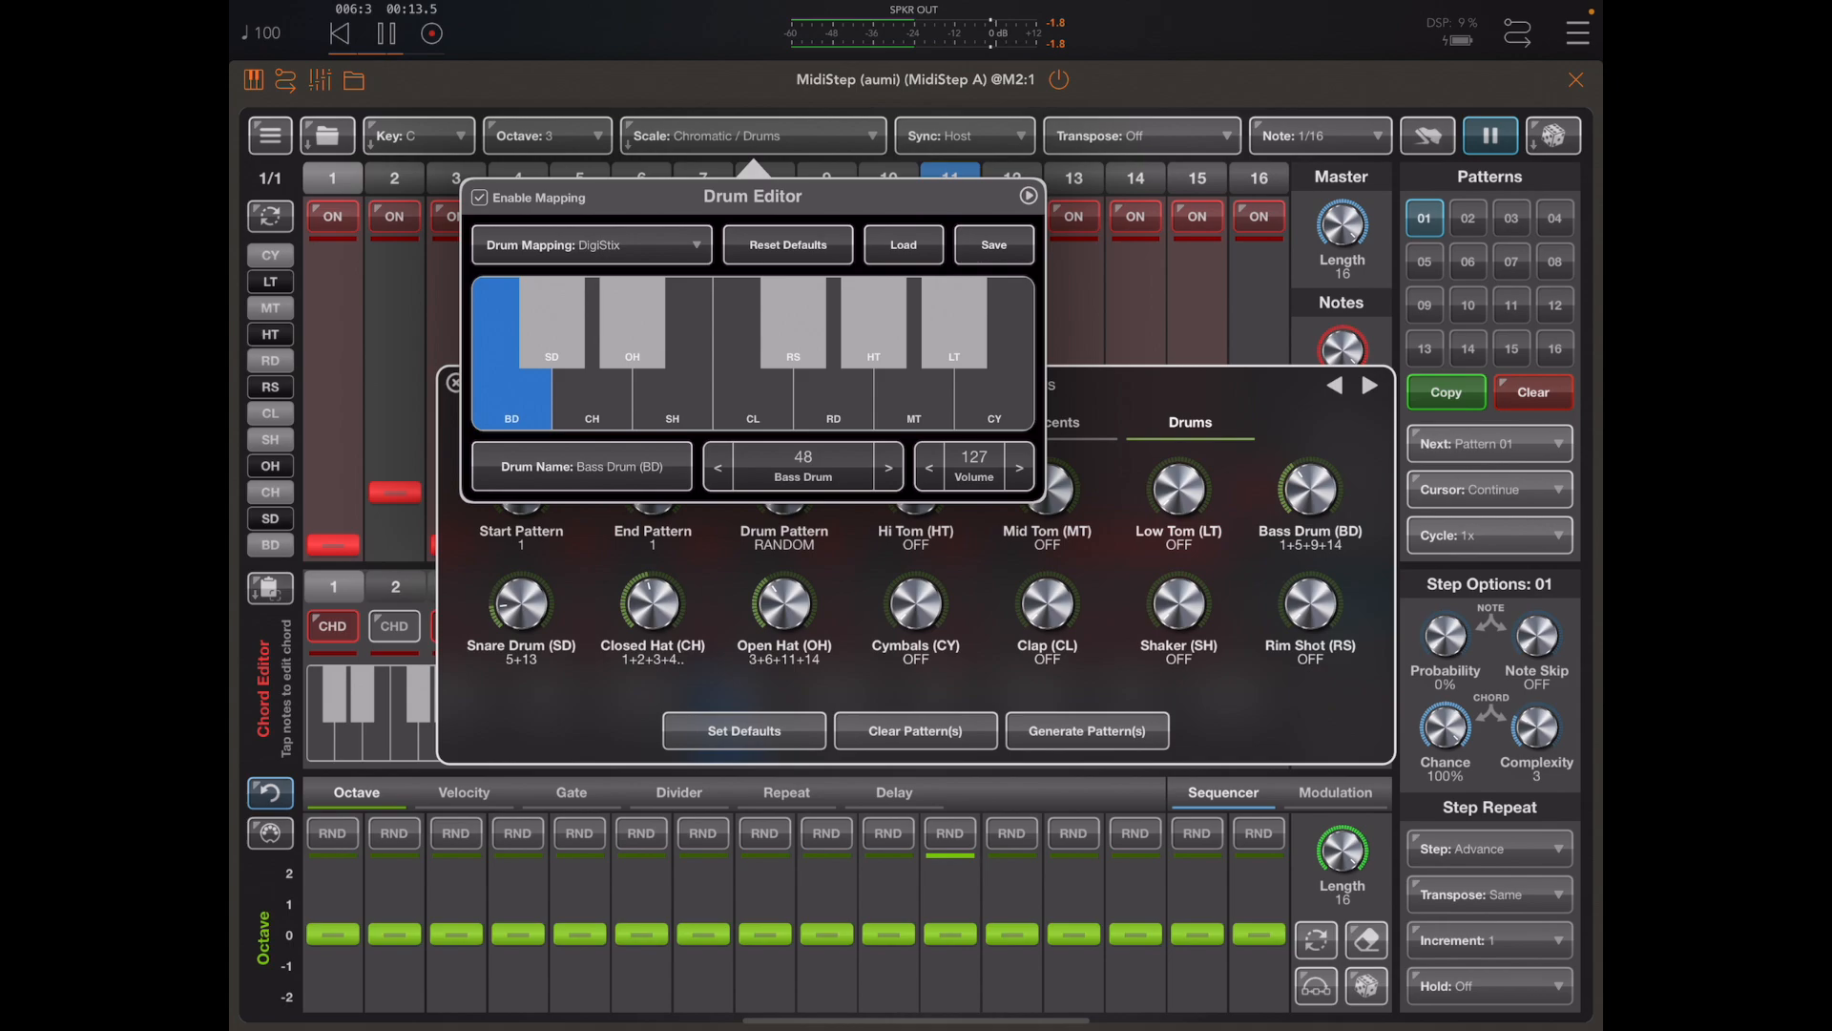
Check the DigiStix snare and bass drum key assignments, then disable drum mapping.
click(552, 324)
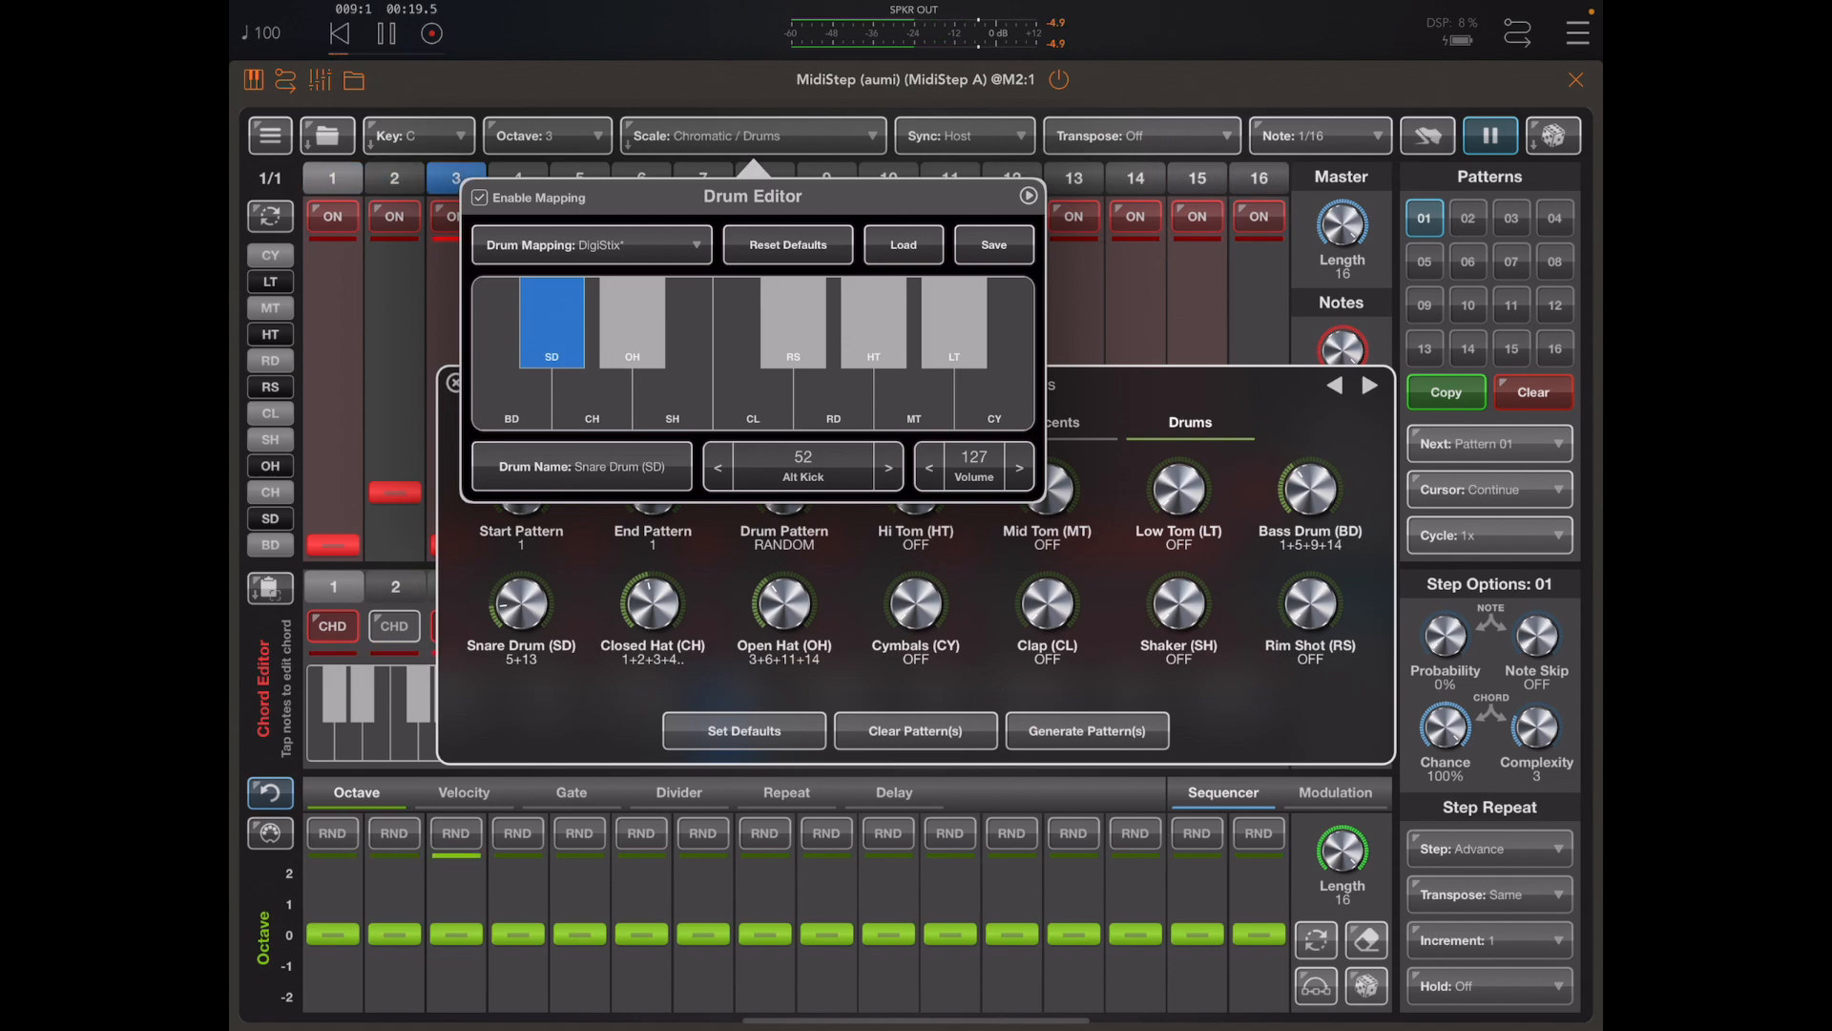
click(889, 467)
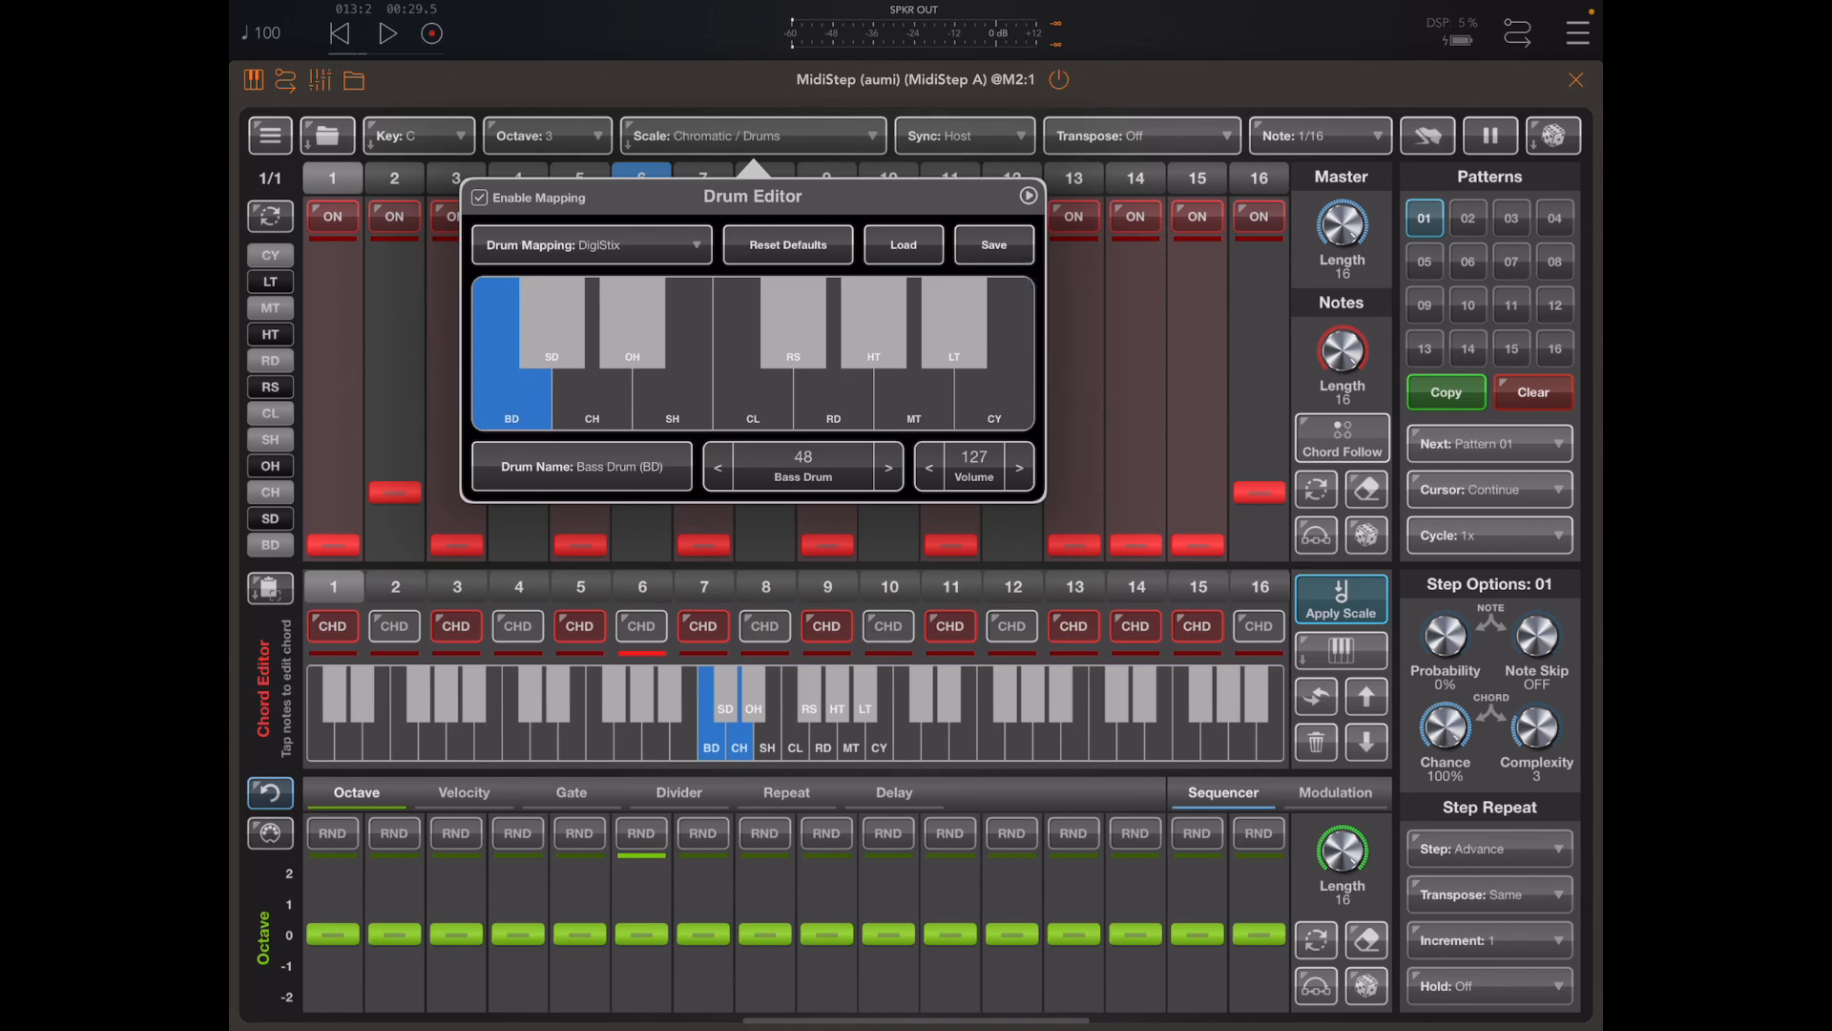
click(992, 244)
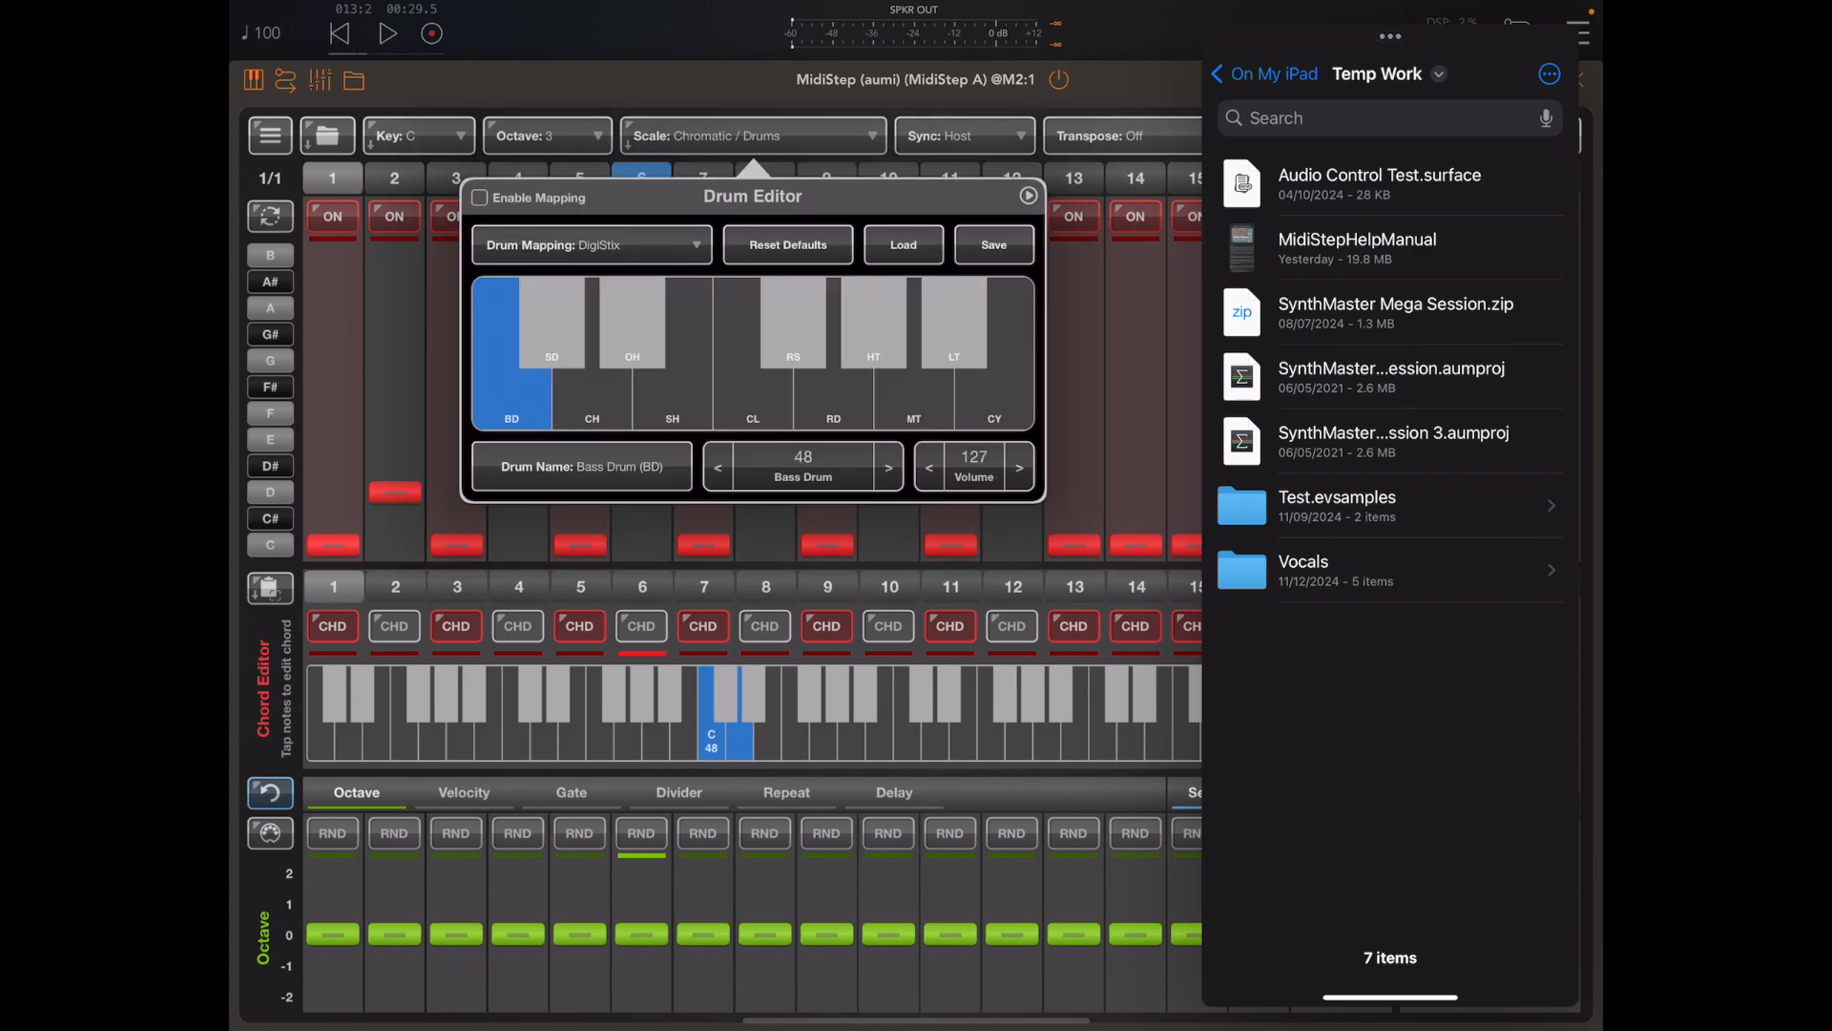
Open the saved drum mappings list, dismiss it with Files, and close the Drum Editor.
click(901, 244)
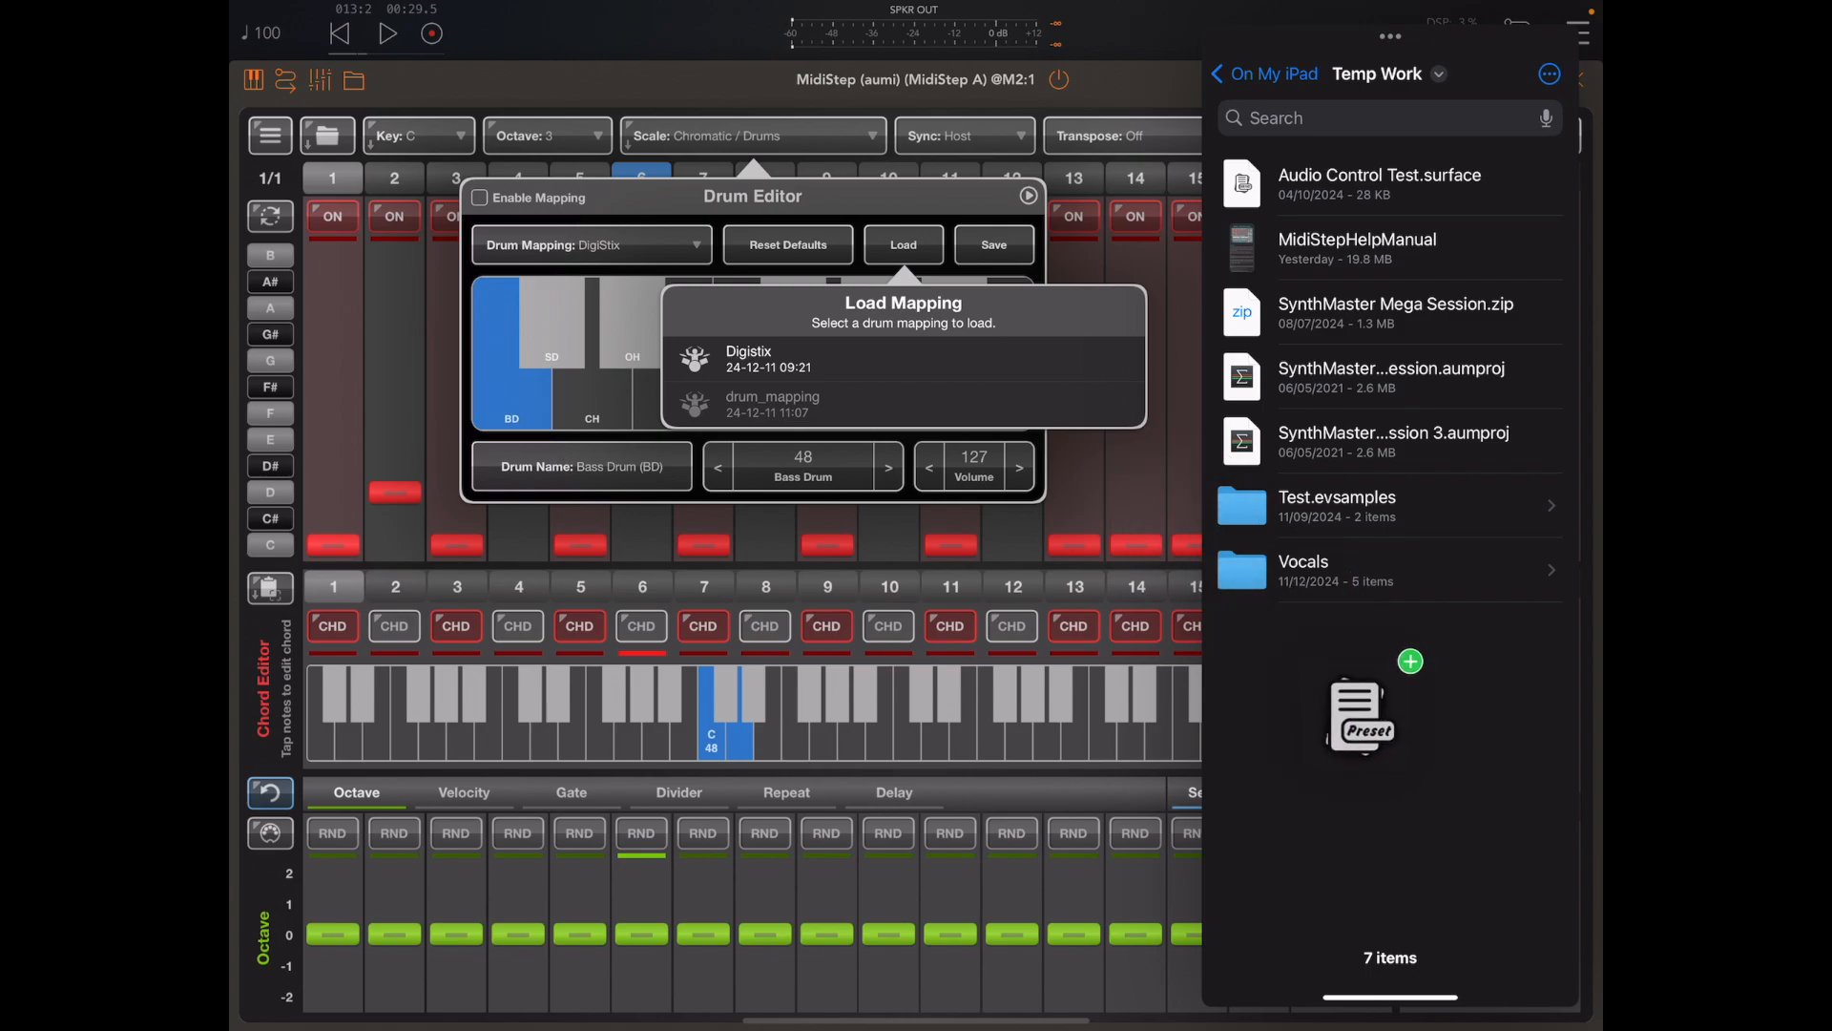
click(991, 244)
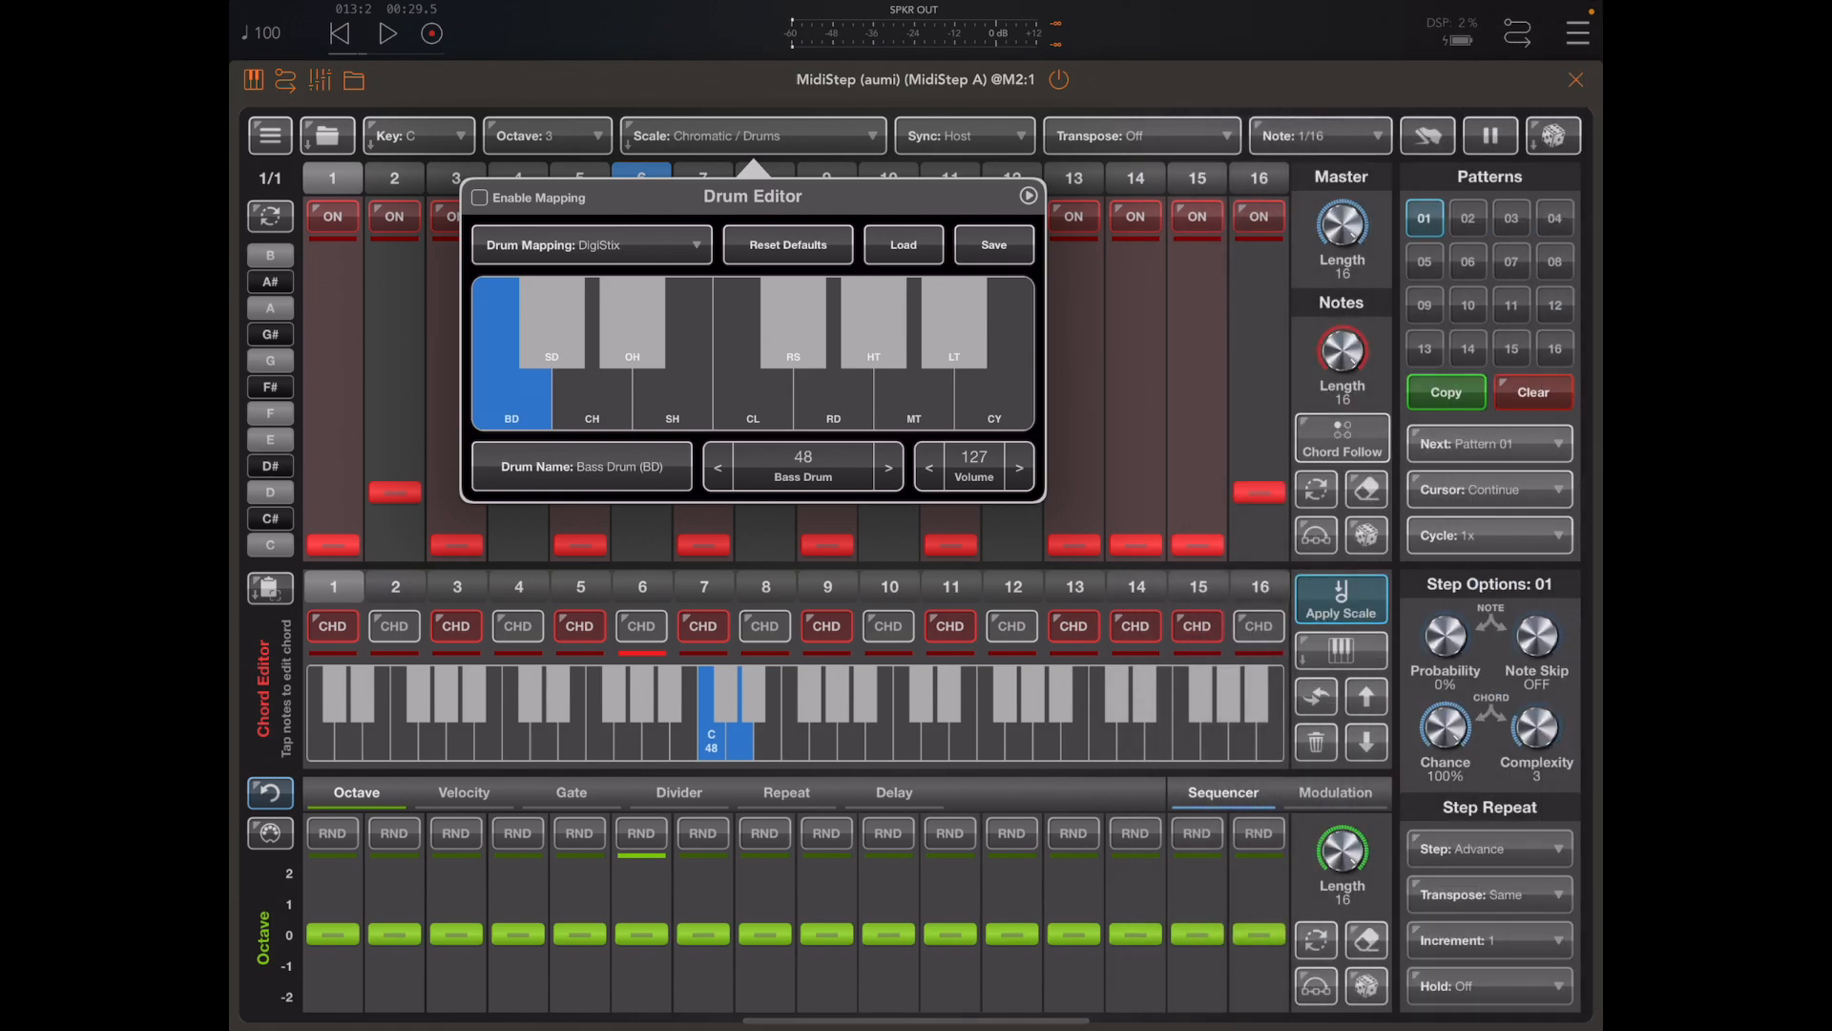
click(1027, 194)
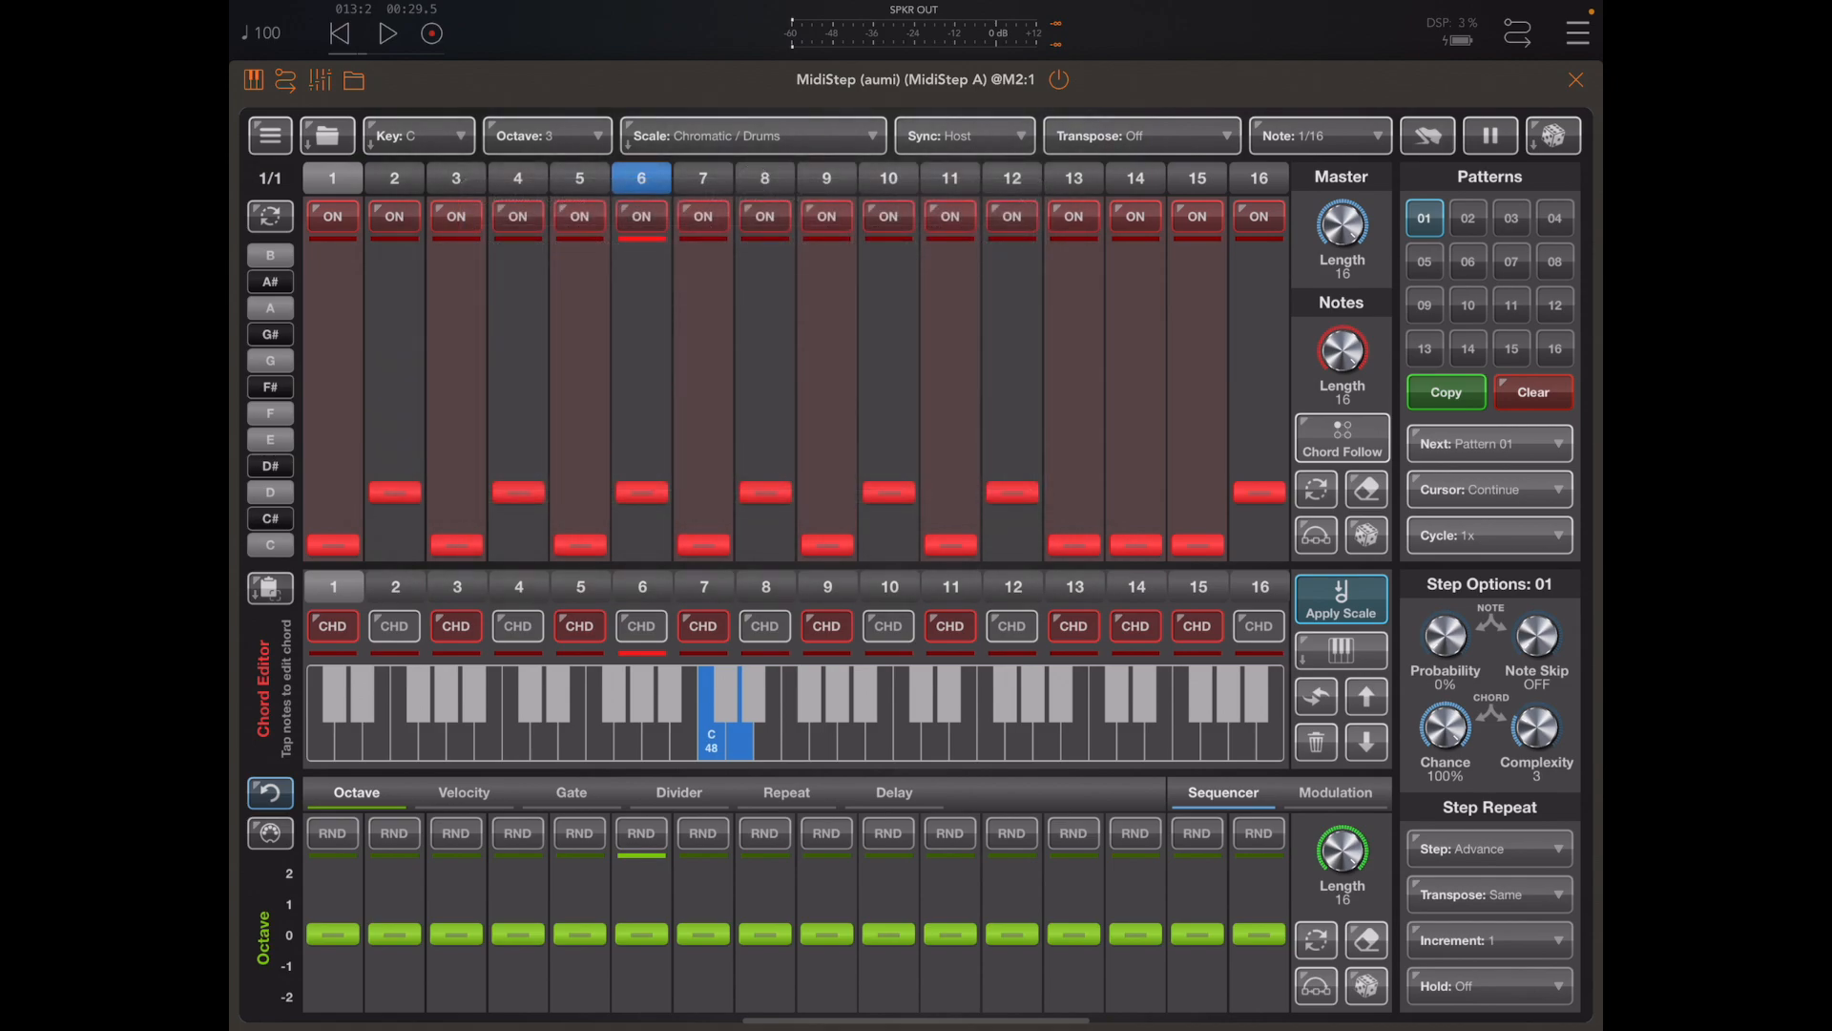